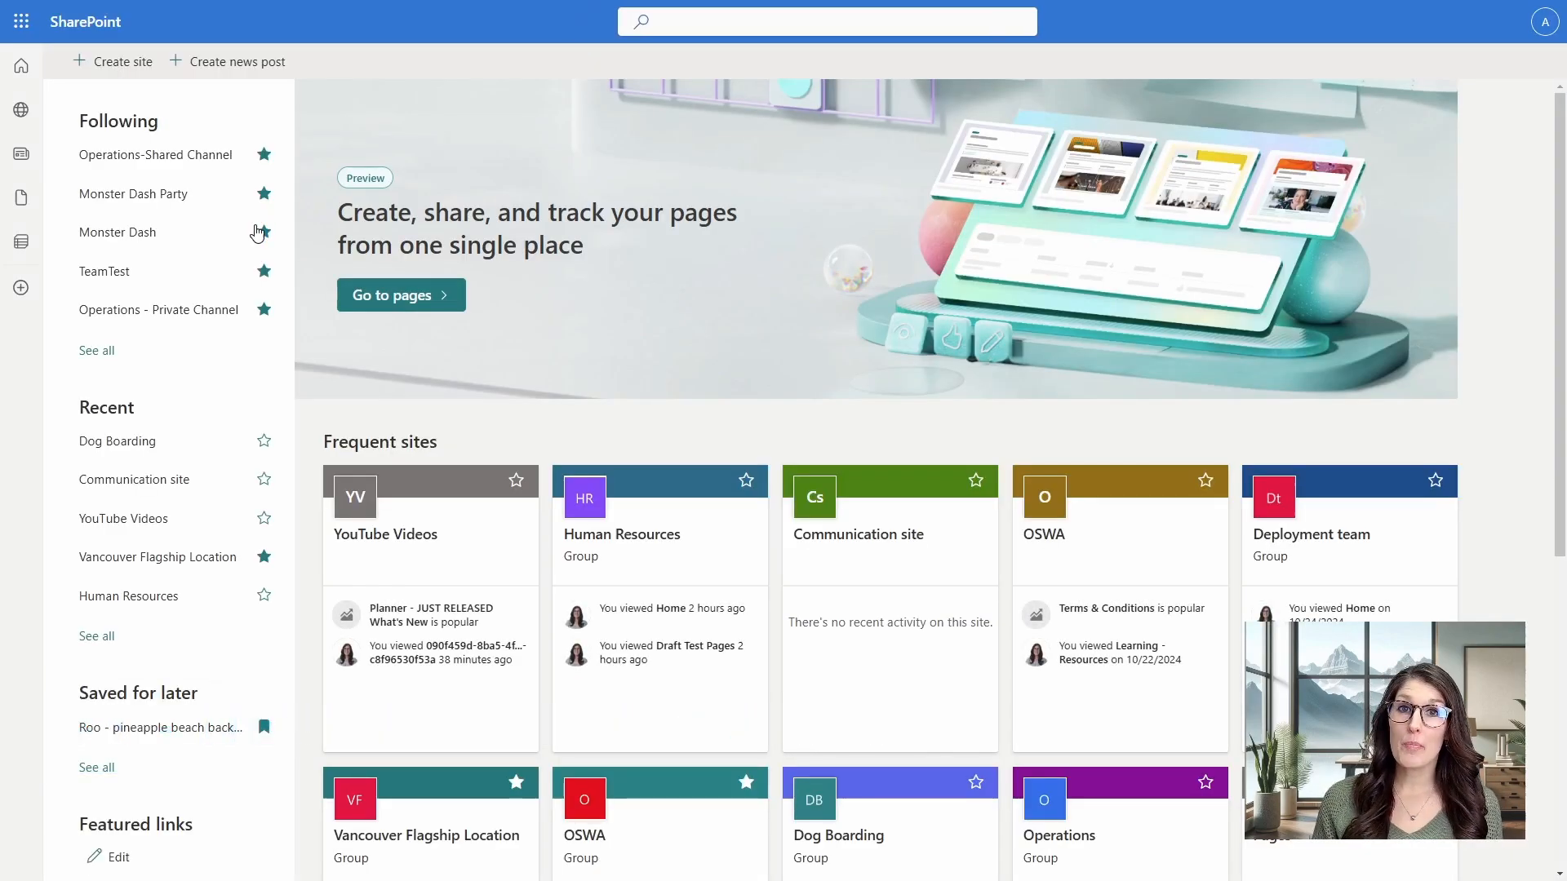
{"action": "mouse_move", "coordinate": [645, 316]}
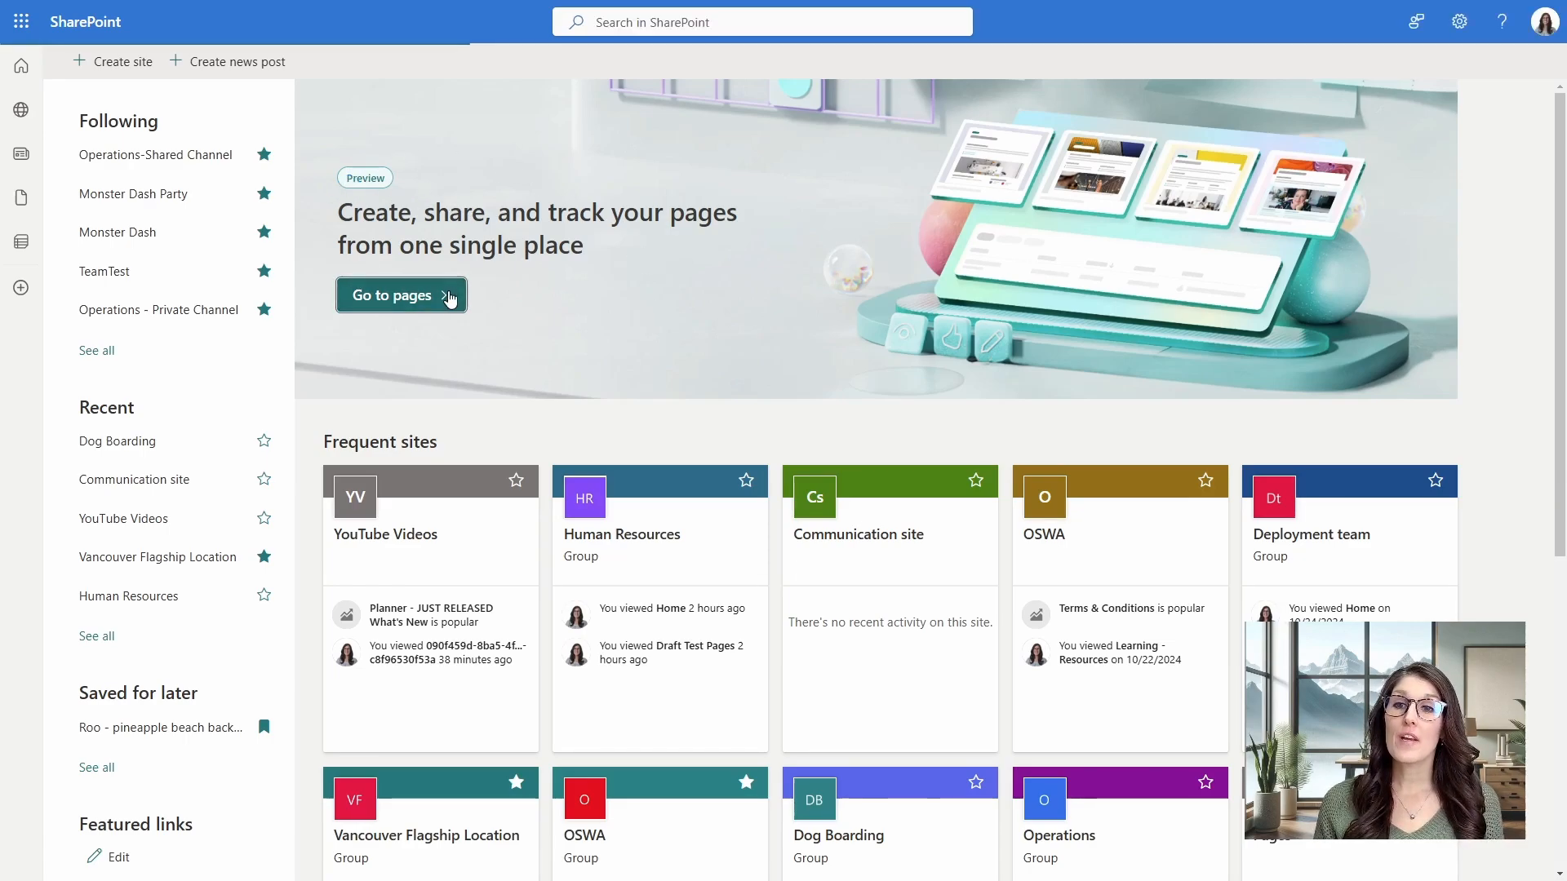
Go from the start page to the pages hub and scroll through its Recent pages list.
{"action": "left_click", "coordinate": [400, 296]}
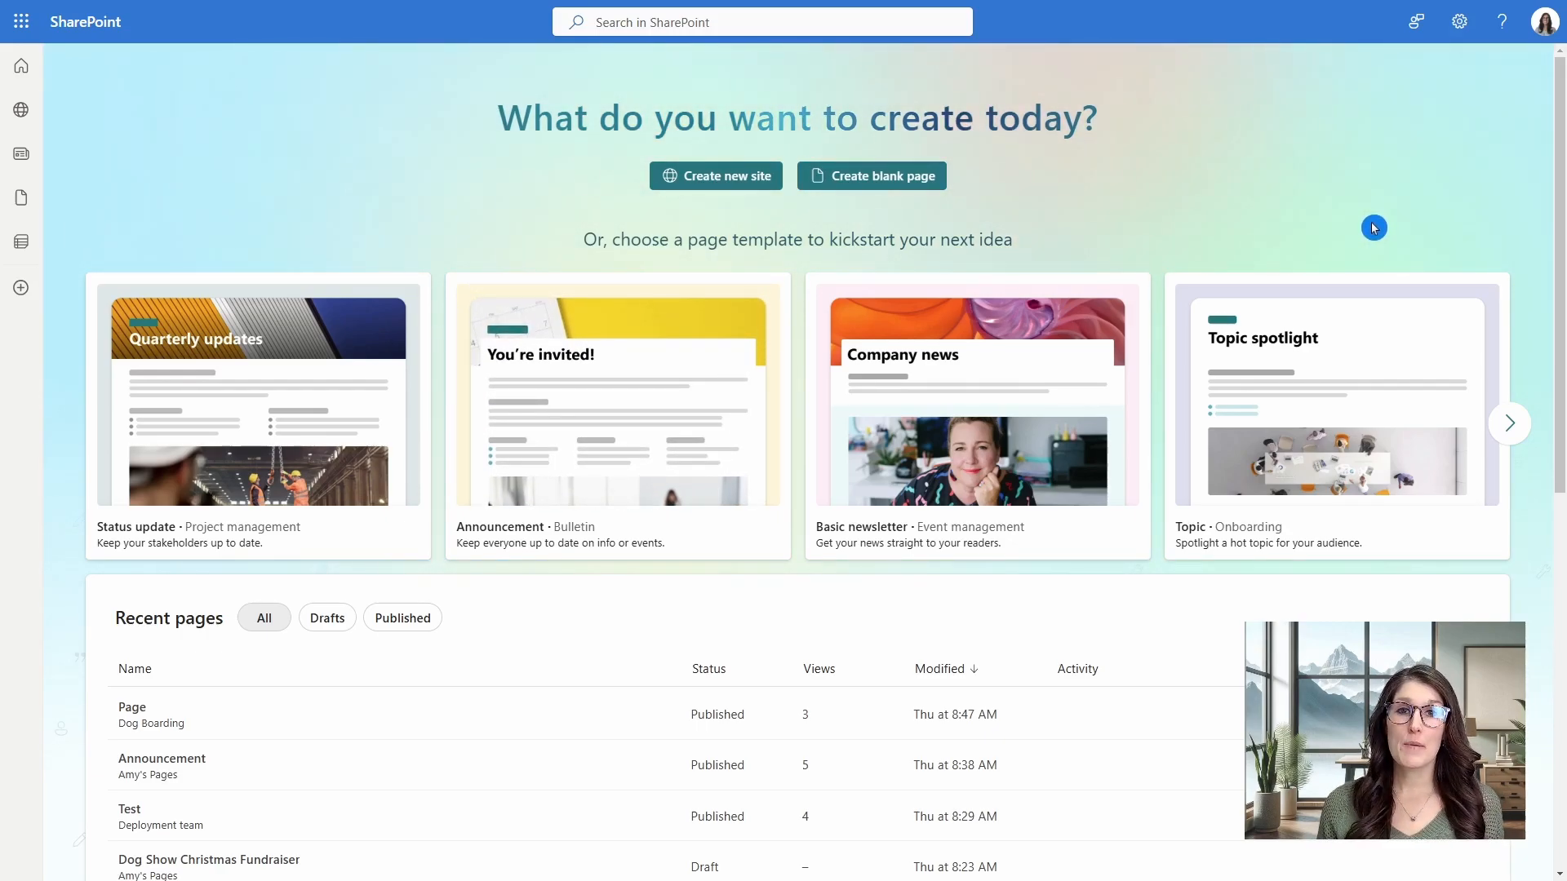
{"action": "mouse_move", "coordinate": [1356, 228]}
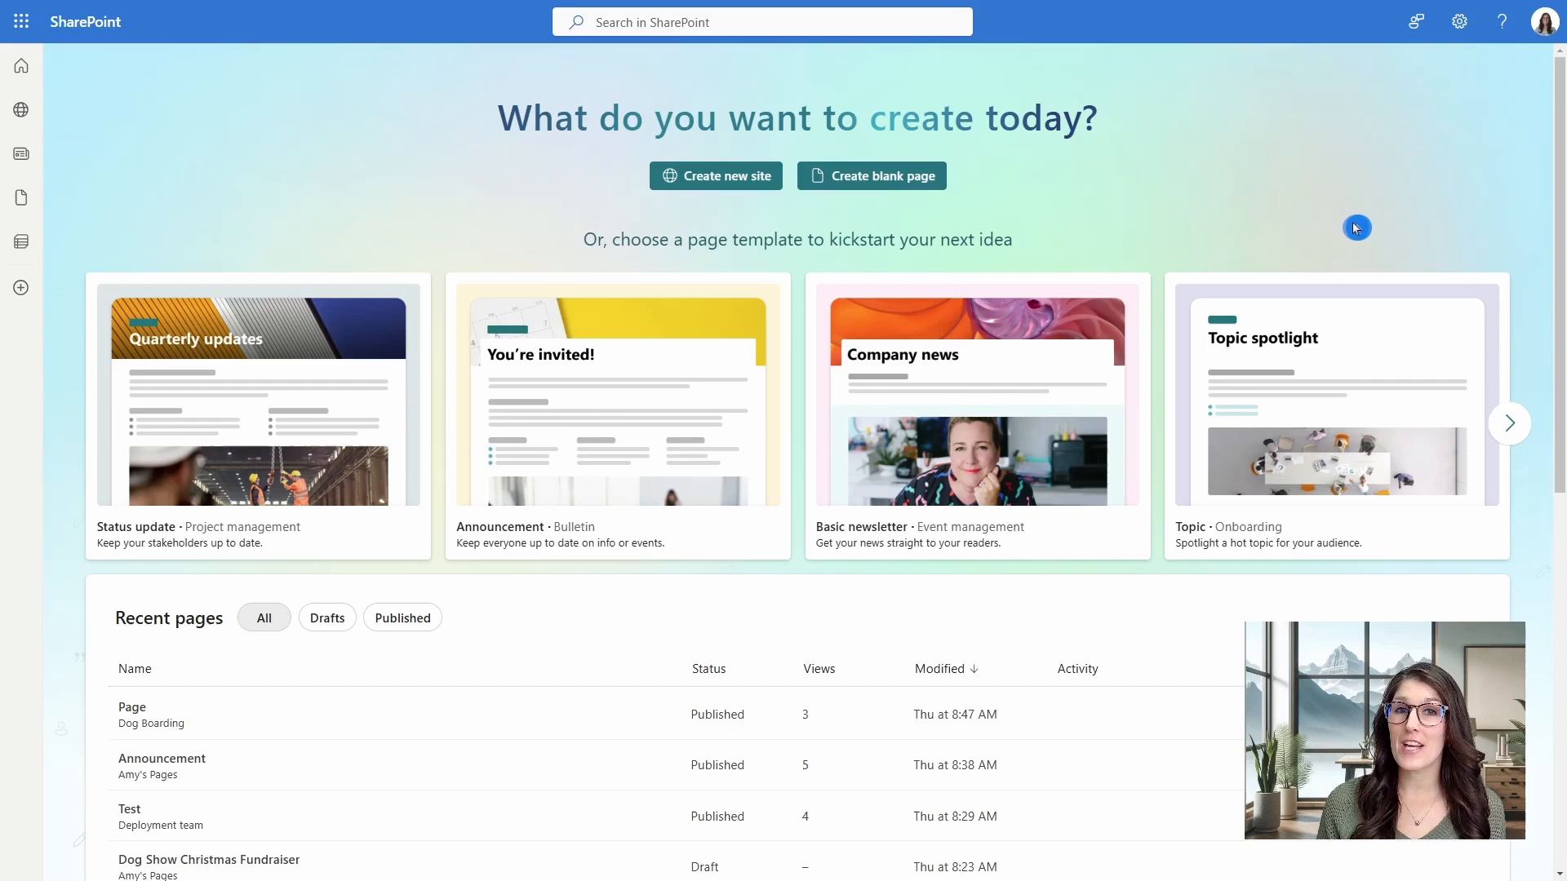
{"action": "scroll", "scroll_direction": "down", "scroll_amount": 3}
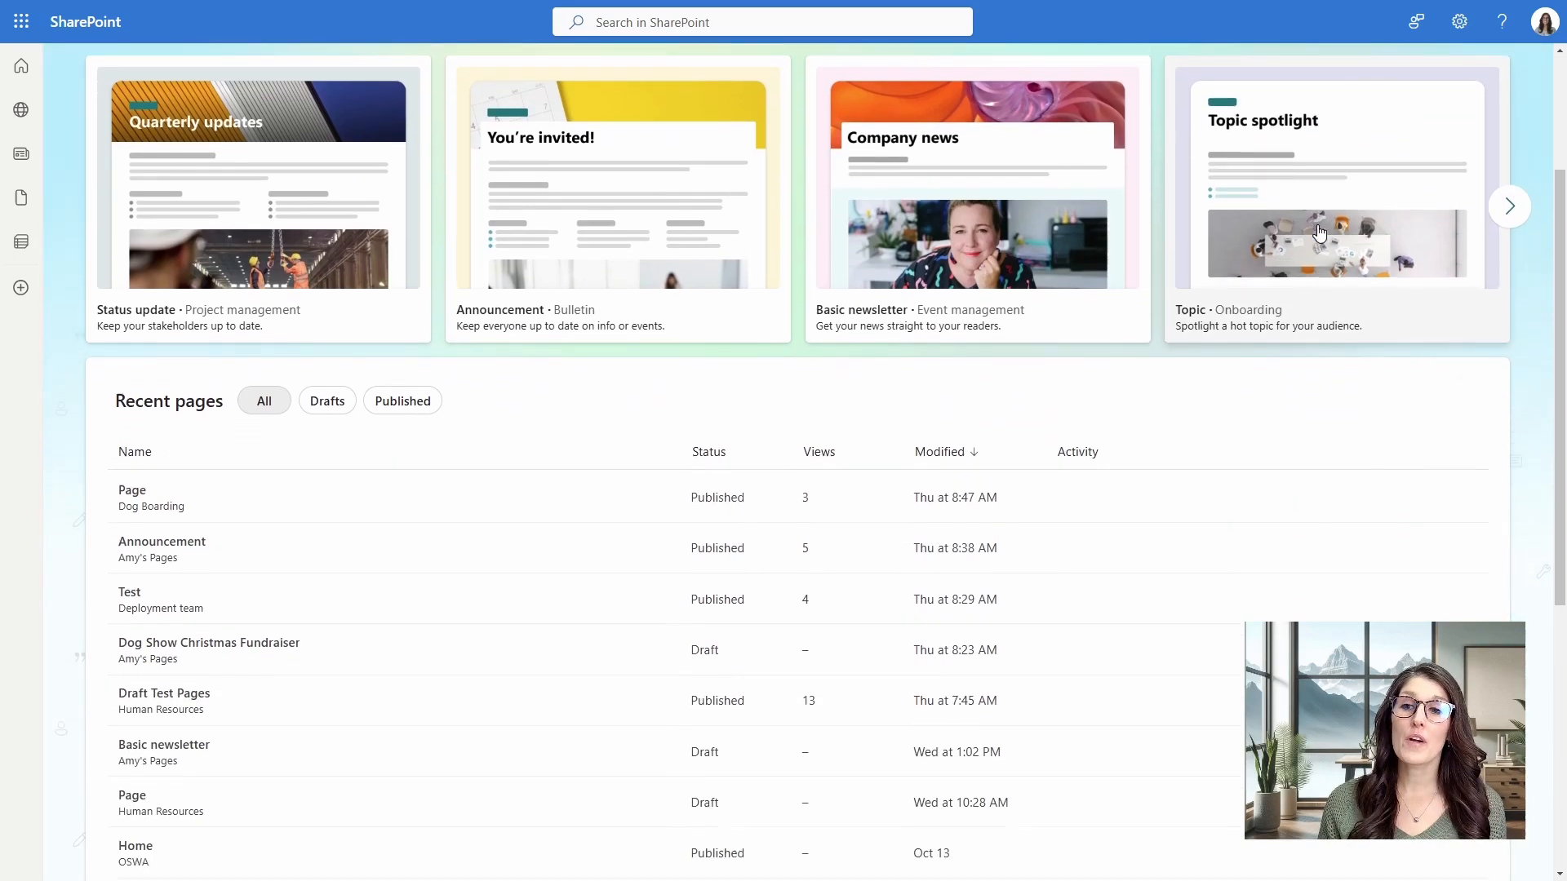
{"action": "scroll", "scroll_direction": "down", "scroll_amount": 3}
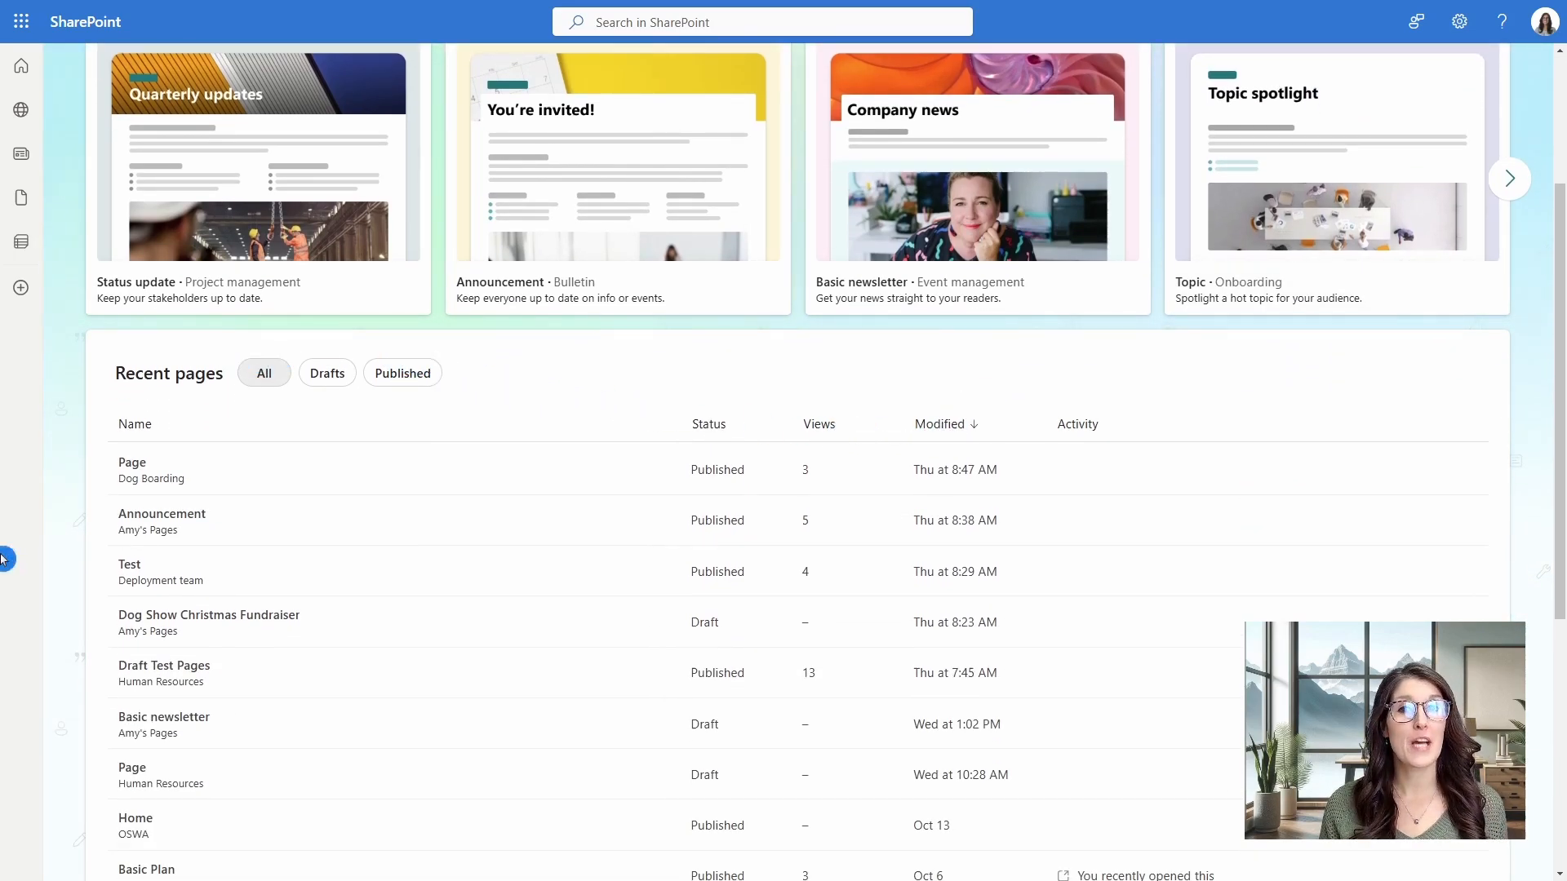
{"action": "scroll", "scroll_direction": "up", "scroll_amount": 3}
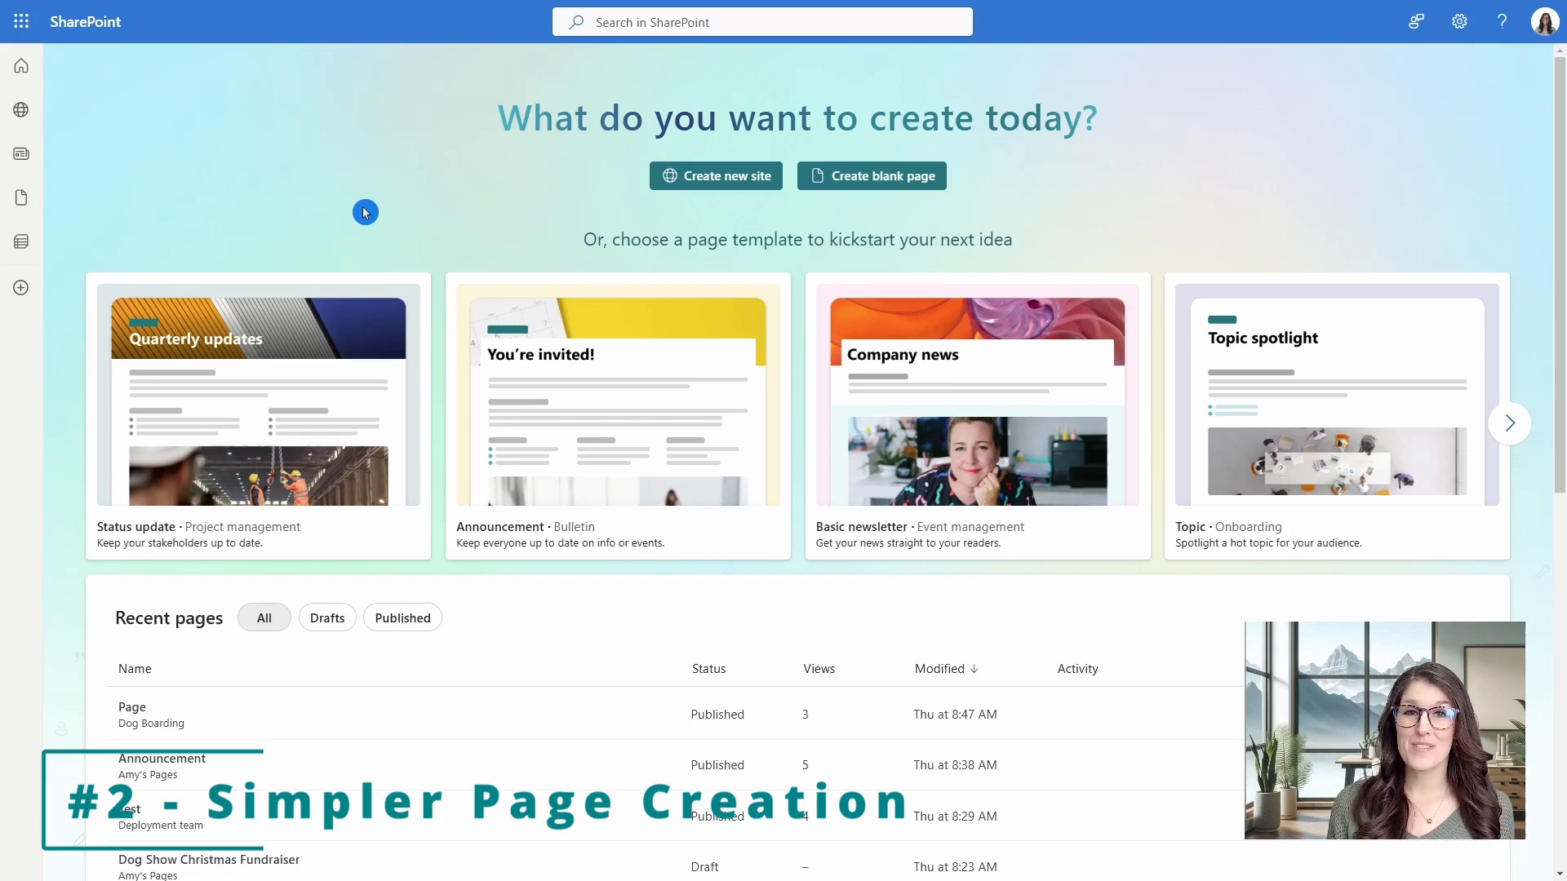
{"action": "mouse_move", "coordinate": [846, 212]}
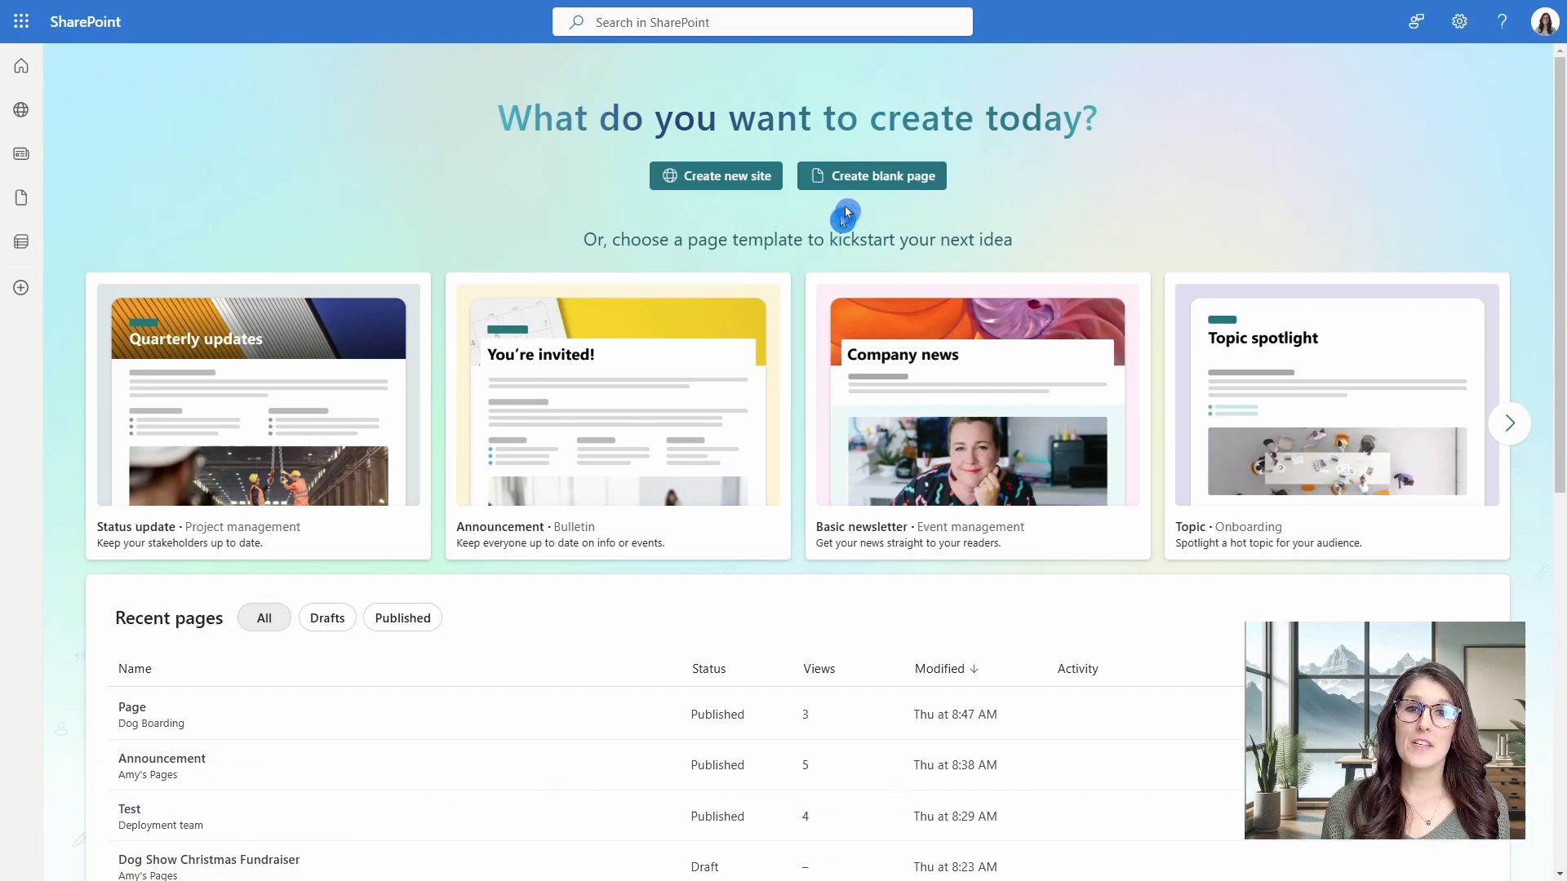
{"action": "mouse_move", "coordinate": [351, 386]}
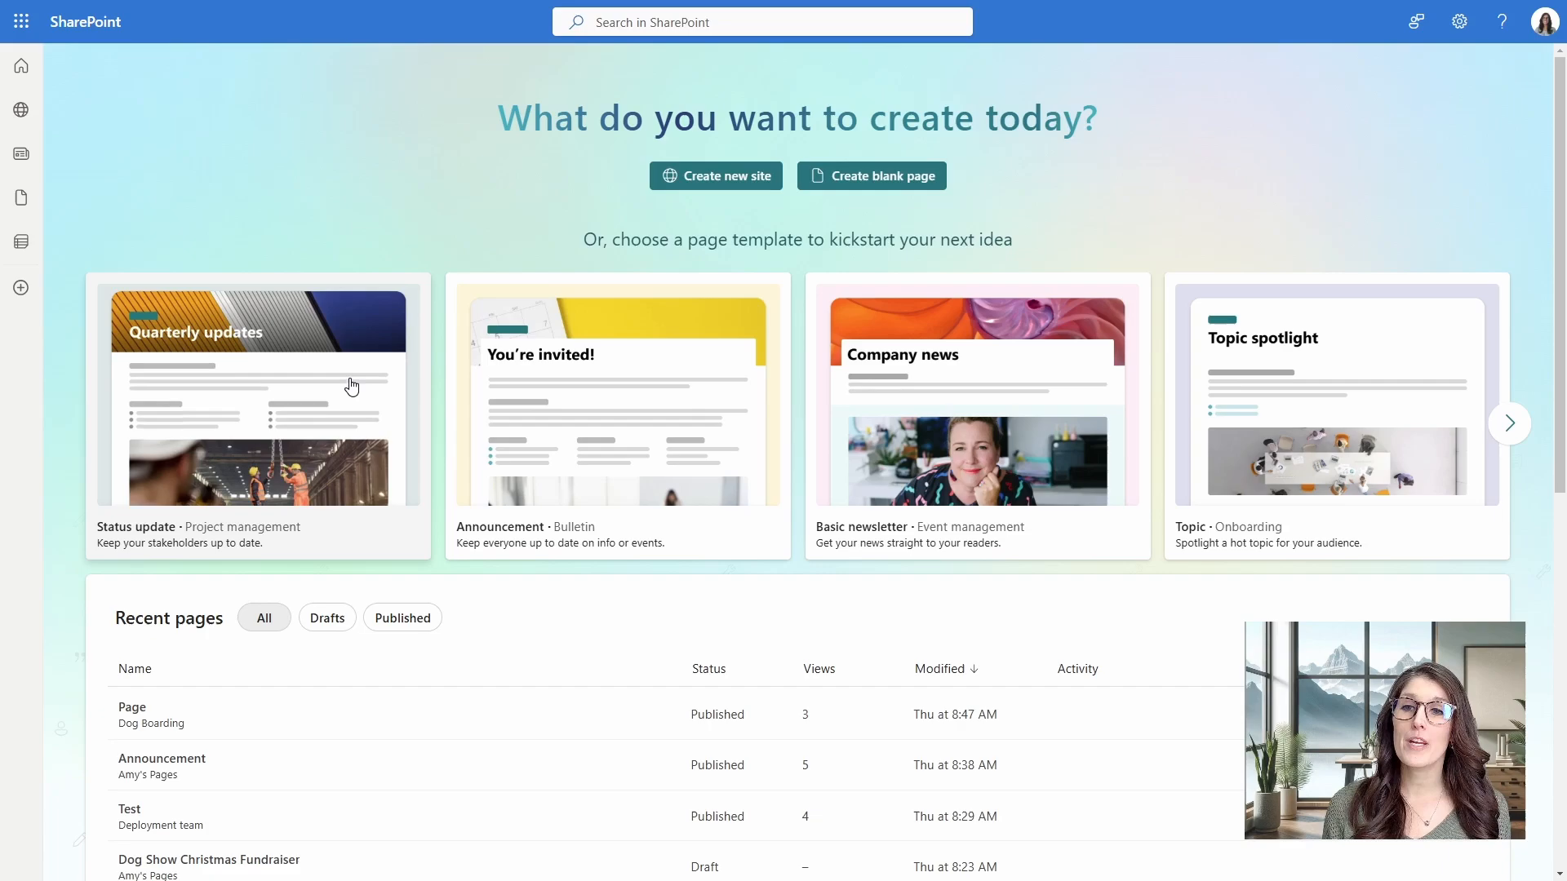
{"action": "mouse_move", "coordinate": [1004, 436]}
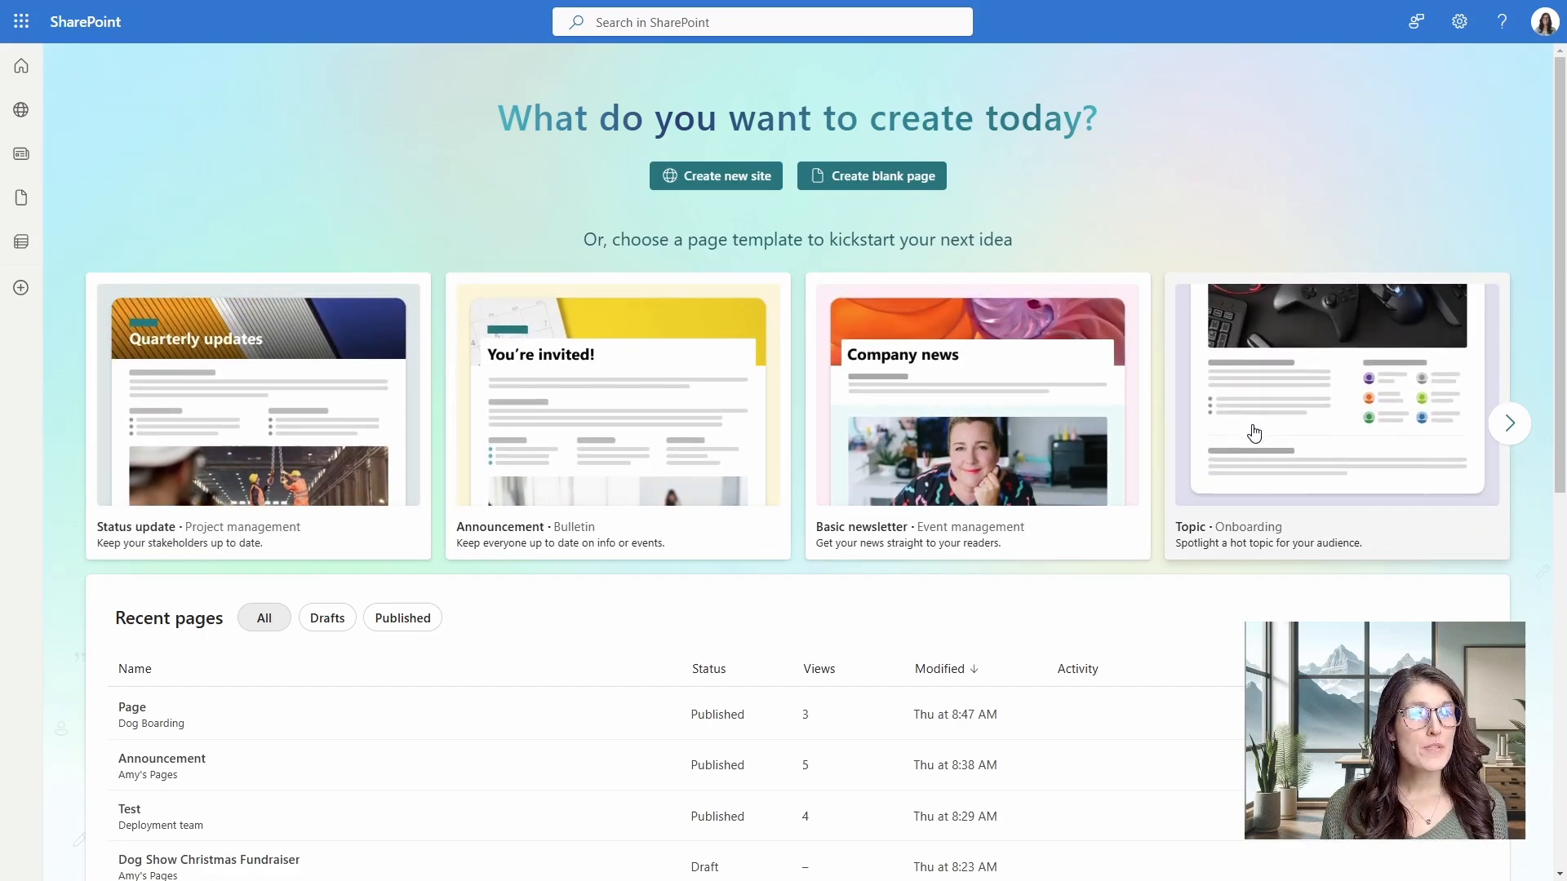
{"action": "mouse_move", "coordinate": [1242, 356]}
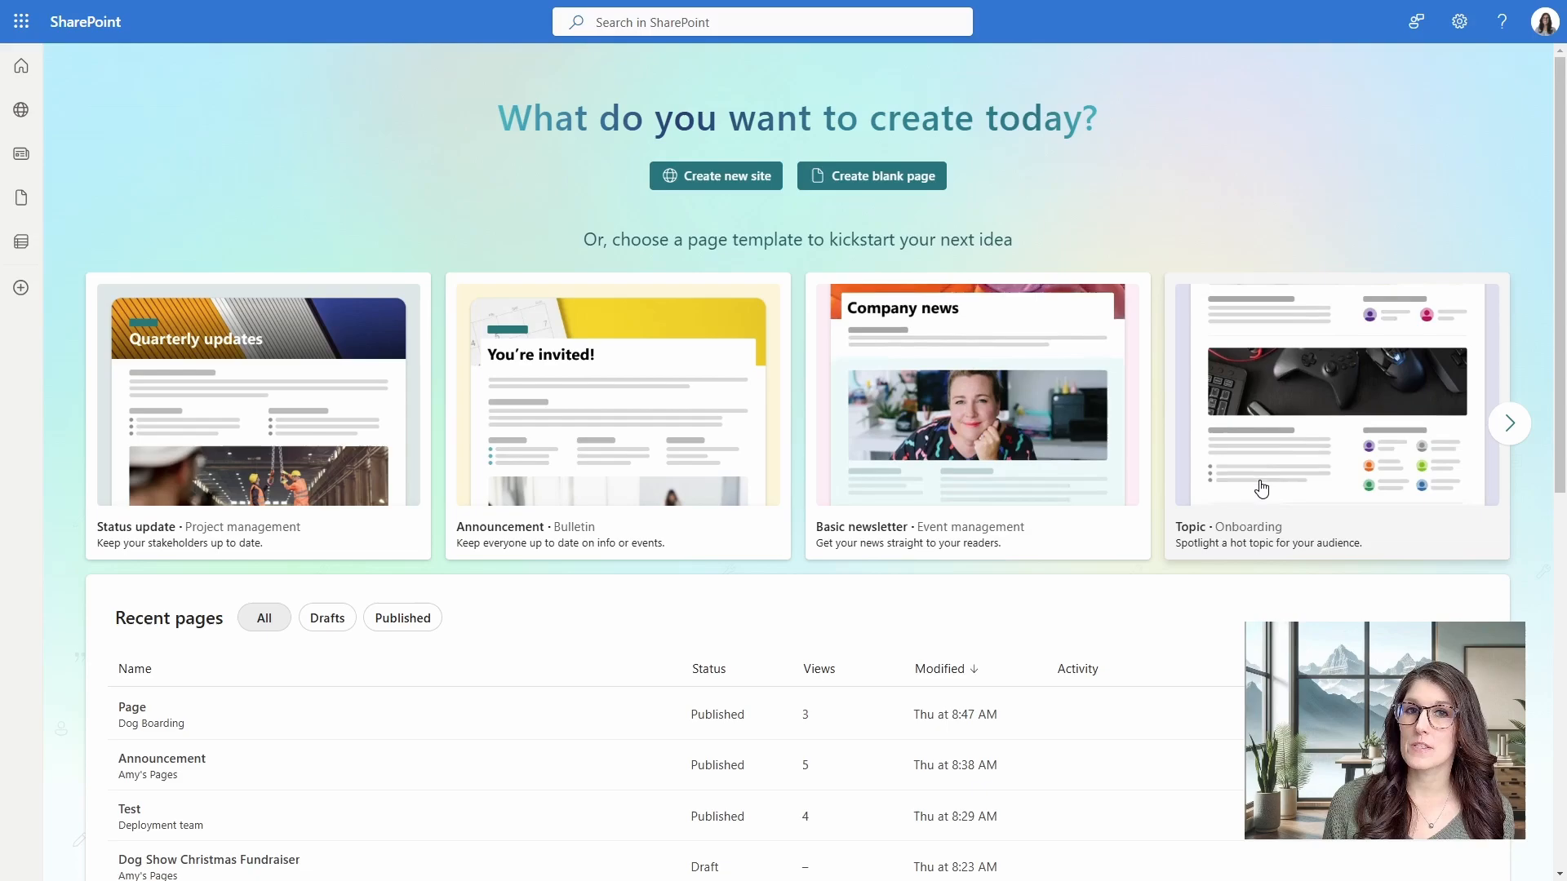
Advance the template gallery to reveal the Process and Blank templates.
{"action": "left_click", "coordinate": [1509, 423]}
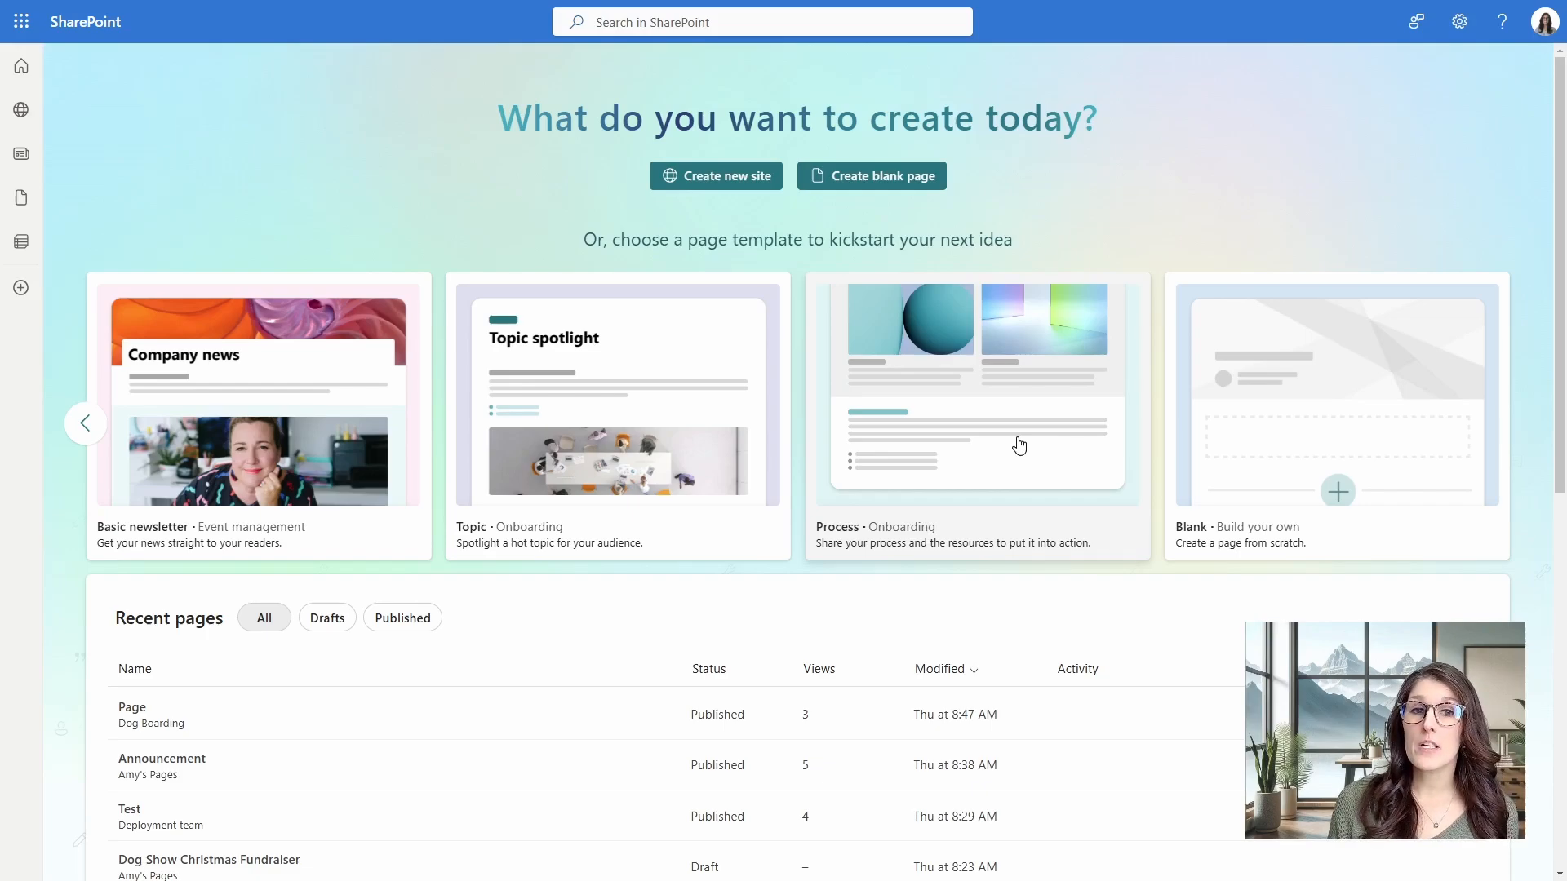
{"action": "mouse_move", "coordinate": [1273, 446]}
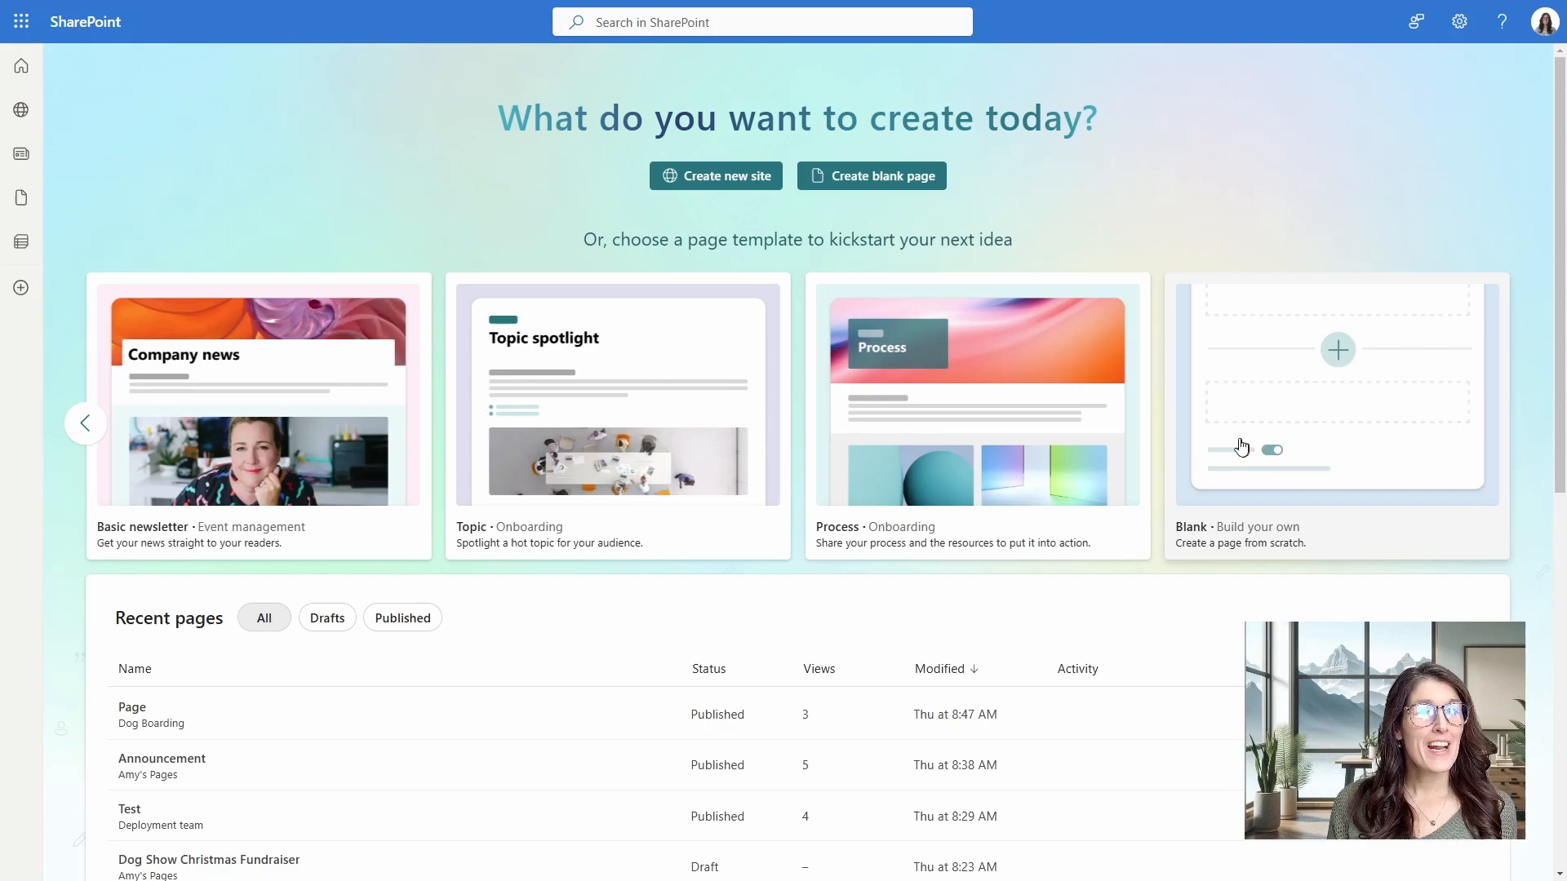
Create a page from the Status update template and review its draft and Properties pane.
{"action": "left_click", "coordinate": [85, 423]}
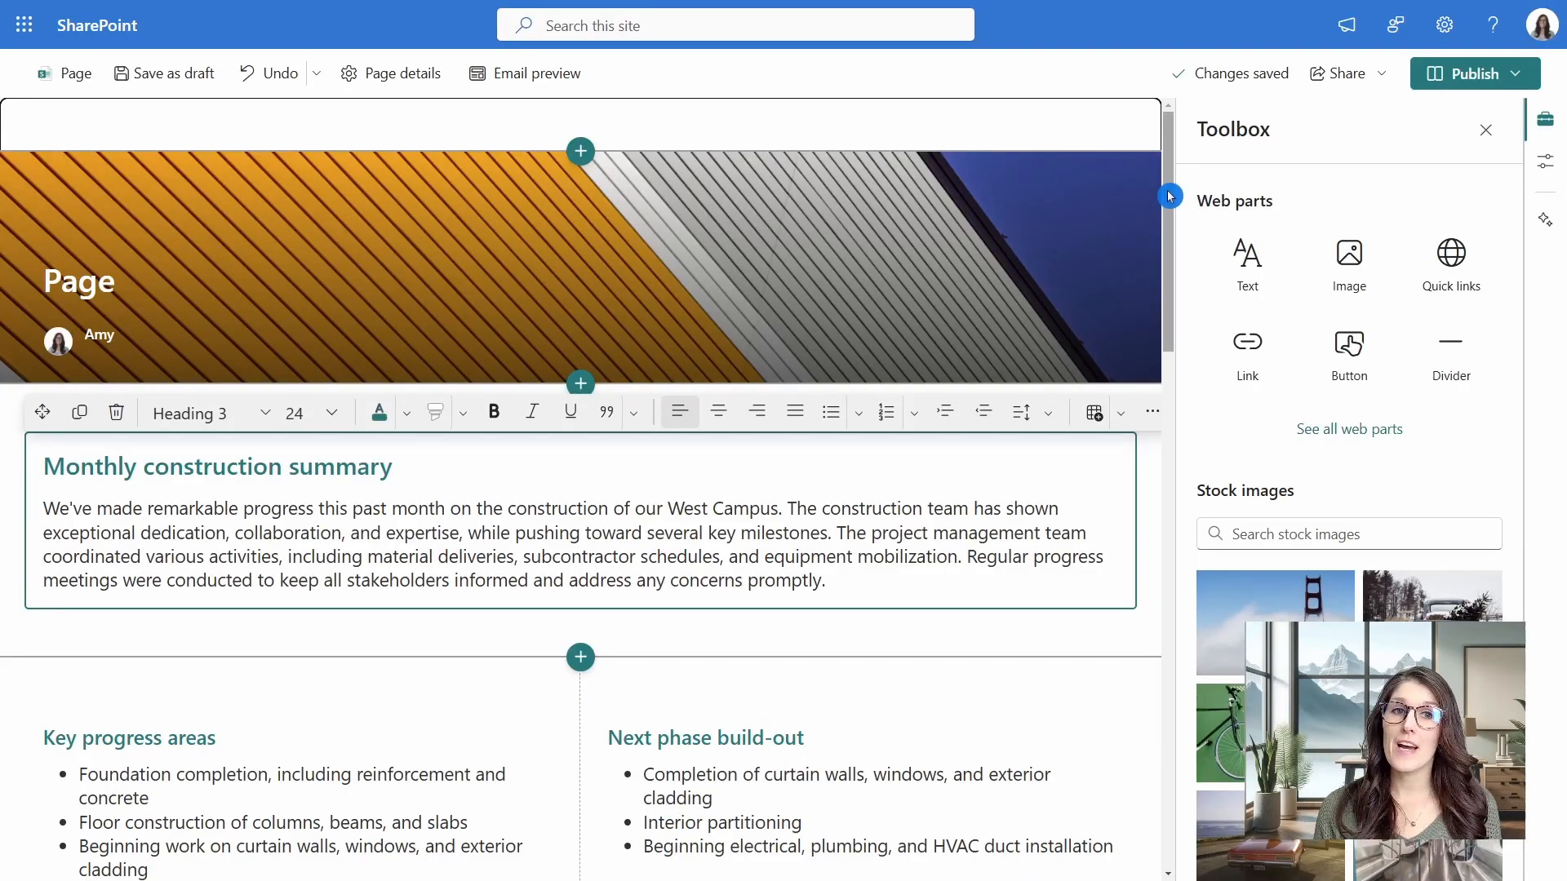
{"action": "scroll", "scroll_direction": "down", "scroll_amount": 3}
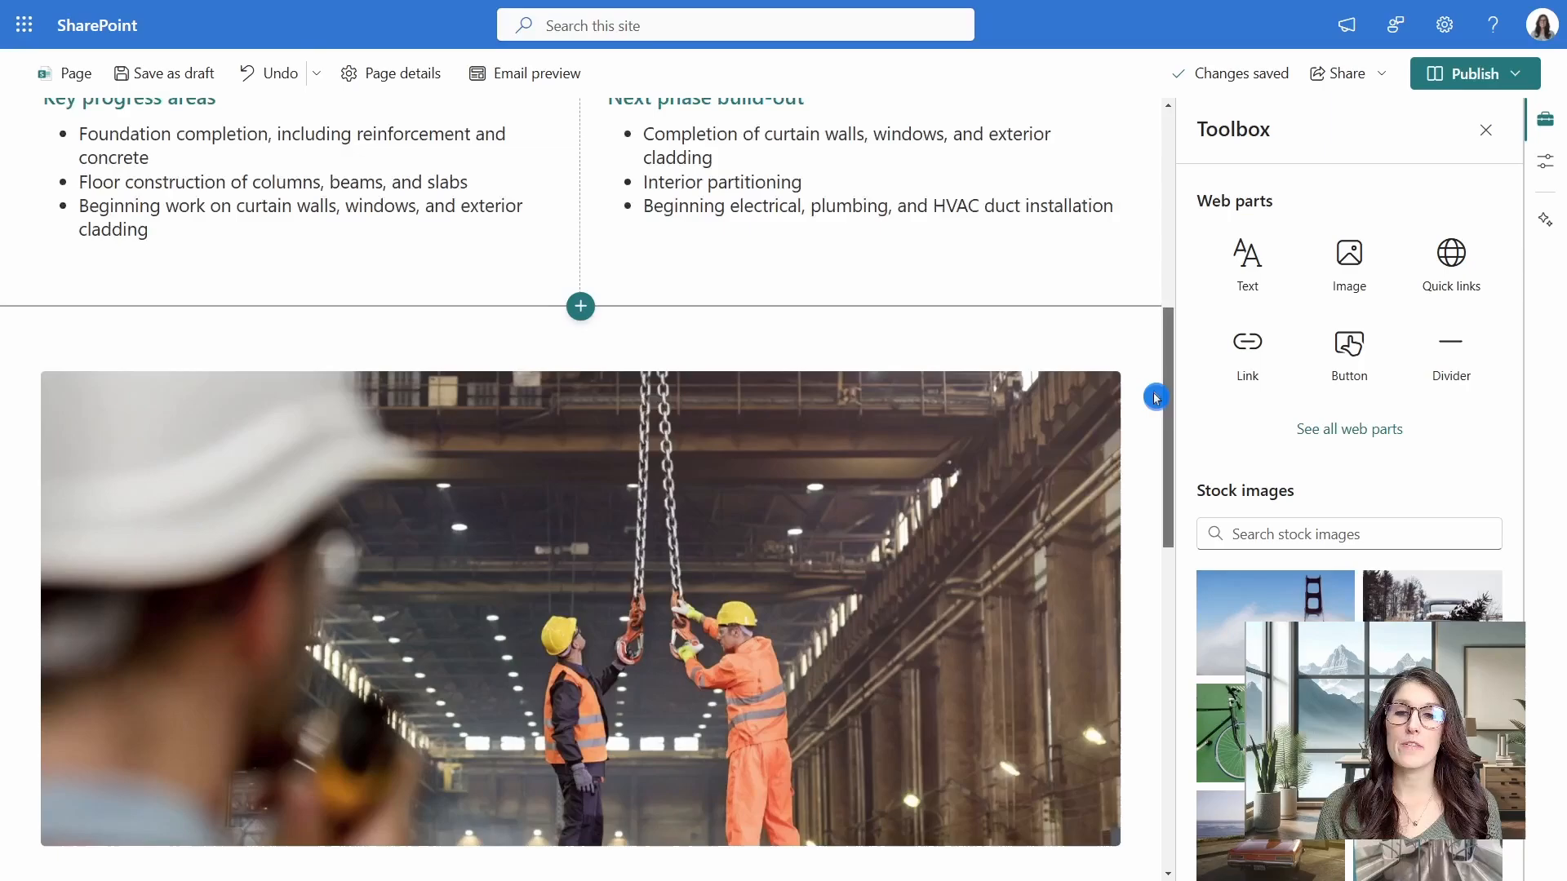
{"action": "scroll", "scroll_direction": "down", "scroll_amount": 3}
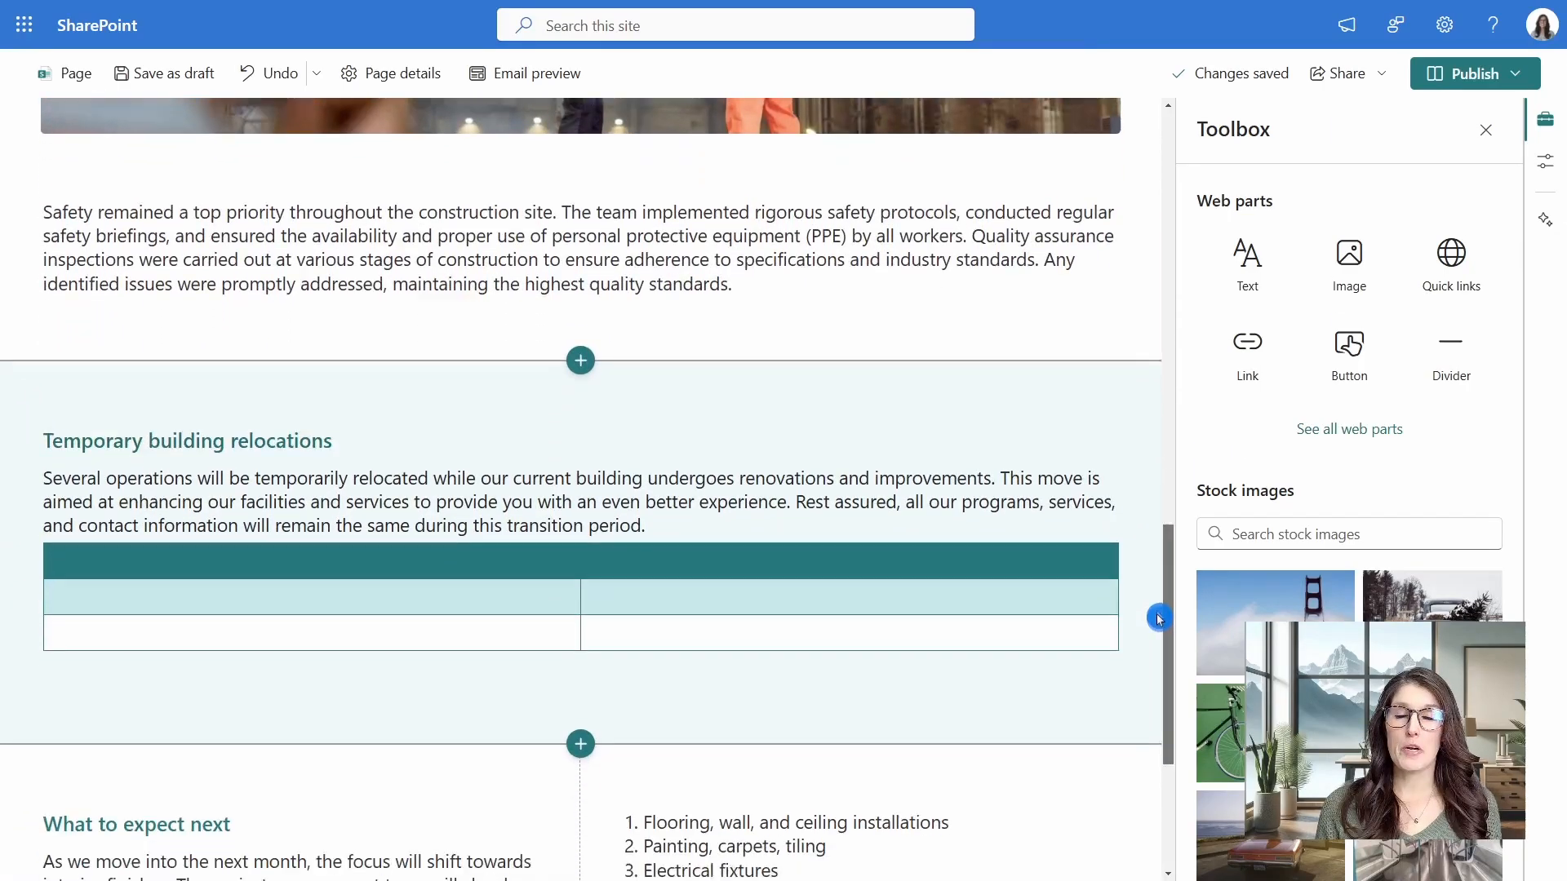
{"action": "scroll", "scroll_direction": "up", "scroll_amount": 3}
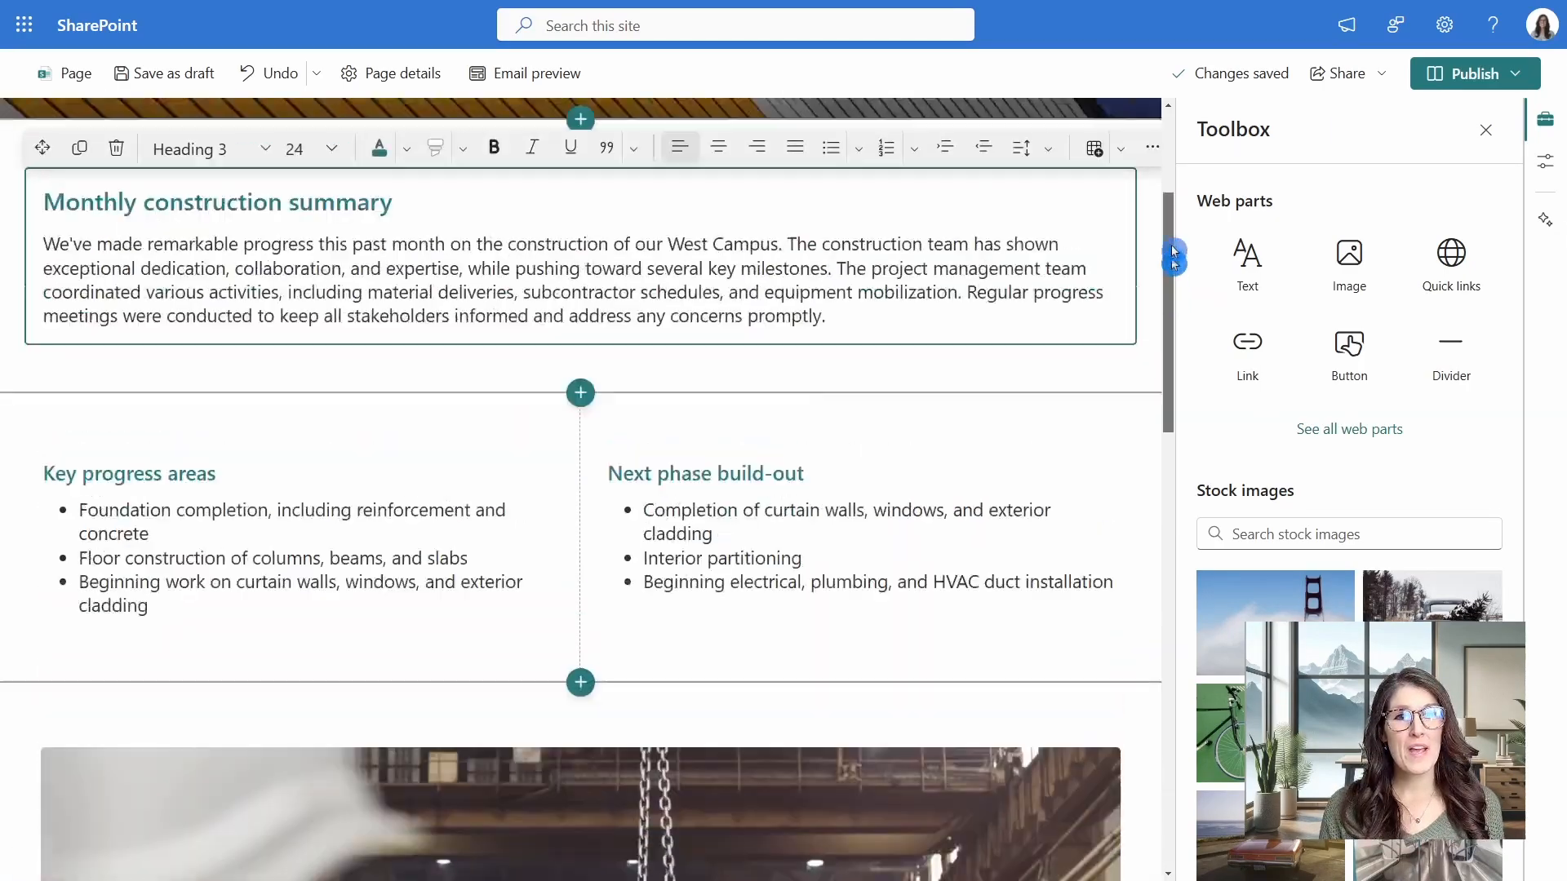
{"action": "scroll", "scroll_direction": "up", "scroll_amount": 3}
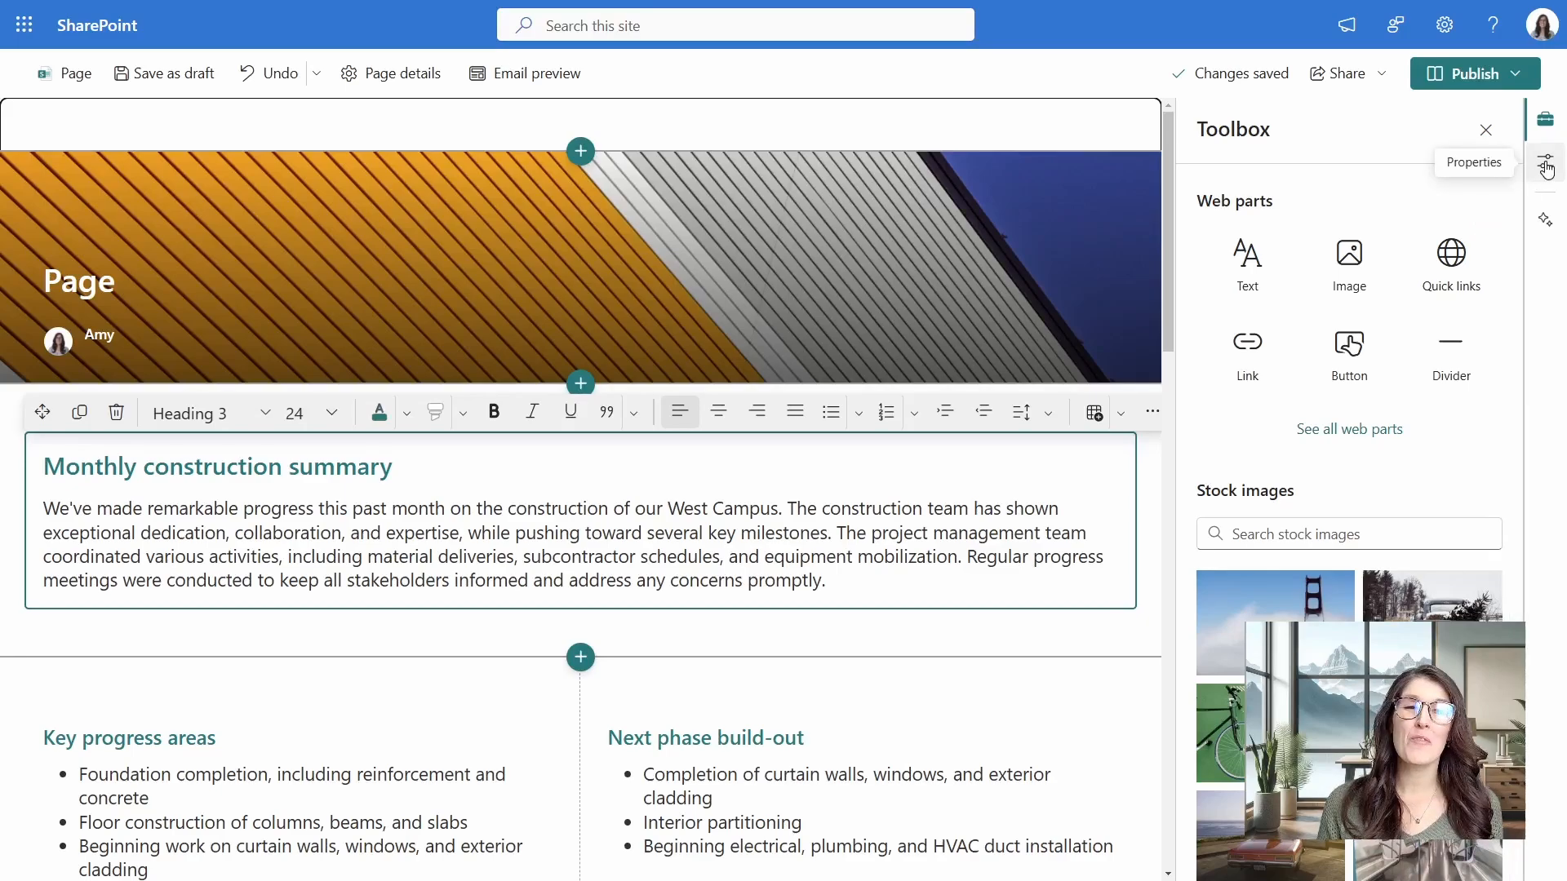
{"action": "left_click", "coordinate": [1544, 162]}
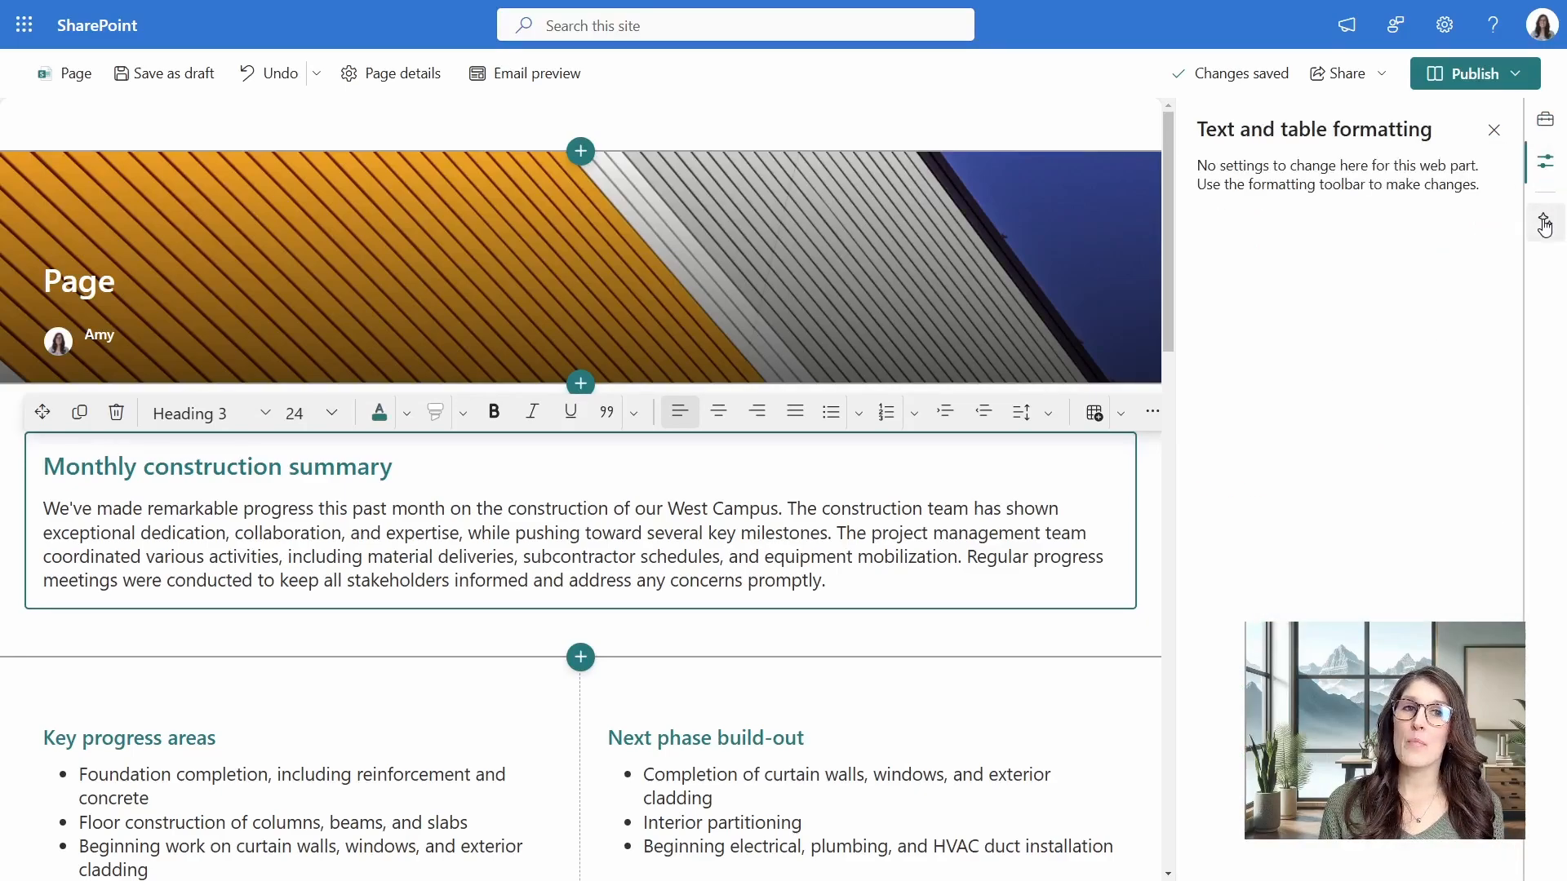
{"action": "left_click", "coordinate": [1544, 225]}
{"action": "type", "text": "Q3 Update - Dog Boarding"}
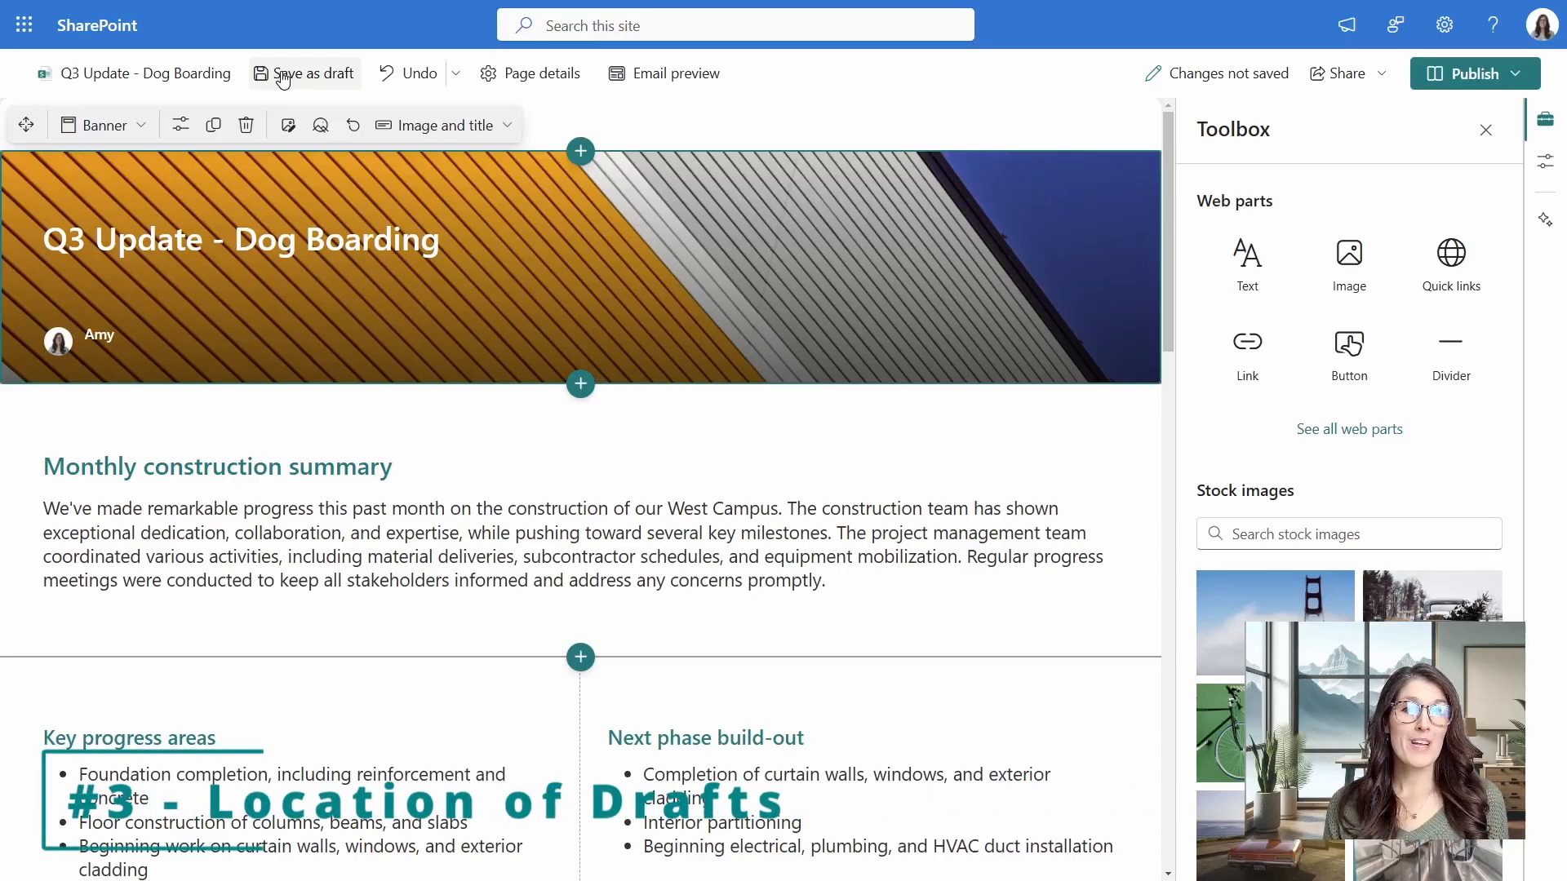
Save 'Q3 Update - Dog Boarding' as a draft, then filter Recent pages by Drafts and Published.
{"action": "left_click", "coordinate": [302, 73]}
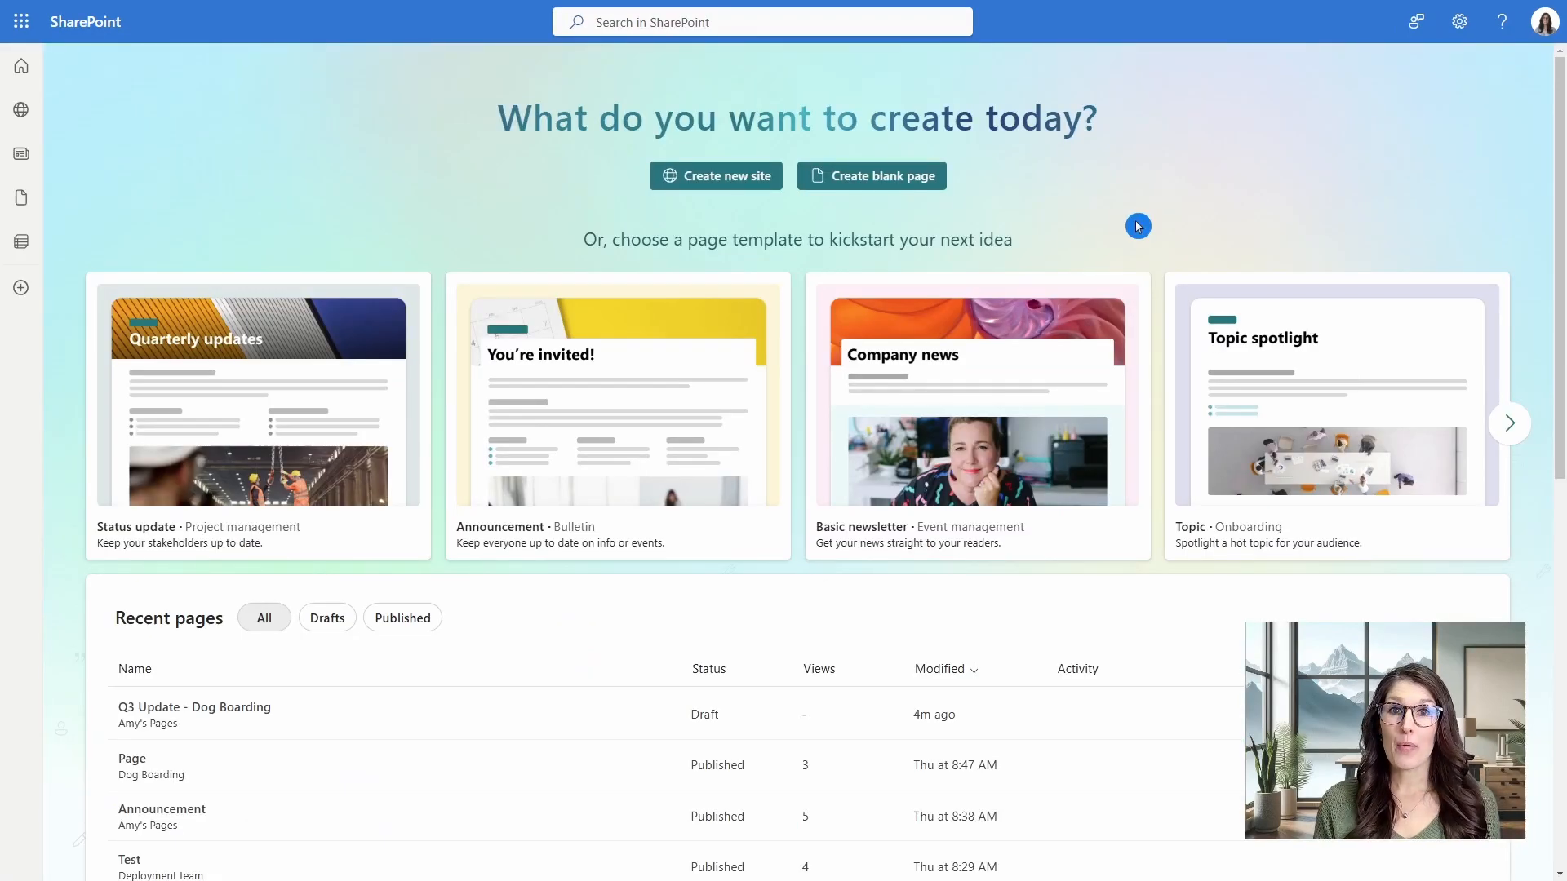
{"action": "scroll", "scroll_direction": "down", "scroll_amount": 3}
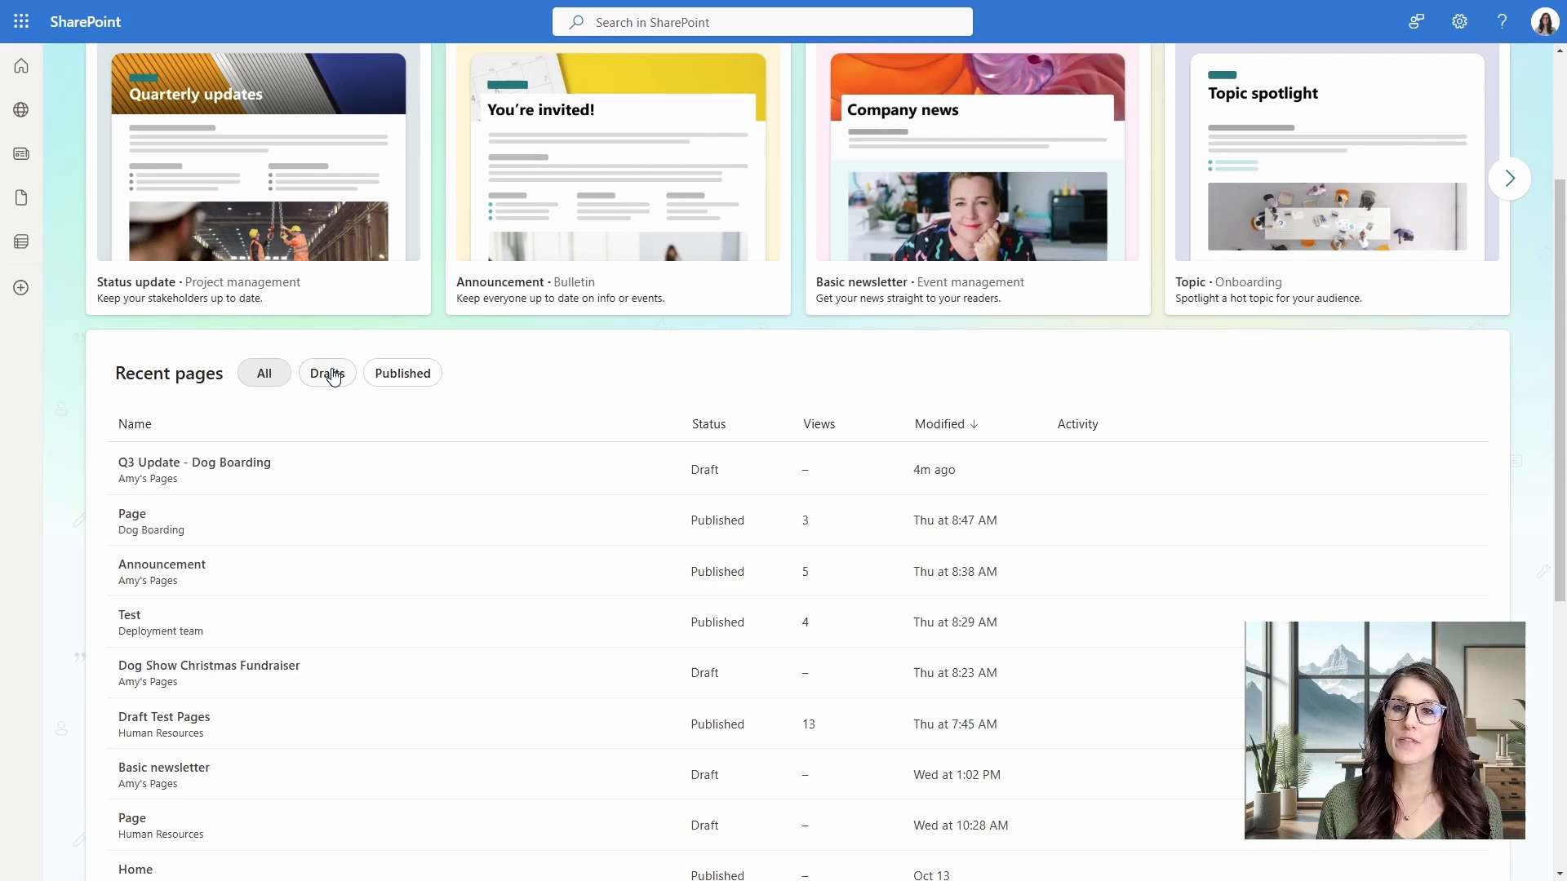
{"action": "left_click", "coordinate": [325, 373]}
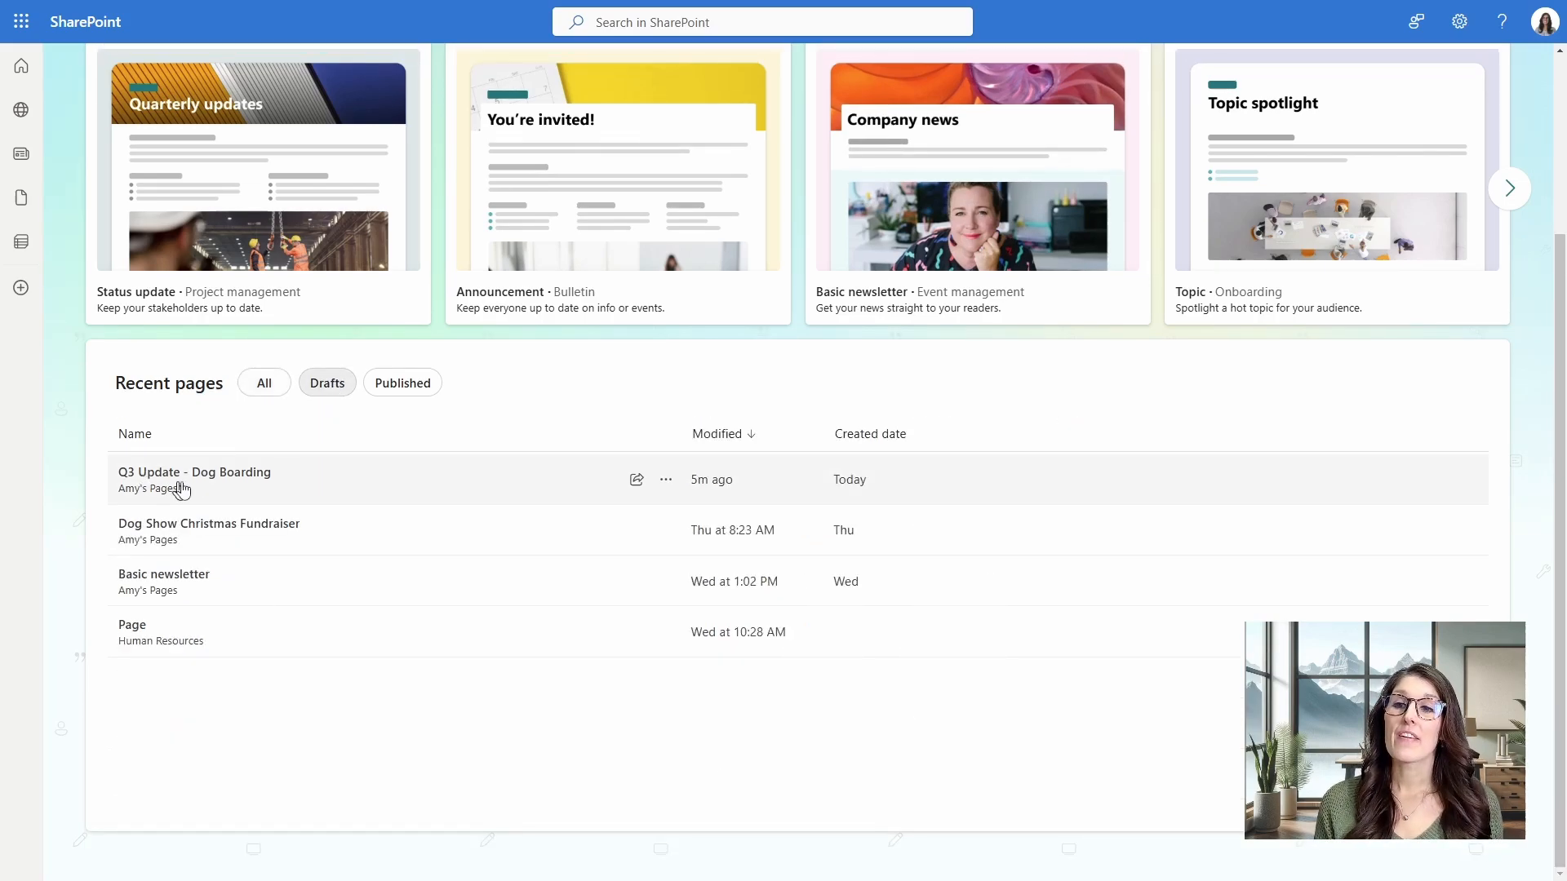
{"action": "mouse_move", "coordinate": [148, 489]}
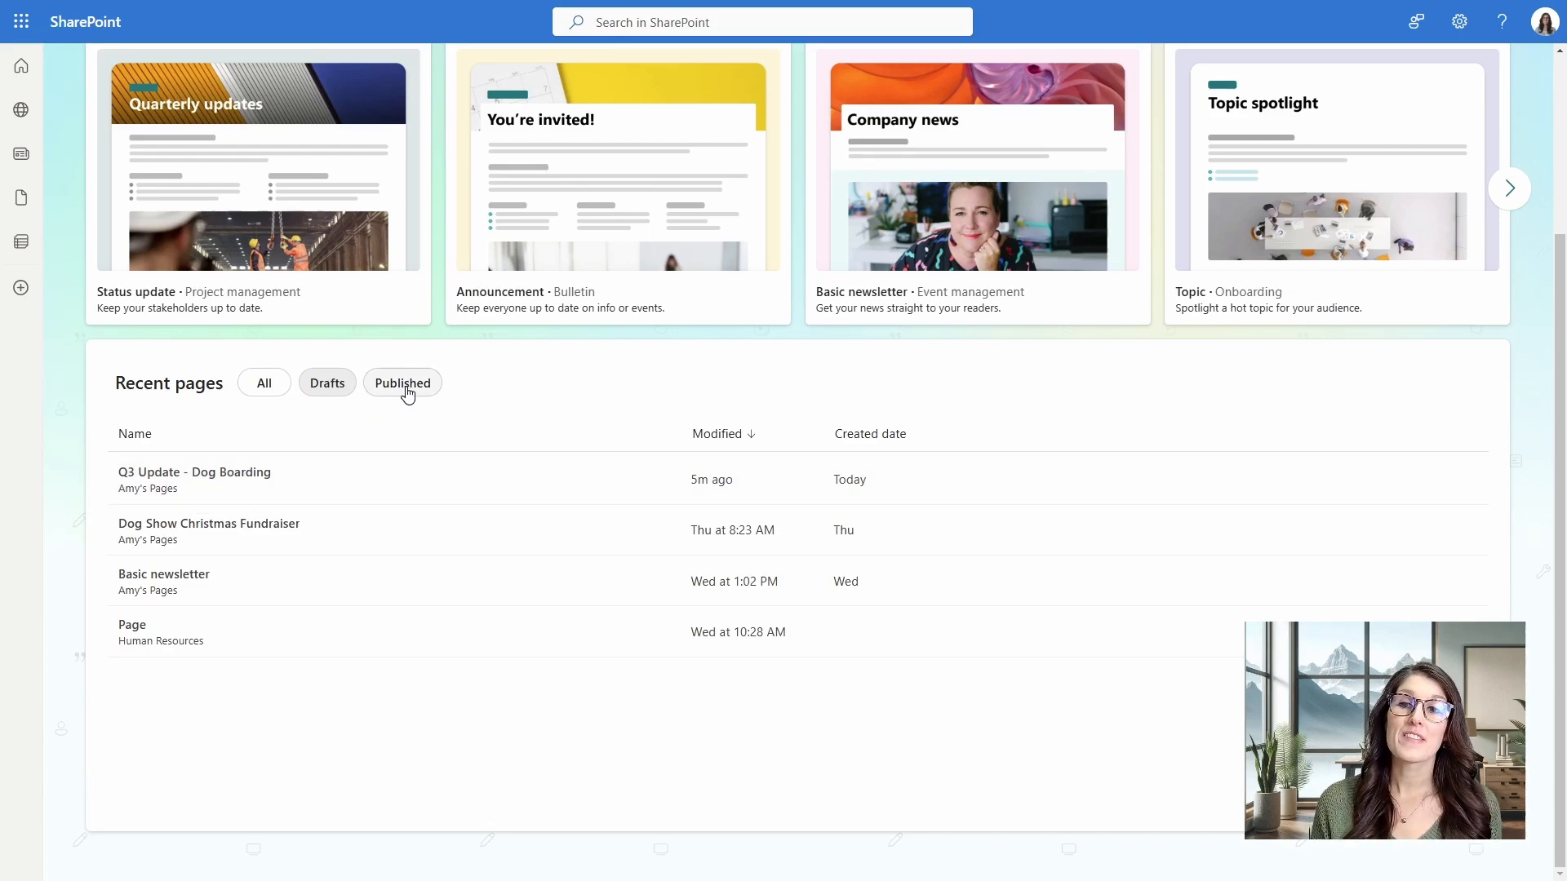
{"action": "left_click", "coordinate": [401, 382]}
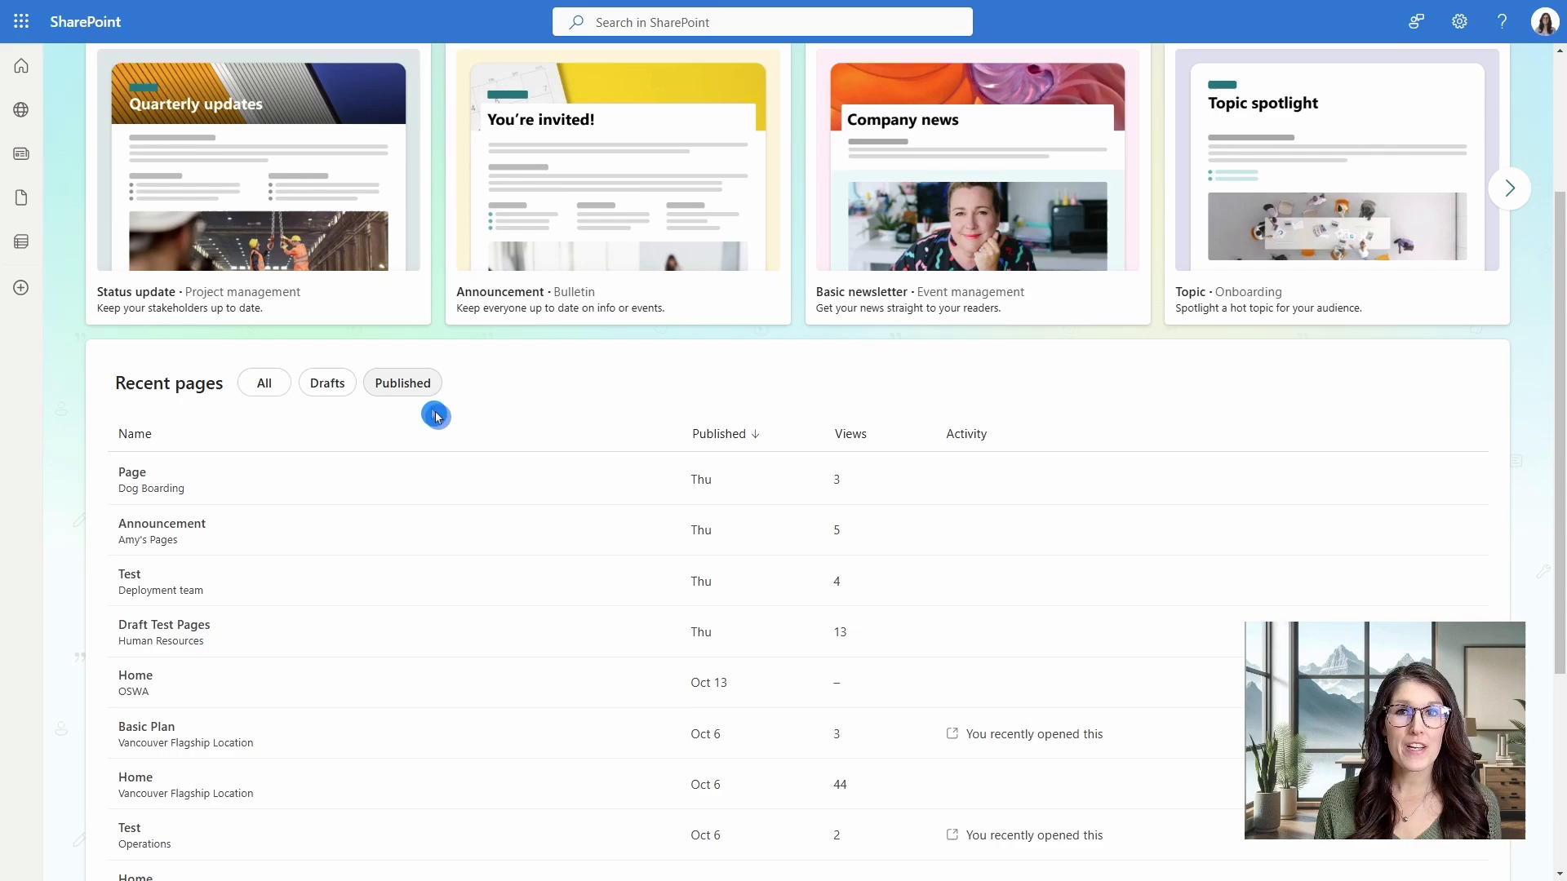
{"action": "mouse_move", "coordinate": [512, 392]}
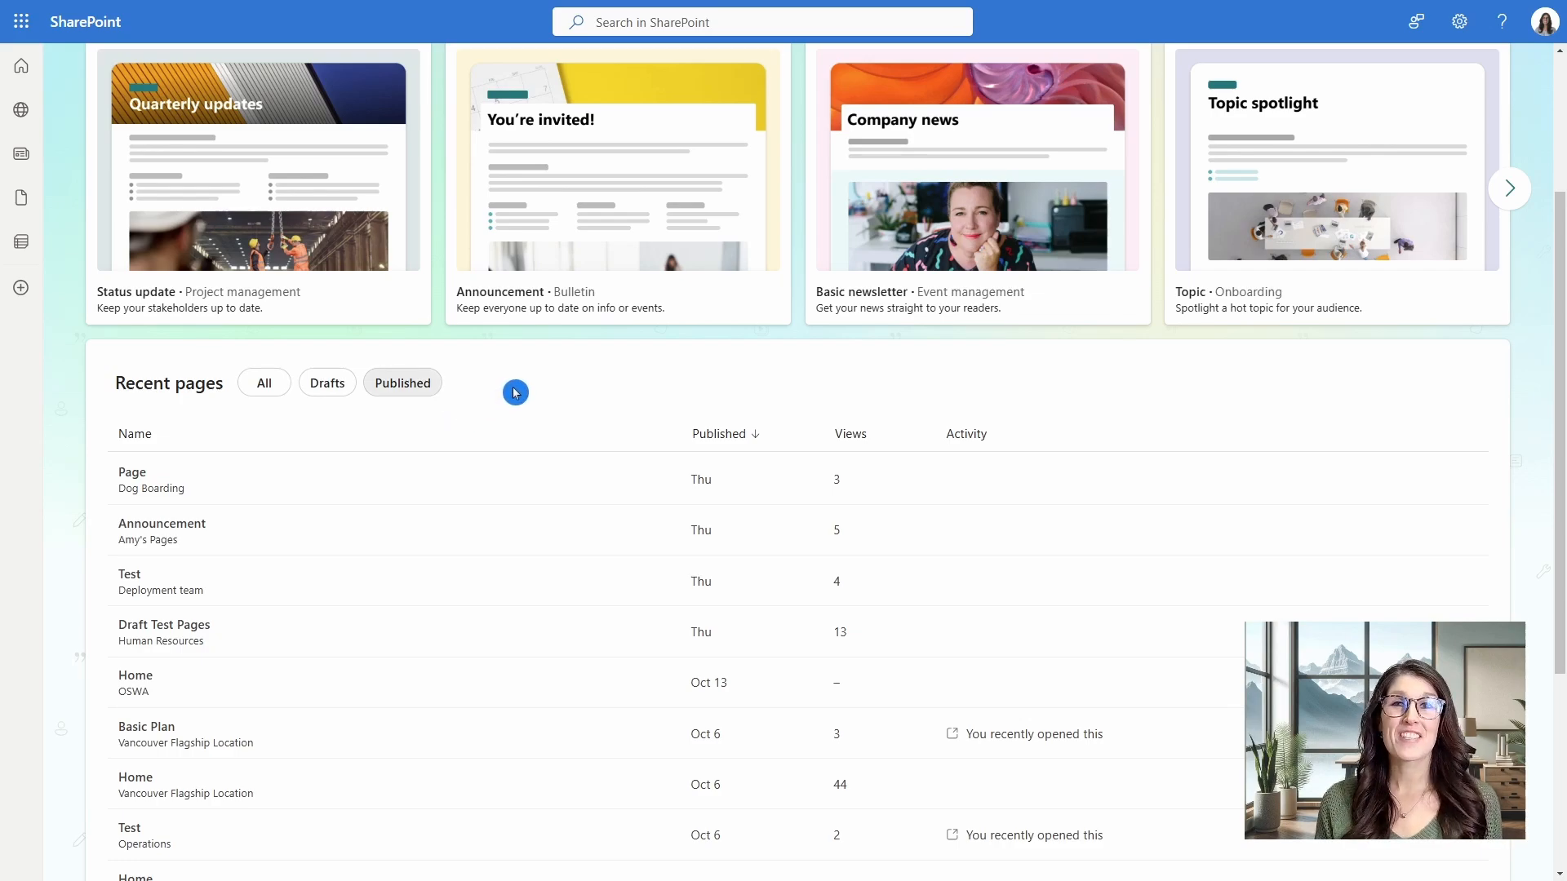
Edit the Q3 Update draft, recolour the intro sentence, and explore bullet and numbering styles for the highlights.
{"action": "left_click", "coordinate": [130, 473]}
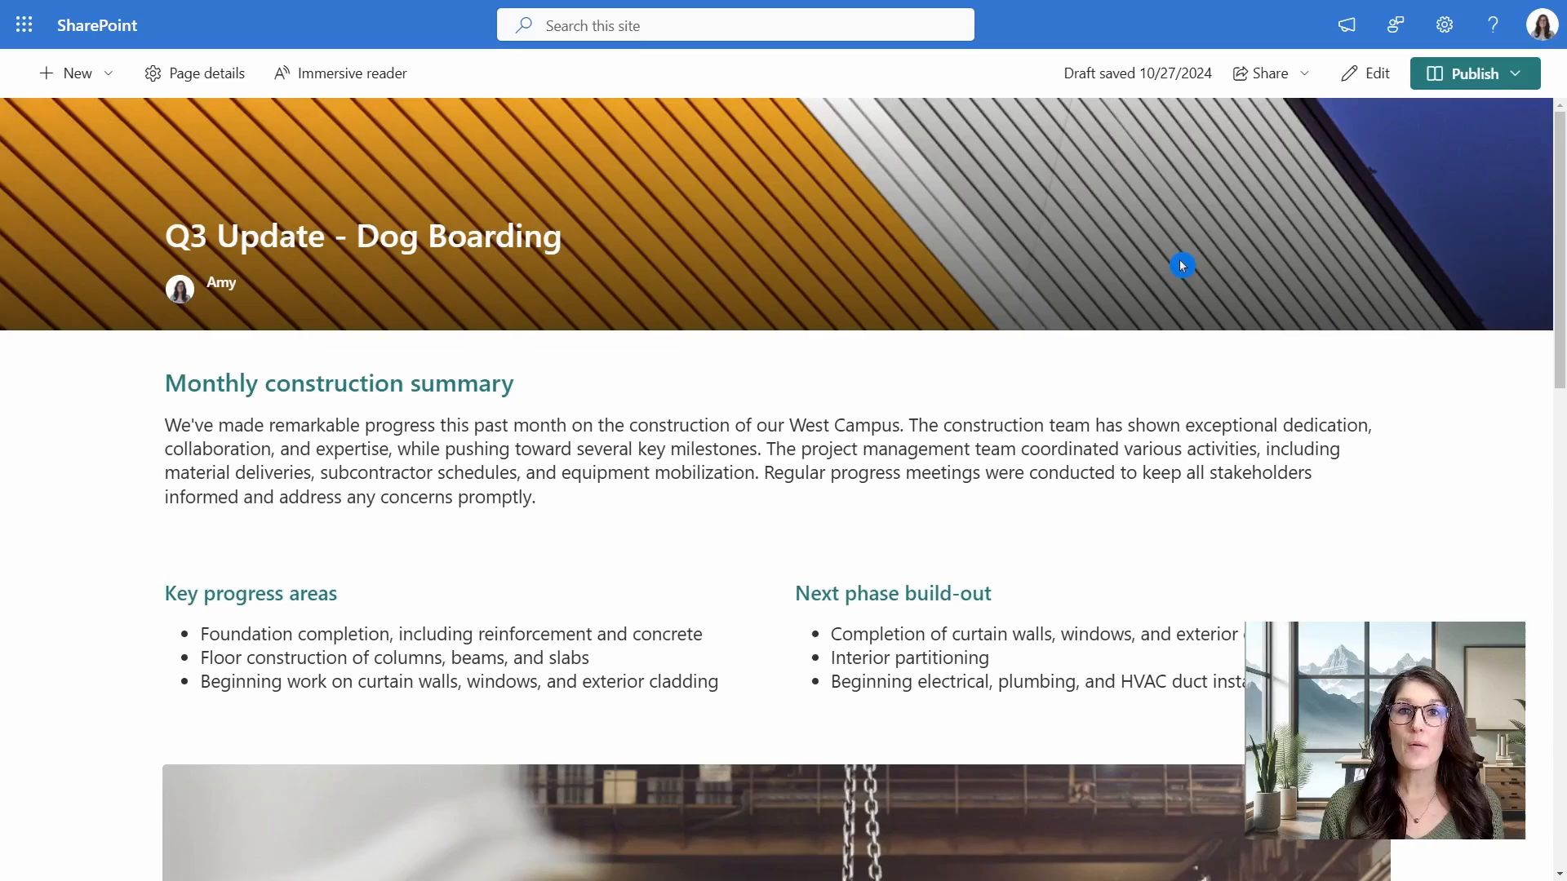
{"action": "mouse_move", "coordinate": [1254, 177]}
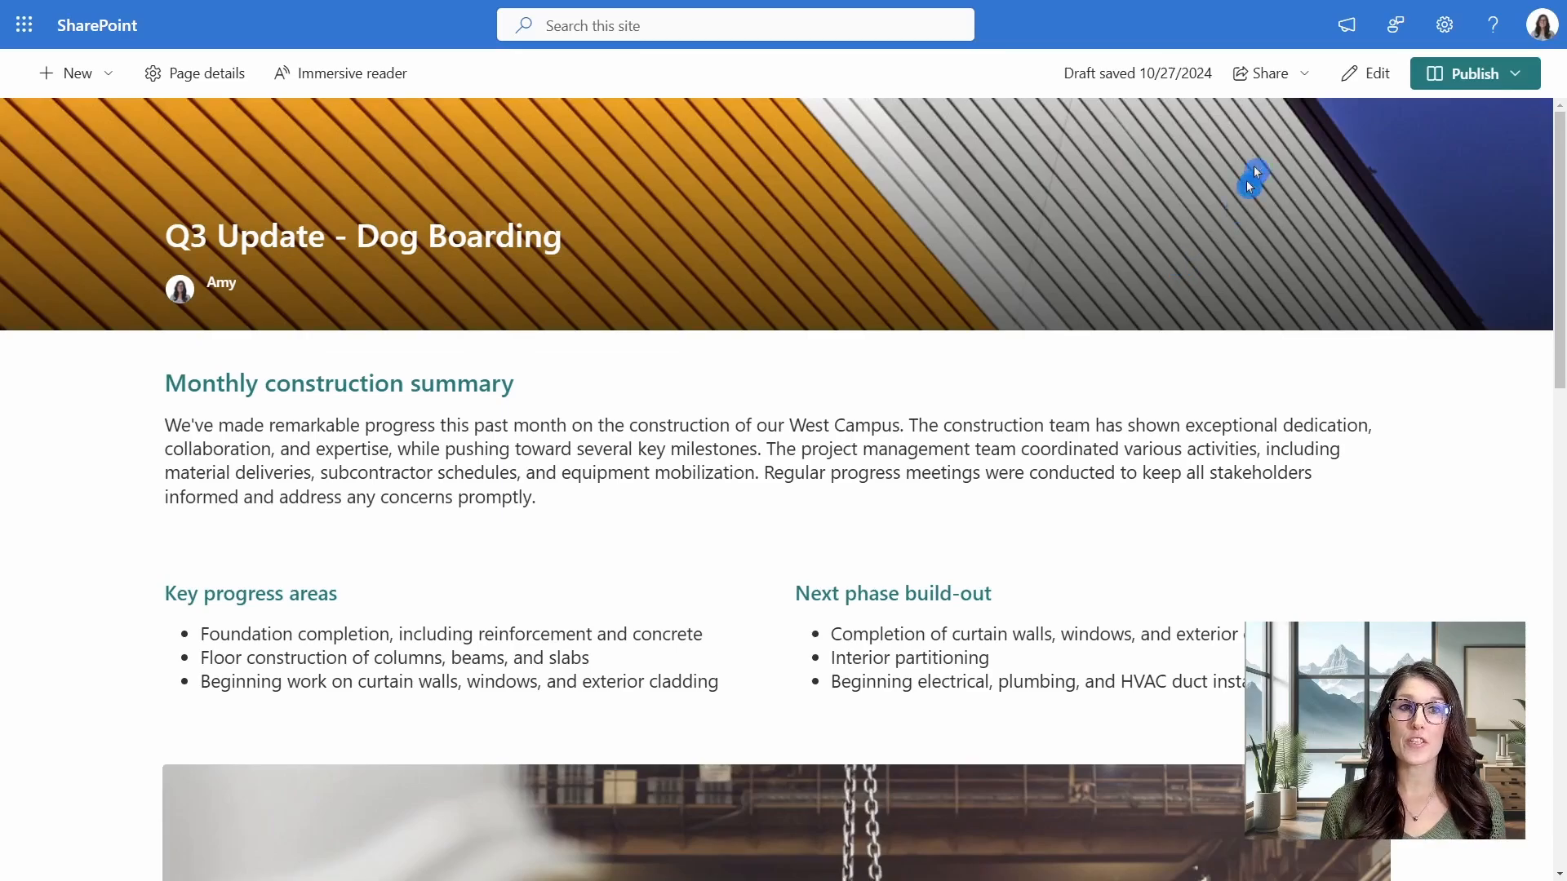
{"action": "left_click", "coordinate": [1374, 72]}
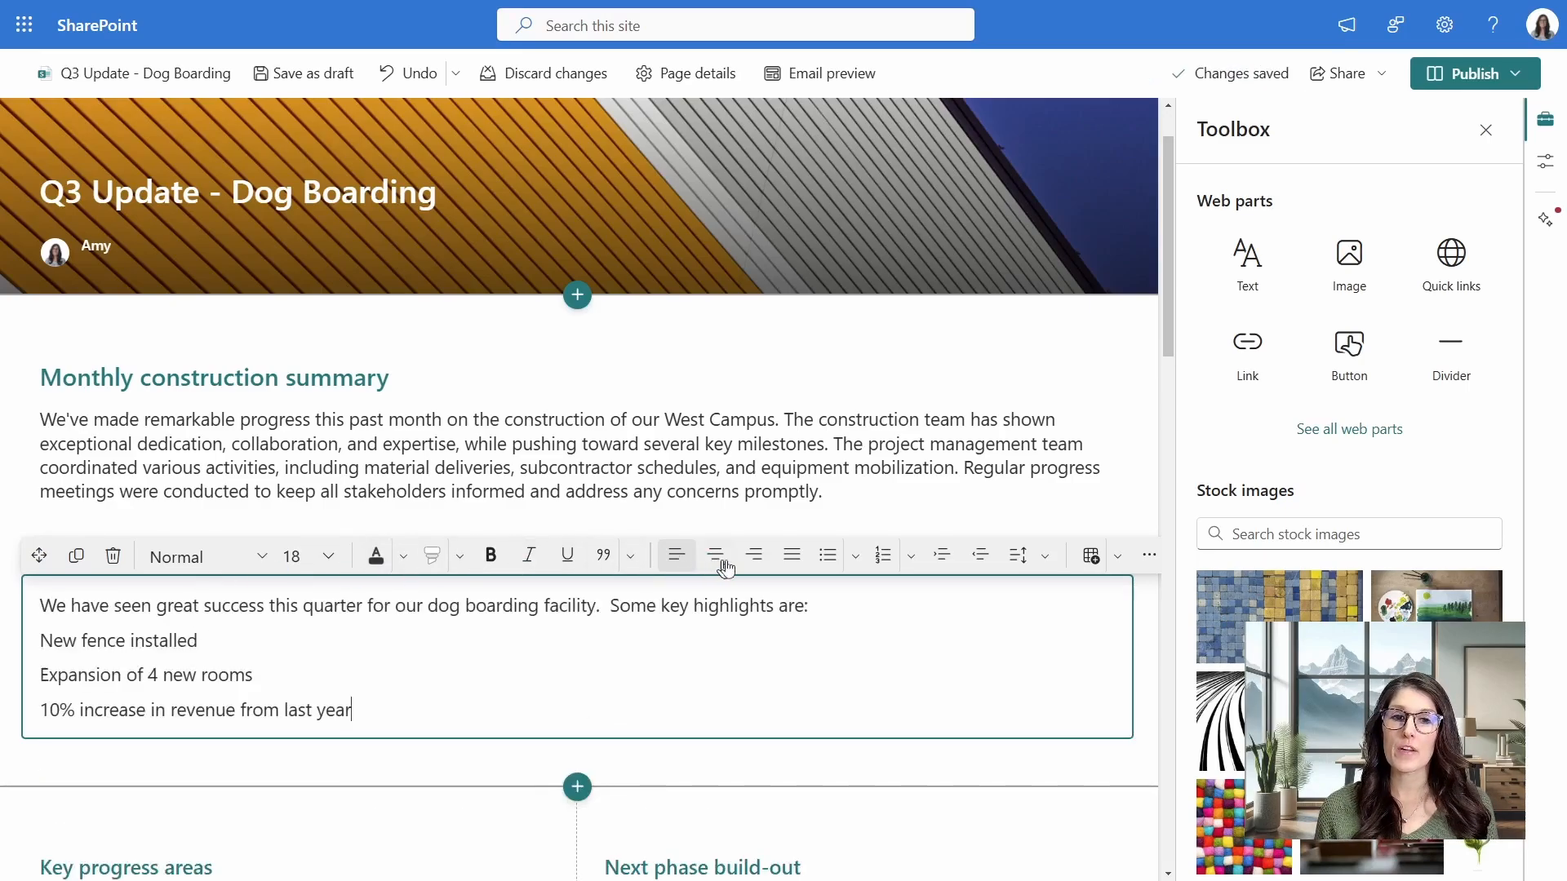
{"action": "mouse_move", "coordinate": [791, 555]}
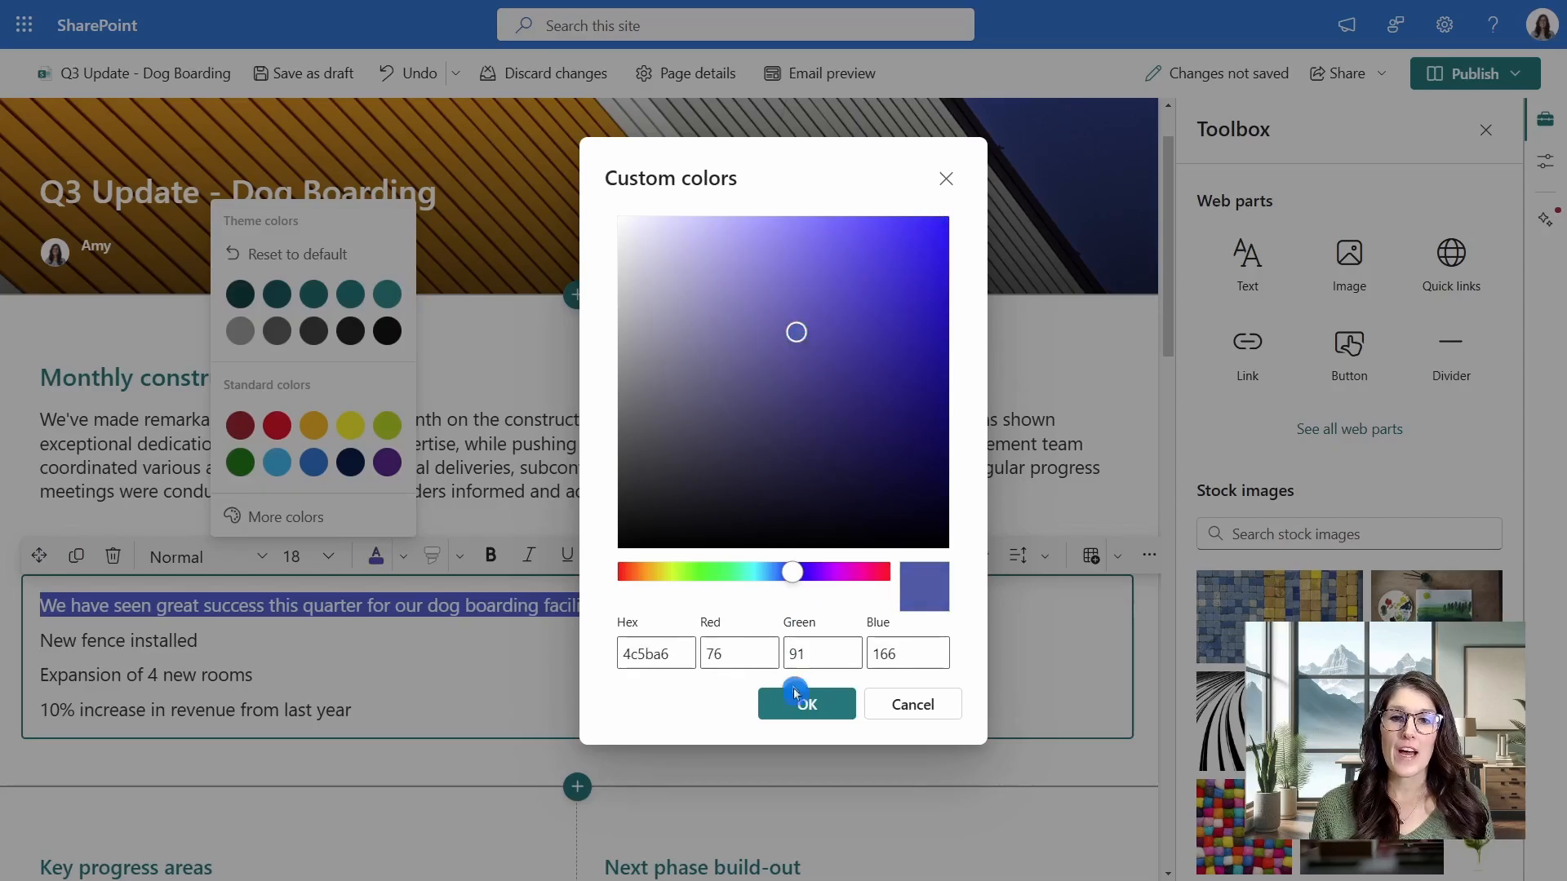
{"action": "left_click", "coordinate": [805, 704]}
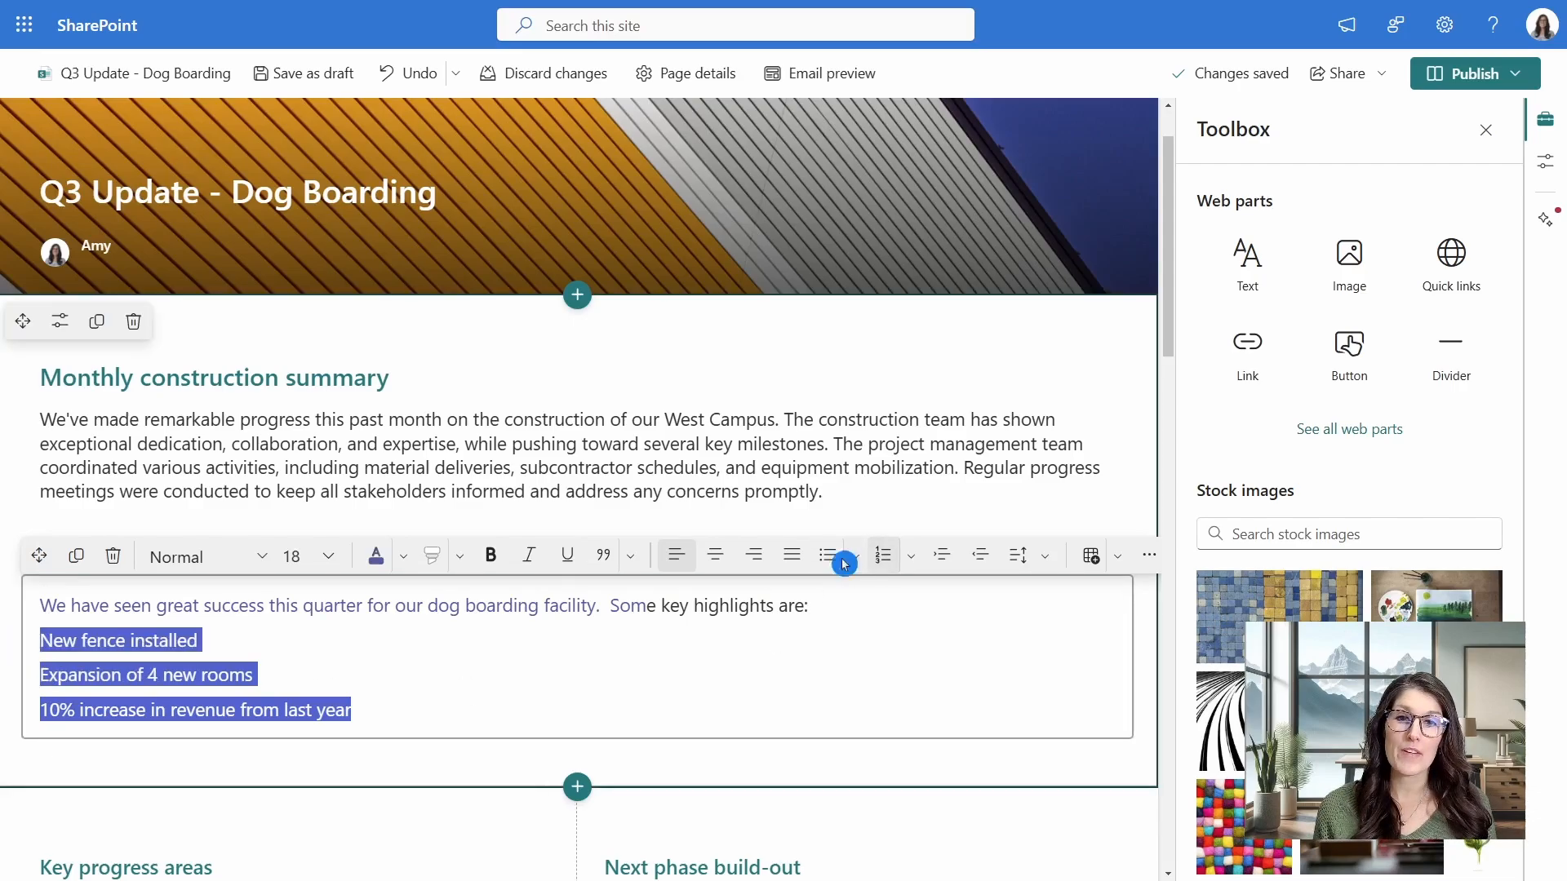
{"action": "left_click", "coordinate": [853, 555]}
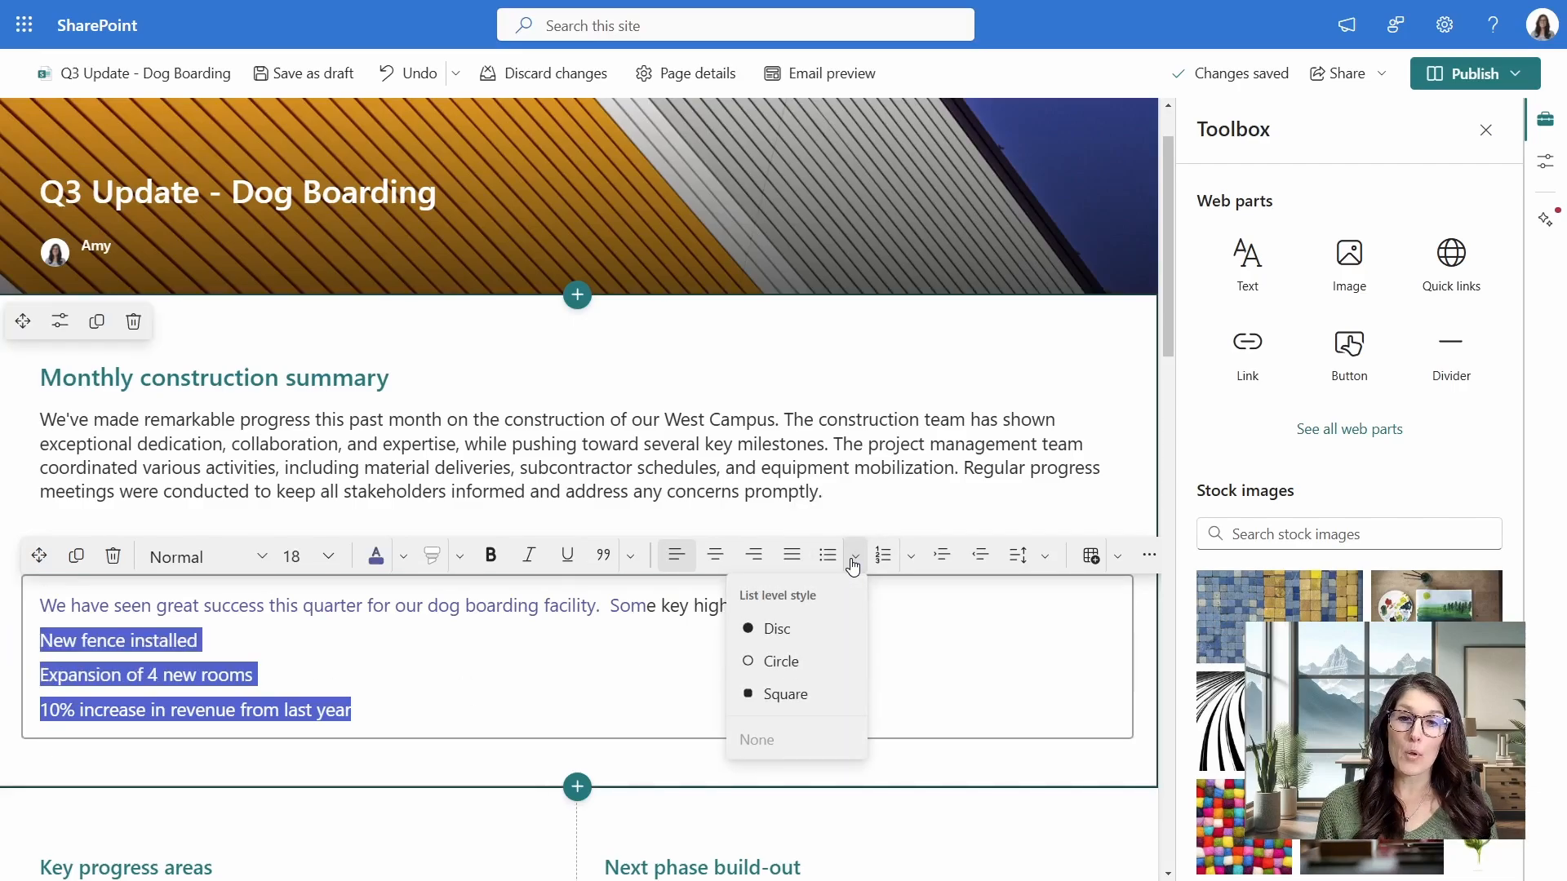
{"action": "left_click", "coordinate": [909, 556]}
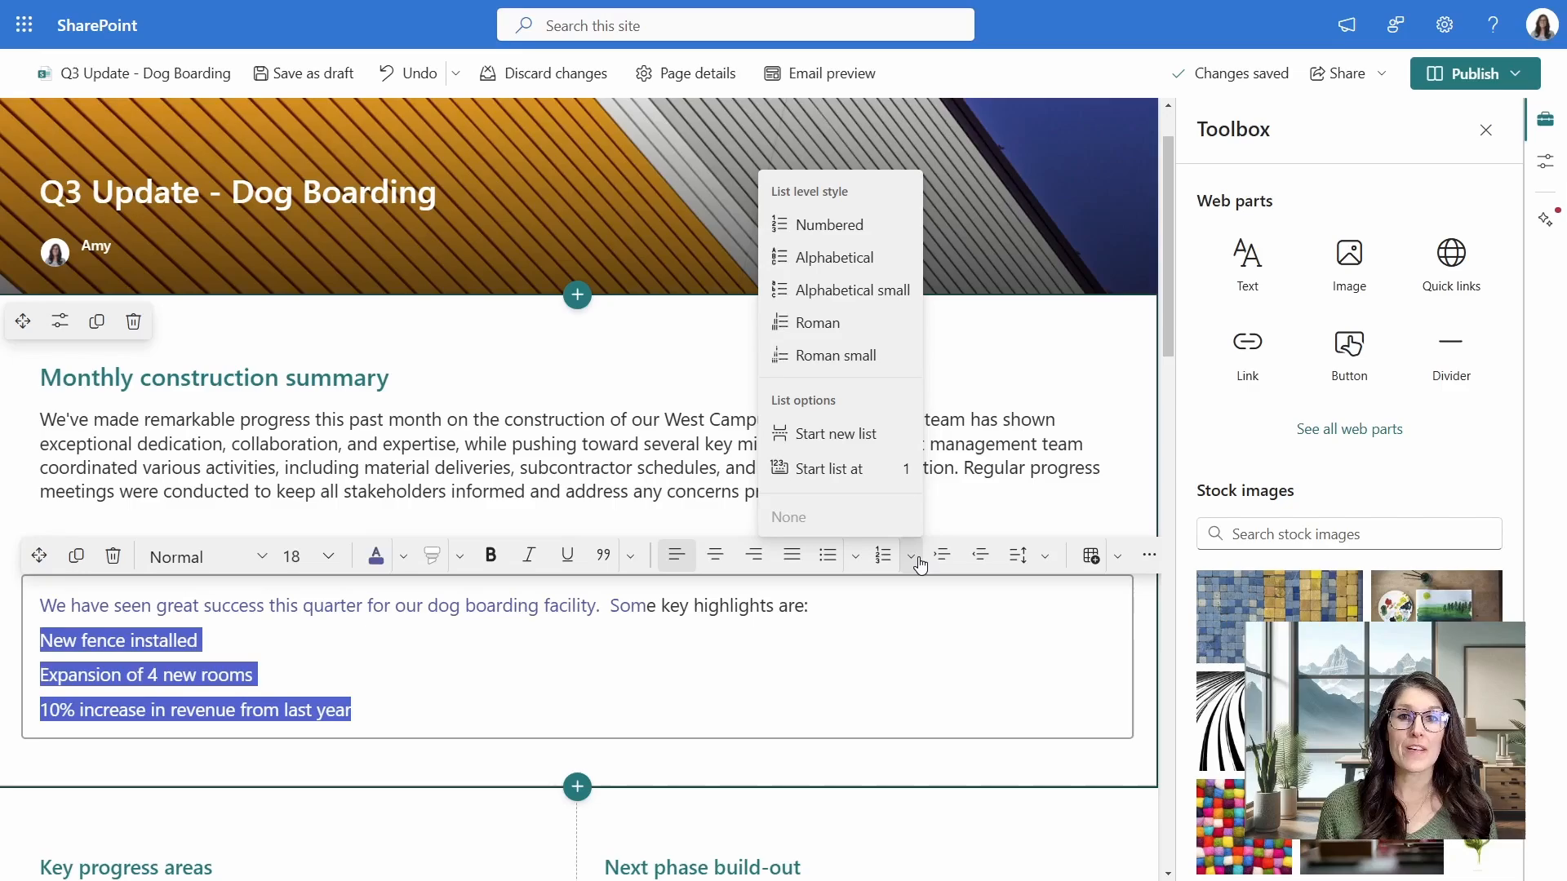
{"action": "mouse_move", "coordinate": [887, 240]}
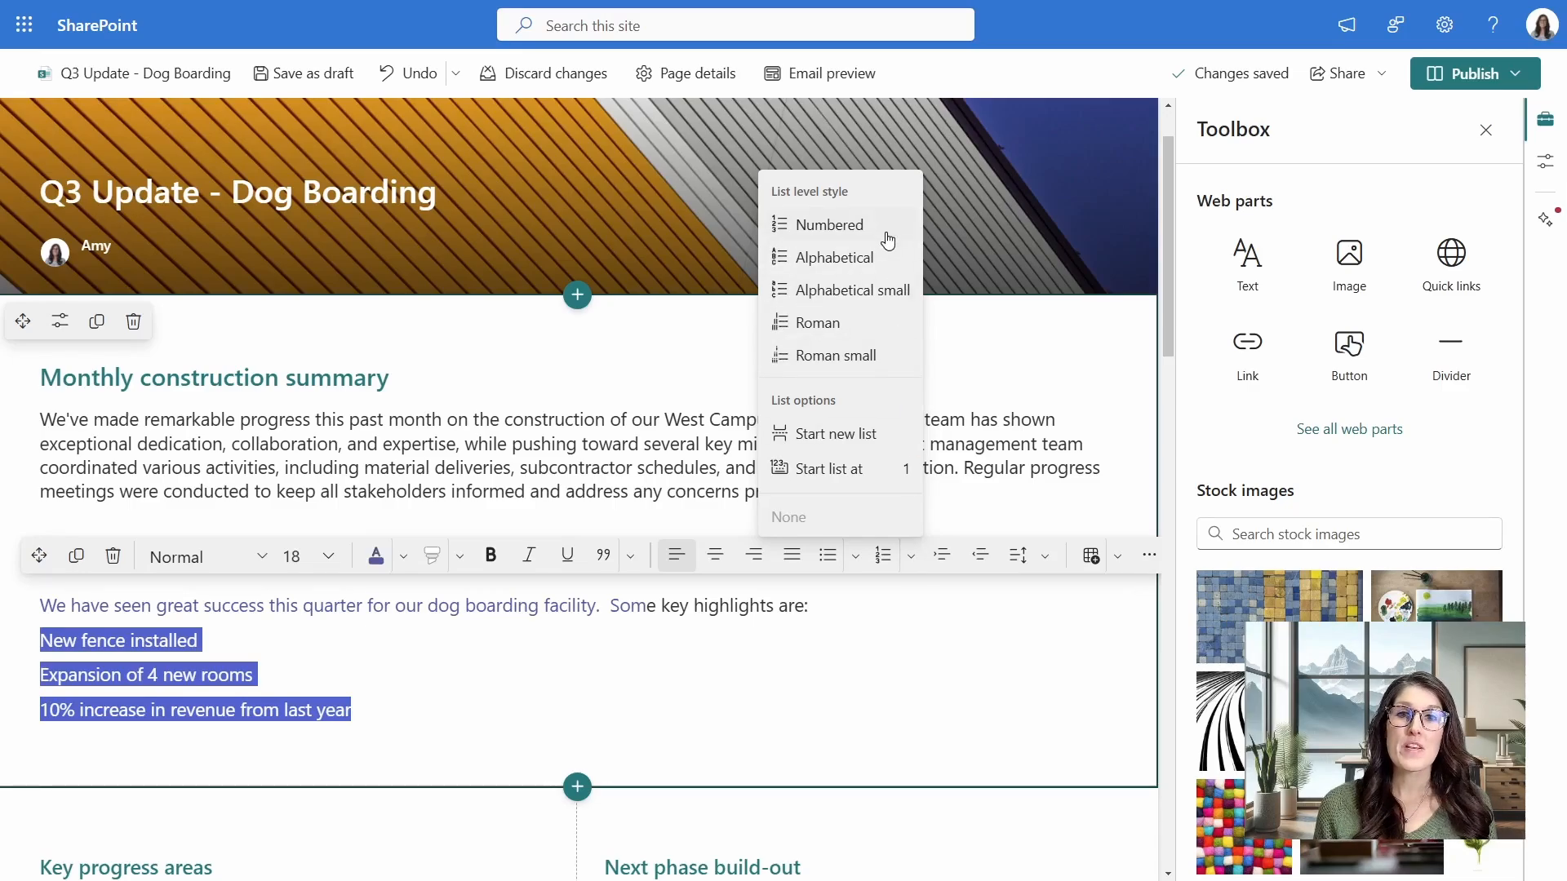
{"action": "mouse_move", "coordinate": [859, 324]}
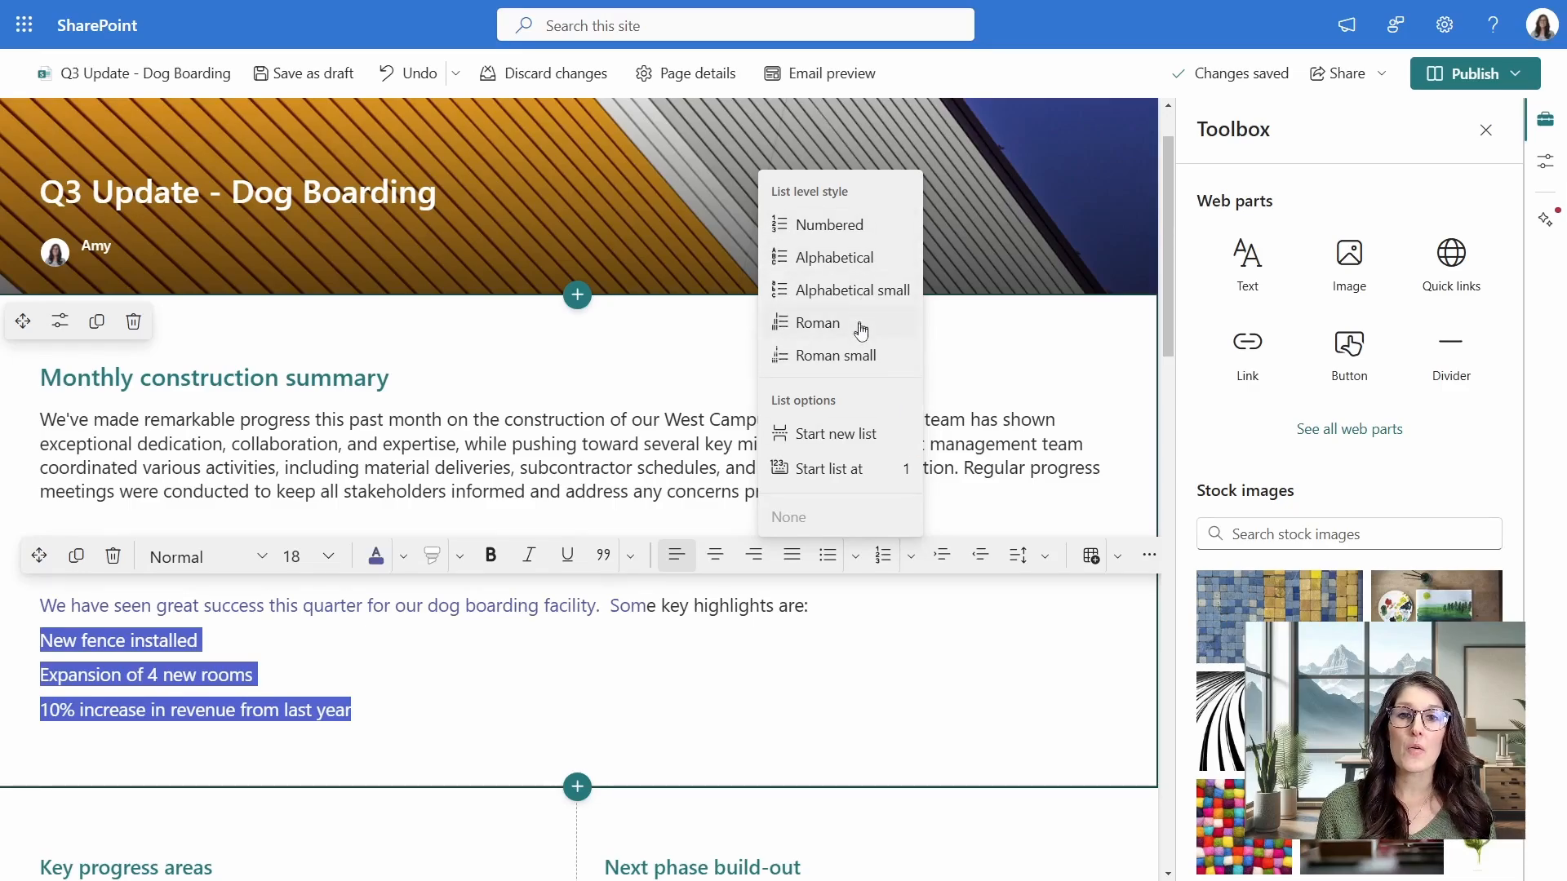
{"action": "mouse_move", "coordinate": [560, 674]}
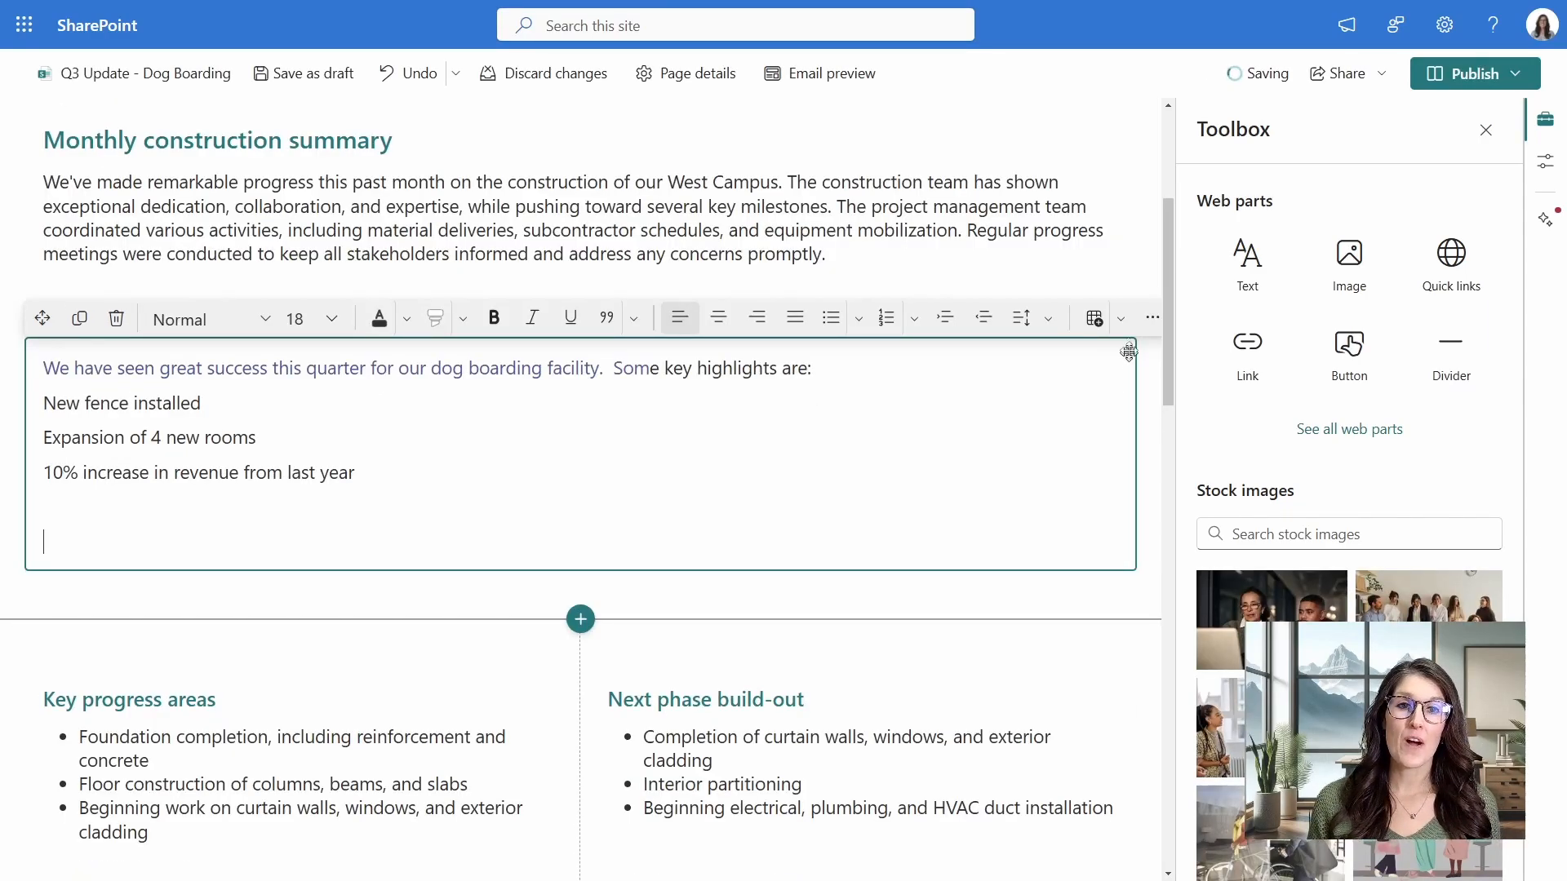
Insert a 5-column table under the highlights with the Theme-colored header style.
{"action": "left_click", "coordinate": [1091, 318]}
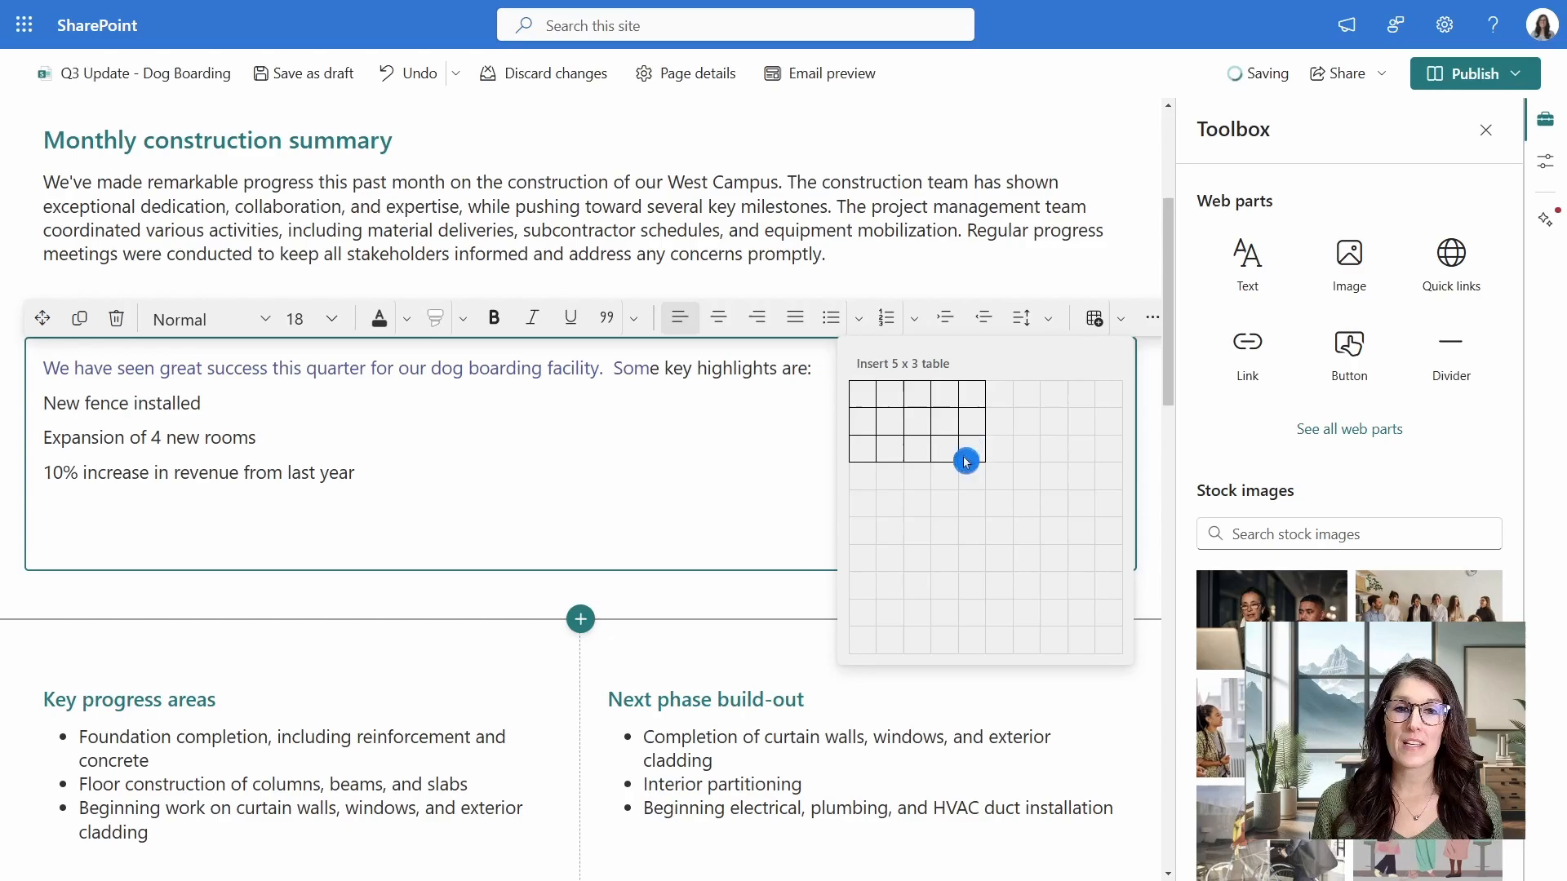
{"action": "left_click", "coordinate": [966, 460]}
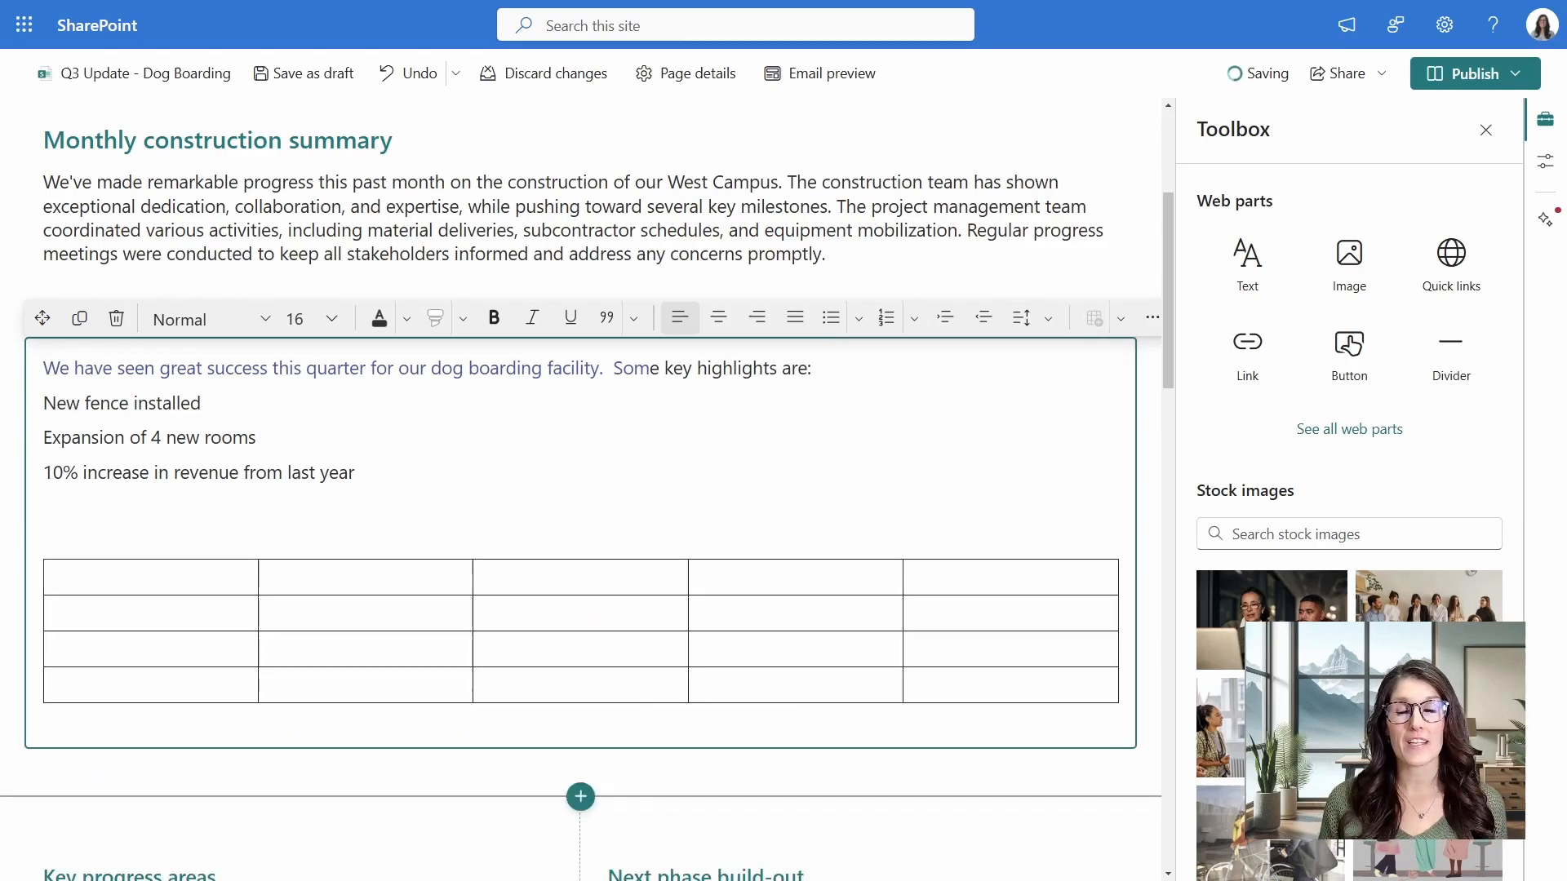
{"action": "scroll", "scroll_direction": "down", "scroll_amount": 3}
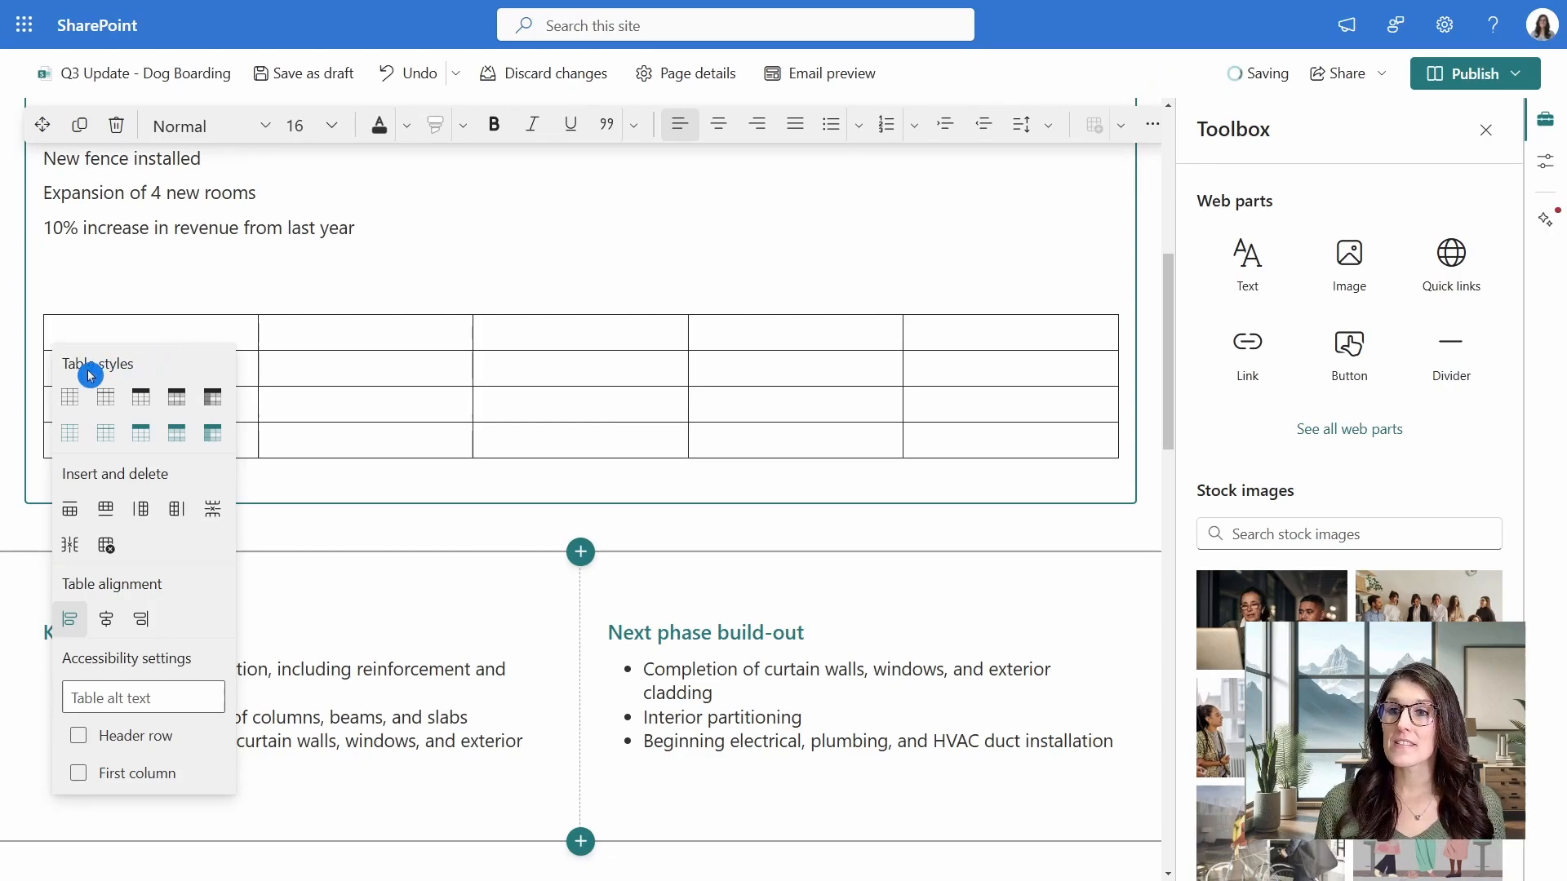
{"action": "mouse_move", "coordinate": [70, 396]}
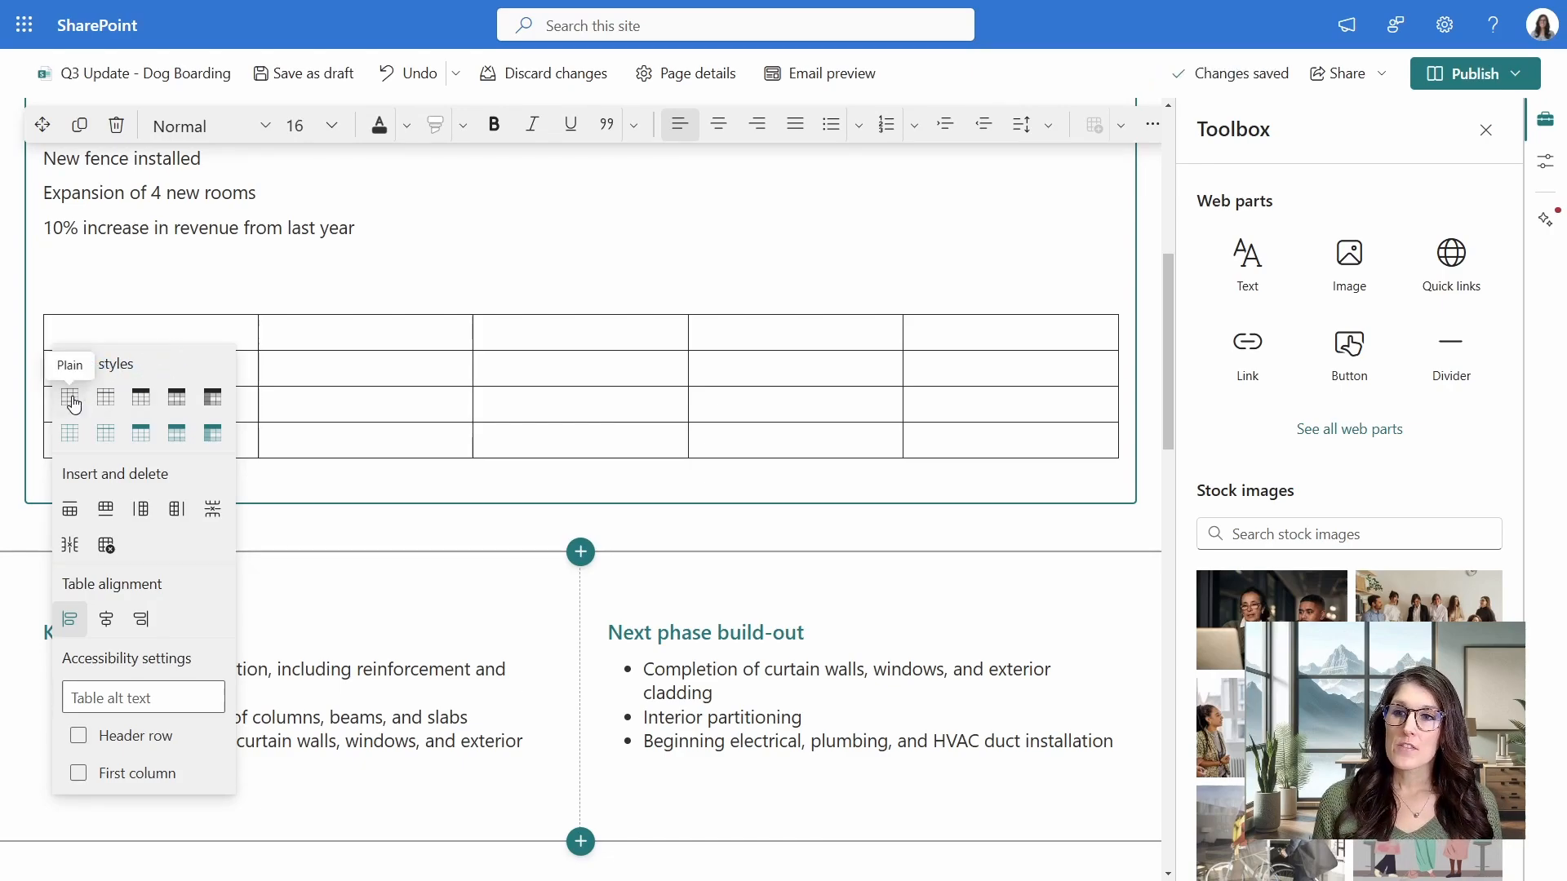
{"action": "mouse_move", "coordinate": [211, 397]}
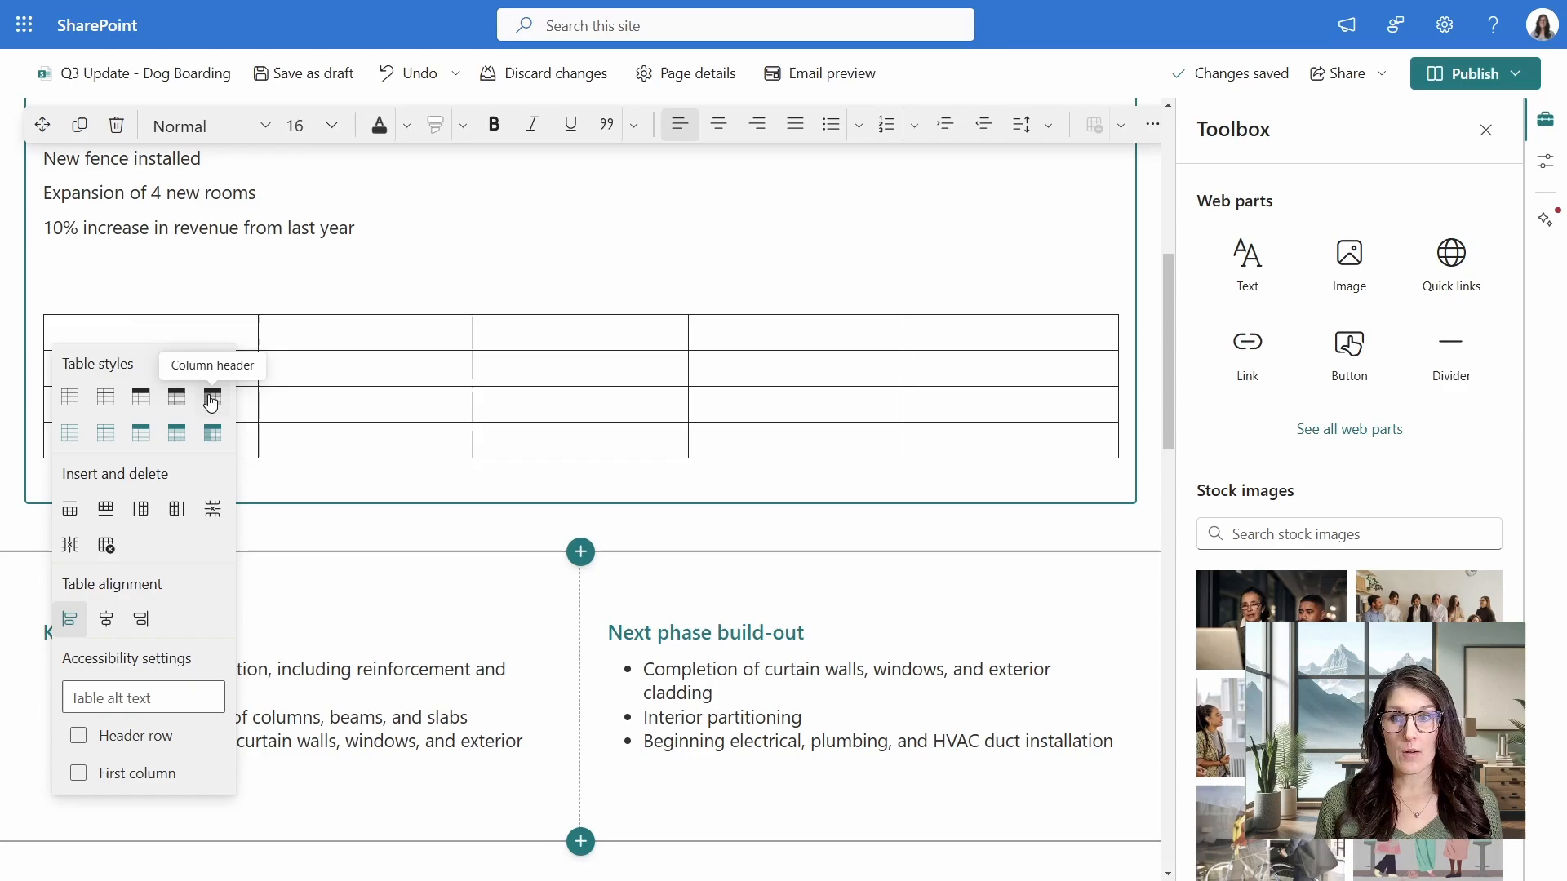
{"action": "mouse_move", "coordinate": [141, 431]}
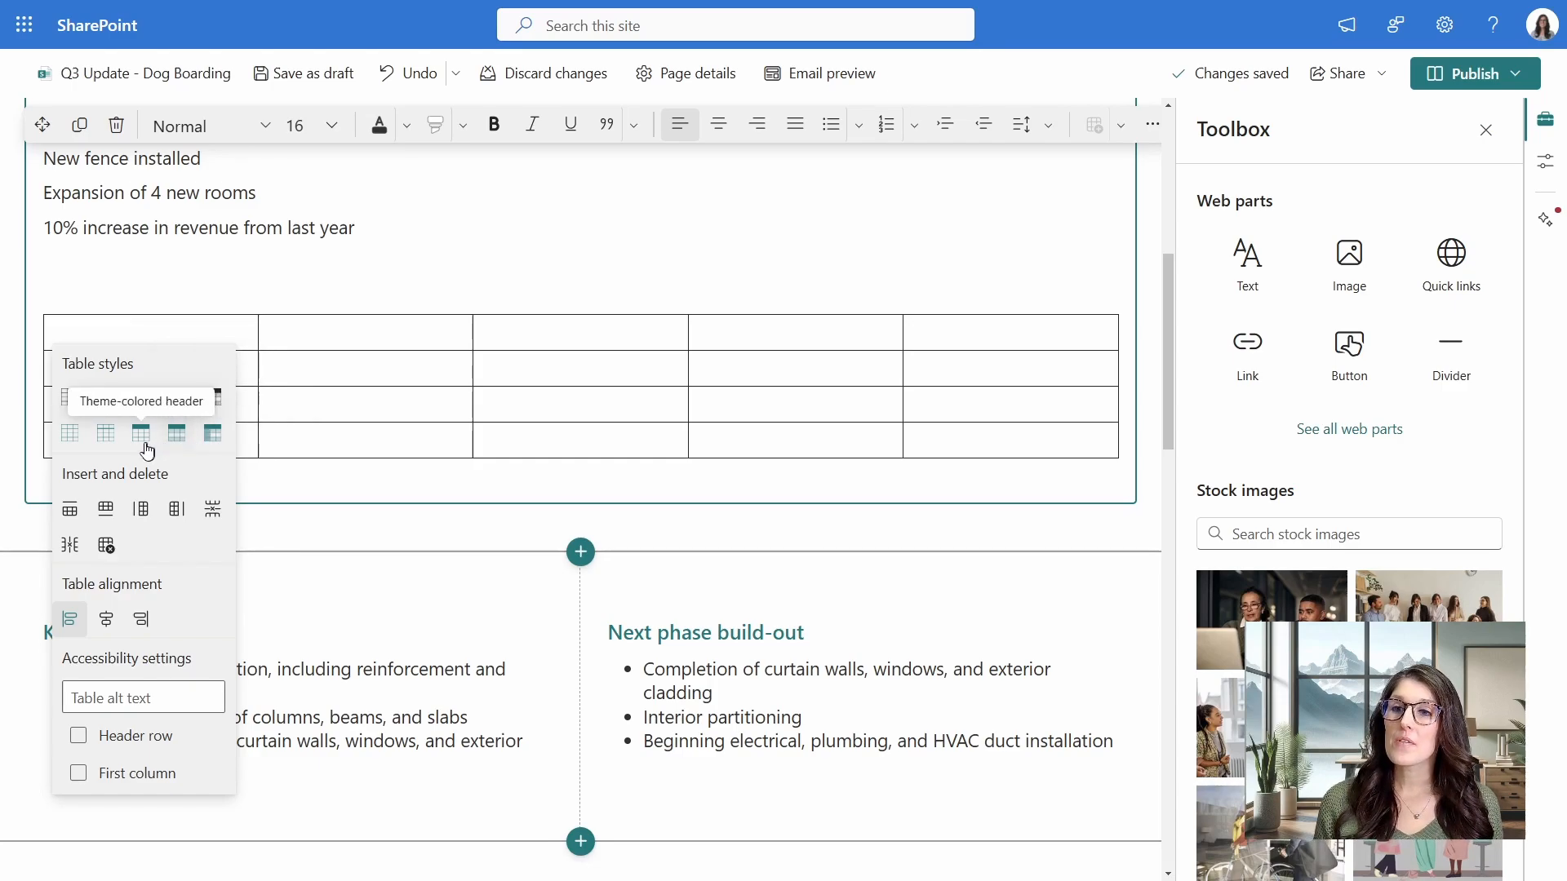
{"action": "left_click", "coordinate": [141, 434]}
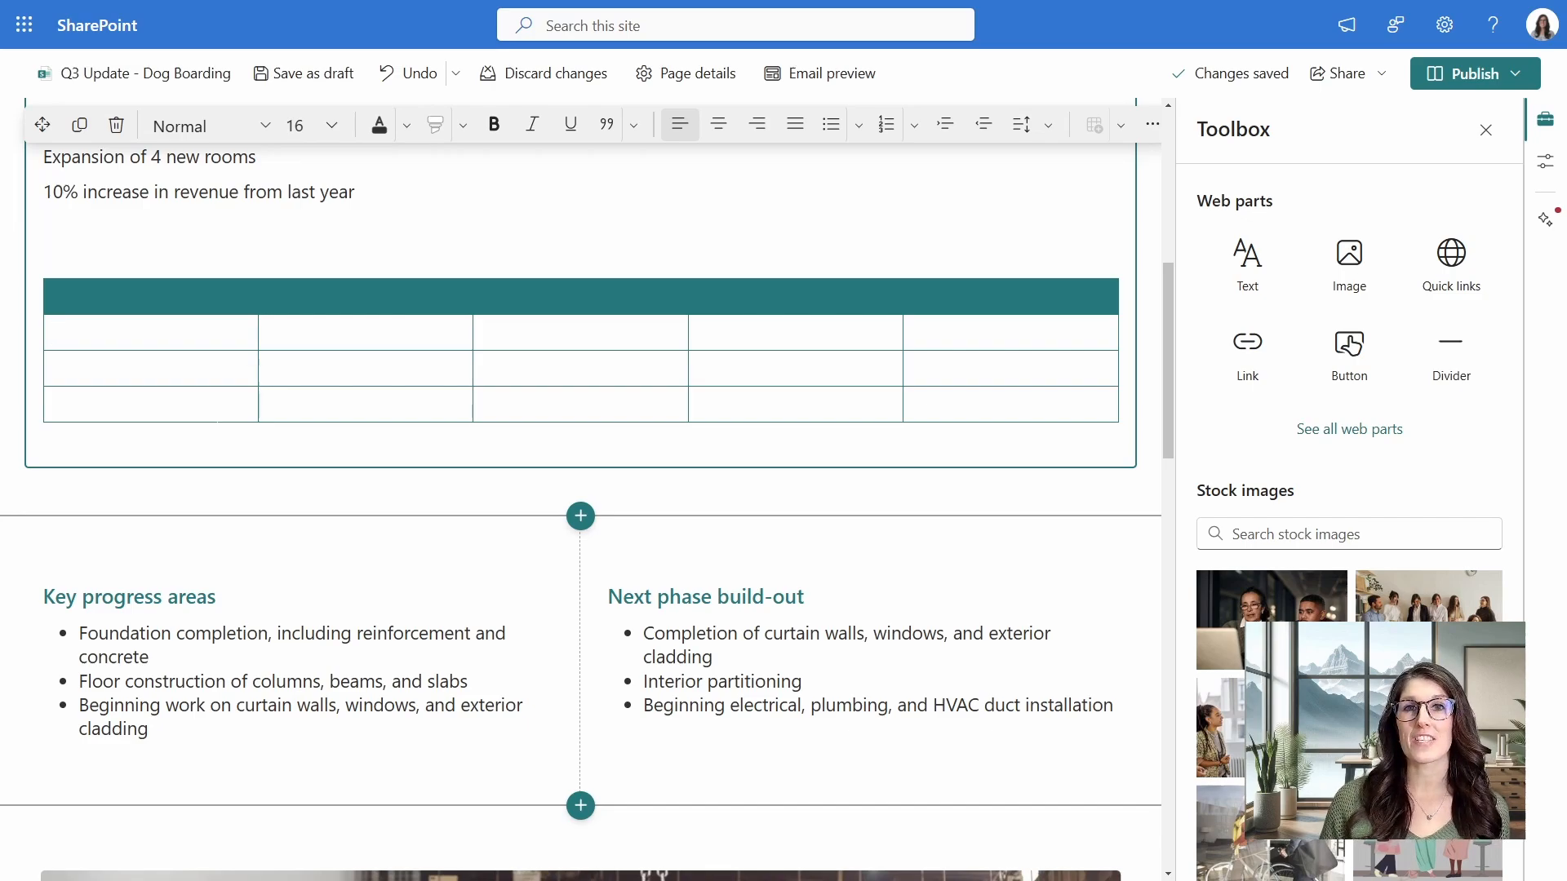
Rewrite the Monthly construction summary with Copilot's Enthusiastic tone and replace the original text.
{"action": "scroll", "scroll_direction": "up", "scroll_amount": 3}
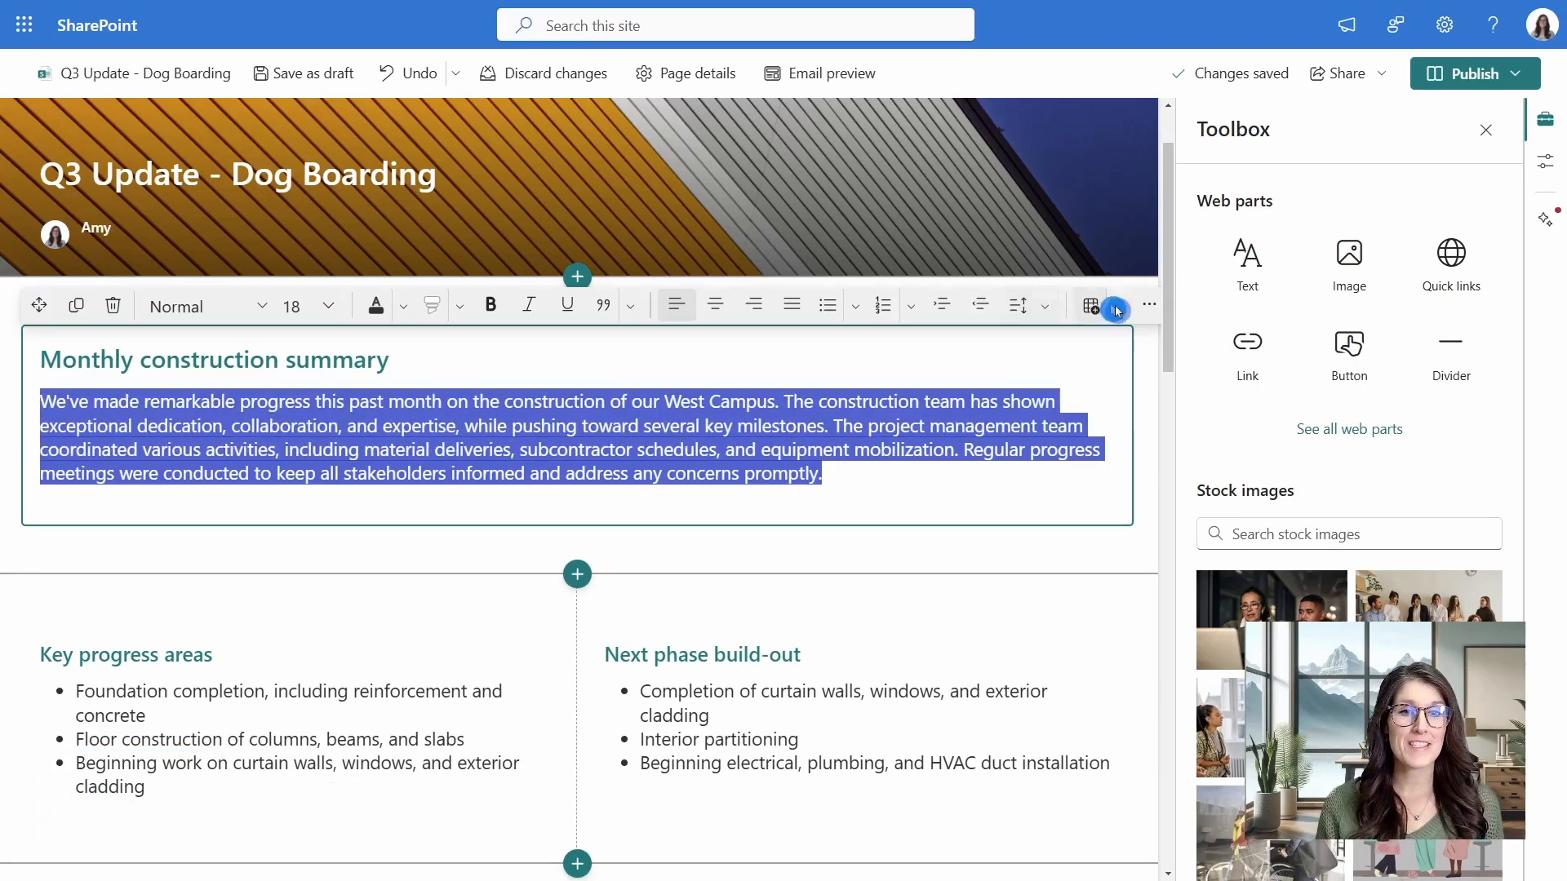
{"action": "left_click", "coordinate": [1147, 304]}
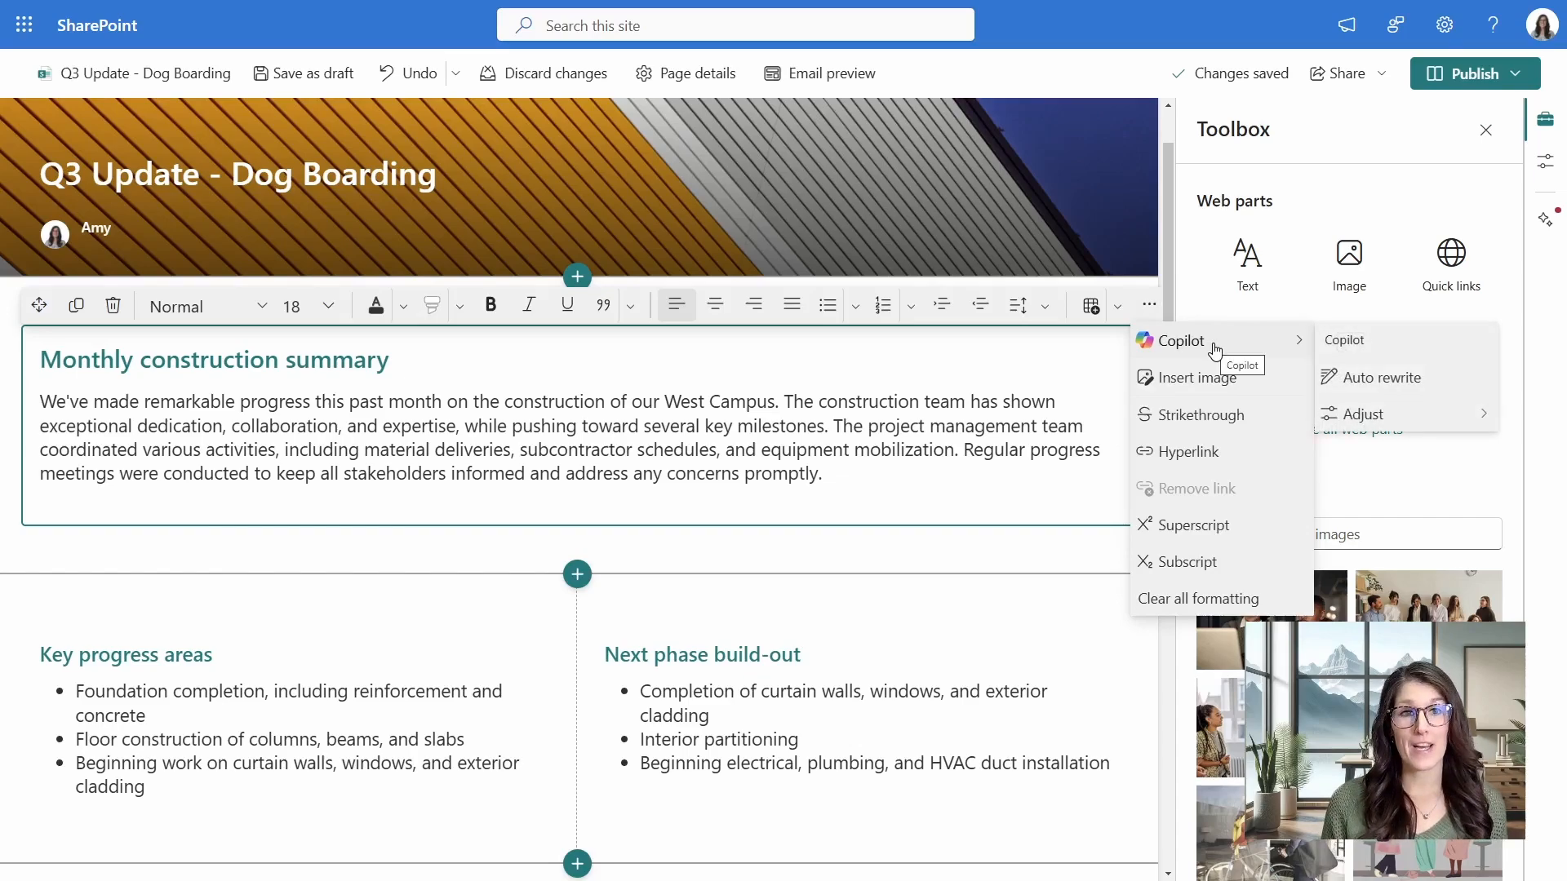
{"action": "mouse_move", "coordinate": [1383, 377]}
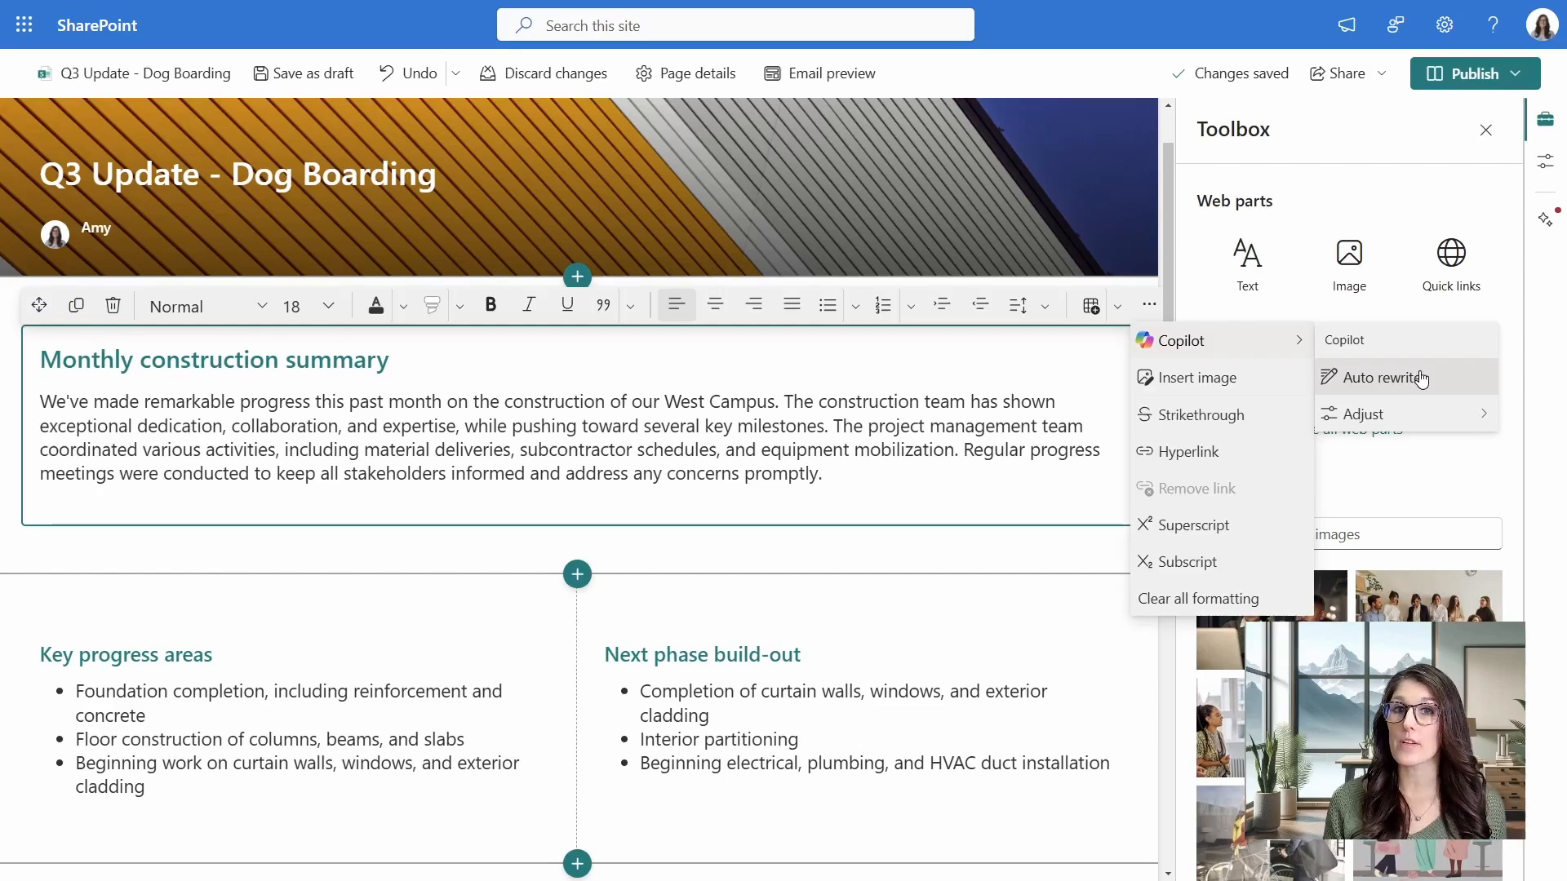
{"action": "mouse_move", "coordinate": [1415, 392]}
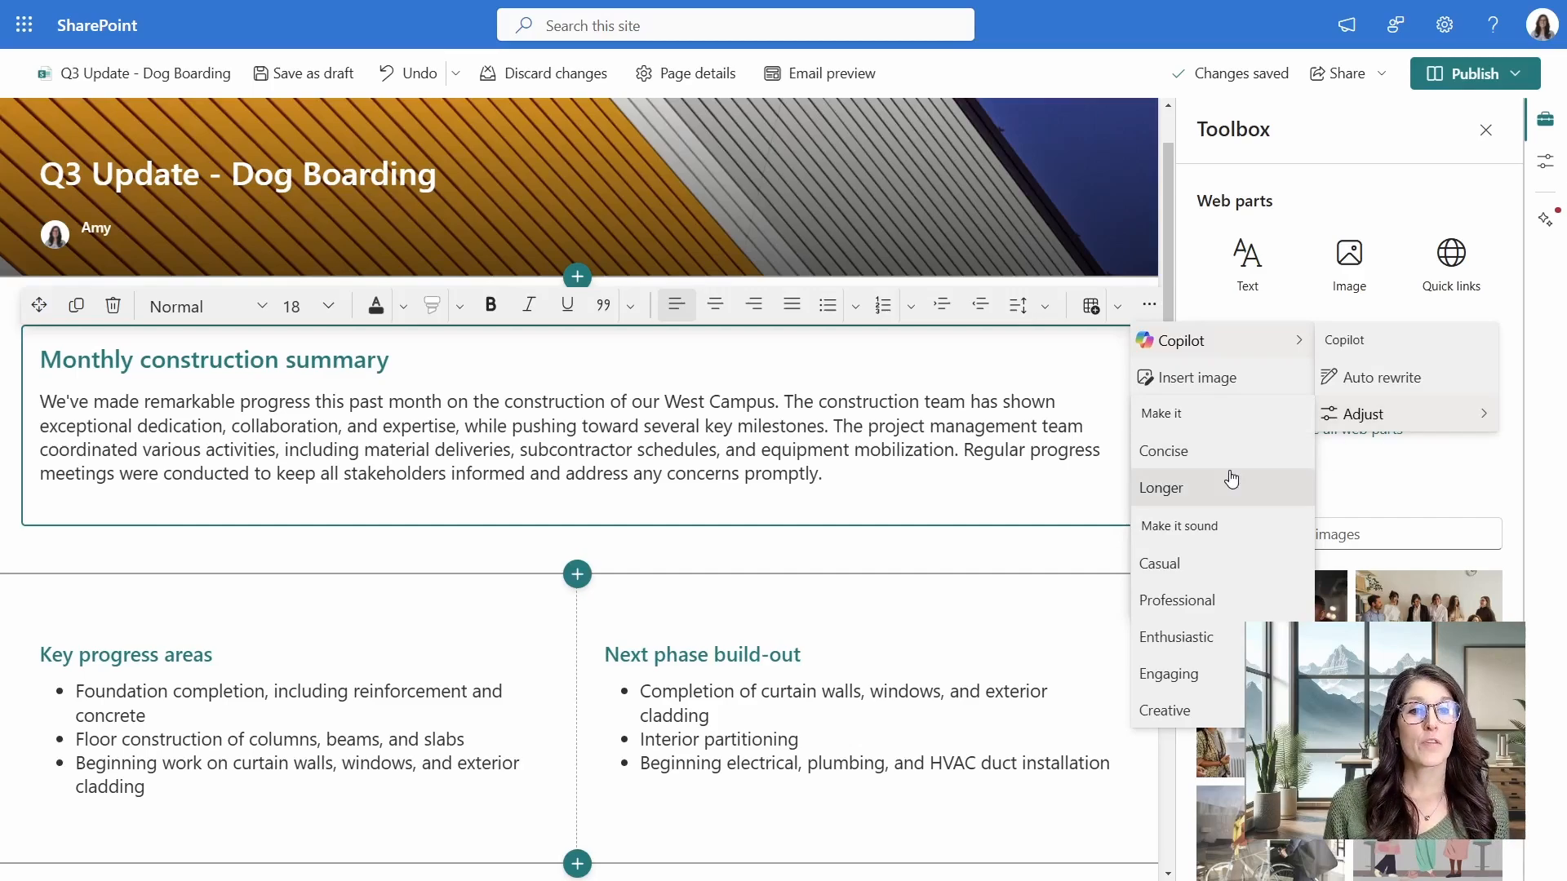
{"action": "mouse_move", "coordinate": [1229, 656]}
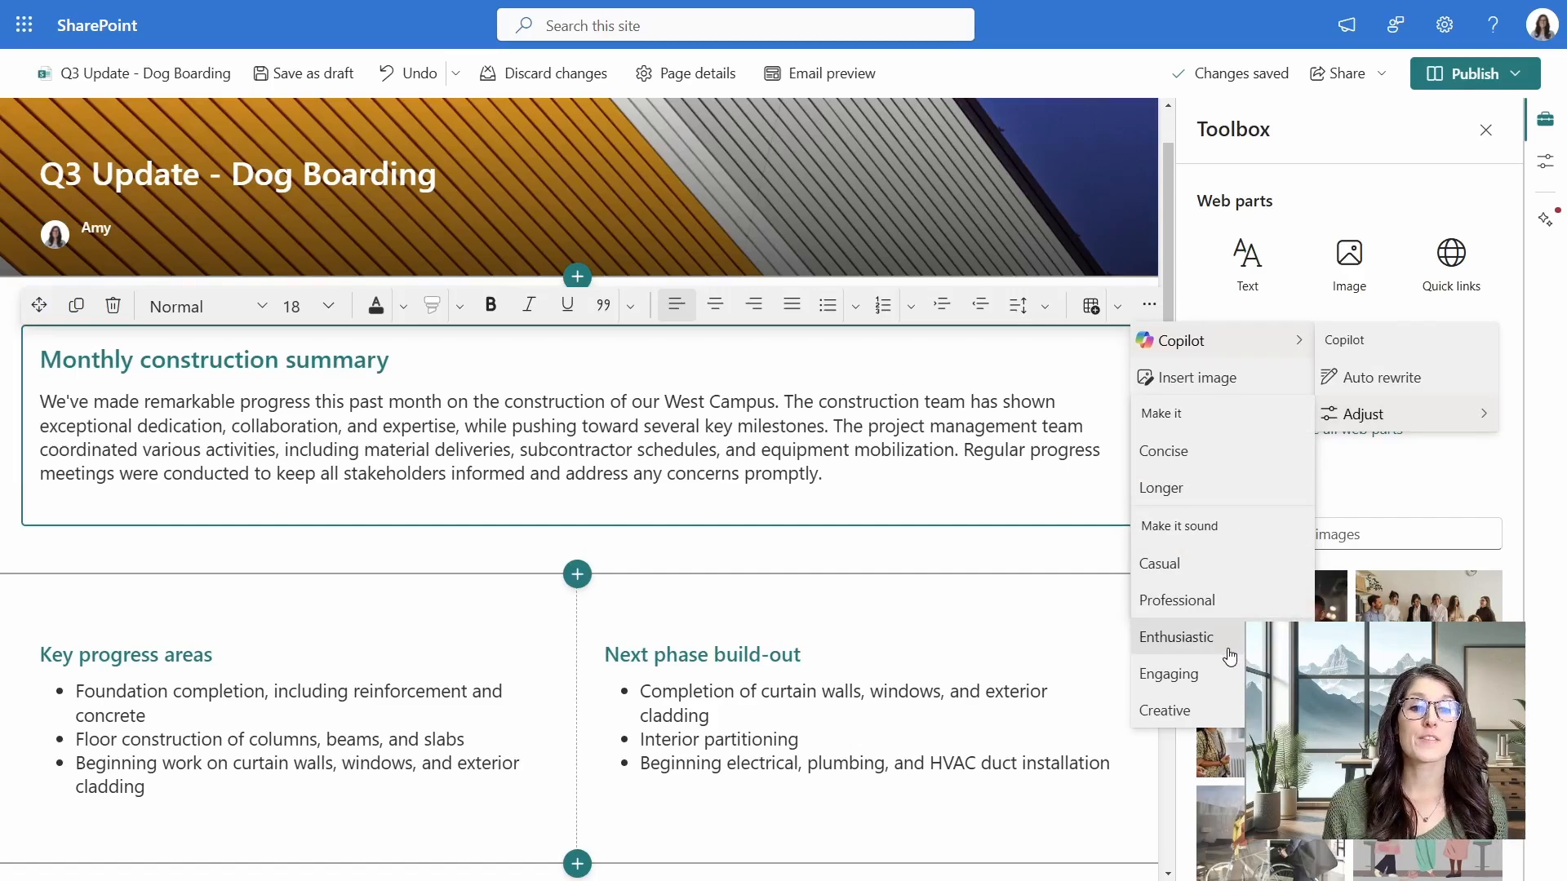
{"action": "left_click", "coordinate": [1176, 637]}
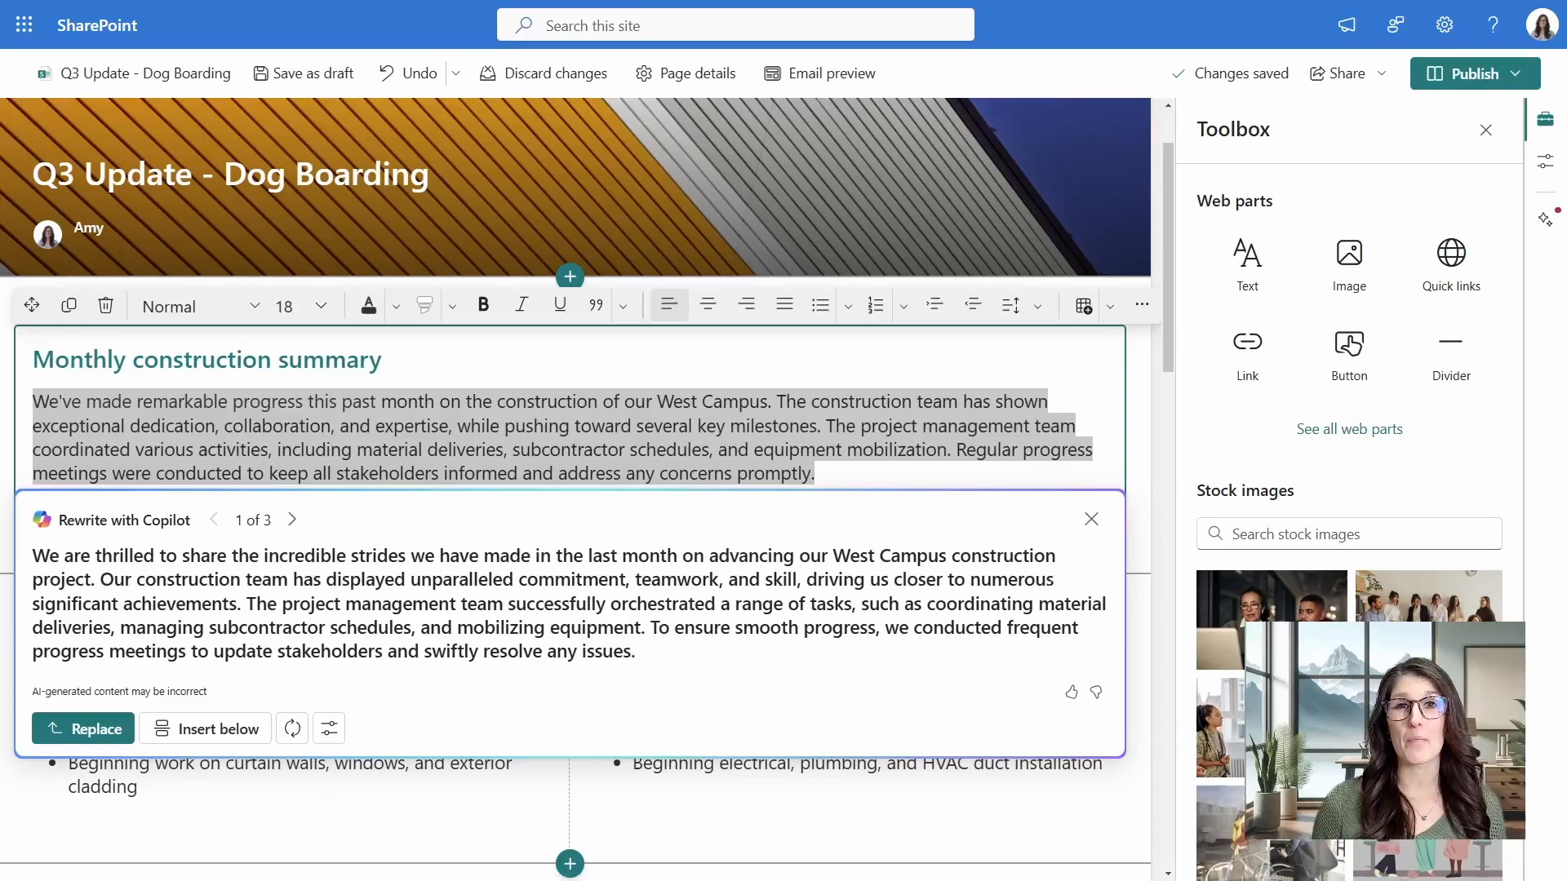
{"action": "left_click", "coordinate": [84, 727]}
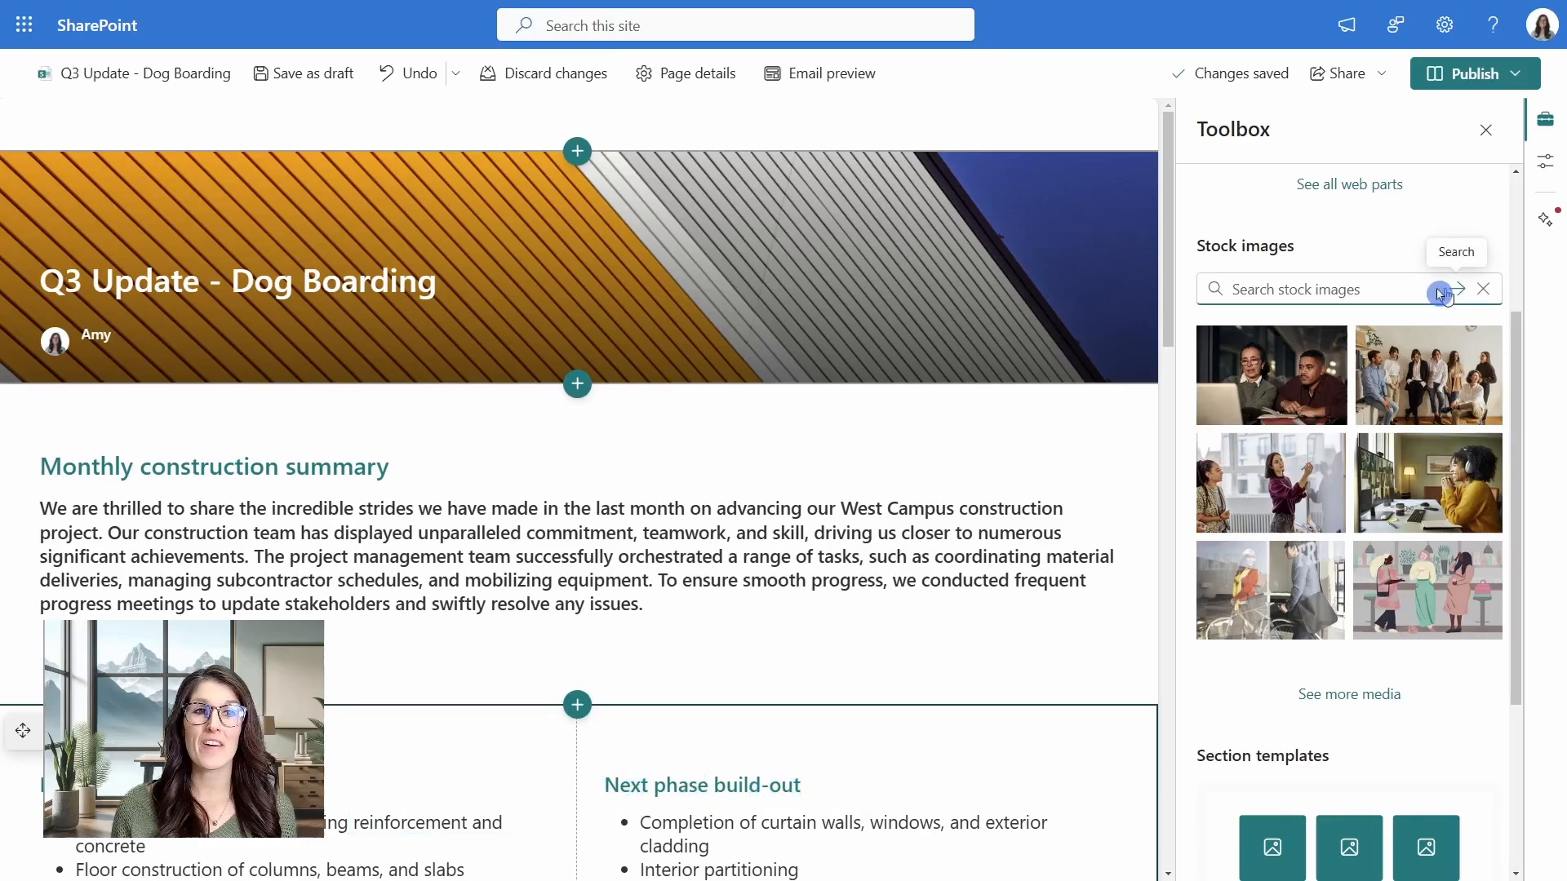
Search stock images for 'dog' and place the brown Labrador photo above Key progress areas.
{"action": "type", "text": "dog"}
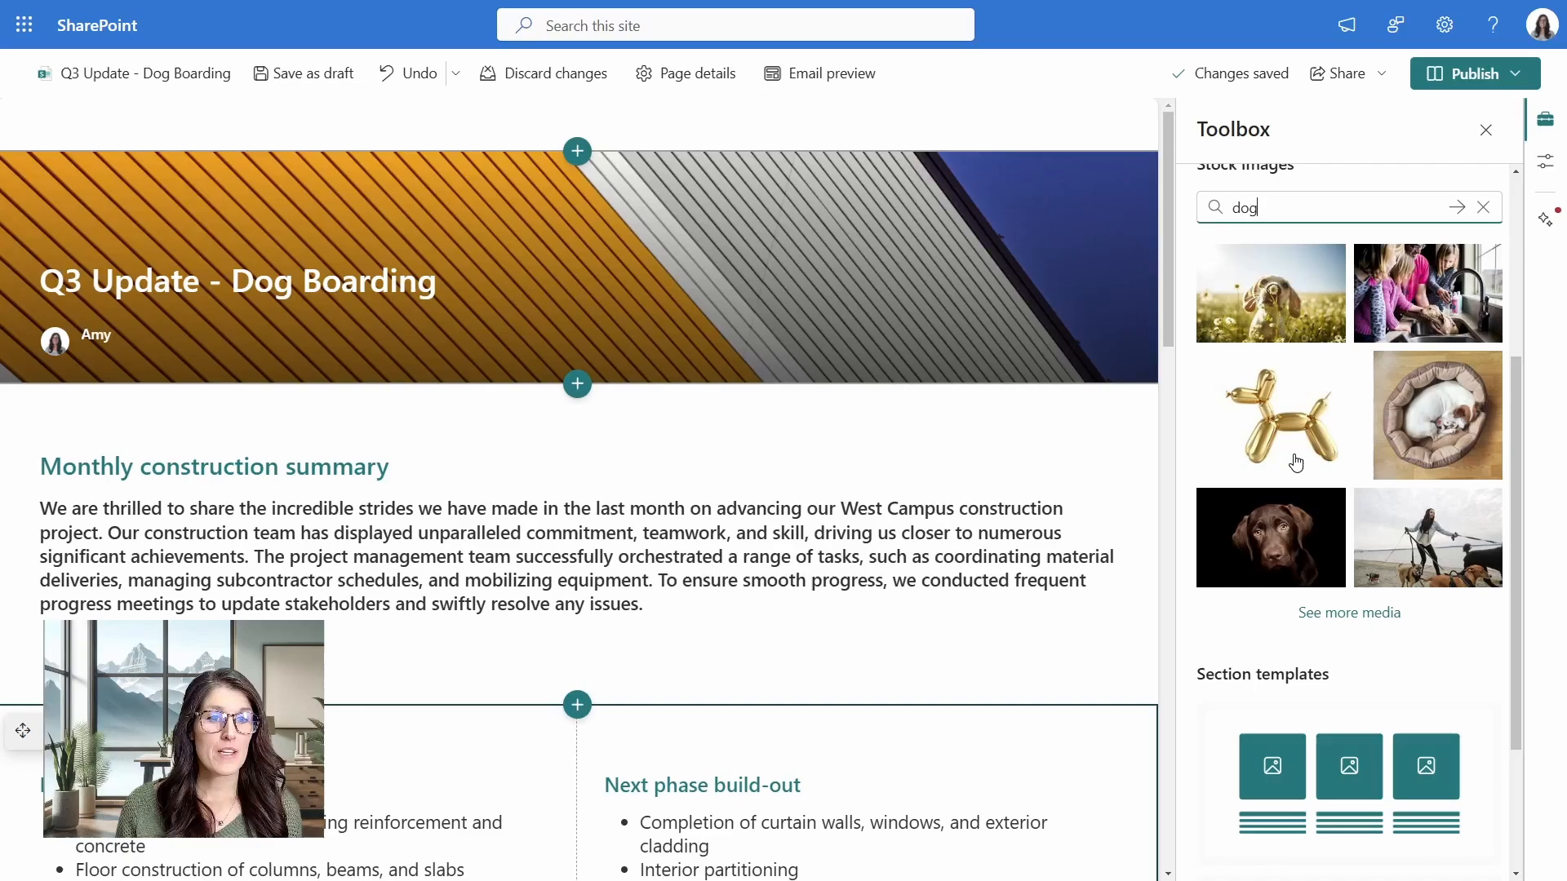
{"action": "mouse_move", "coordinate": [1319, 475]}
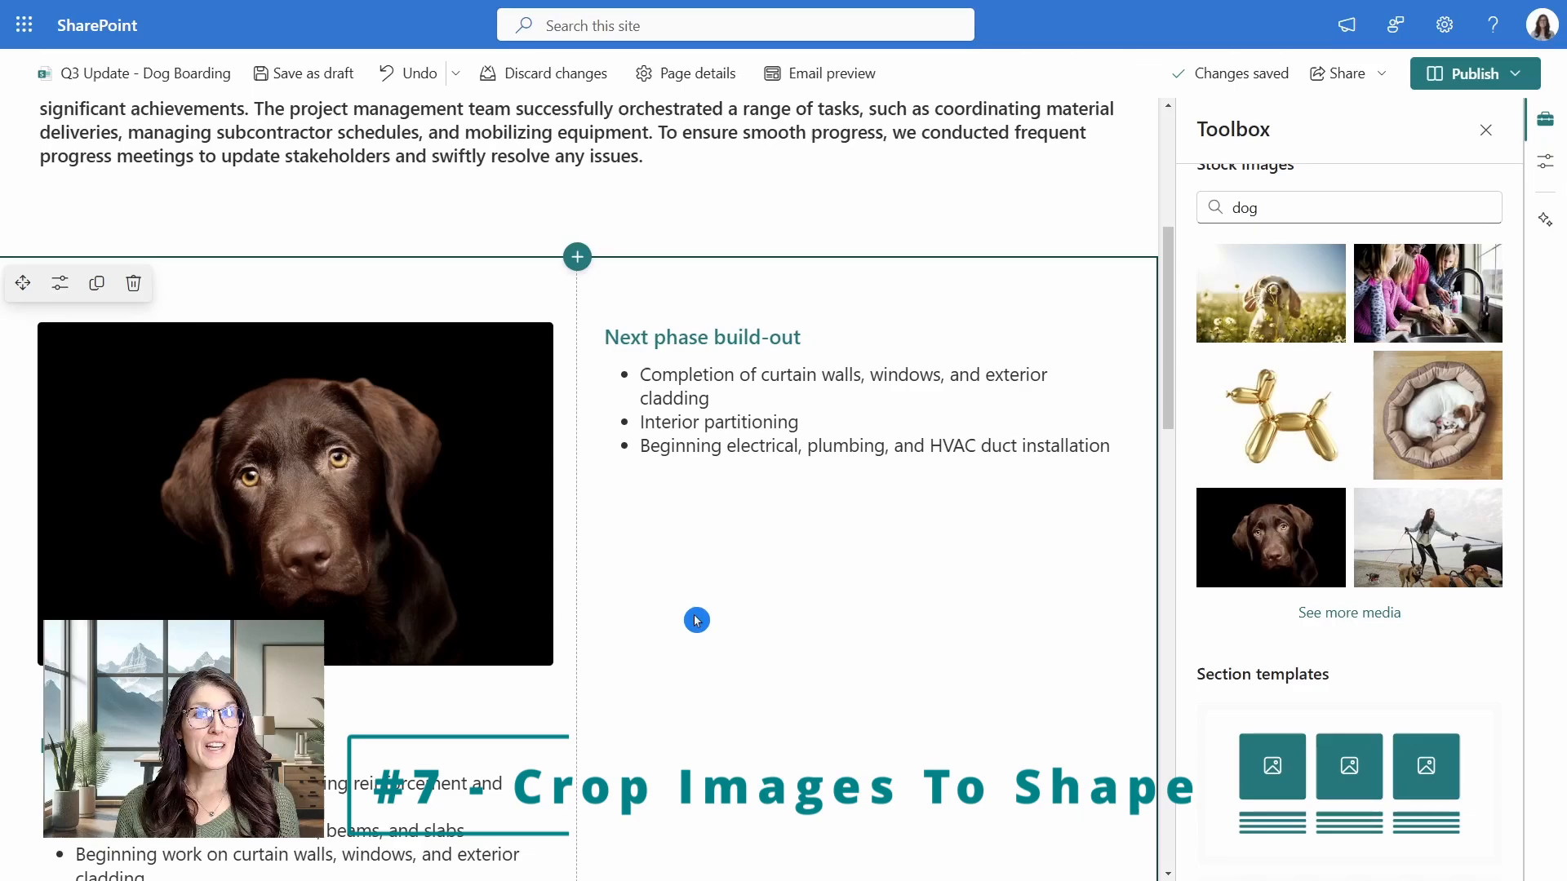
{"action": "scroll", "scroll_direction": "down", "scroll_amount": 3}
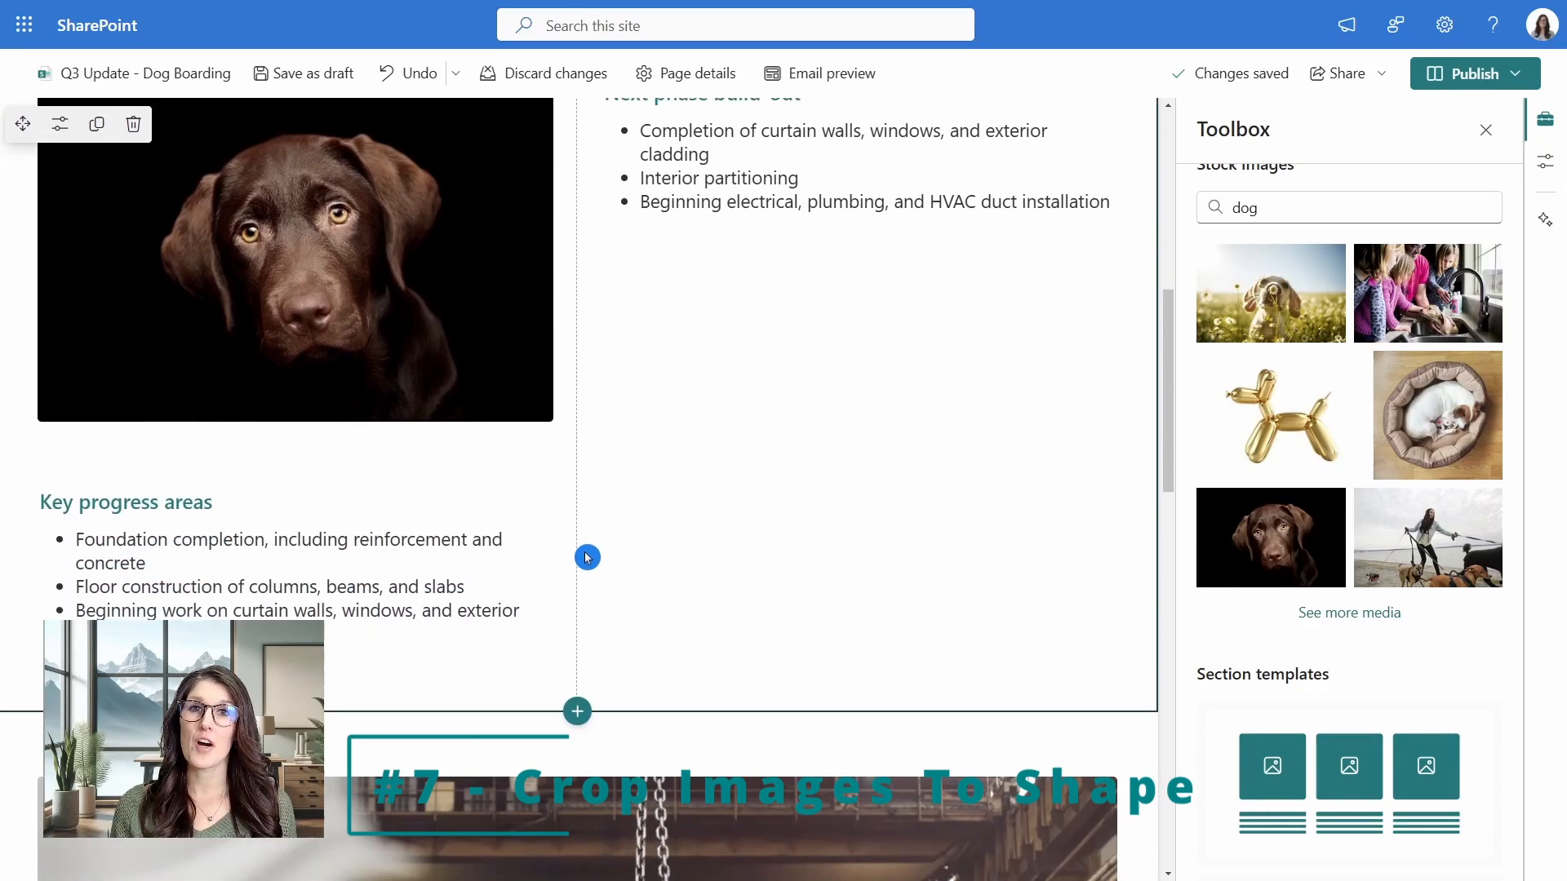
{"action": "scroll", "scroll_direction": "up", "scroll_amount": 3}
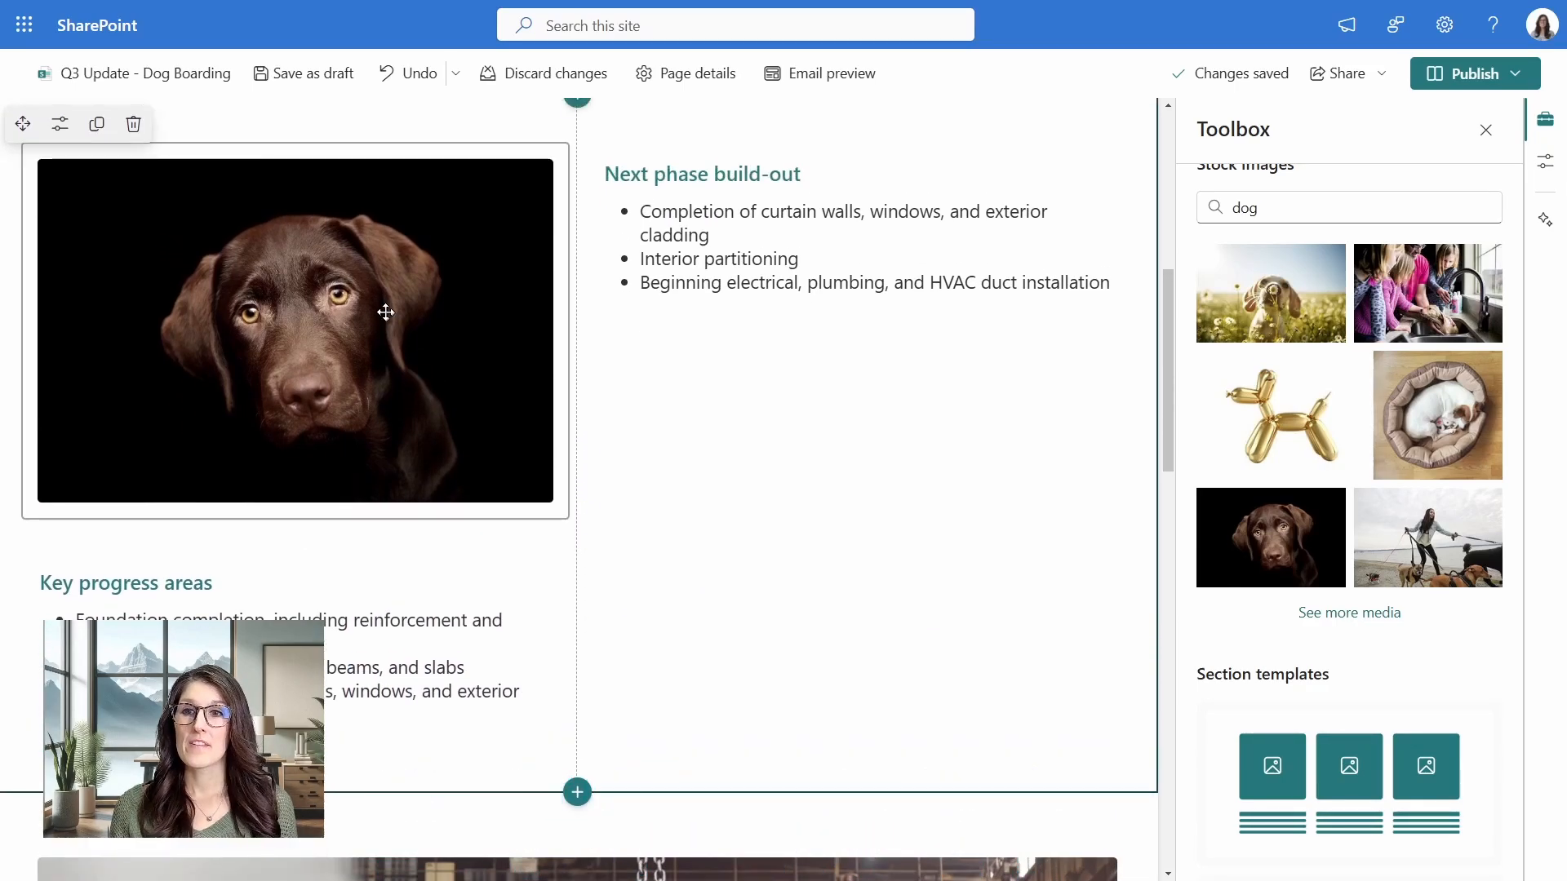
Crop the Labrador photo to the Circle shape.
{"action": "left_click", "coordinate": [384, 310]}
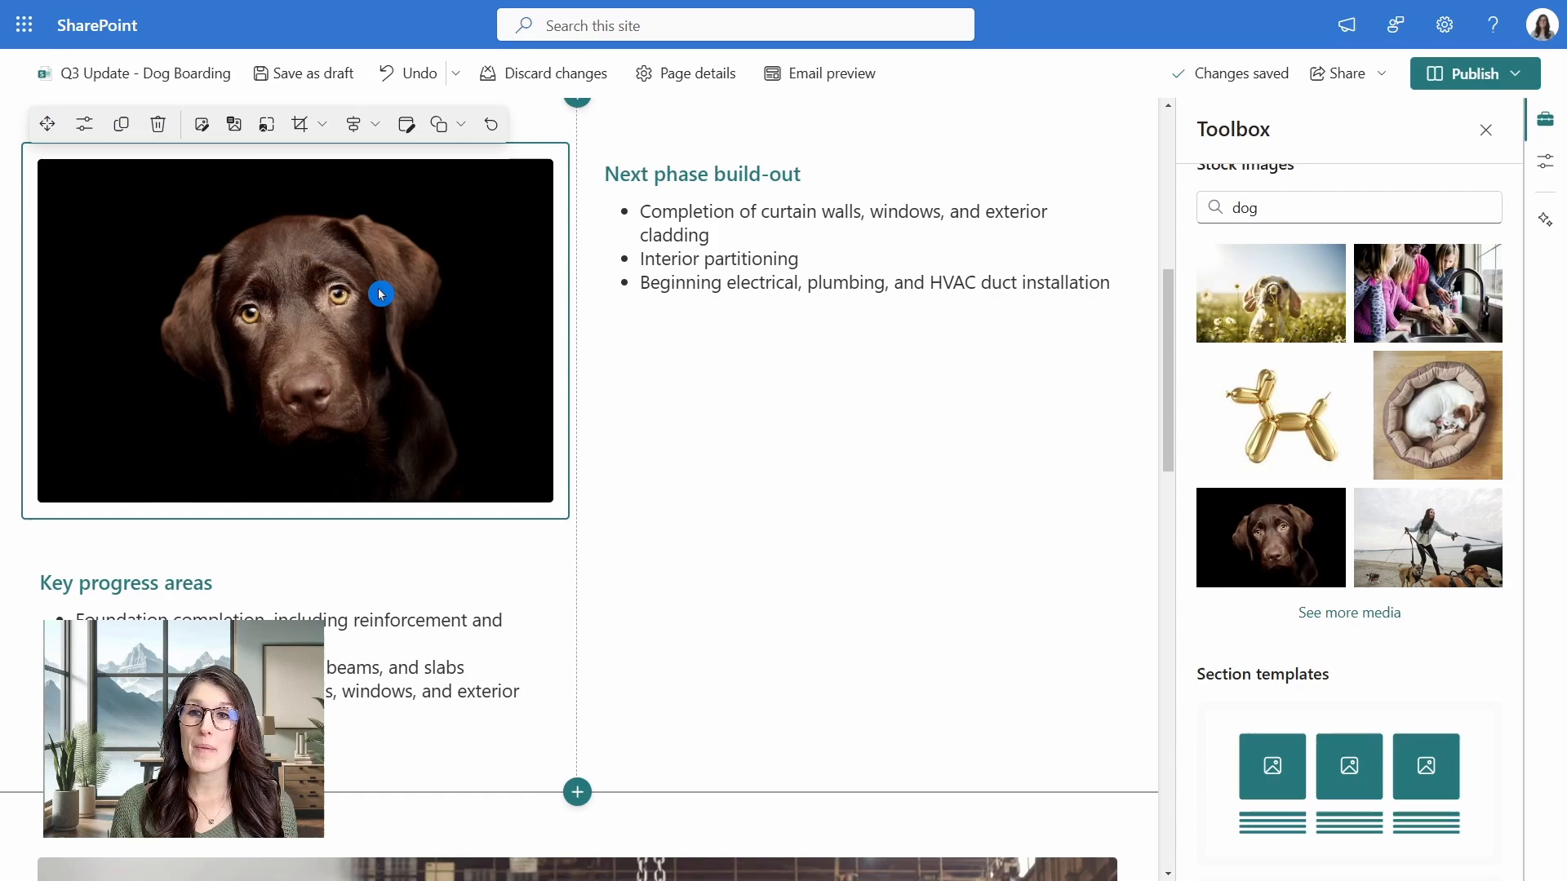
{"action": "mouse_move", "coordinate": [234, 123]}
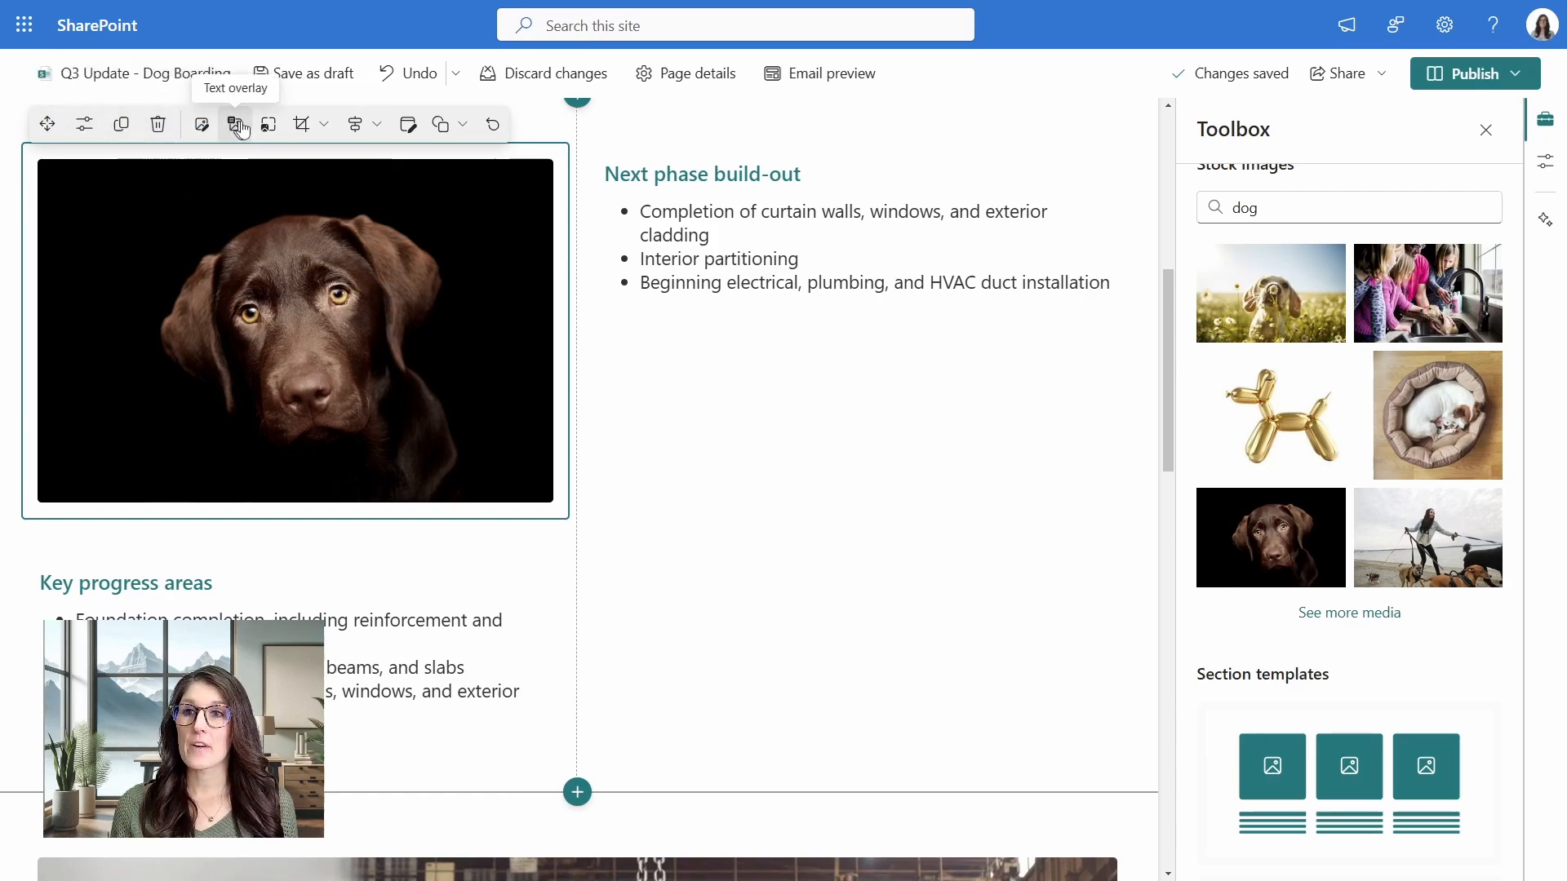
{"action": "left_click", "coordinate": [440, 124]}
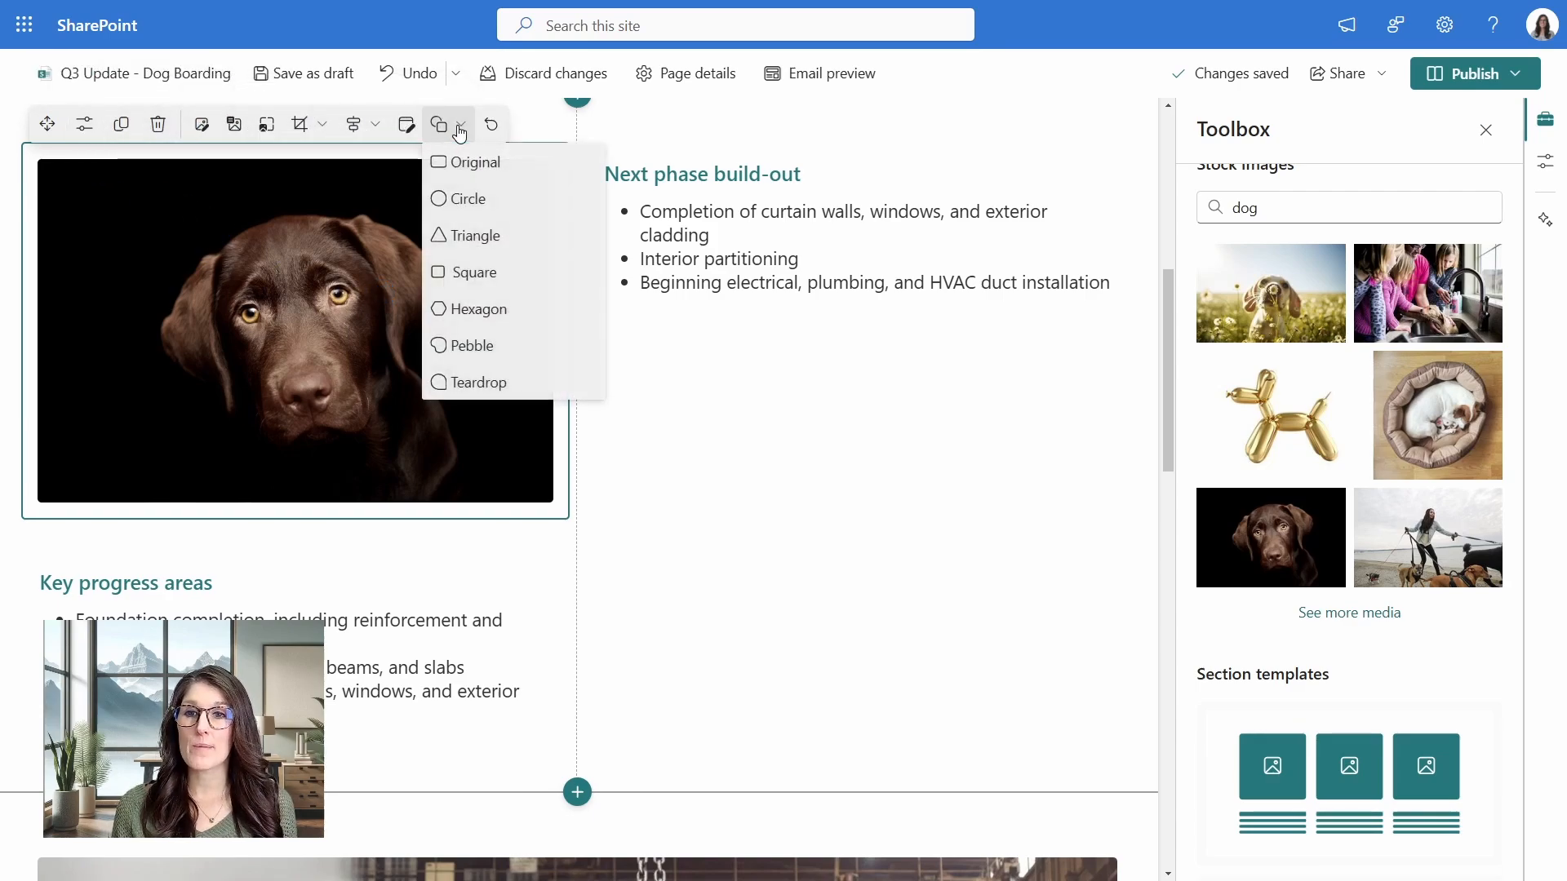
{"action": "mouse_move", "coordinate": [519, 199]}
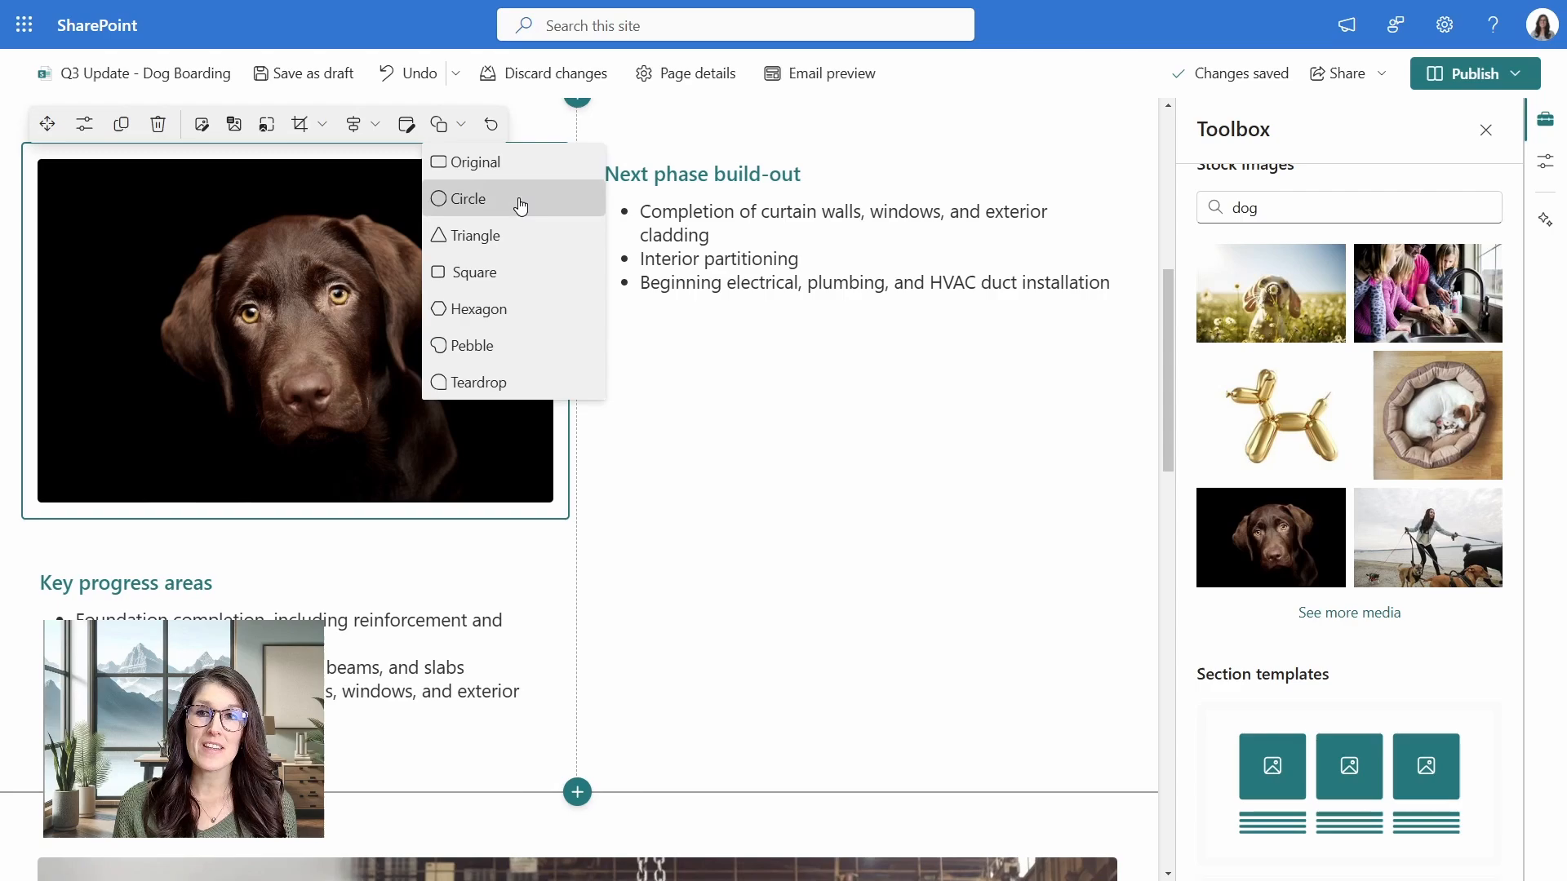
{"action": "left_click", "coordinate": [470, 198]}
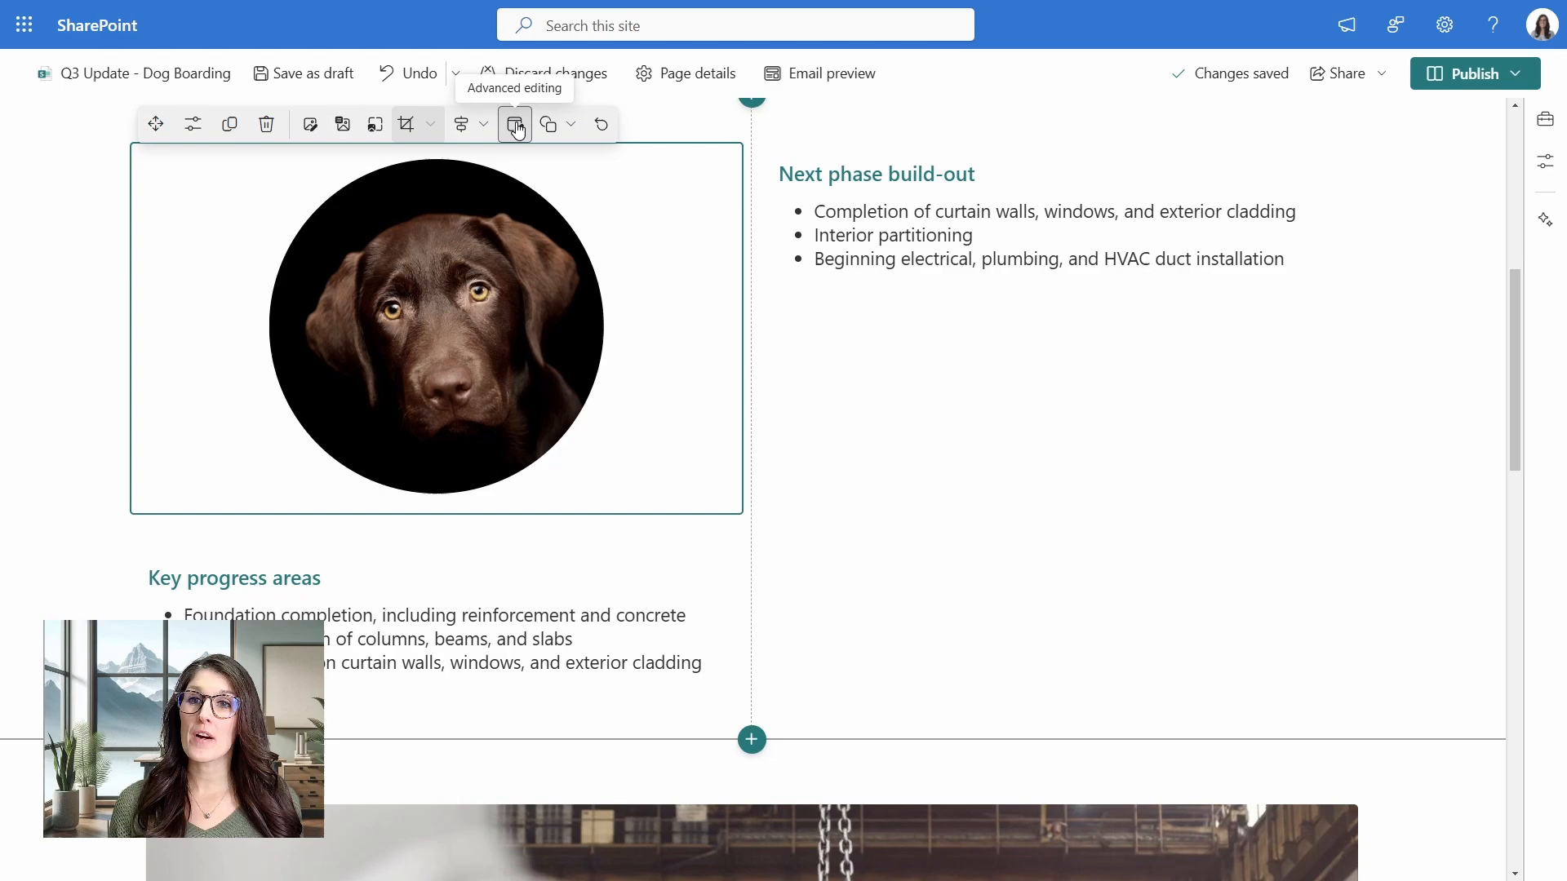
In the image editor, crop the photo to a 3:2 ratio and flip it horizontally.
{"action": "left_click", "coordinate": [515, 124]}
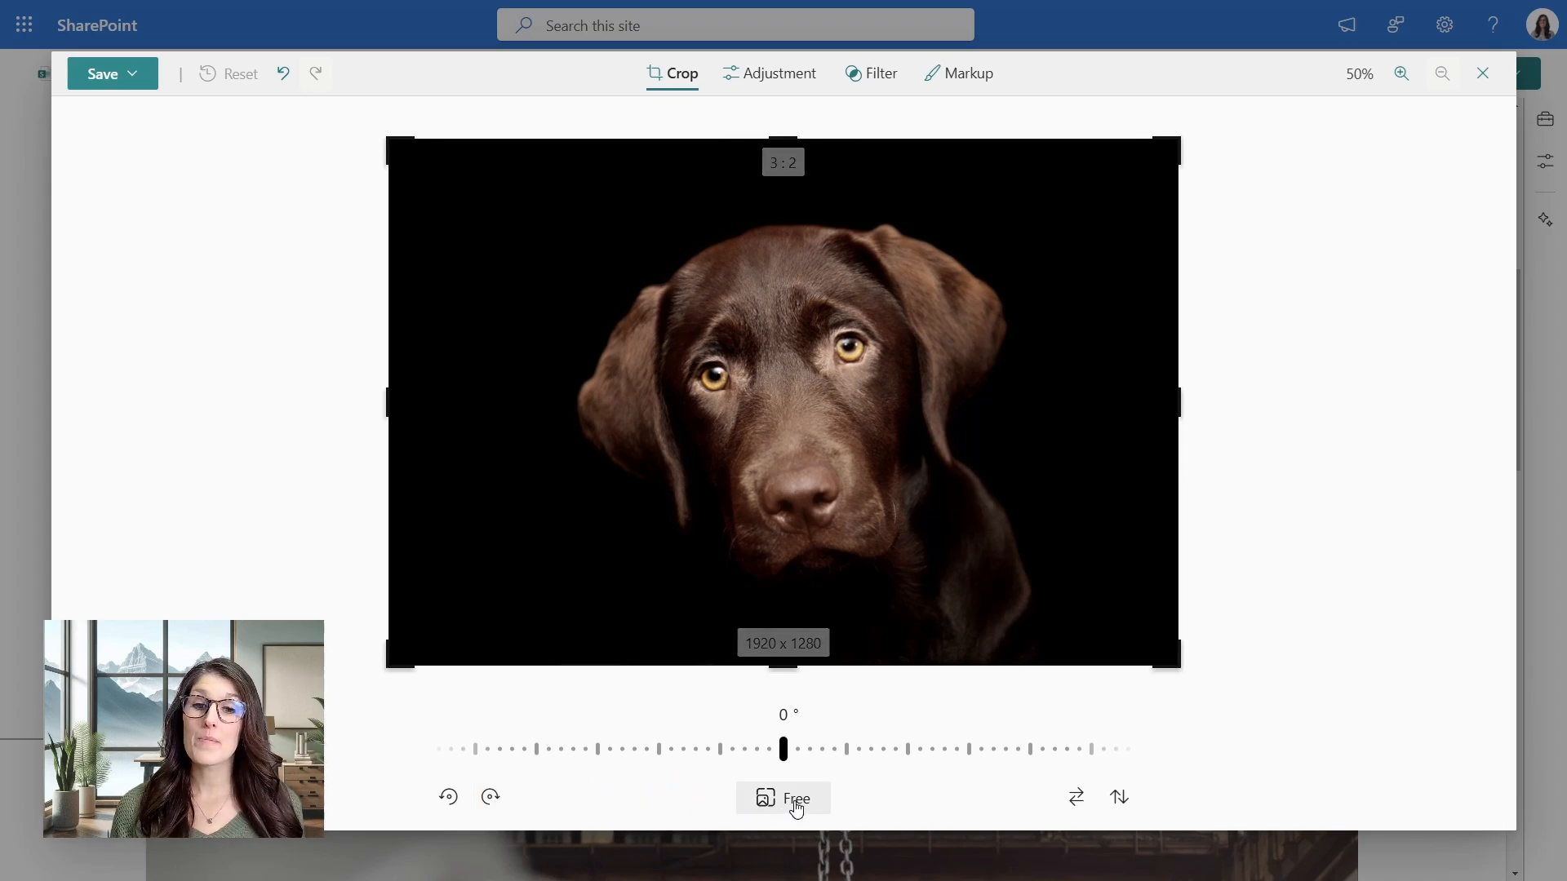
{"action": "left_click", "coordinate": [782, 798]}
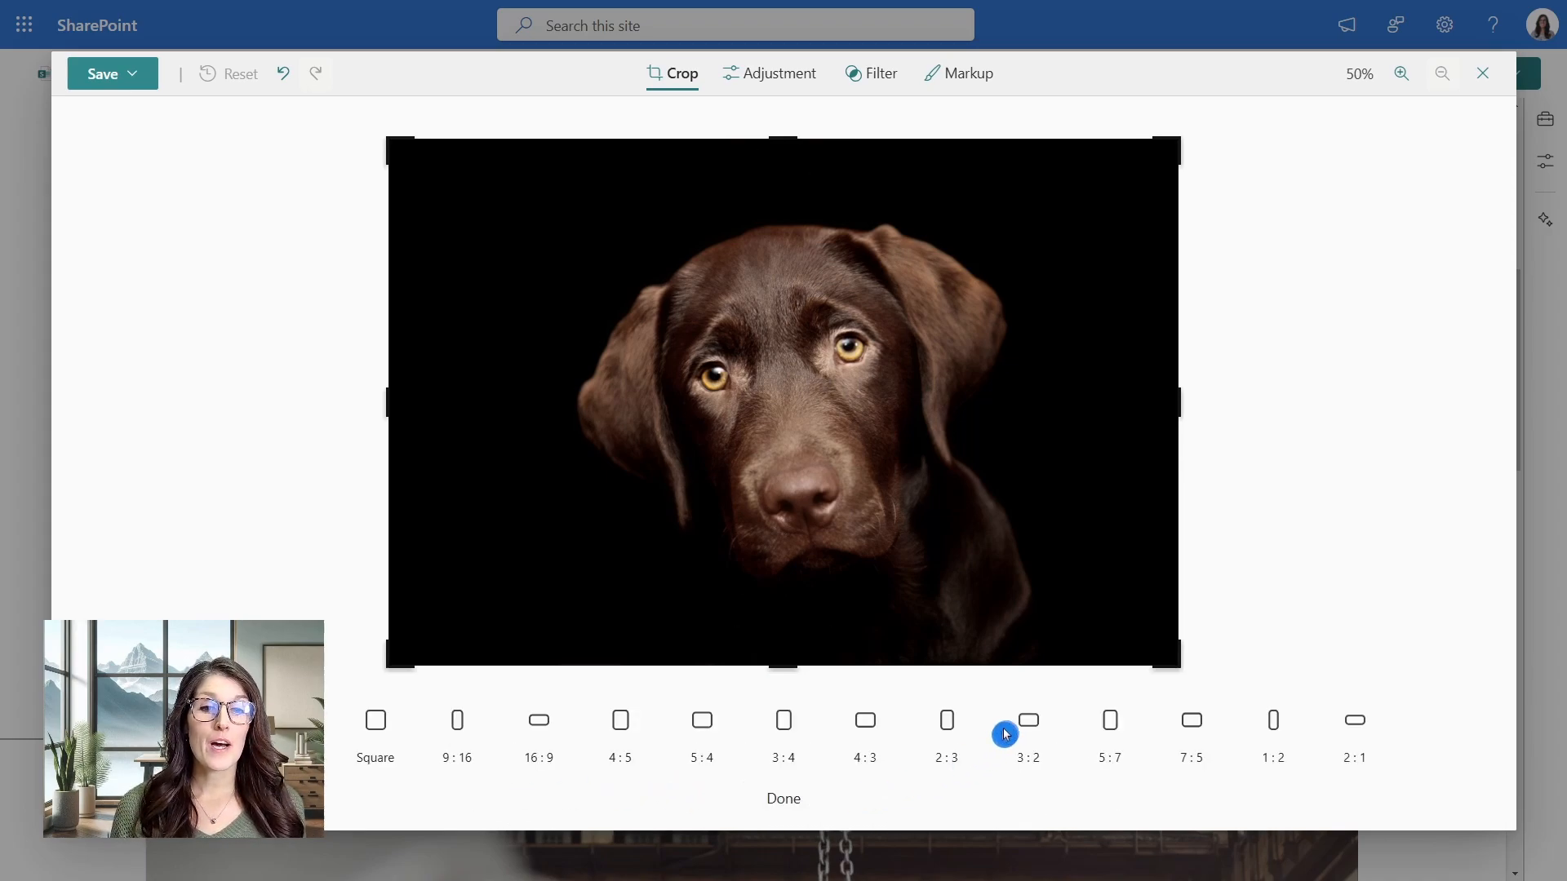
{"action": "left_click", "coordinate": [1027, 718]}
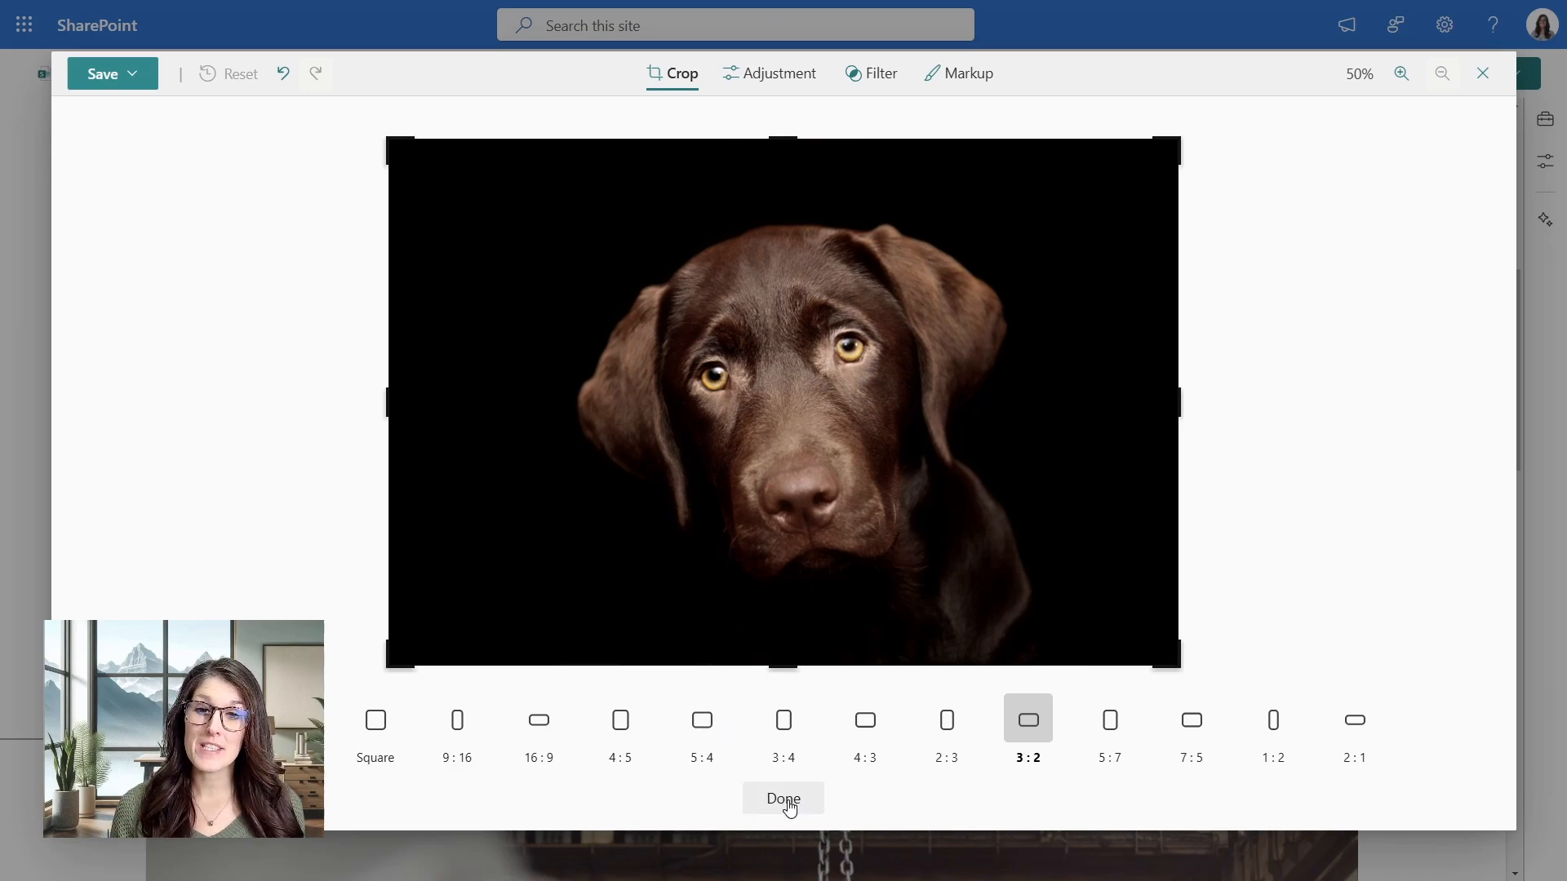
{"action": "left_click", "coordinate": [782, 798]}
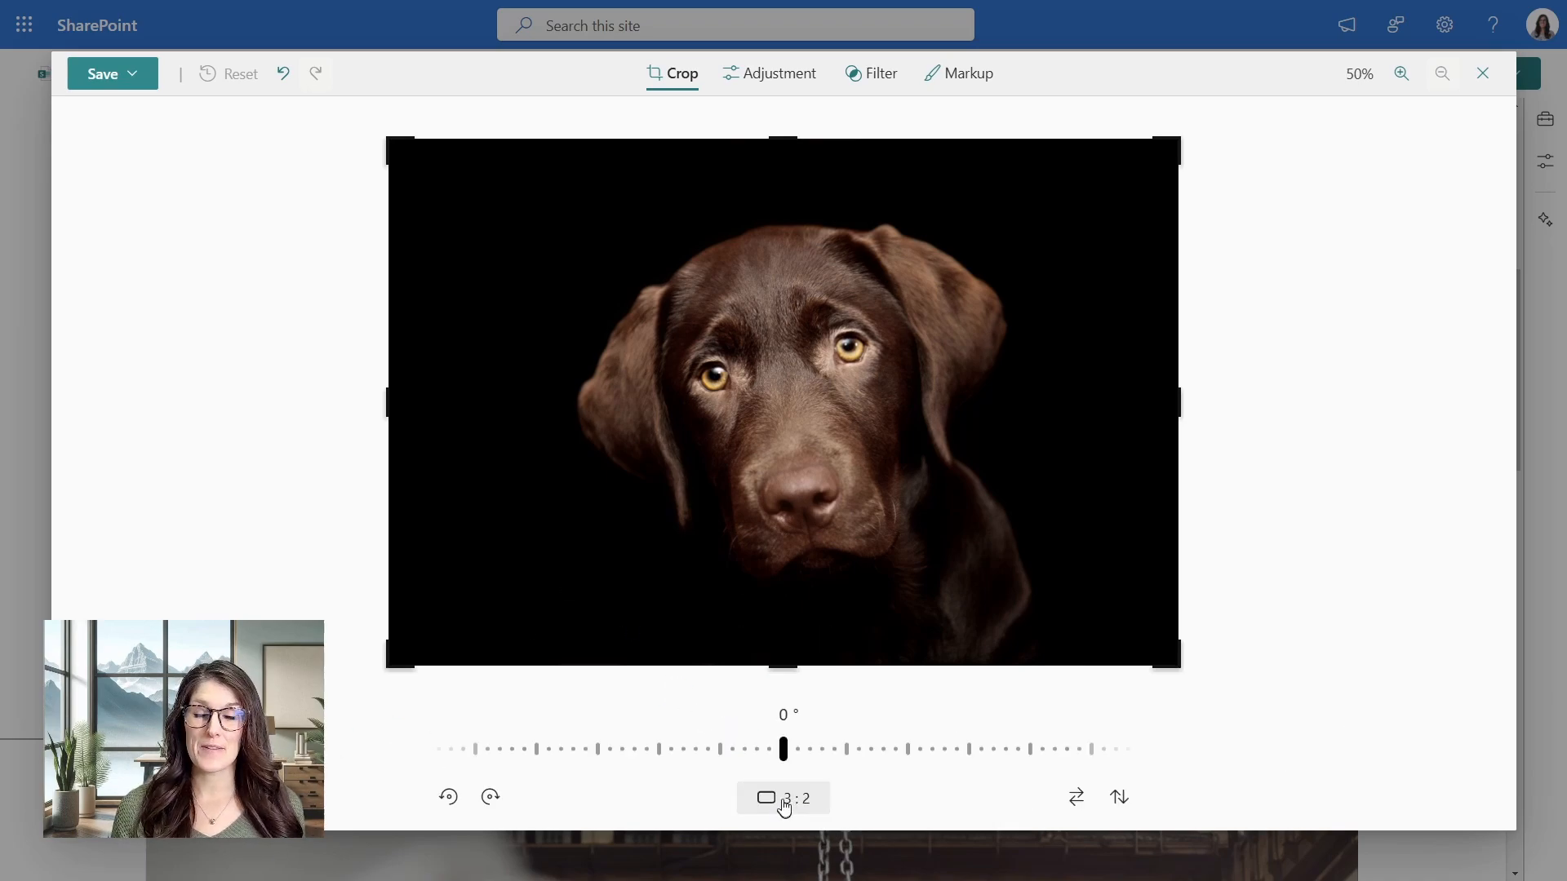
{"action": "mouse_move", "coordinate": [1075, 804]}
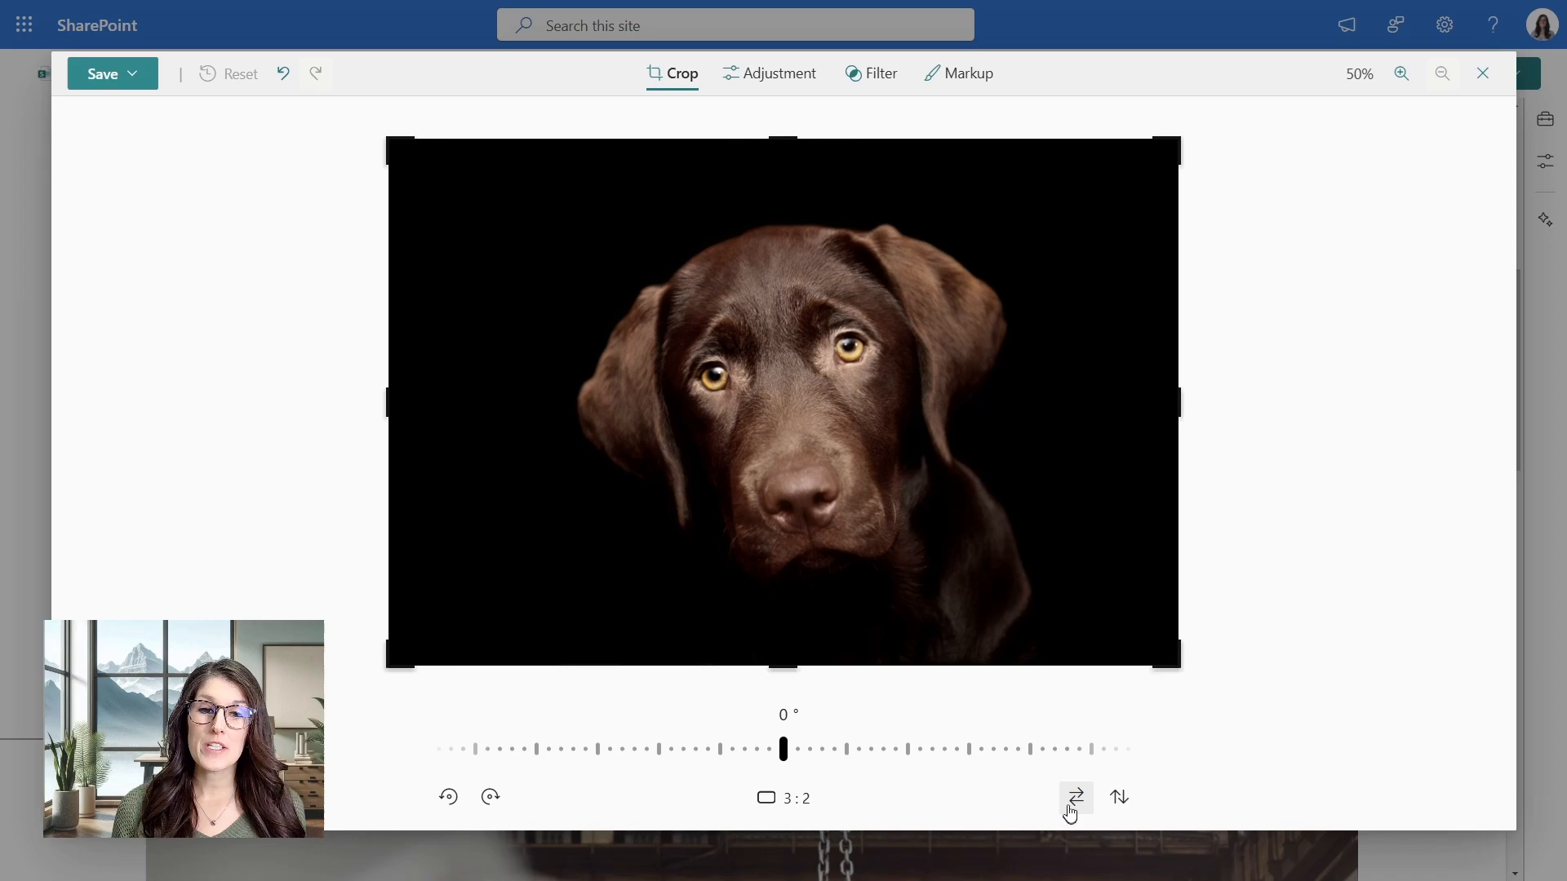
{"action": "mouse_move", "coordinate": [1075, 797]}
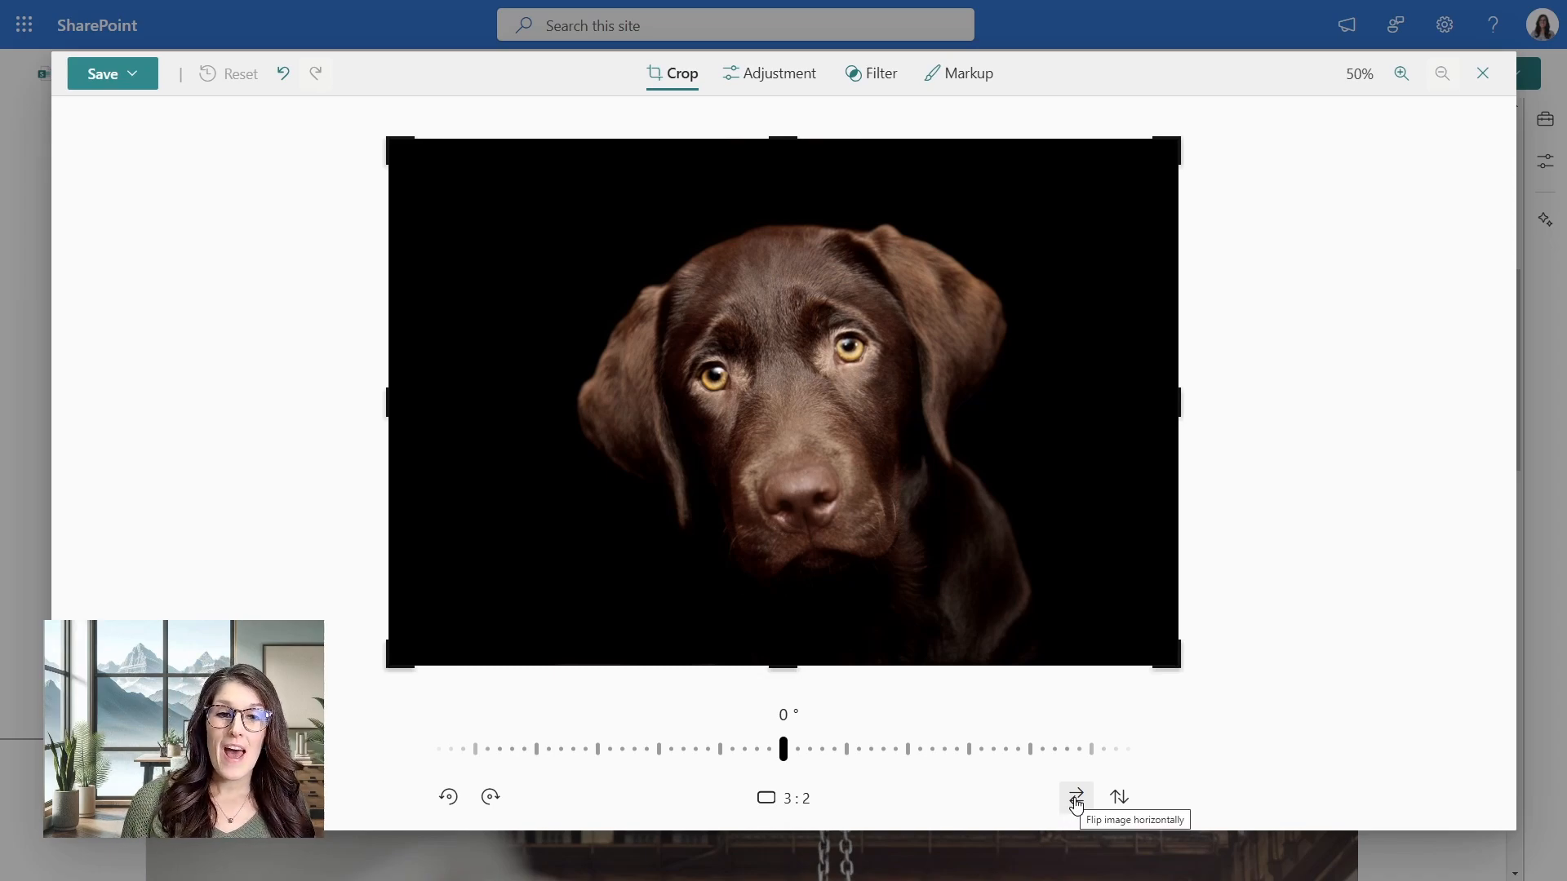
{"action": "left_click", "coordinate": [1075, 796]}
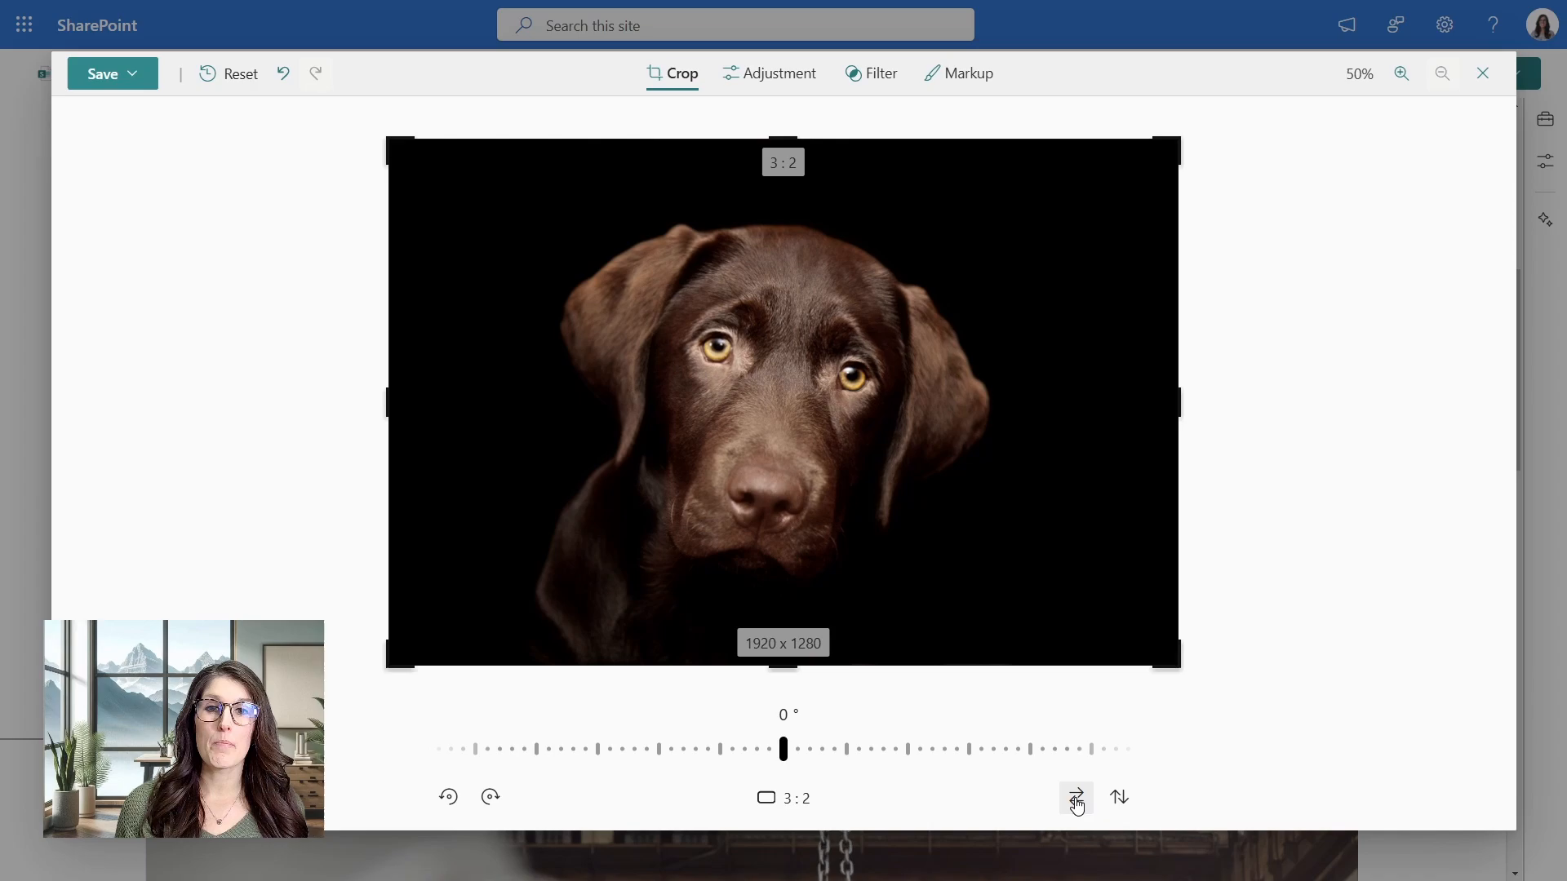
{"action": "mouse_move", "coordinate": [1001, 611]}
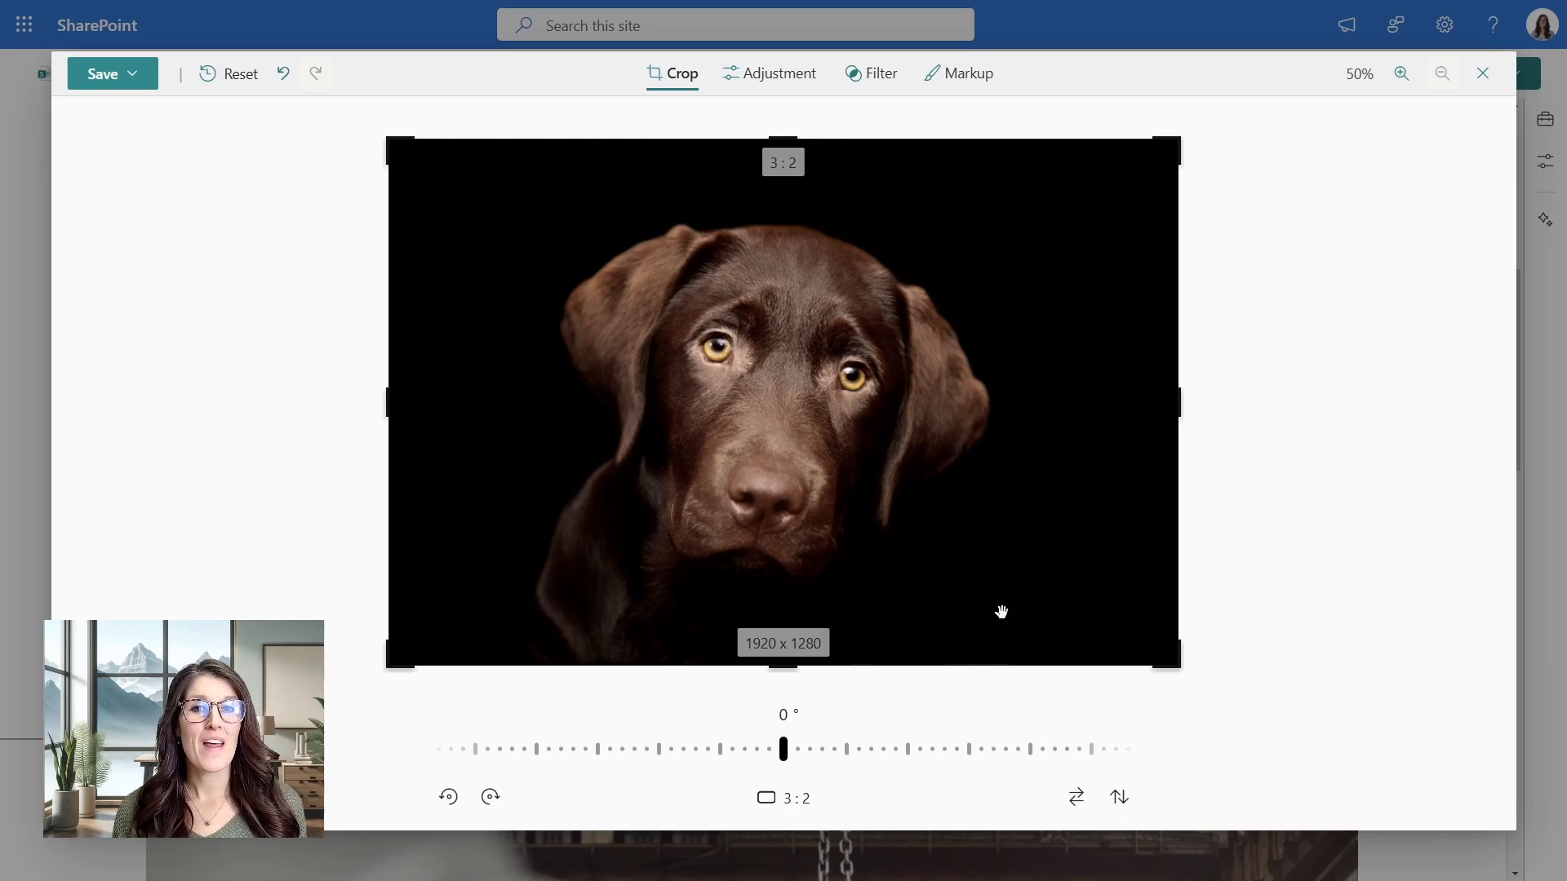
{"action": "left_click", "coordinate": [780, 73]}
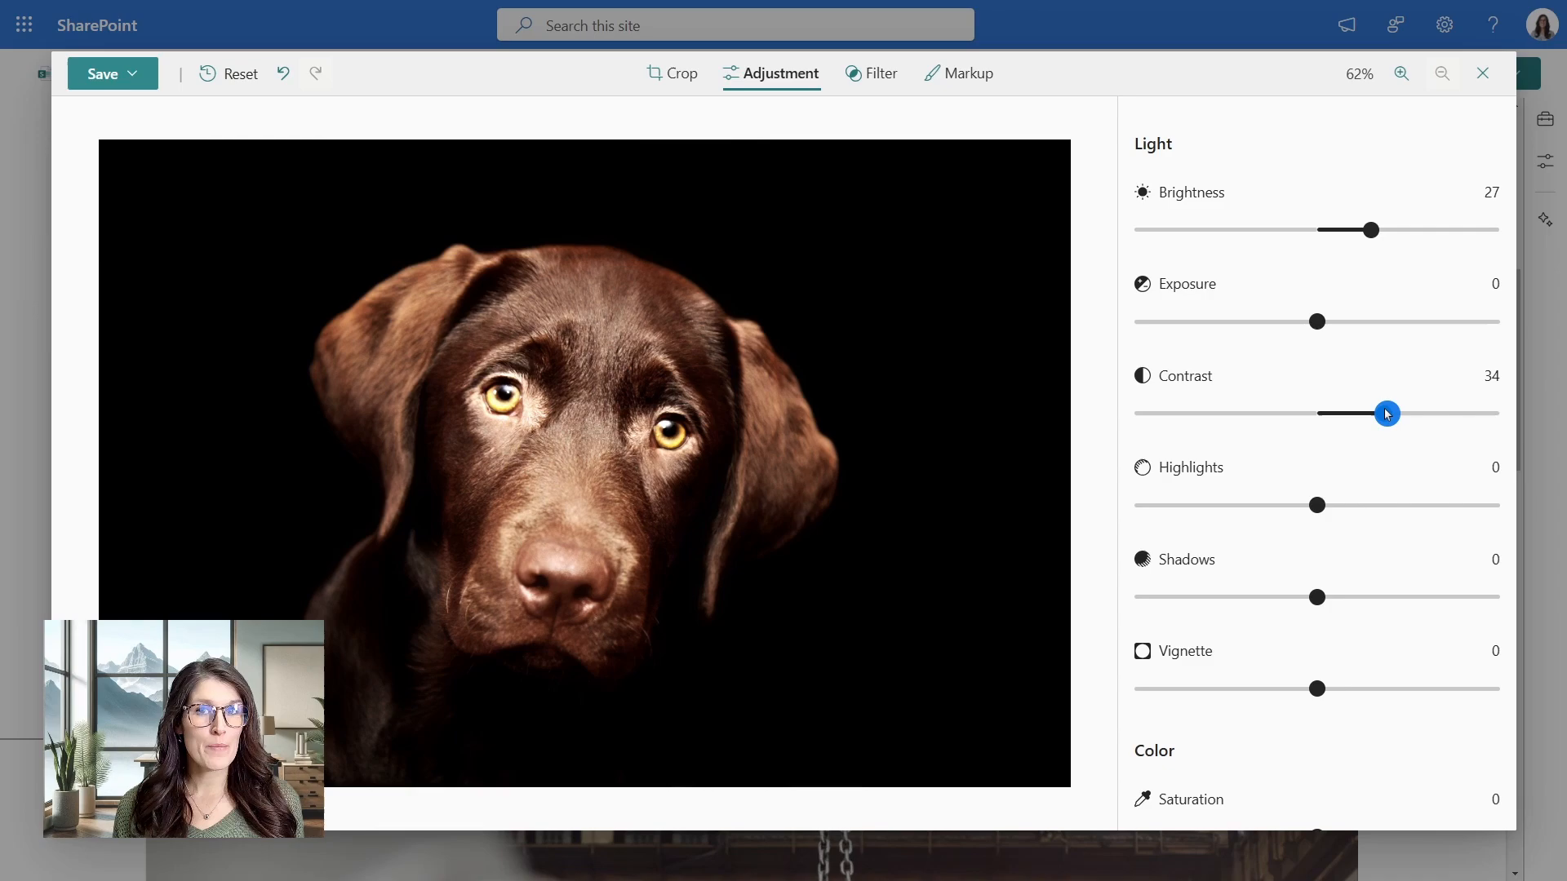
{"action": "mouse_move", "coordinate": [1096, 316]}
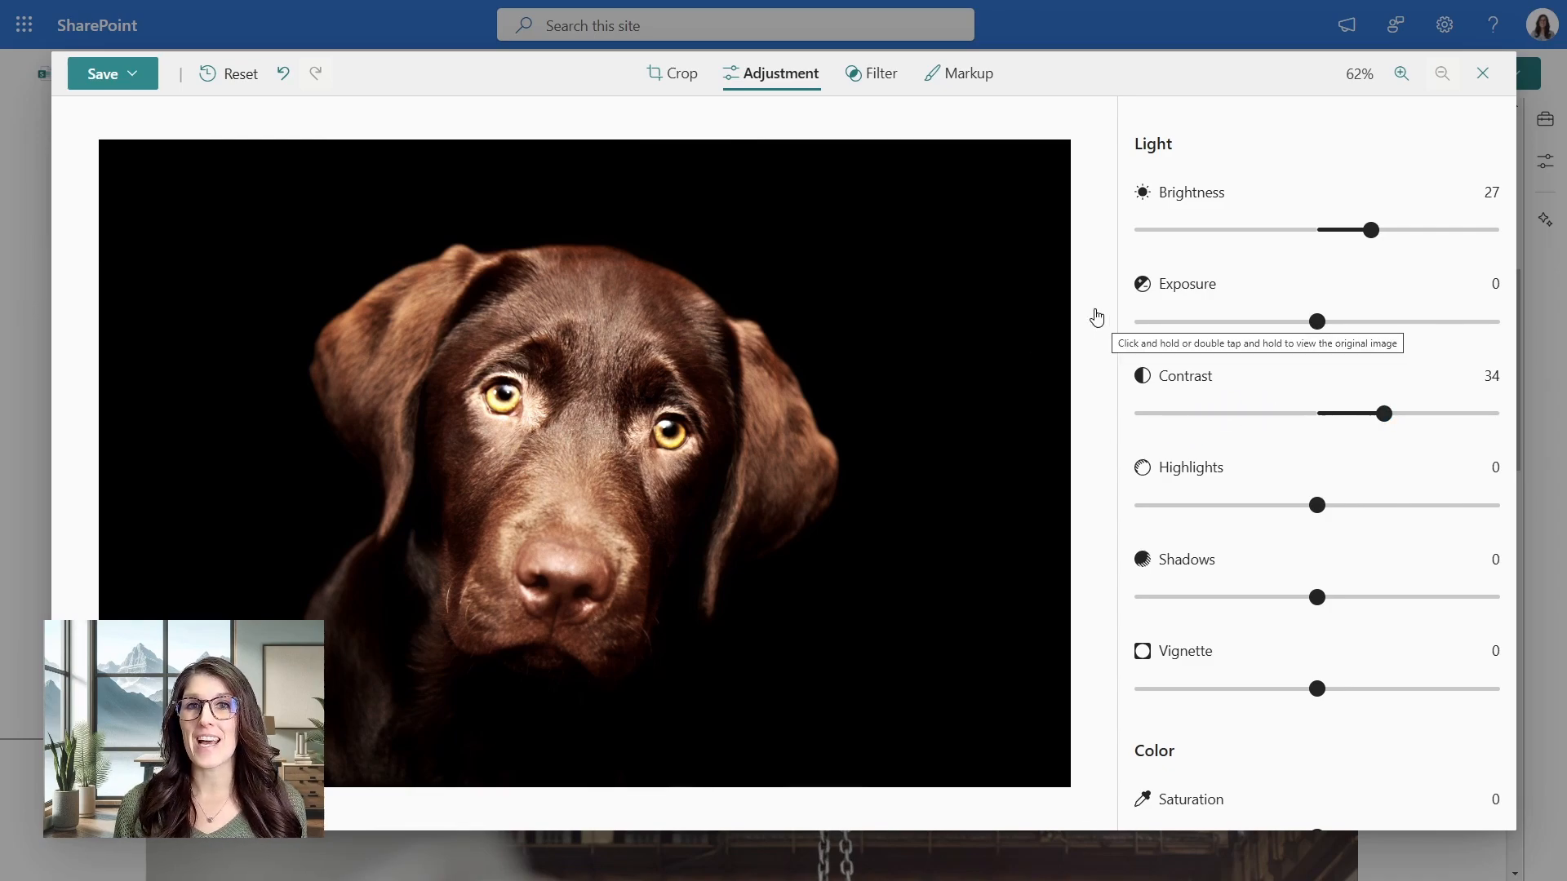
{"action": "mouse_move", "coordinate": [881, 72]}
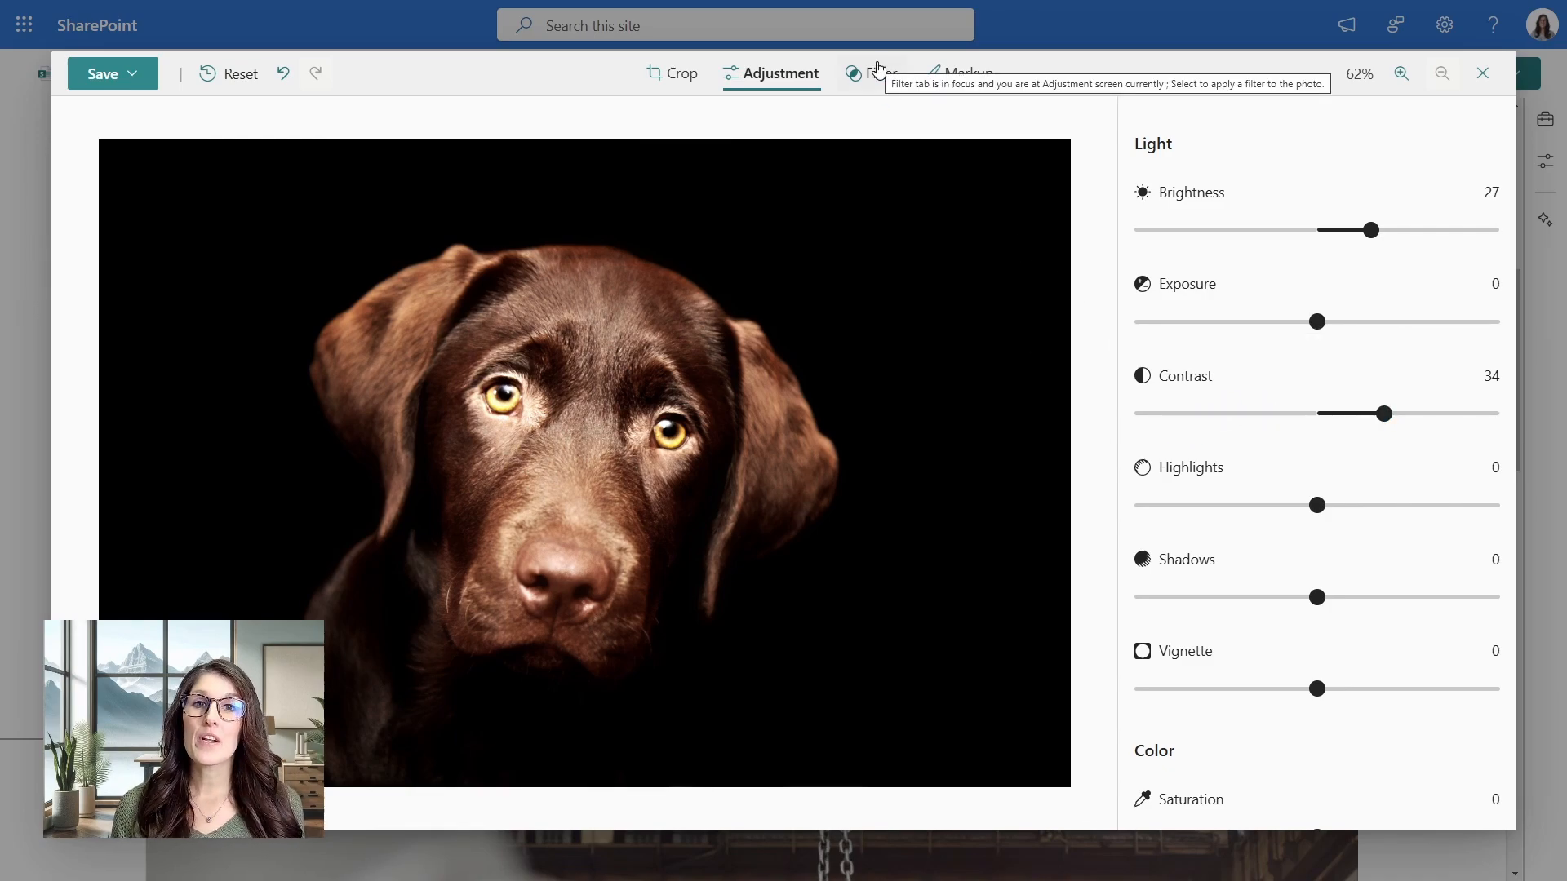
Apply the black-and-white filter at full intensity to the Labrador photo.
{"action": "left_click", "coordinate": [880, 72]}
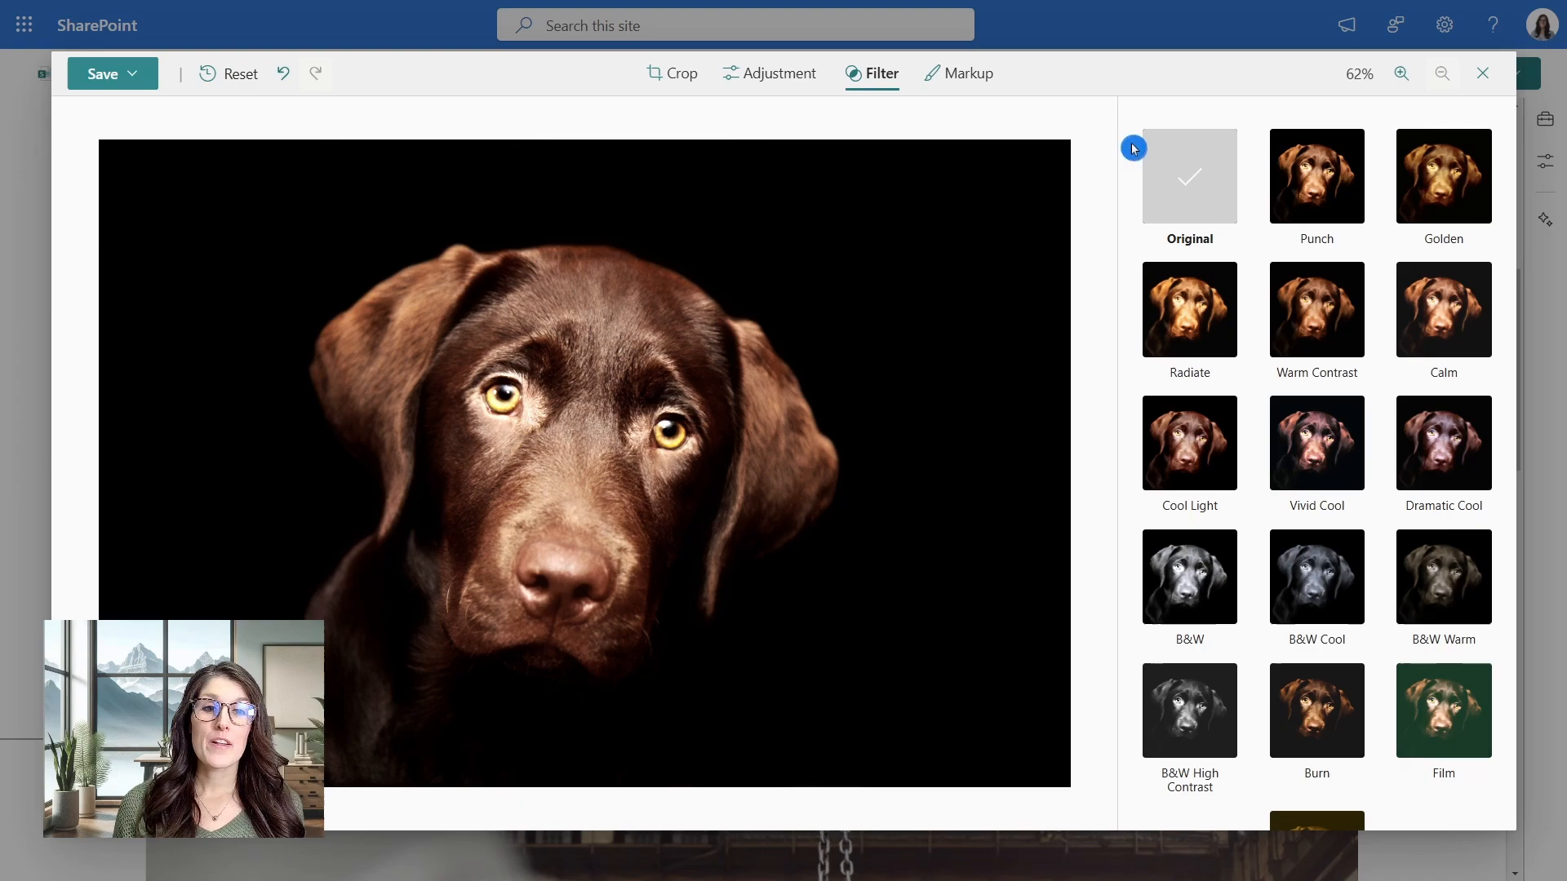
{"action": "mouse_move", "coordinate": [1423, 192]}
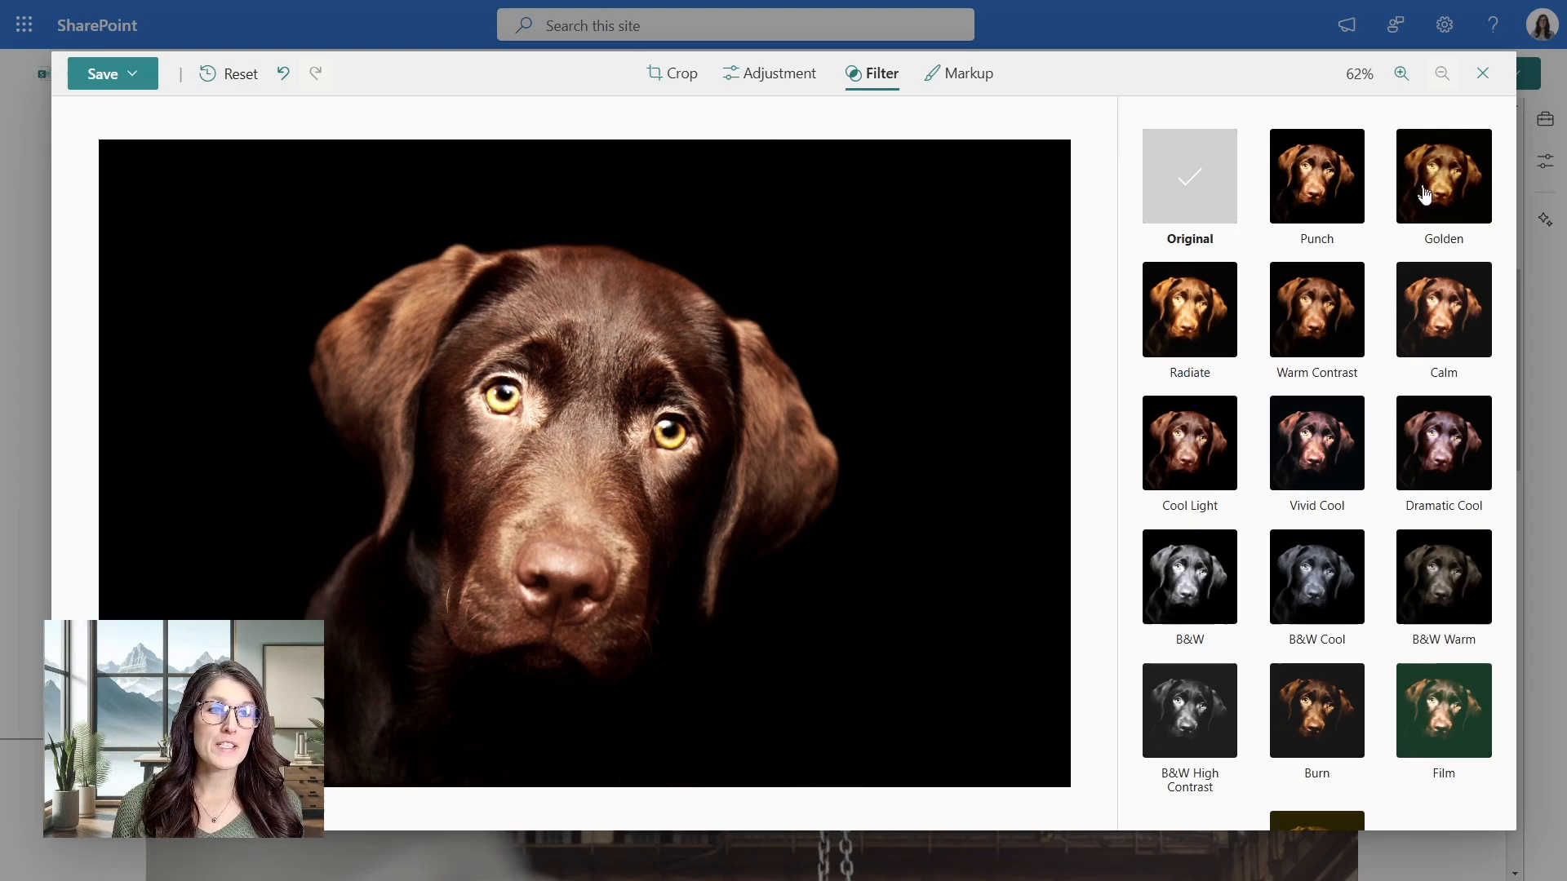
{"action": "mouse_move", "coordinate": [1189, 451]}
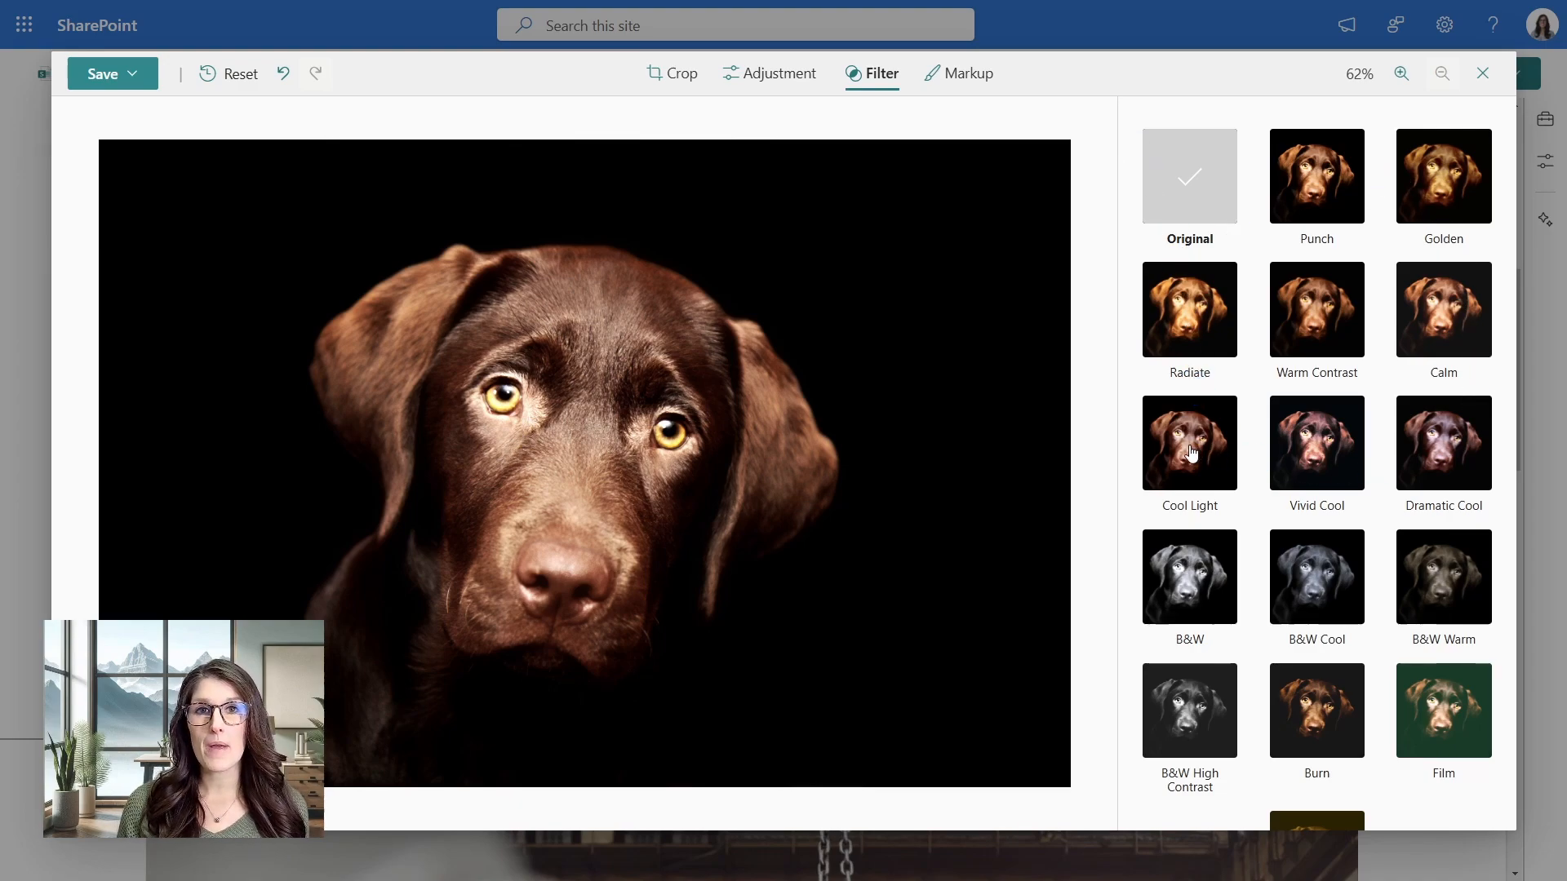
{"action": "mouse_move", "coordinate": [1182, 568]}
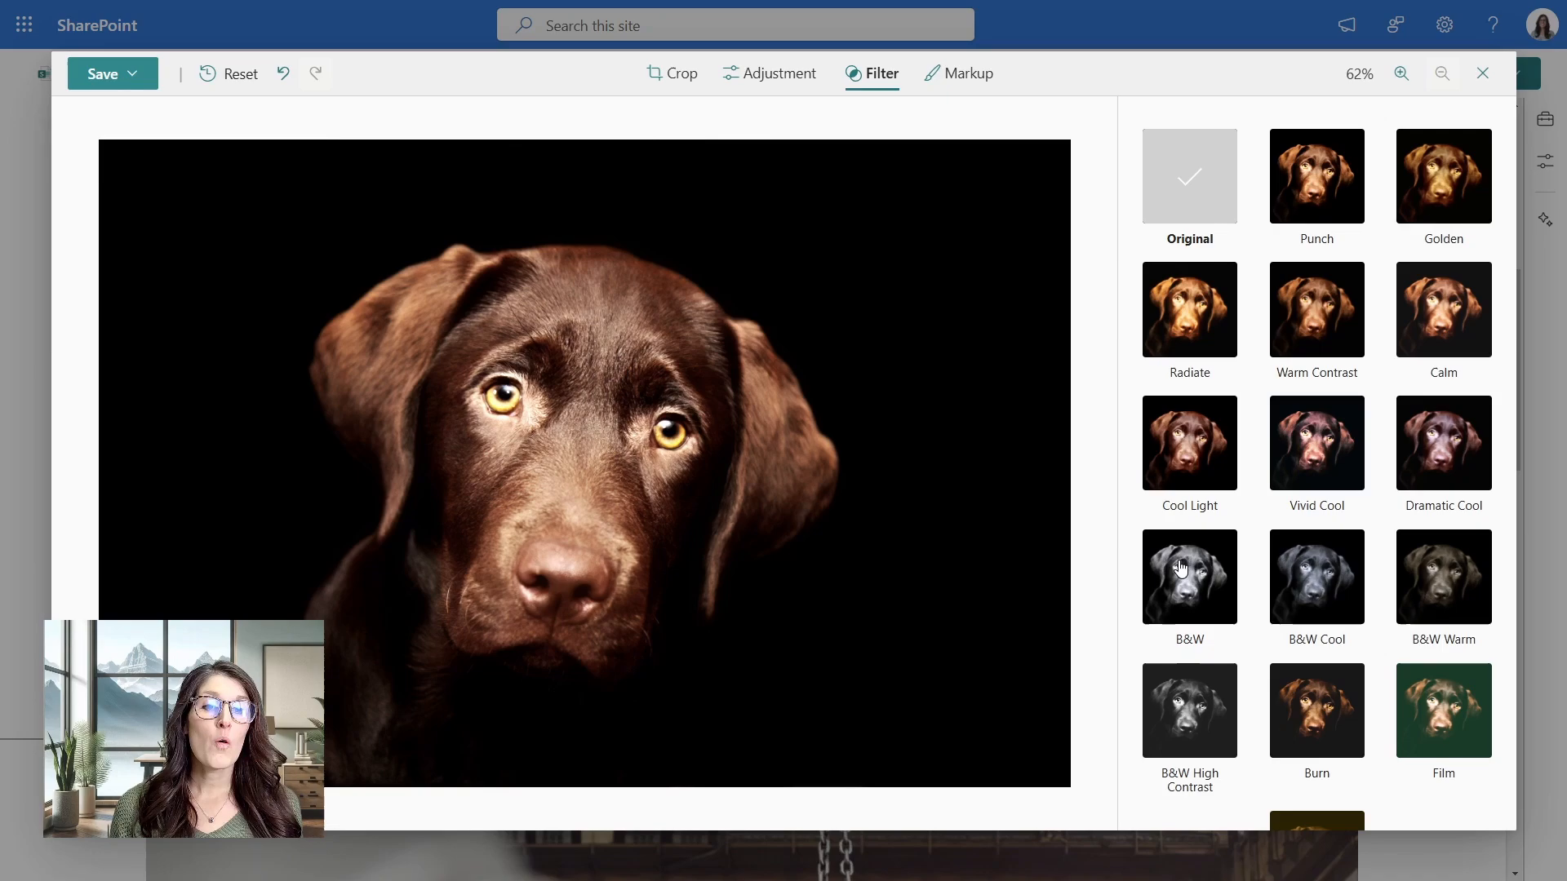
{"action": "left_click", "coordinate": [1188, 577]}
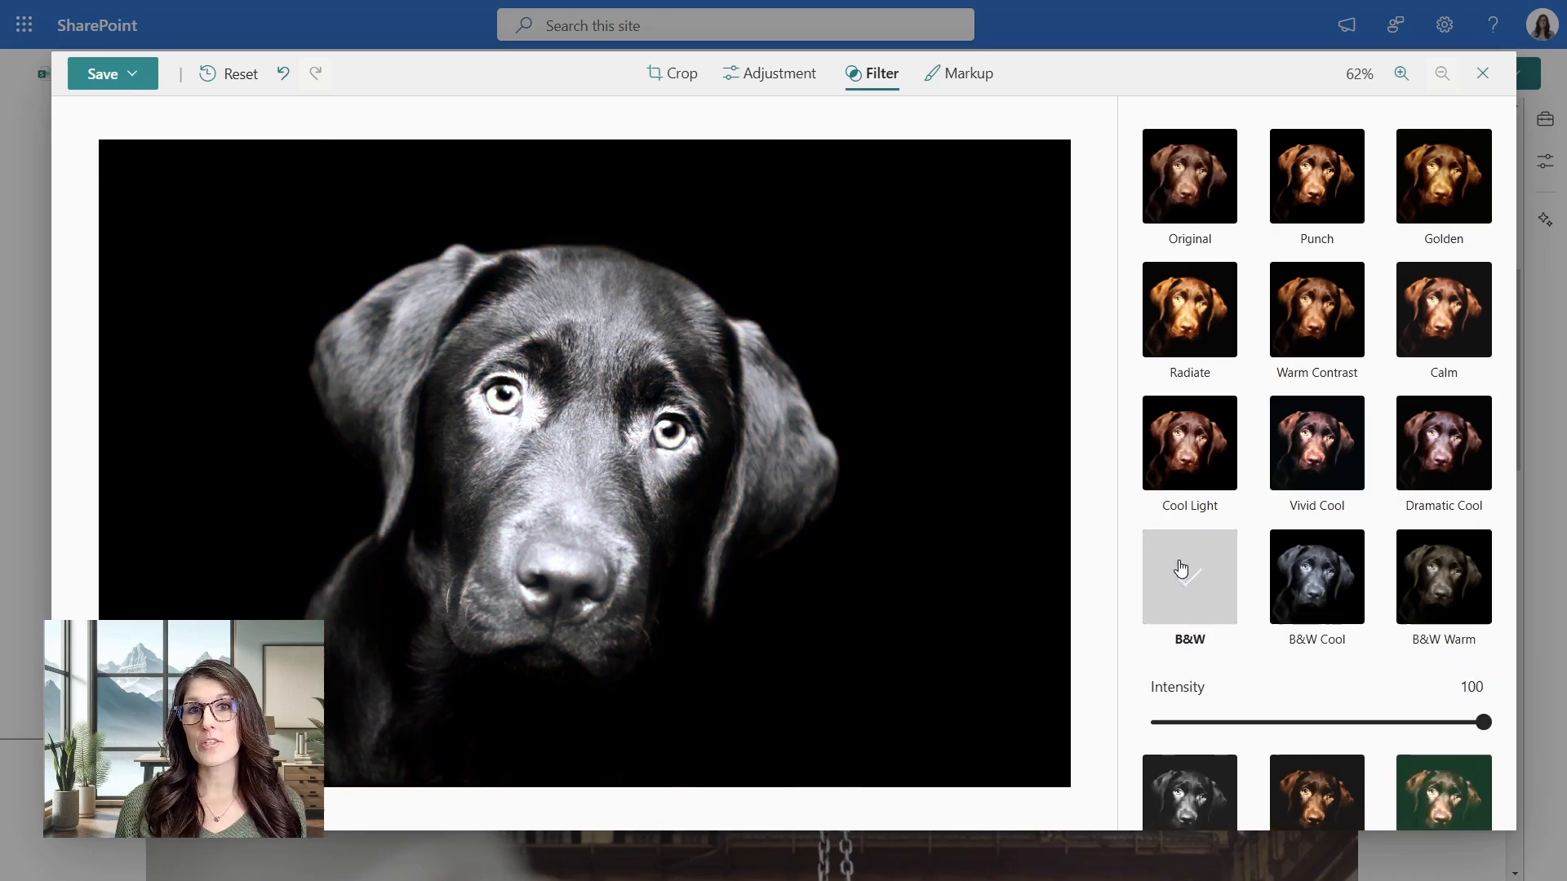
{"action": "mouse_move", "coordinate": [1081, 437]}
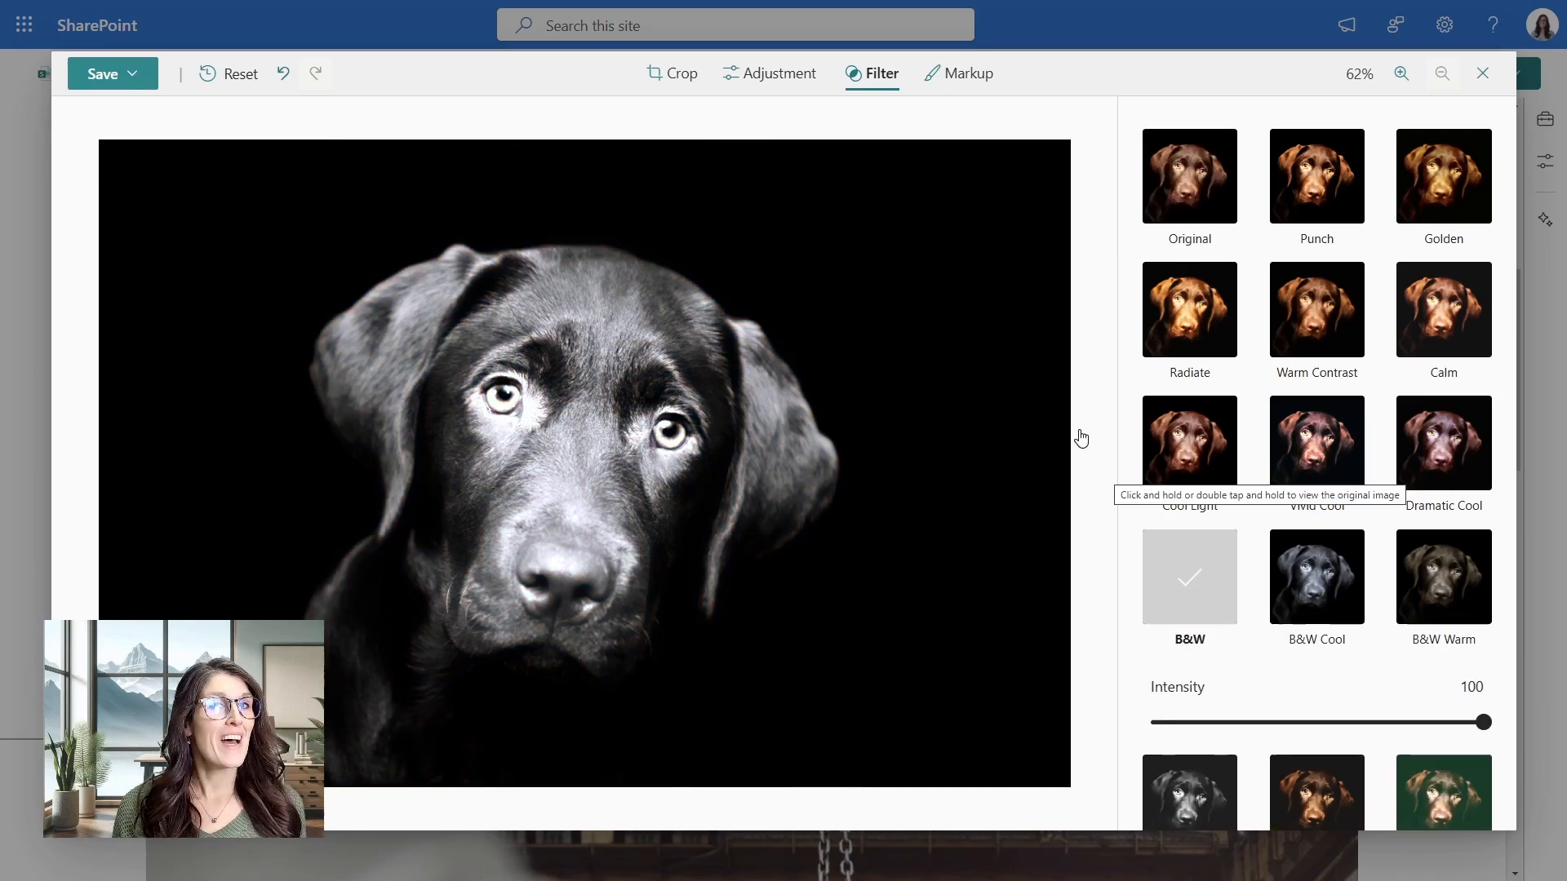
{"action": "left_click", "coordinate": [967, 73]}
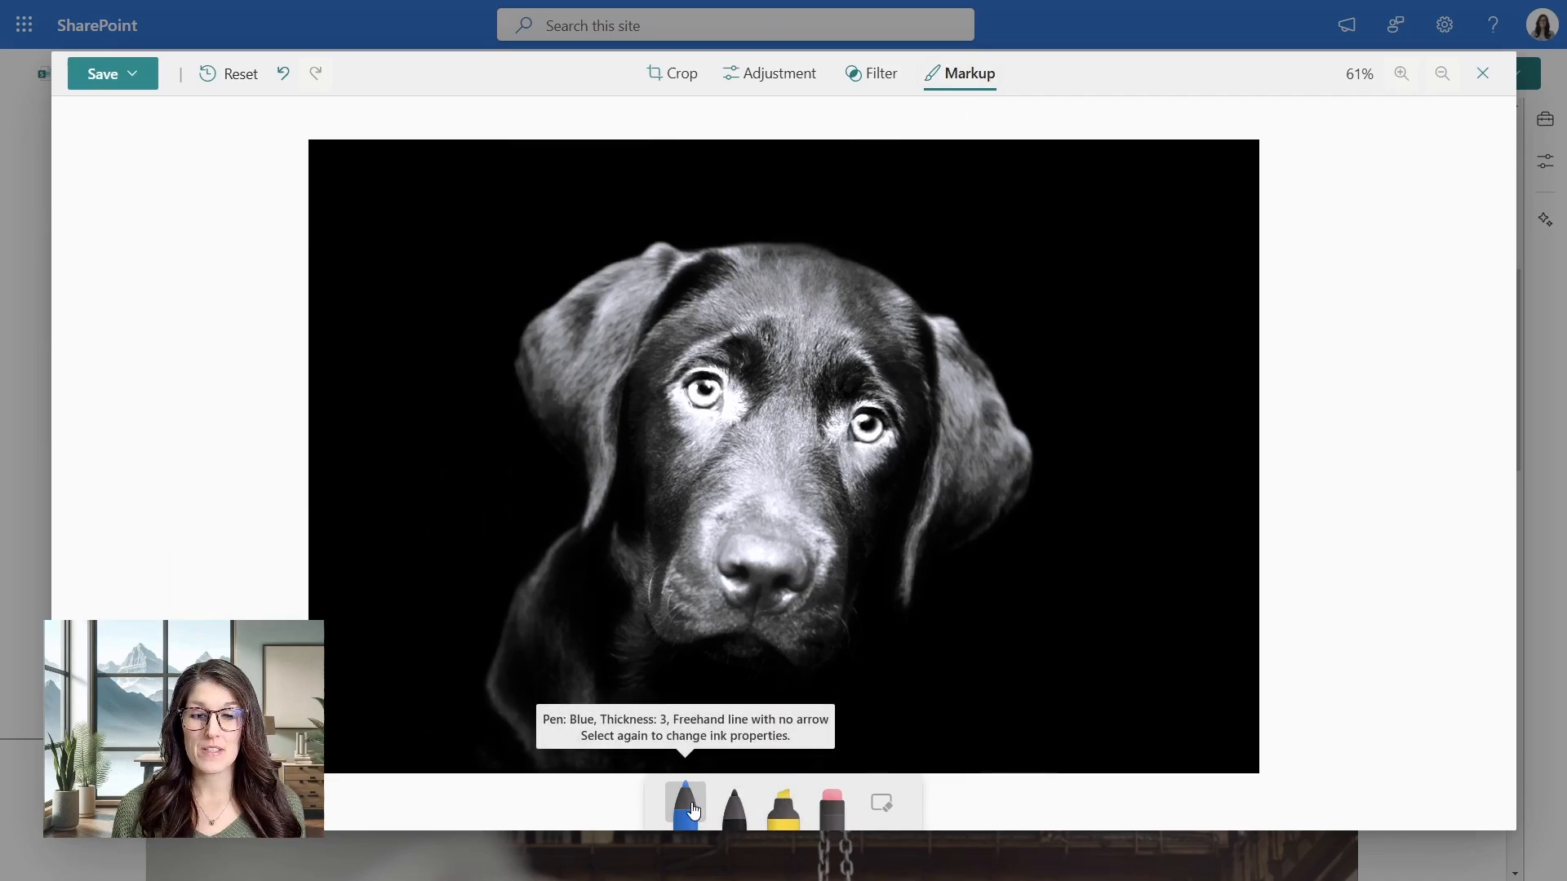
Draw a pinkish-red heart beside the dog and save it over the original image.
{"action": "left_click", "coordinate": [685, 802]}
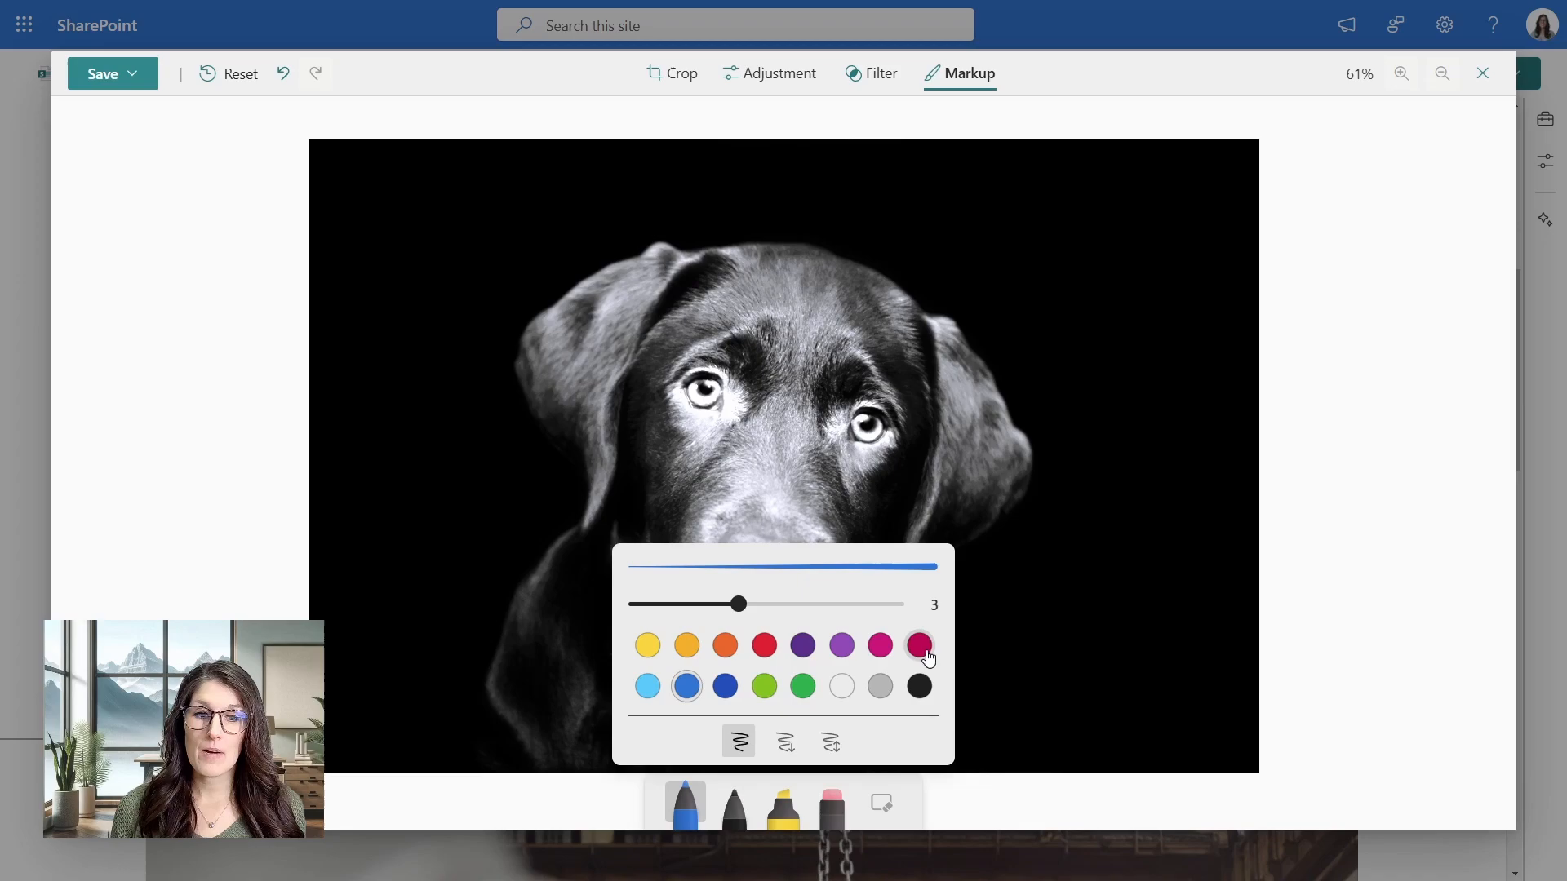
{"action": "left_click", "coordinate": [917, 645]}
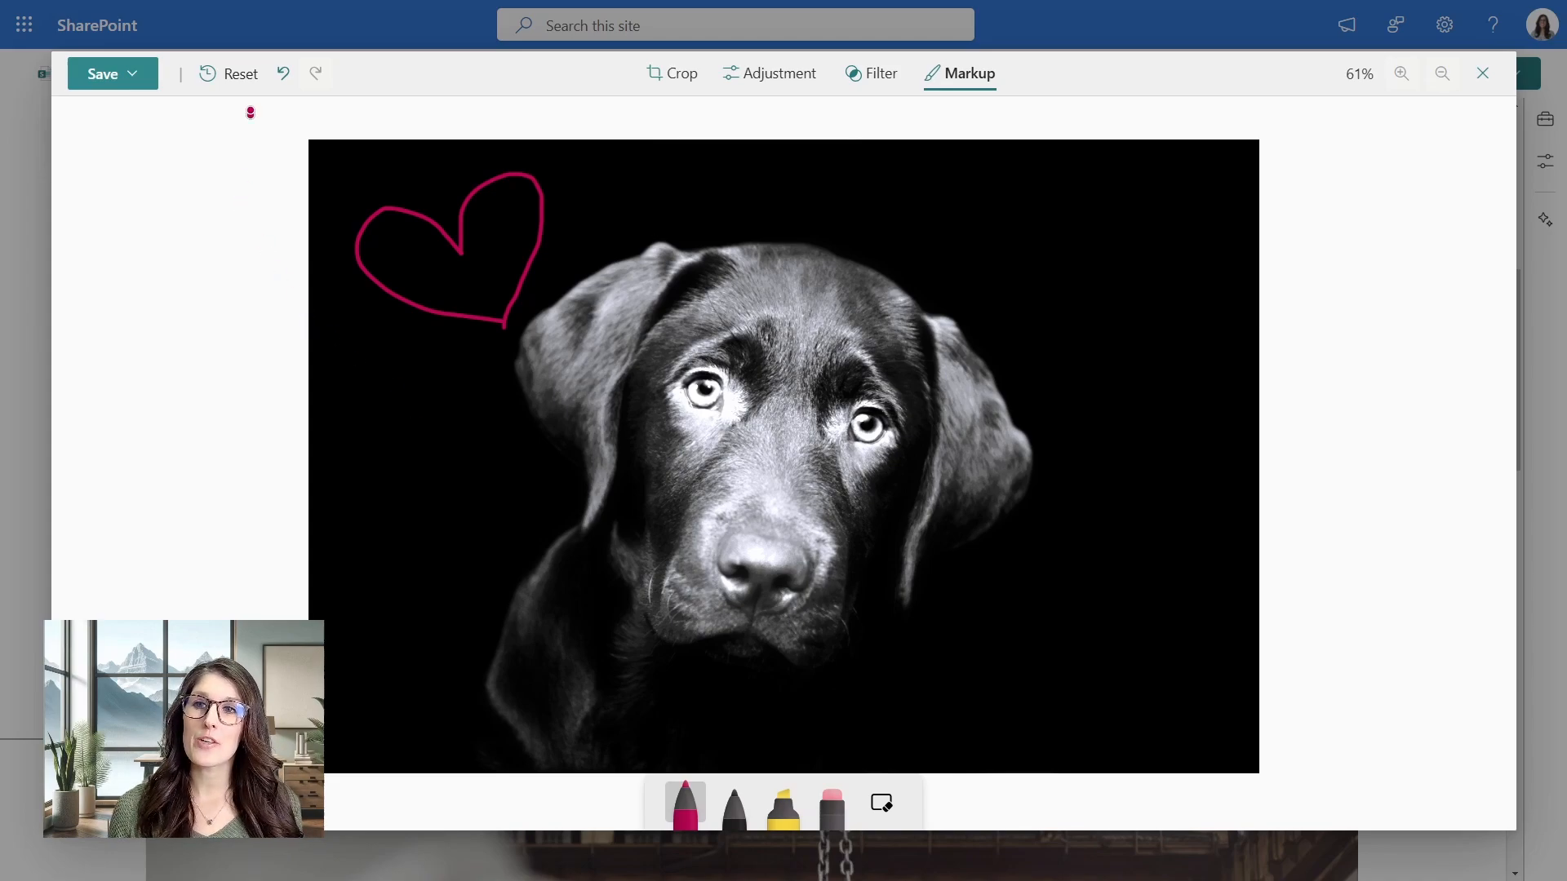
{"action": "mouse_move", "coordinate": [239, 73]}
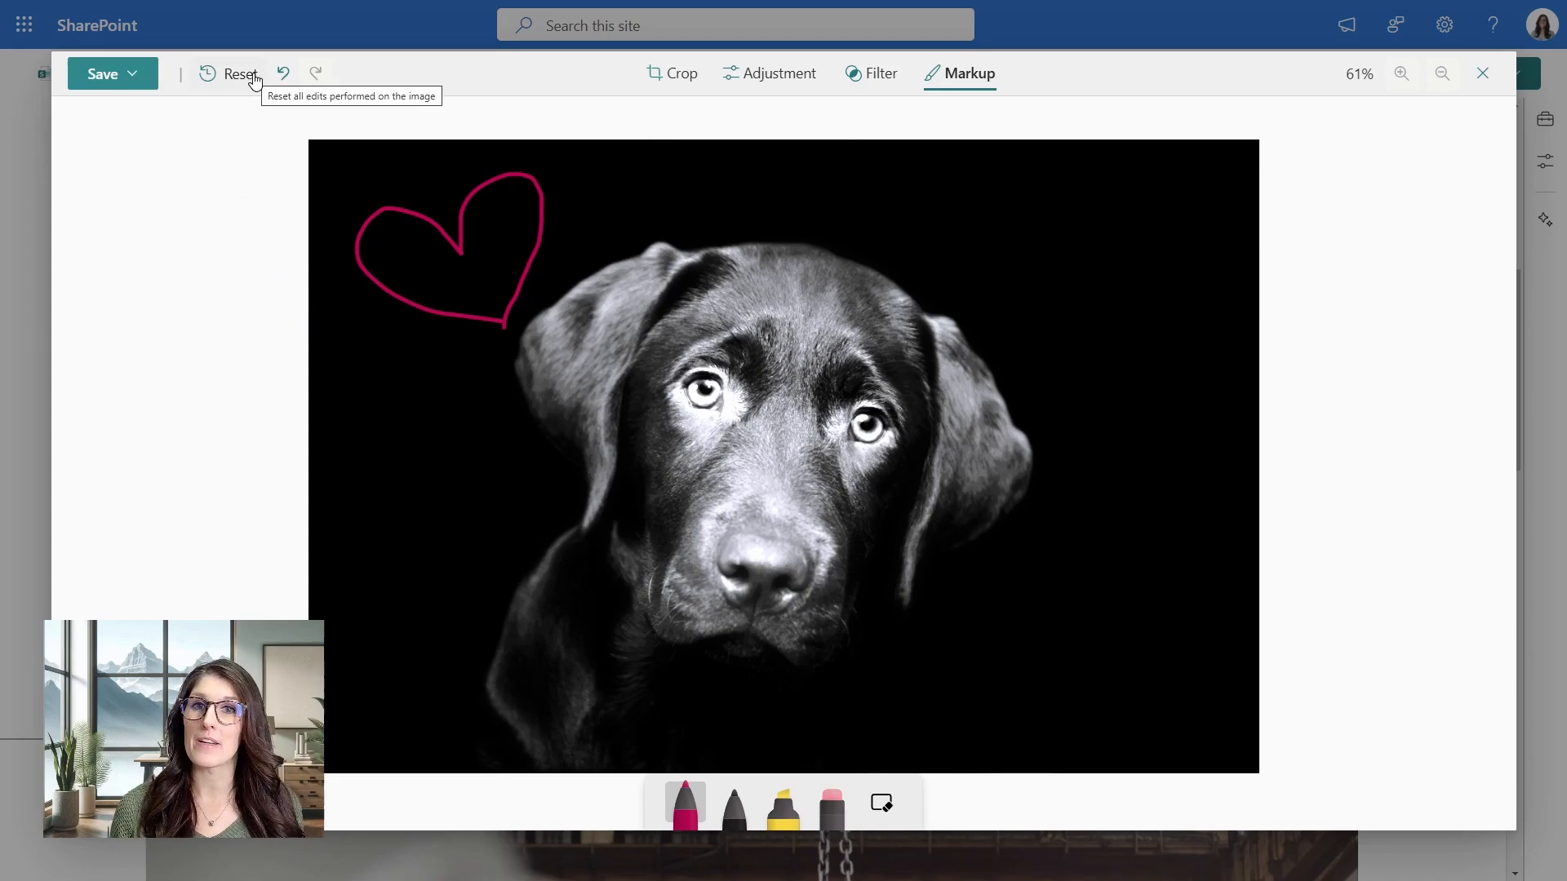
{"action": "mouse_move", "coordinate": [265, 90]}
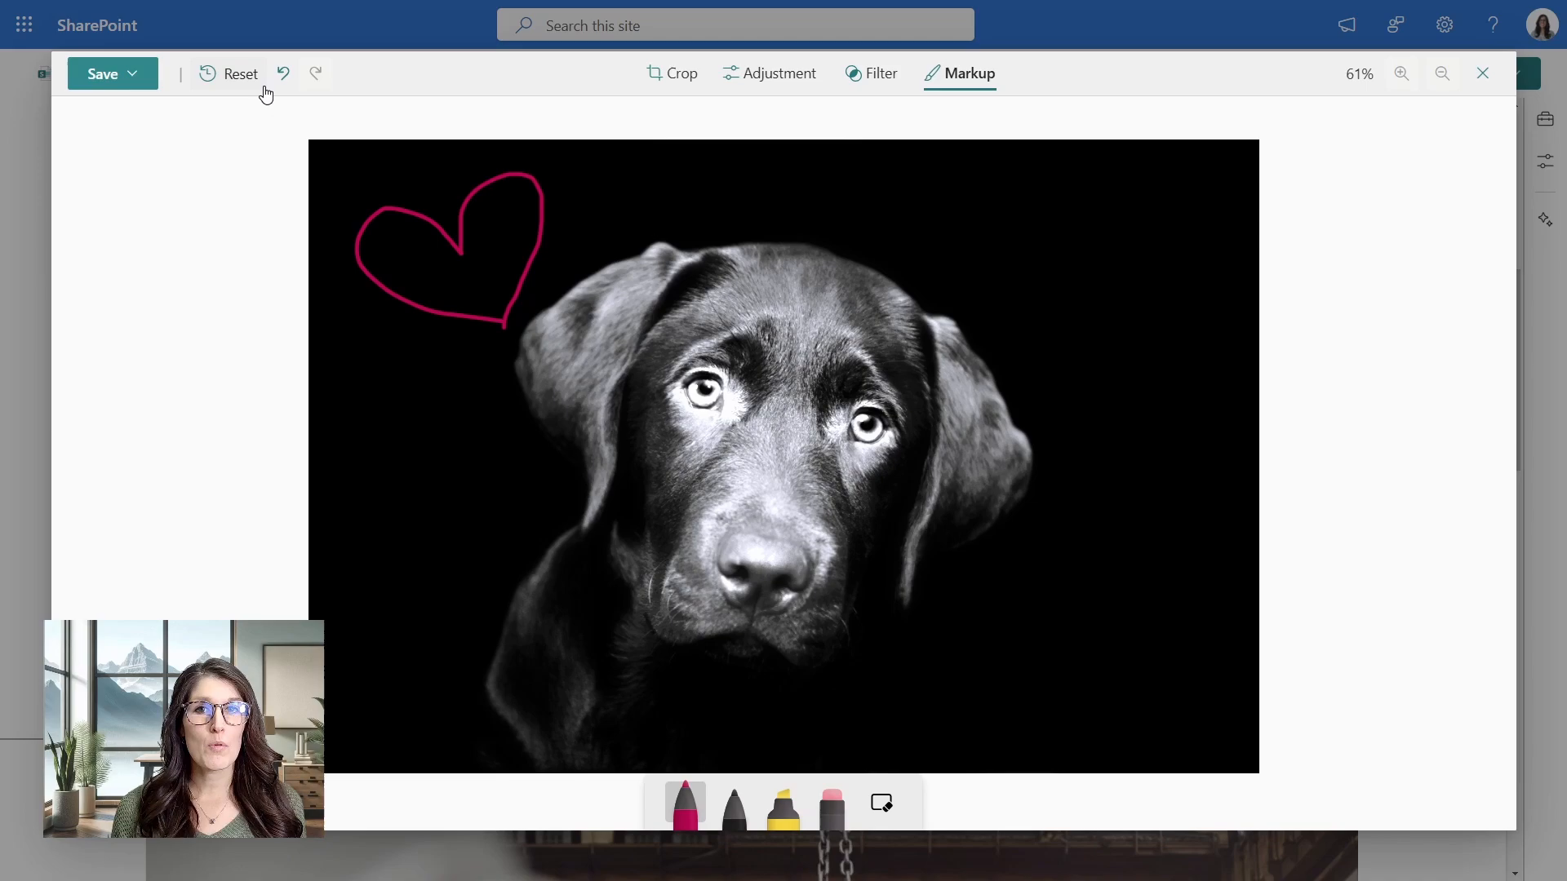
{"action": "mouse_move", "coordinate": [240, 73]}
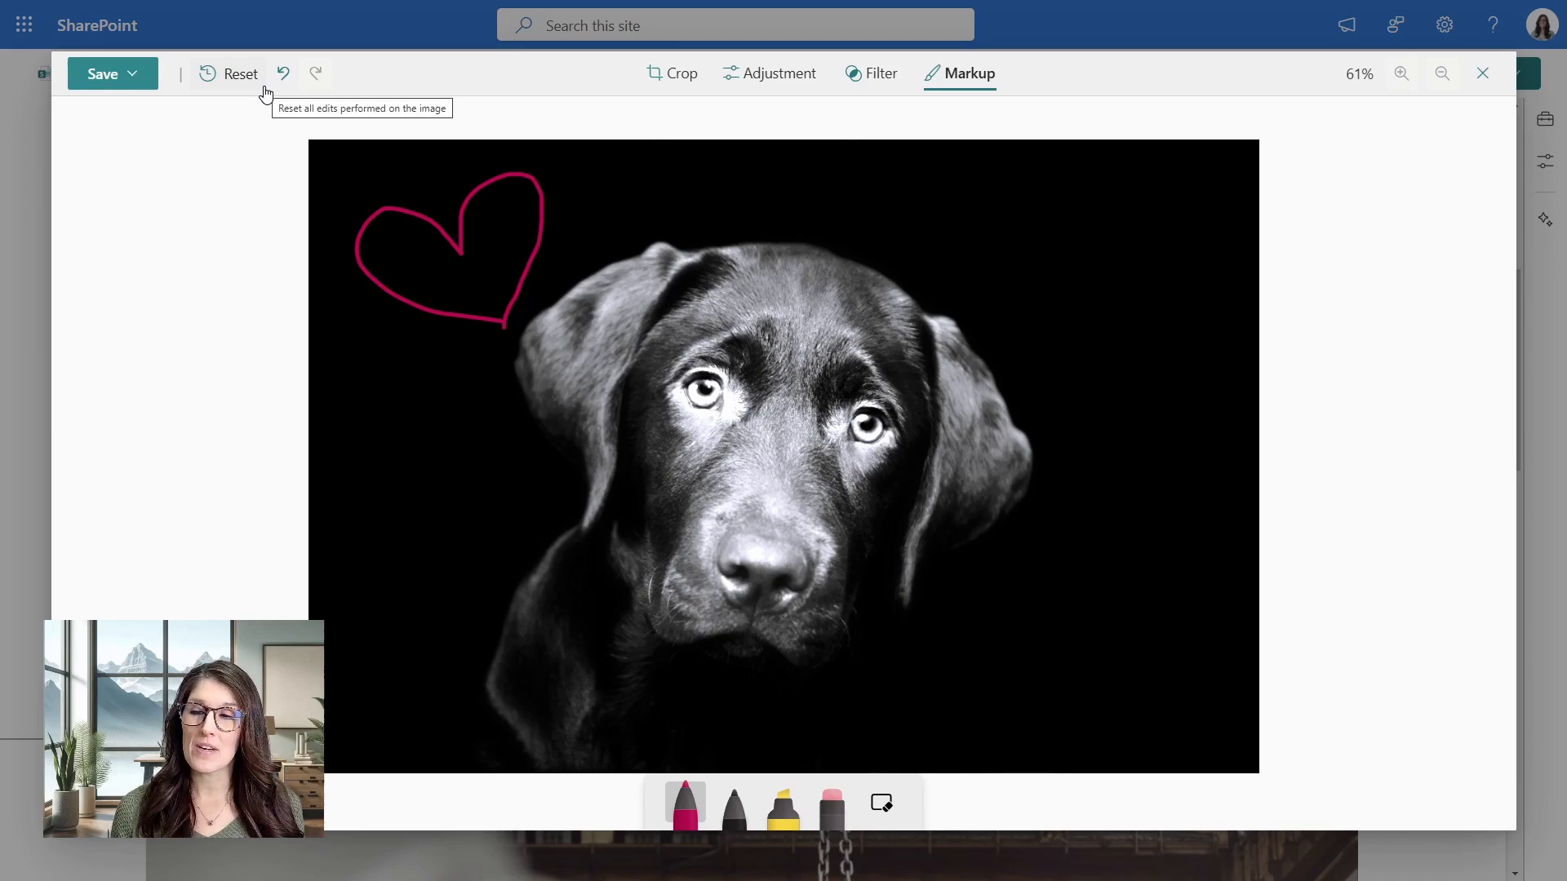
{"action": "left_click", "coordinate": [101, 72]}
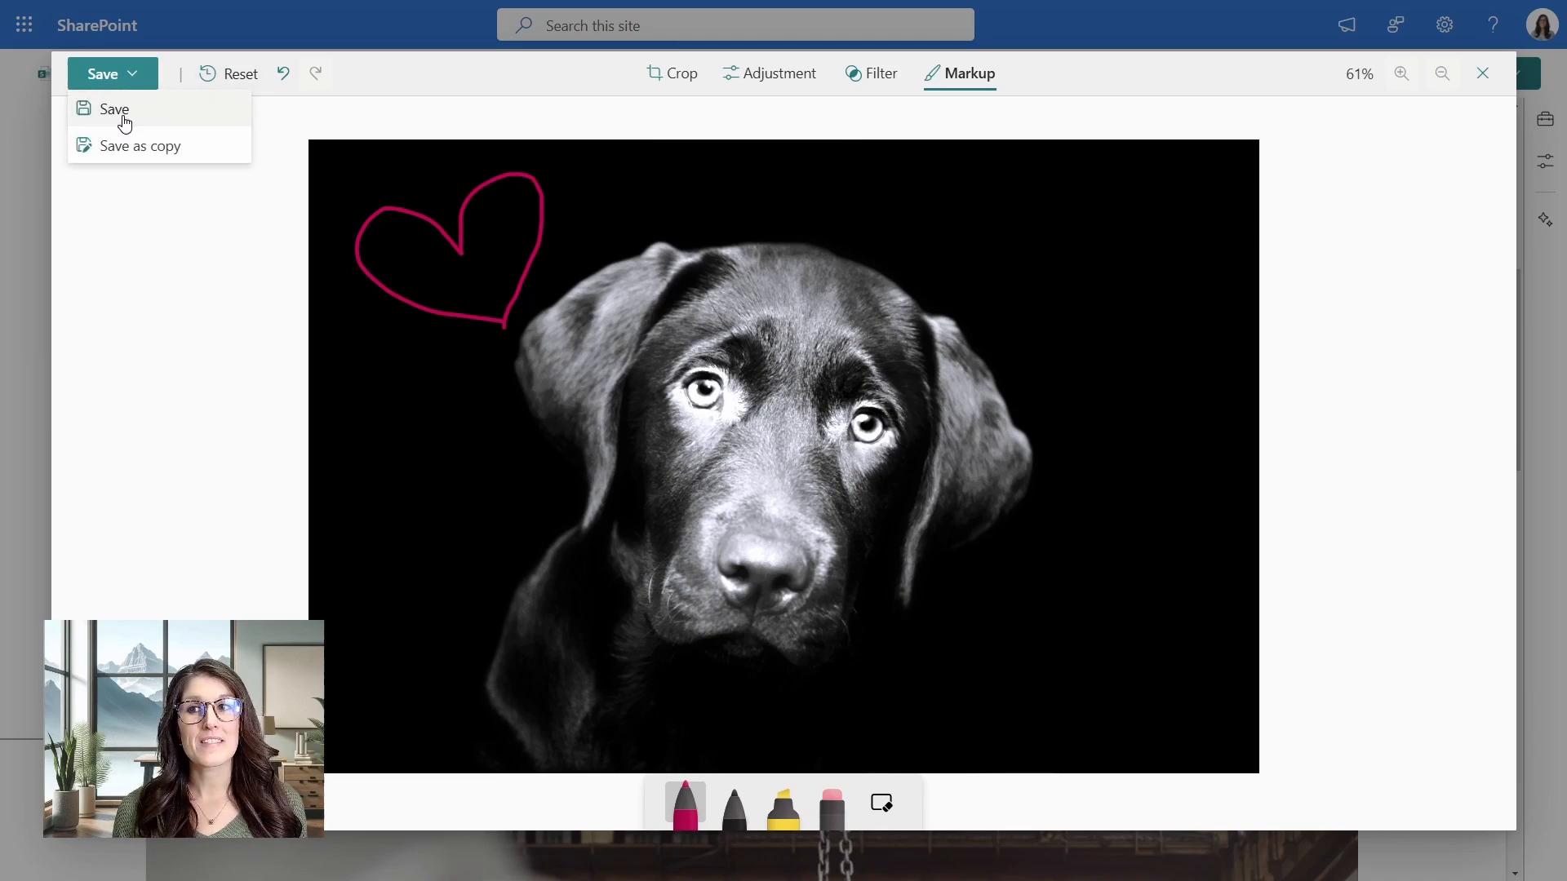
{"action": "left_click", "coordinate": [114, 108]}
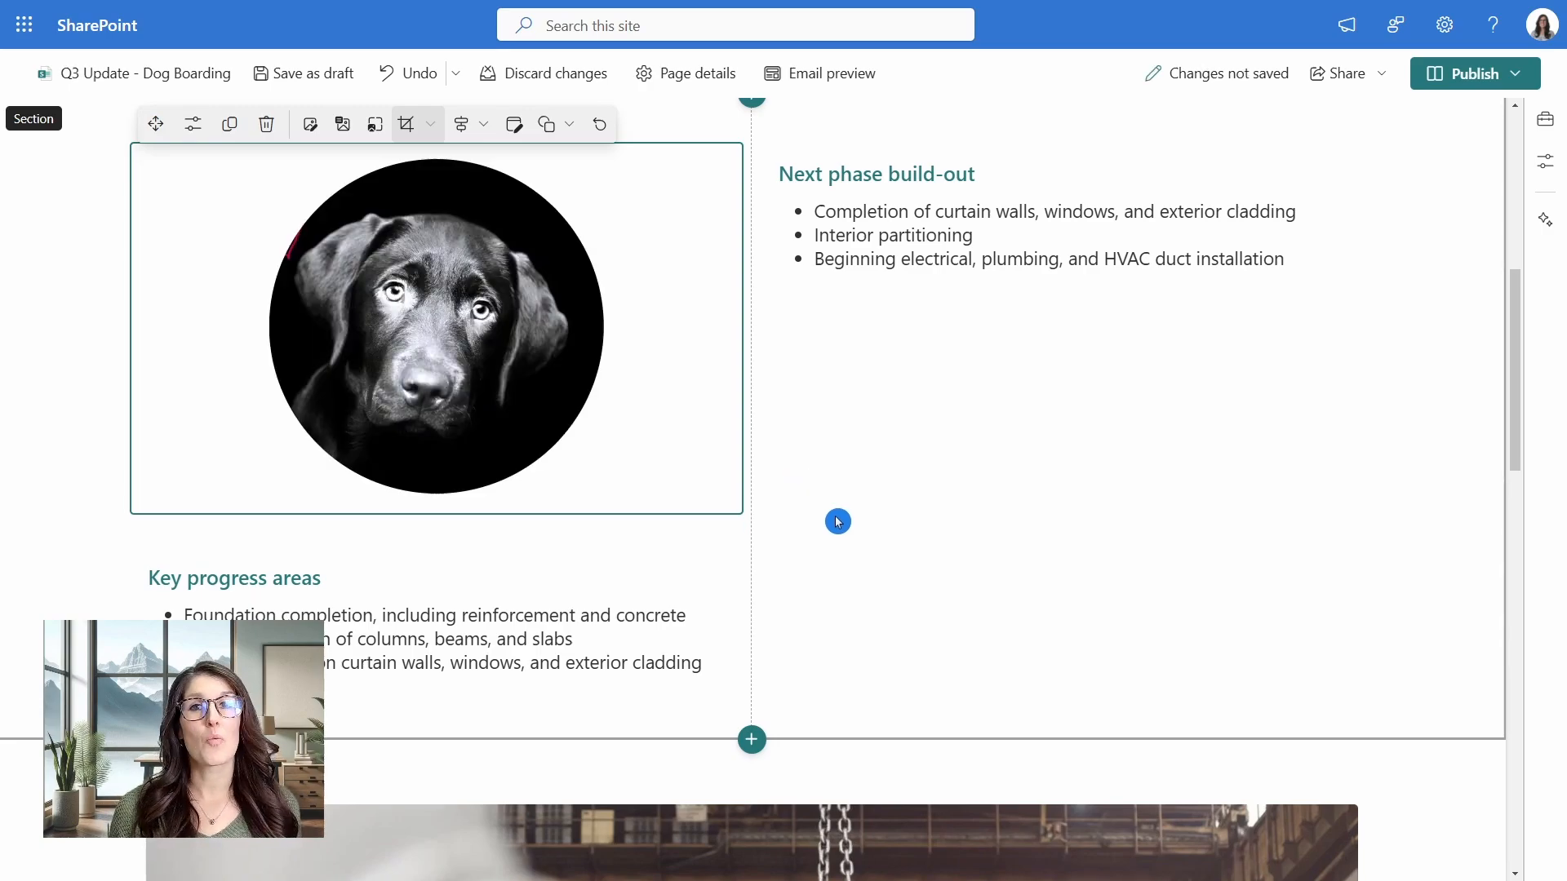
Open the Toolbox panel and scroll to its stock images and section templates.
{"action": "scroll", "scroll_direction": "up", "scroll_amount": 3}
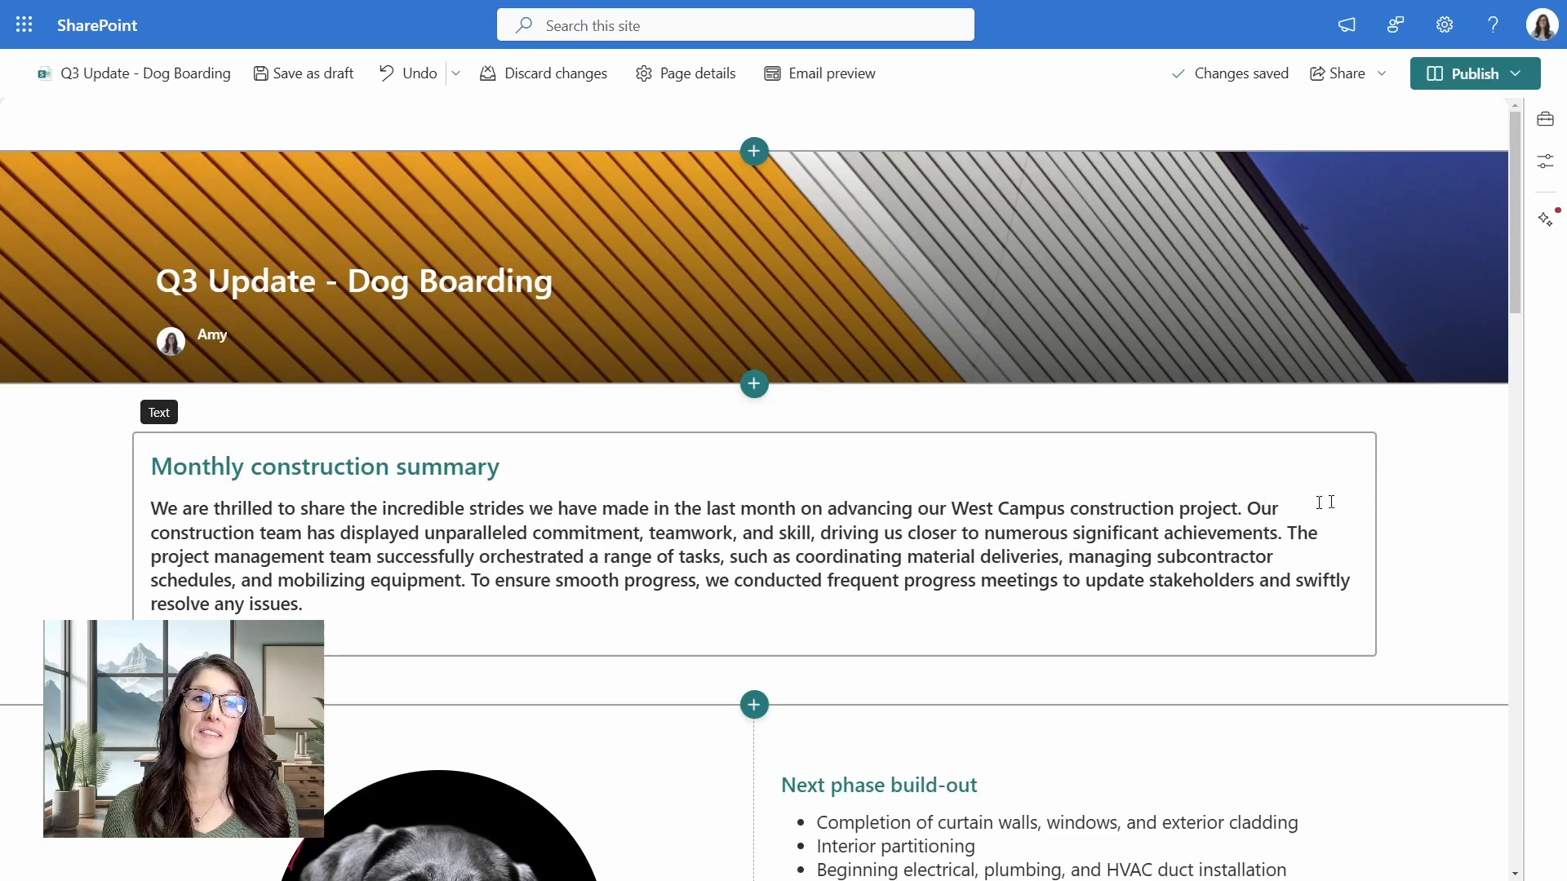
{"action": "mouse_move", "coordinate": [1544, 122]}
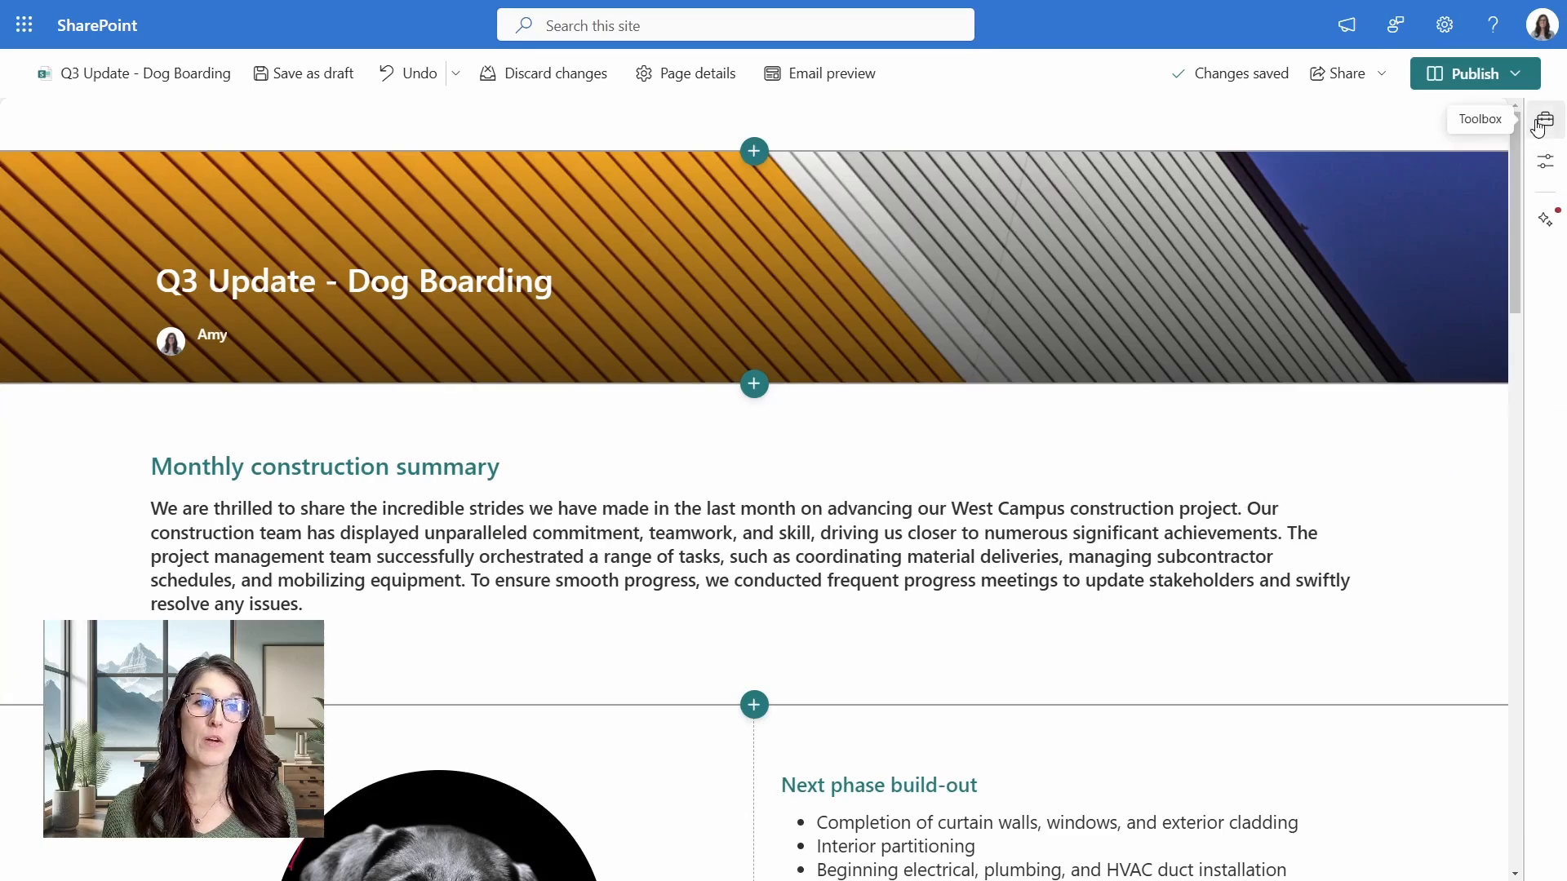
{"action": "left_click", "coordinate": [1544, 122]}
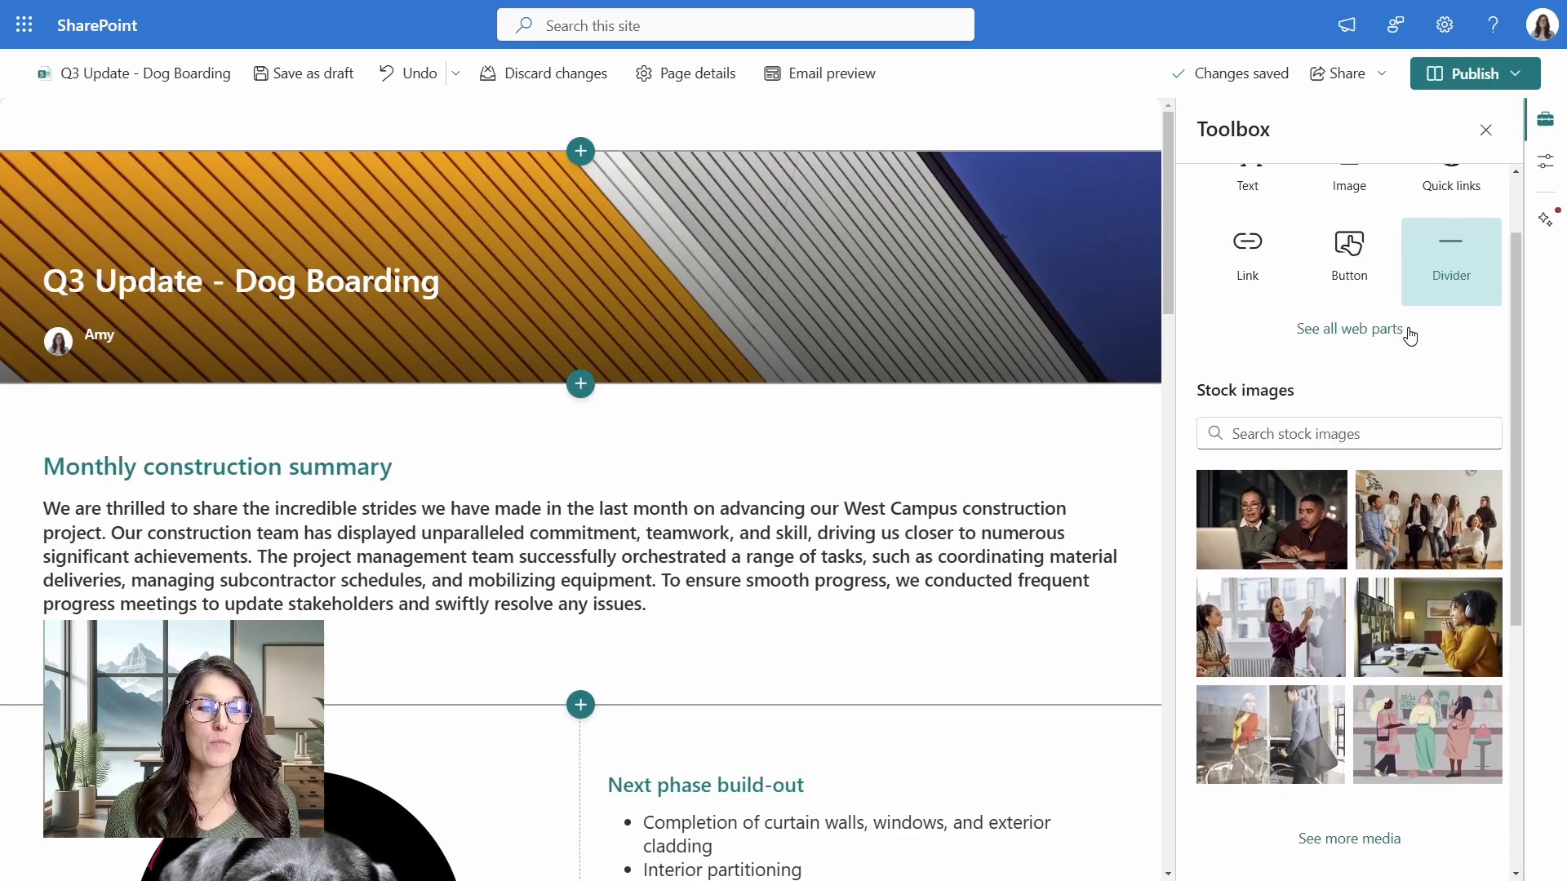
{"action": "scroll", "scroll_direction": "down", "scroll_amount": 3}
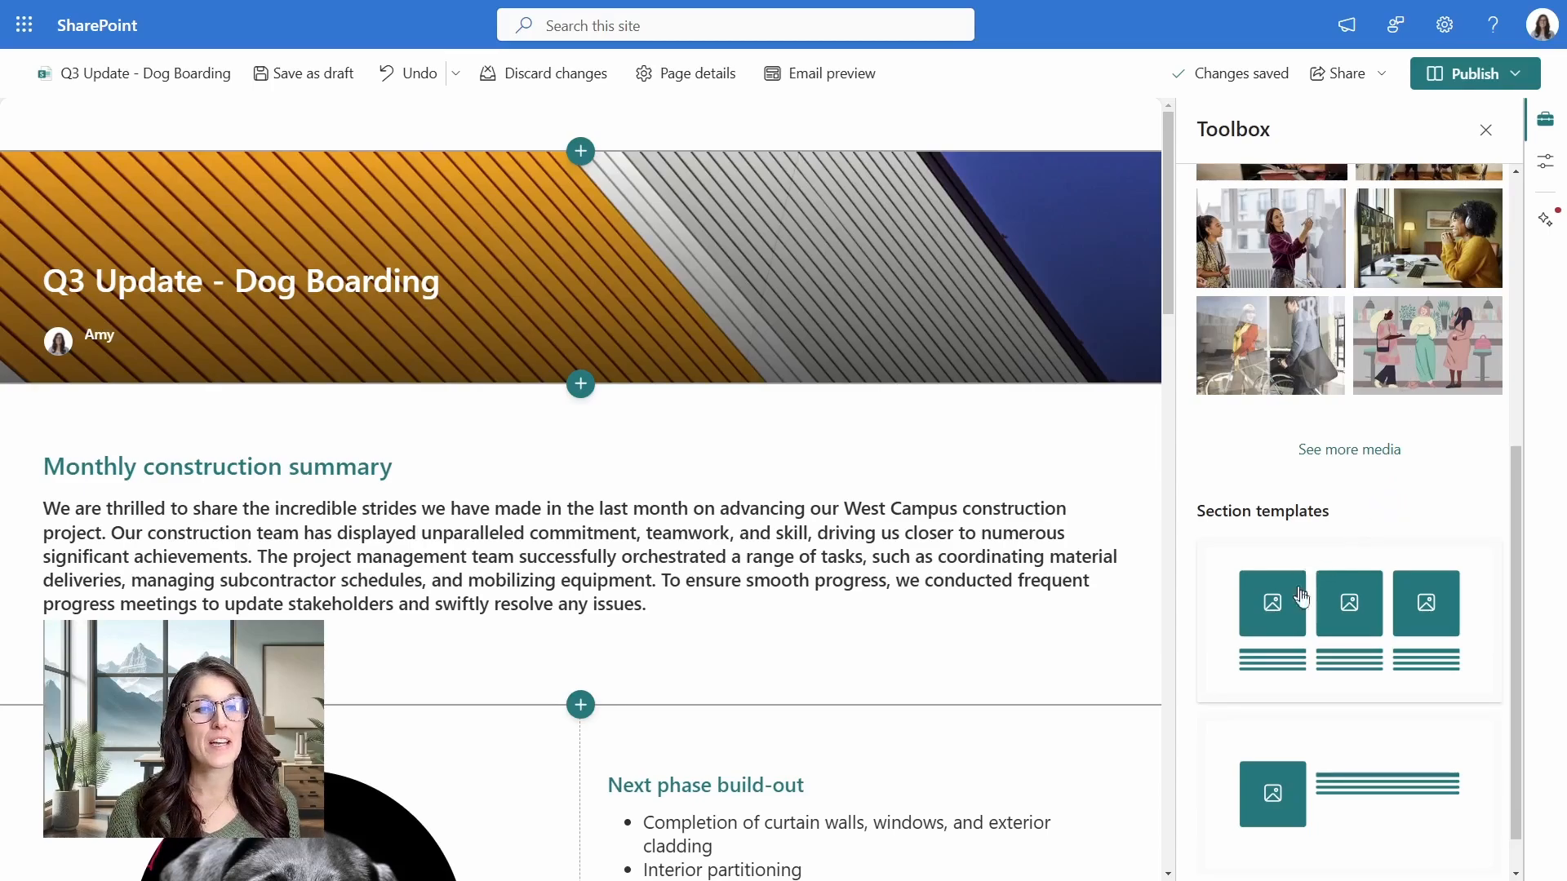
{"action": "scroll", "scroll_direction": "down", "scroll_amount": 3}
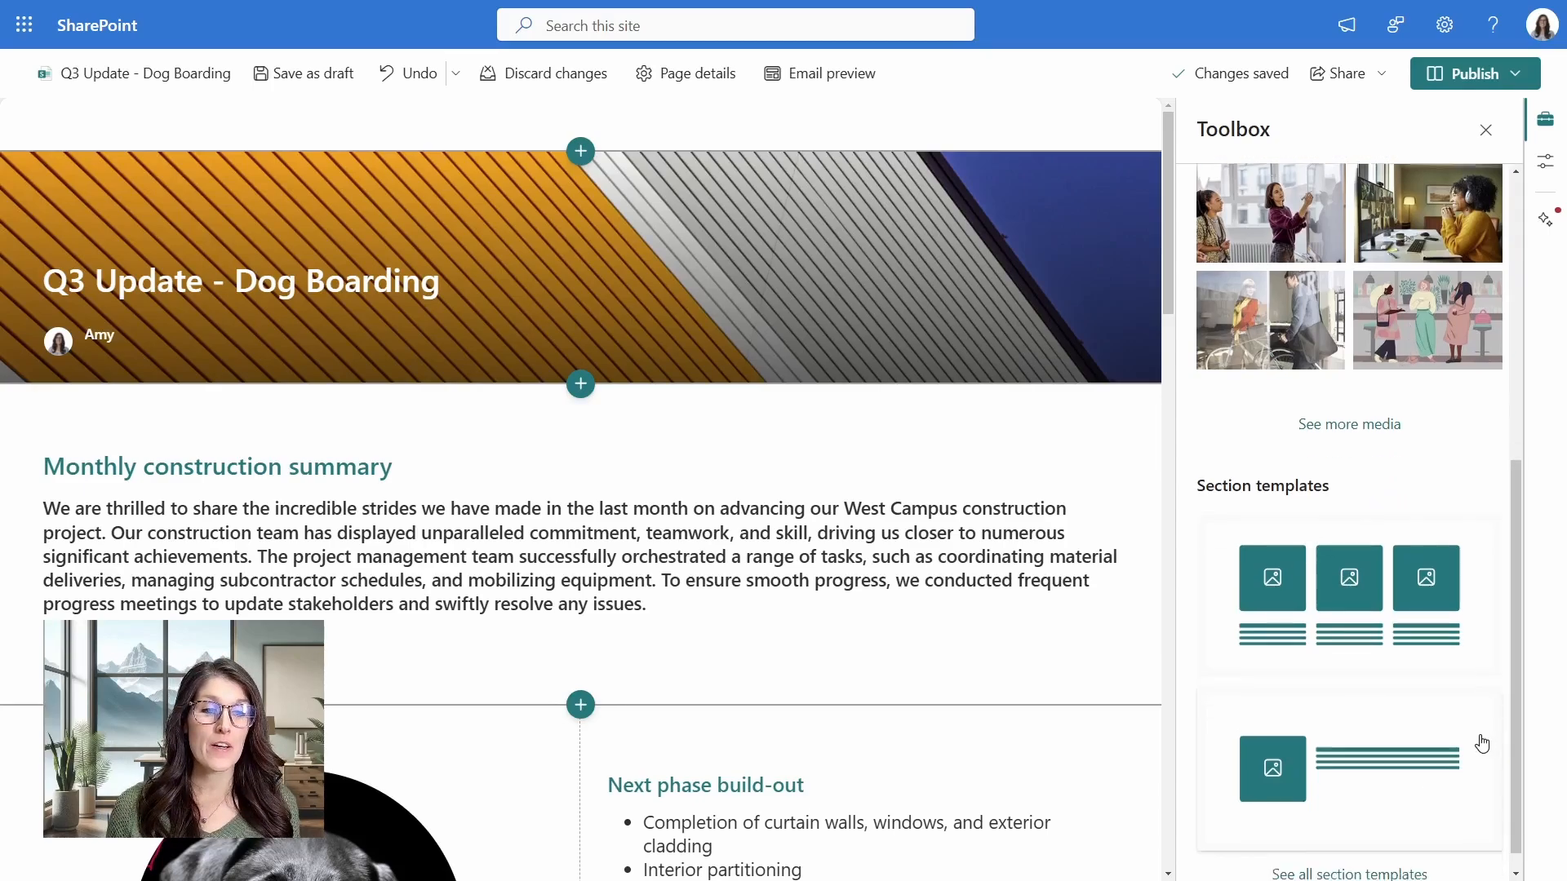
Insert the 'Two column vertical image and text' template below the Monthly construction summary.
{"action": "left_click", "coordinate": [1349, 872]}
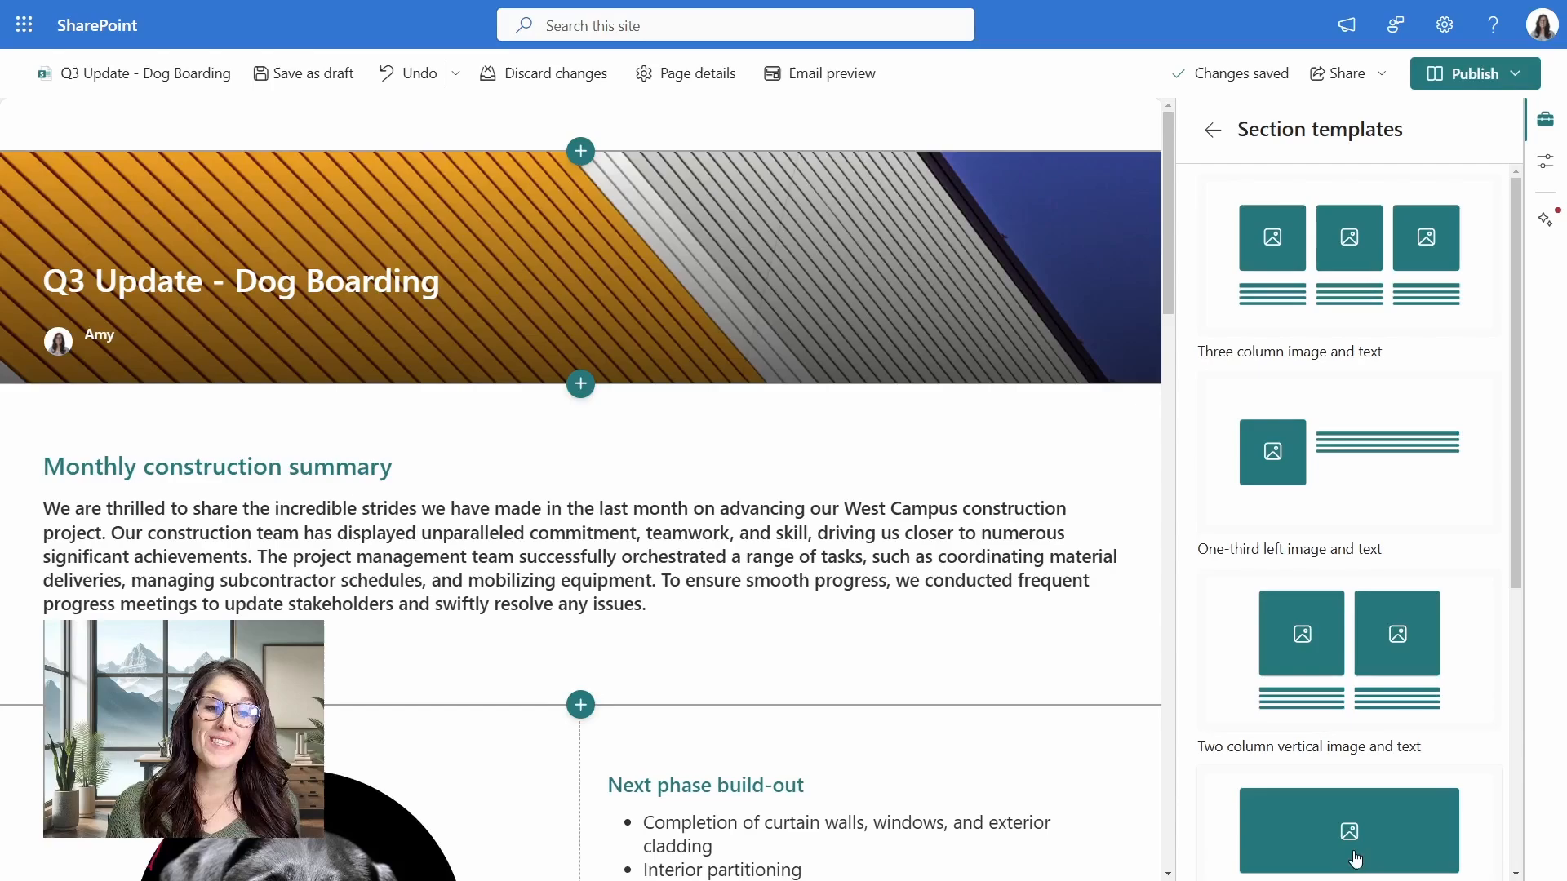
{"action": "mouse_move", "coordinate": [1526, 439]}
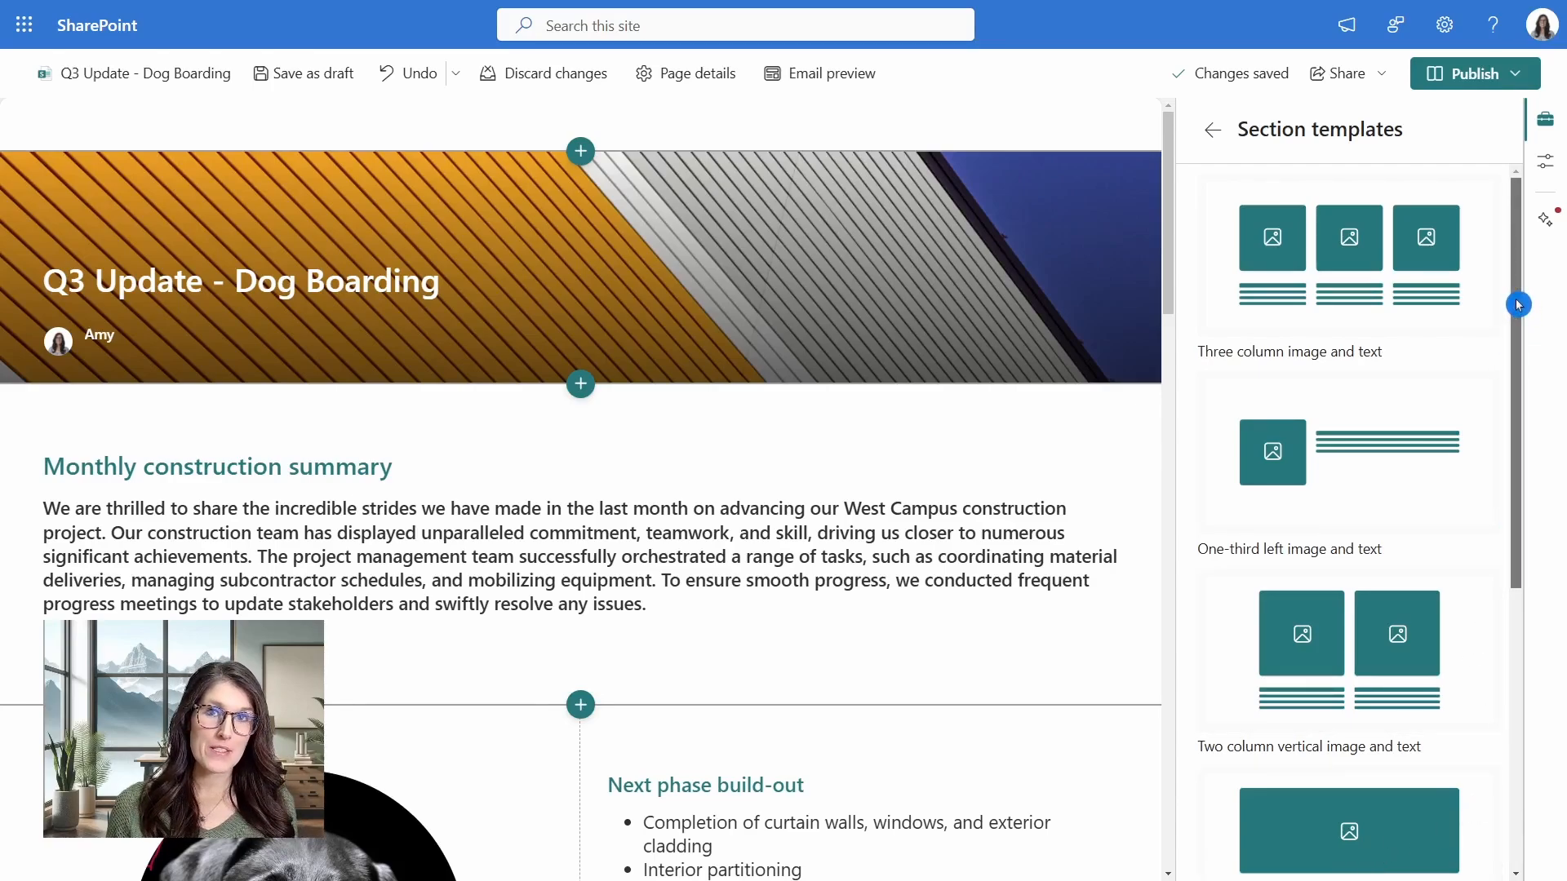
{"action": "scroll", "scroll_direction": "down", "scroll_amount": 3}
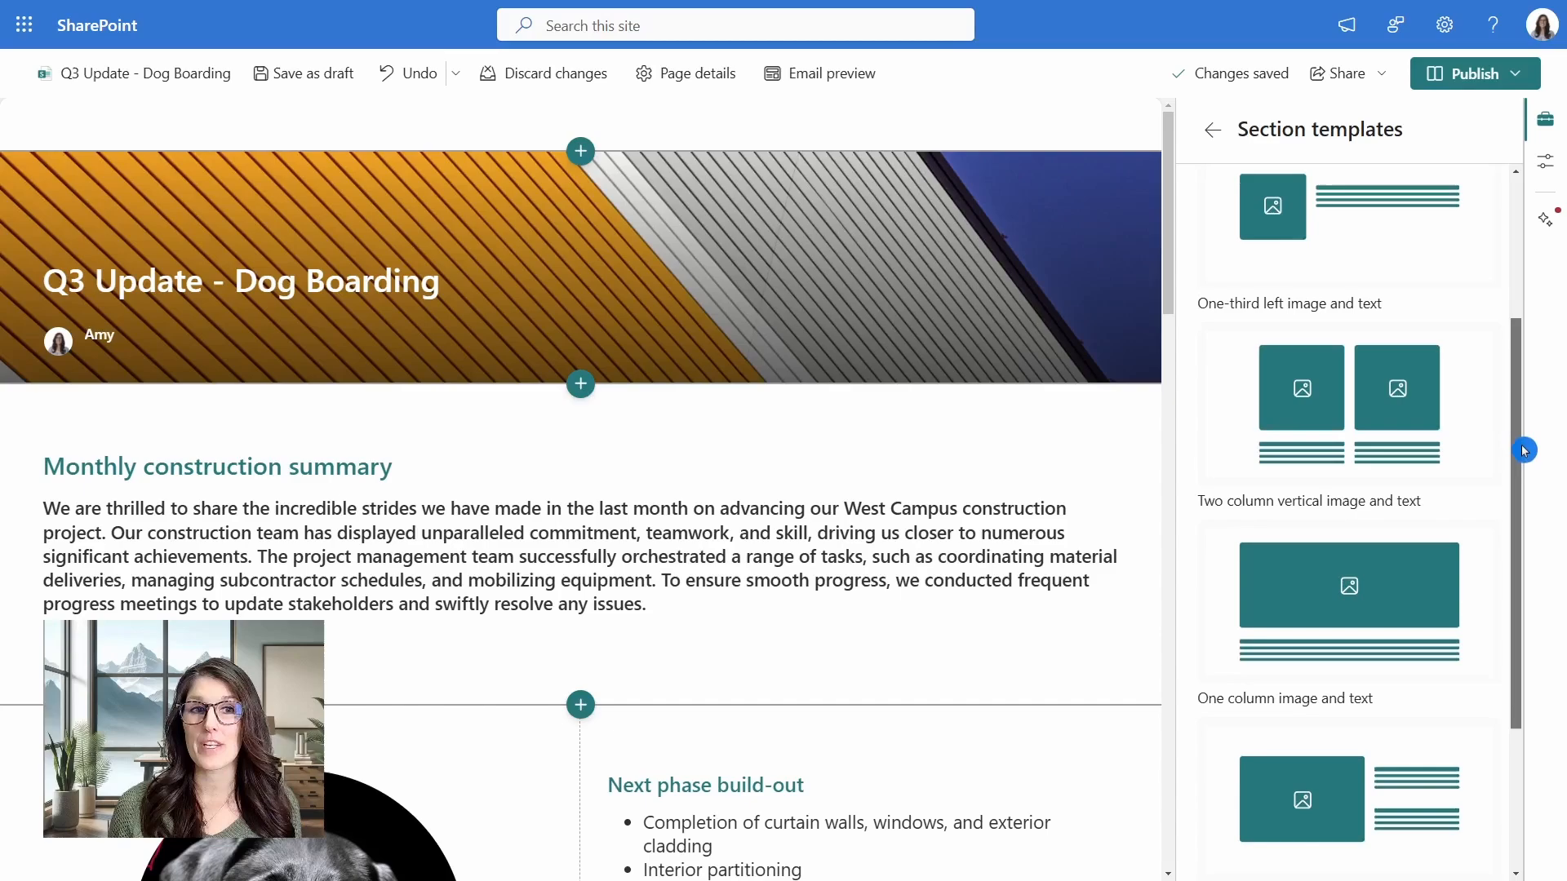
{"action": "scroll", "scroll_direction": "down", "scroll_amount": 3}
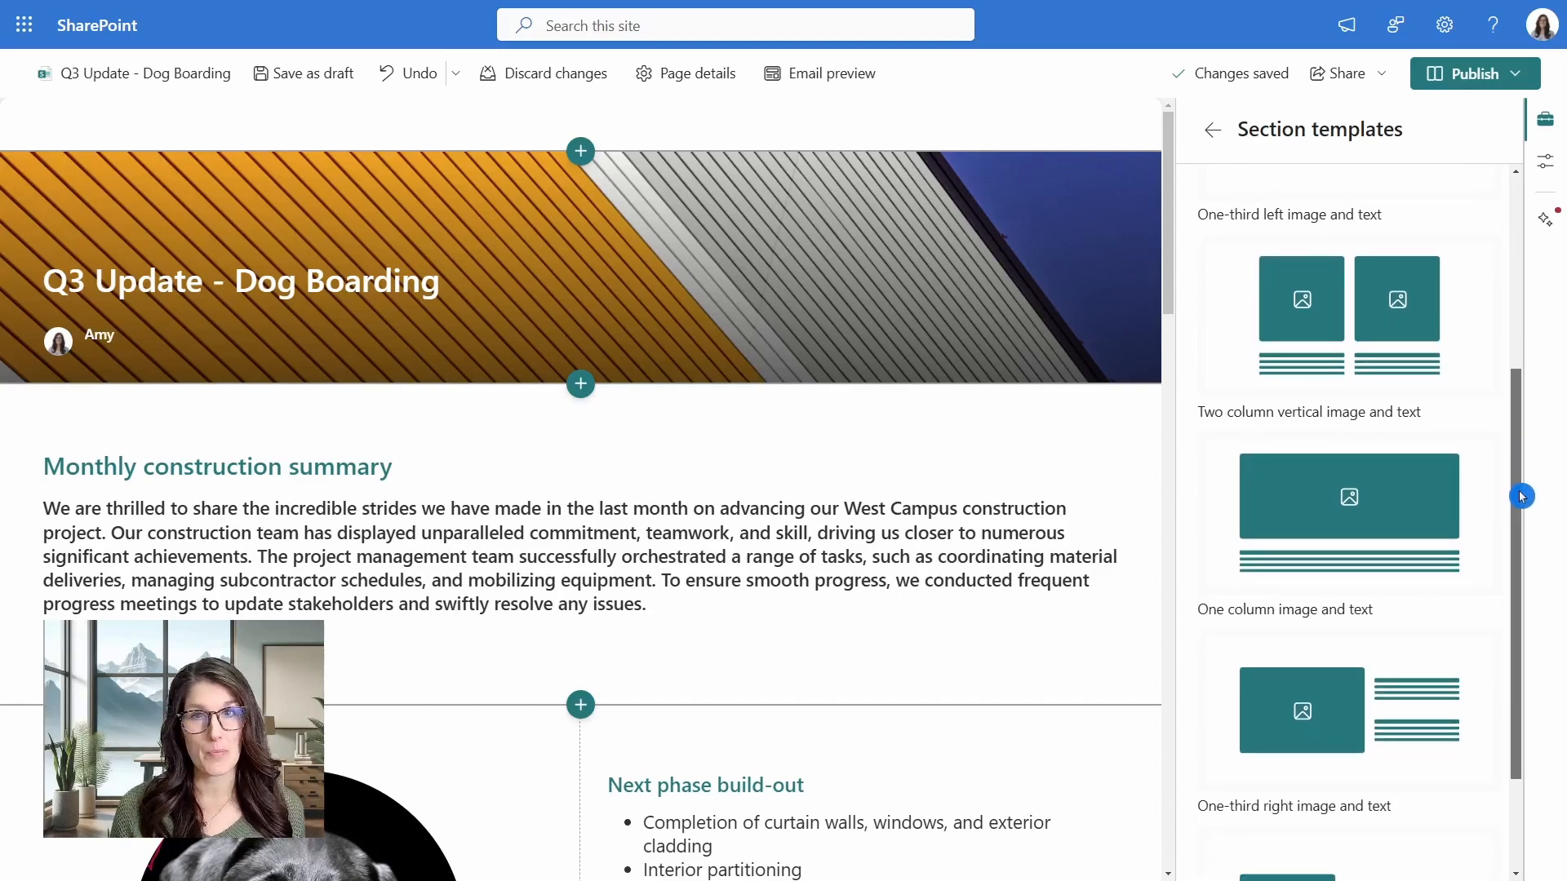
{"action": "mouse_move", "coordinate": [1300, 320]}
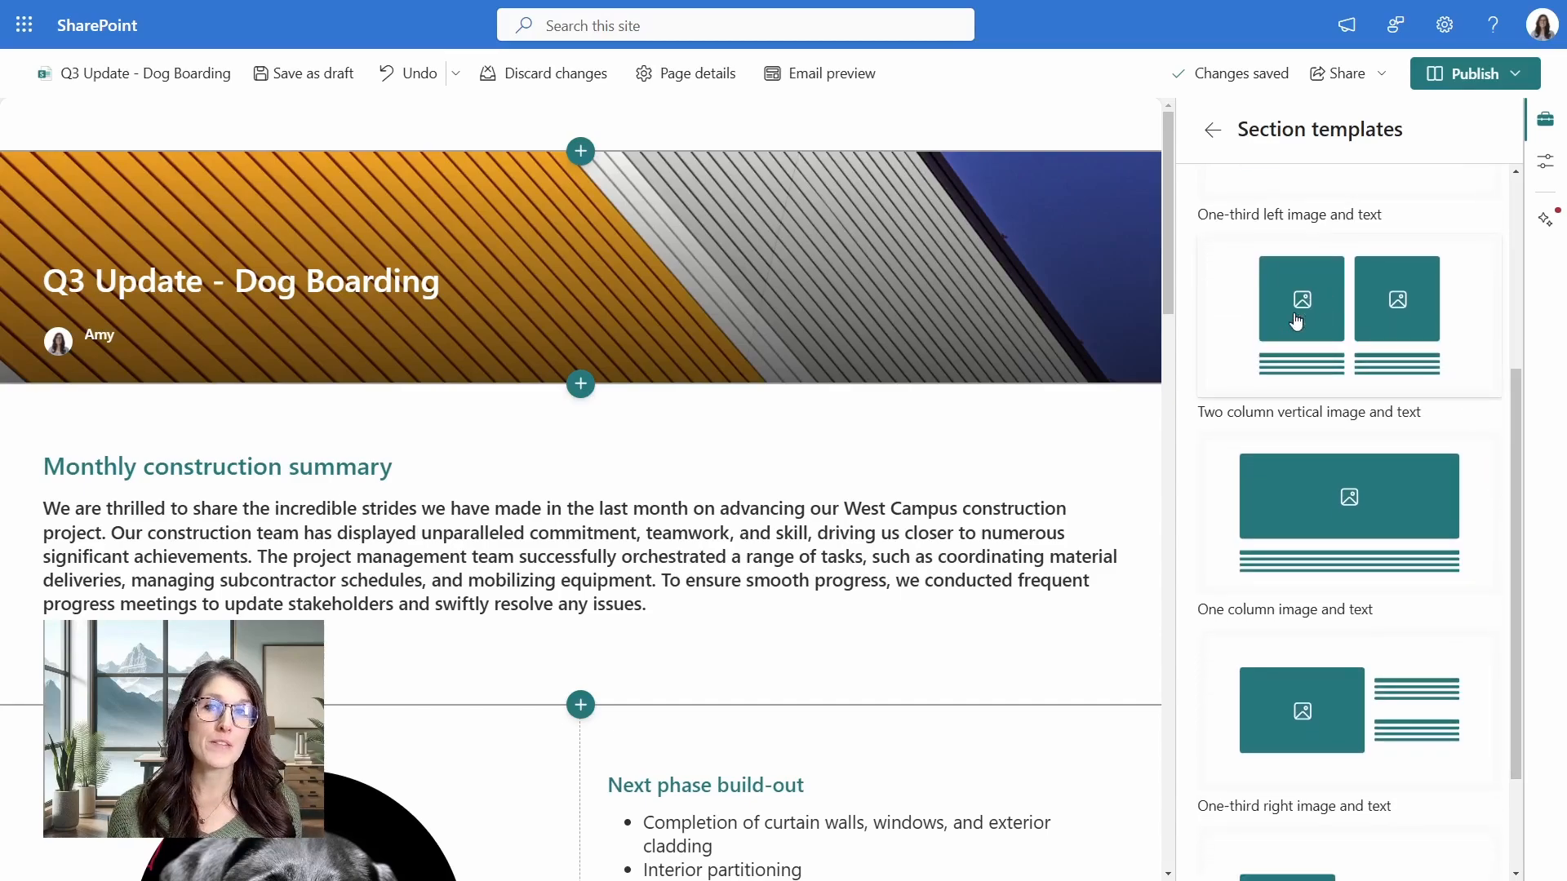
{"action": "mouse_move", "coordinate": [1072, 408]}
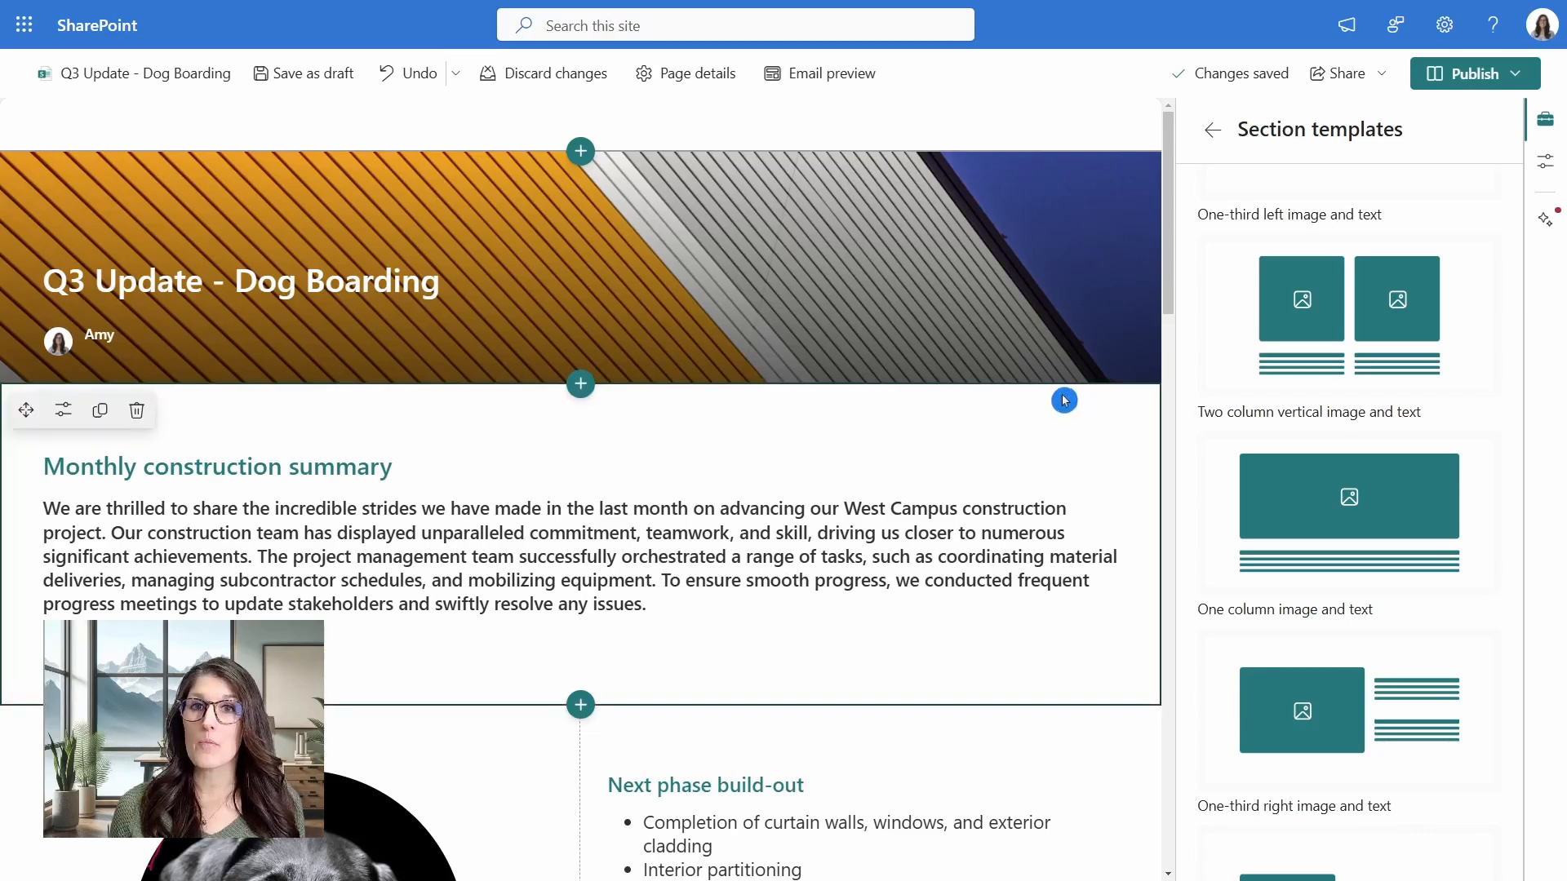
{"action": "scroll", "scroll_direction": "down", "scroll_amount": 3}
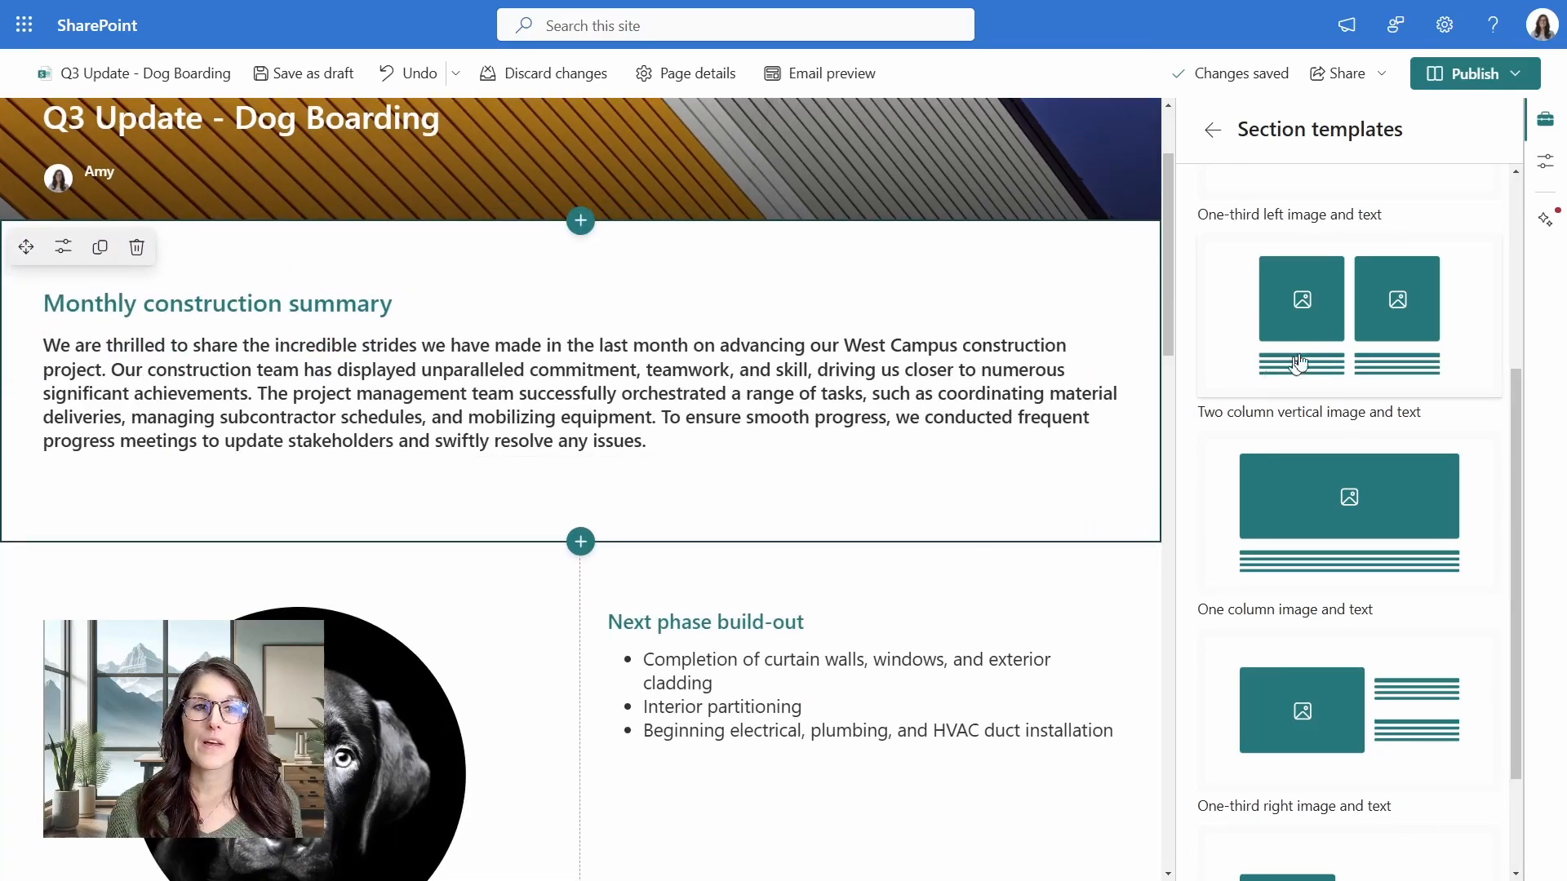
{"action": "left_click", "coordinate": [1348, 316]}
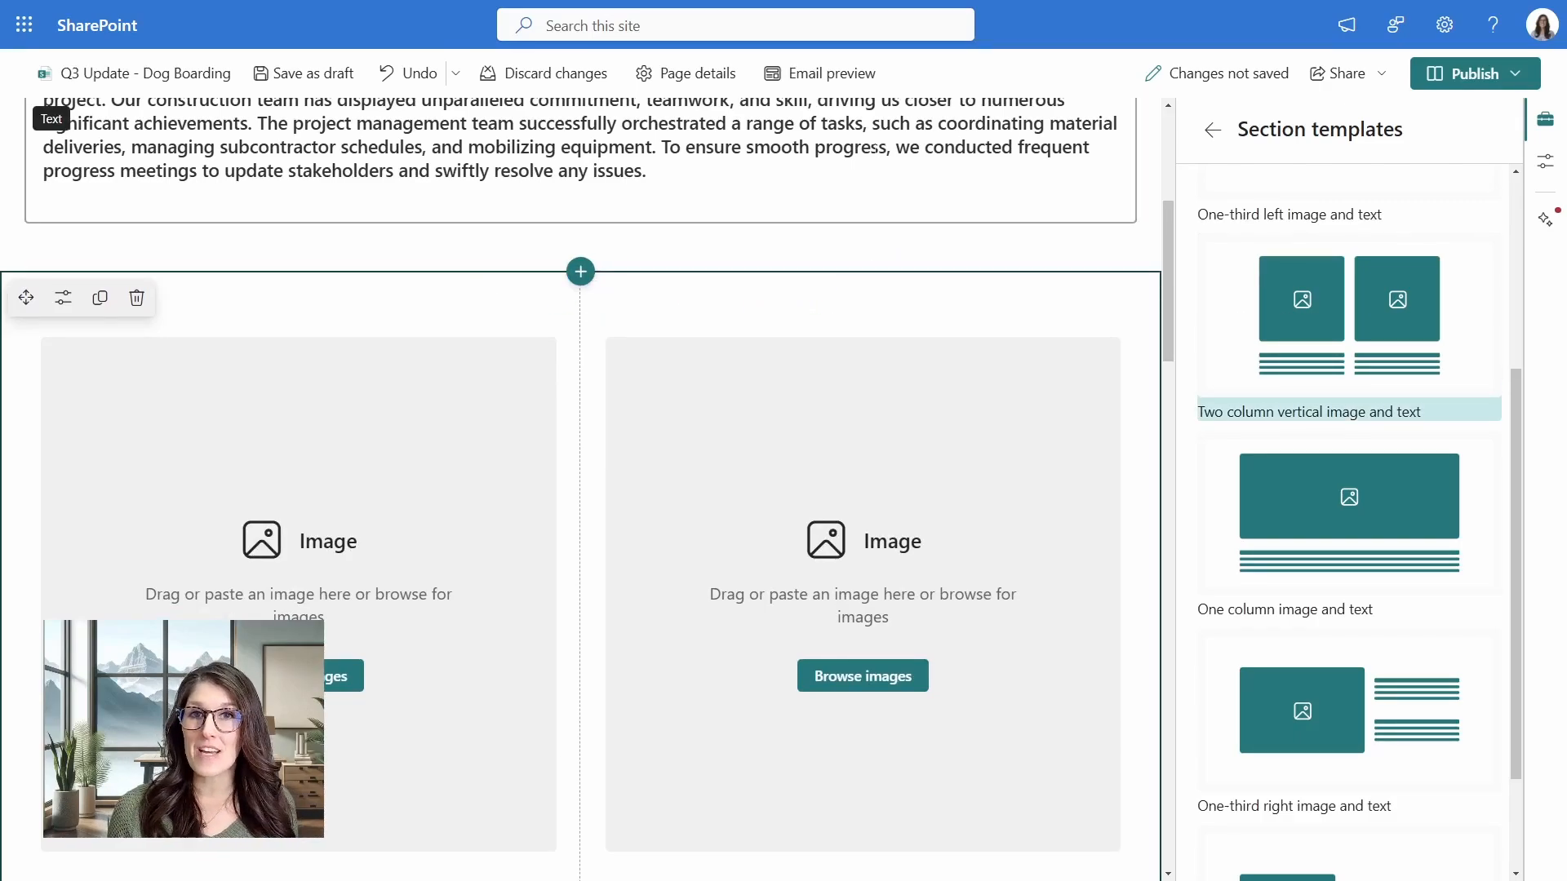
{"action": "scroll", "scroll_direction": "up", "scroll_amount": 3}
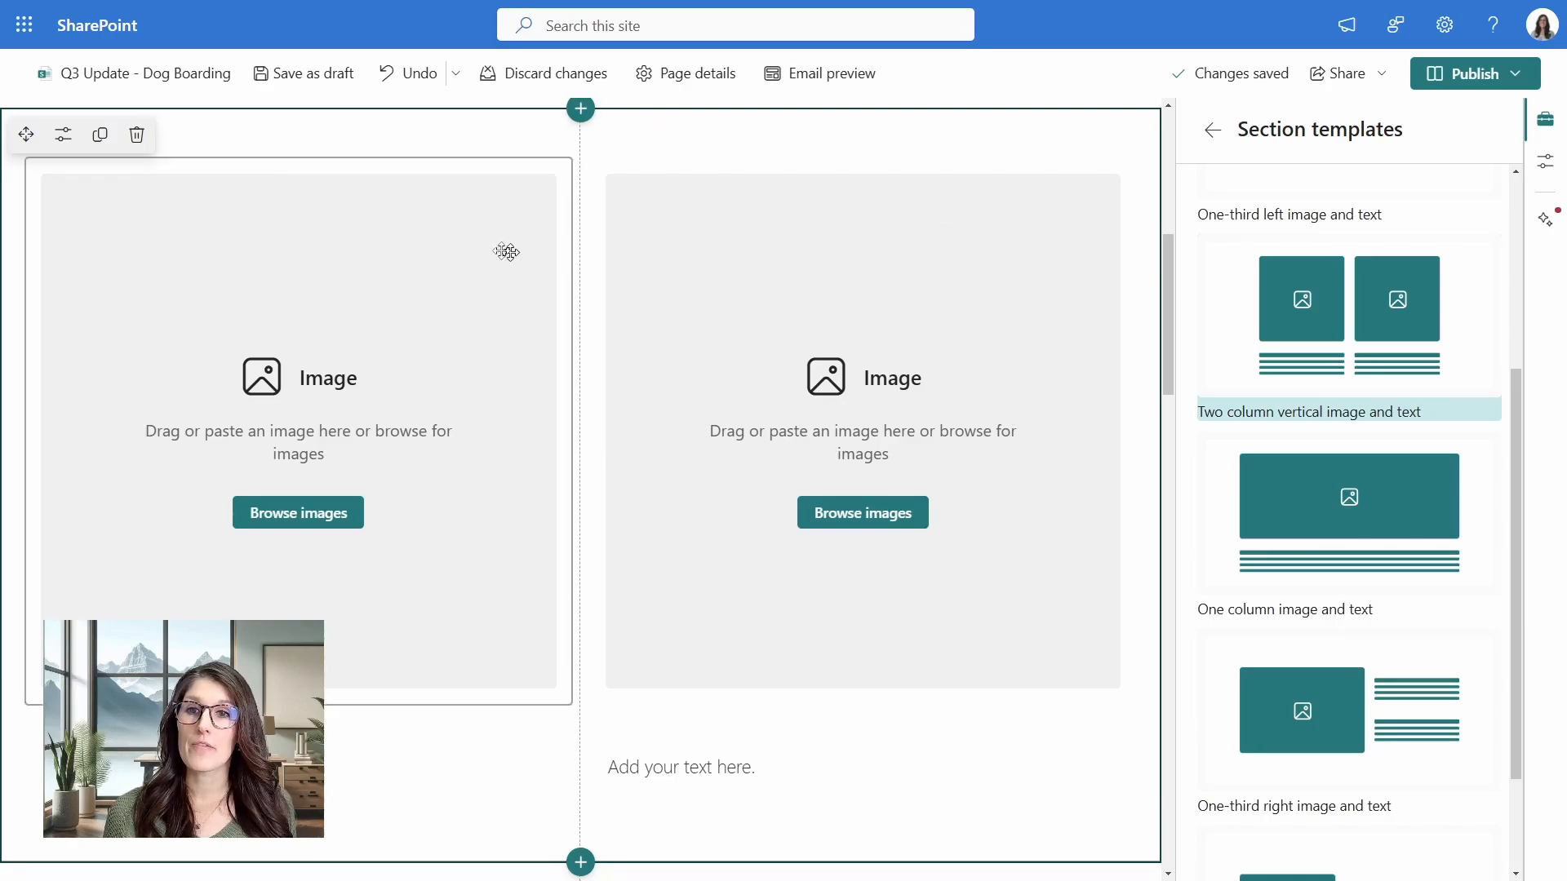
{"action": "mouse_move", "coordinate": [386, 326]}
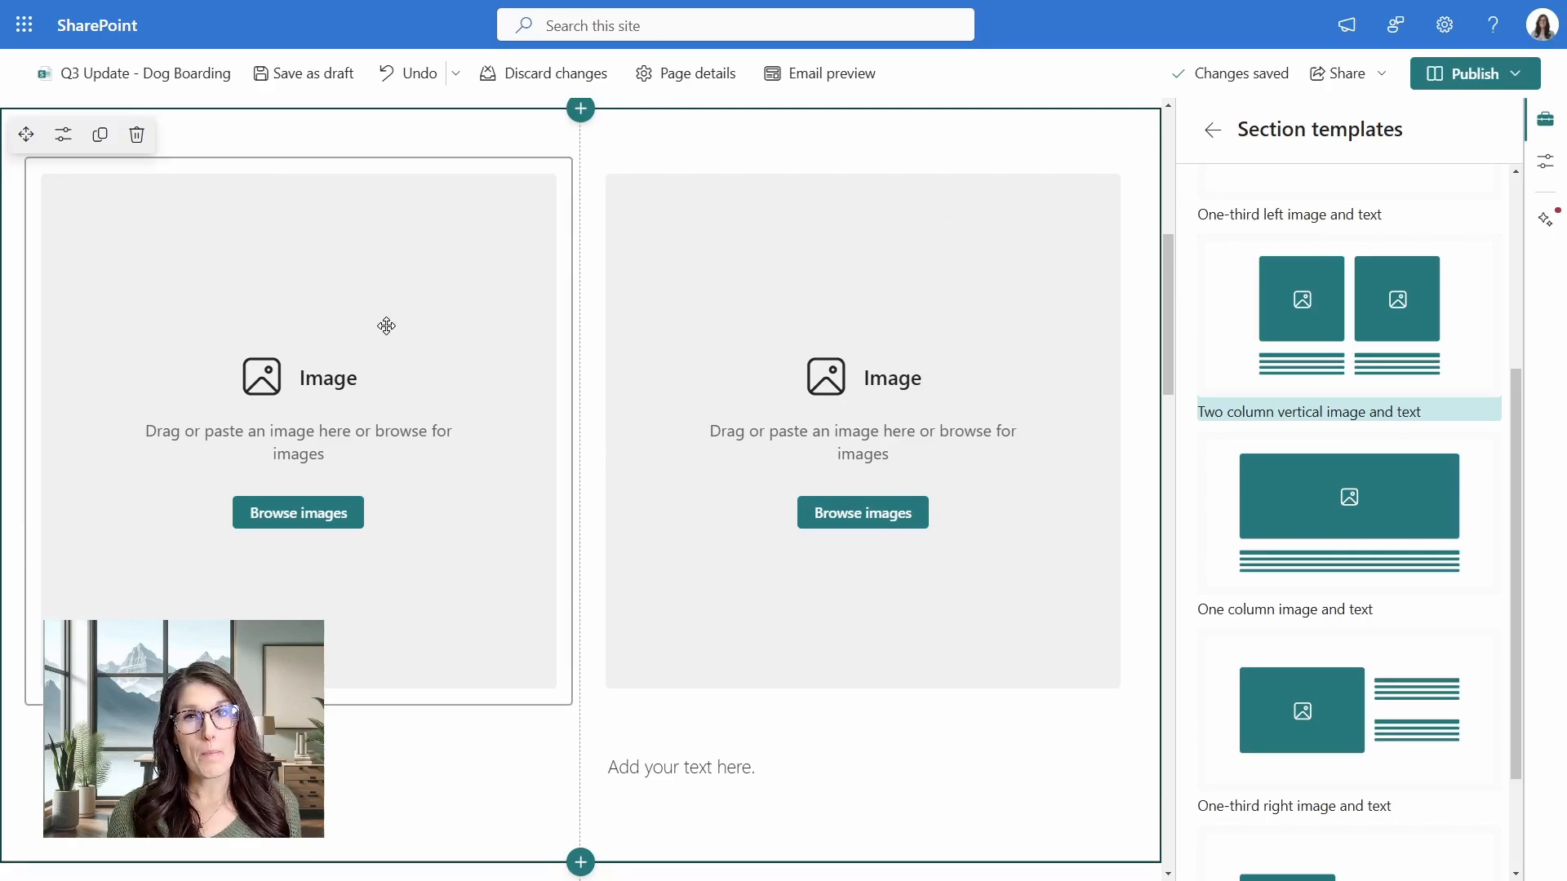
{"action": "scroll", "scroll_direction": "down", "scroll_amount": 3}
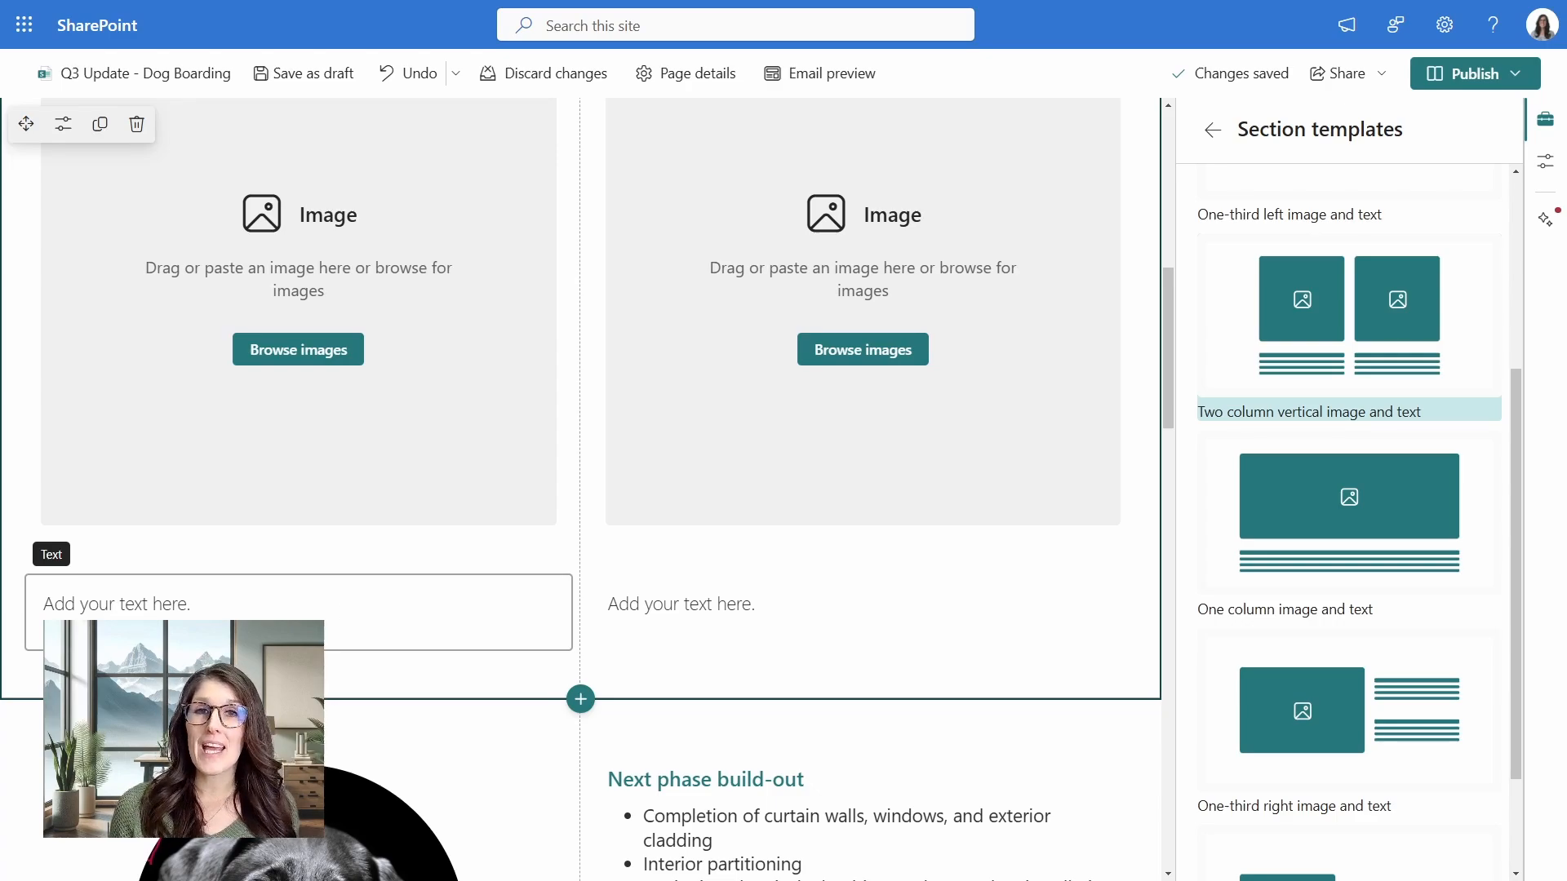
{"action": "mouse_move", "coordinate": [903, 374]}
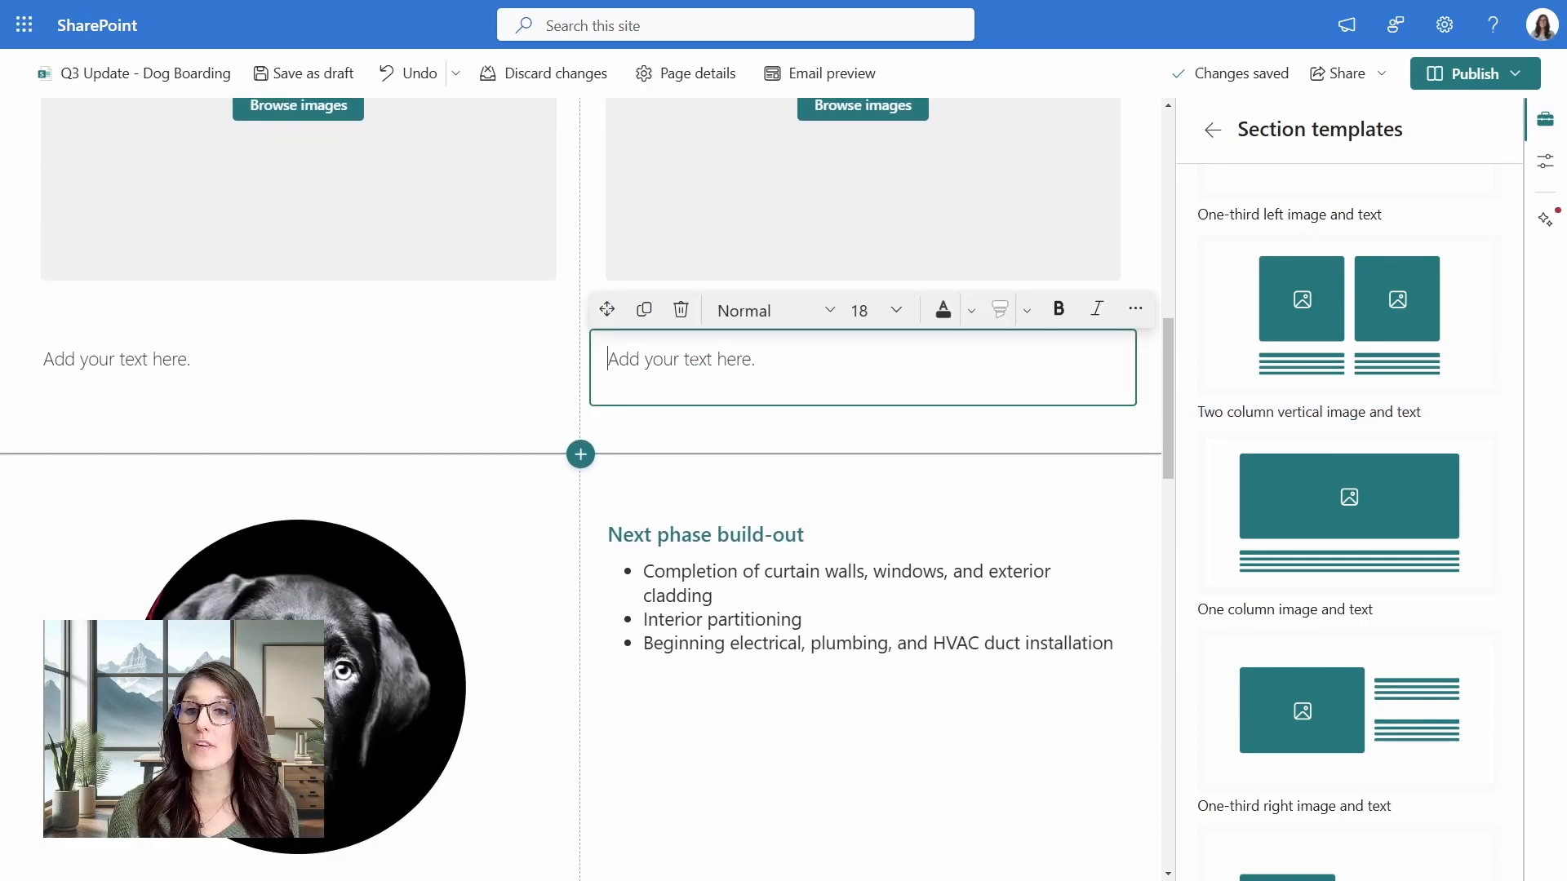
Enter 'Comment ✨ your main purpose for using SP pages' in the right column's text.
{"action": "type", "text": "Comment ✨ your main purpose for using SP pages"}
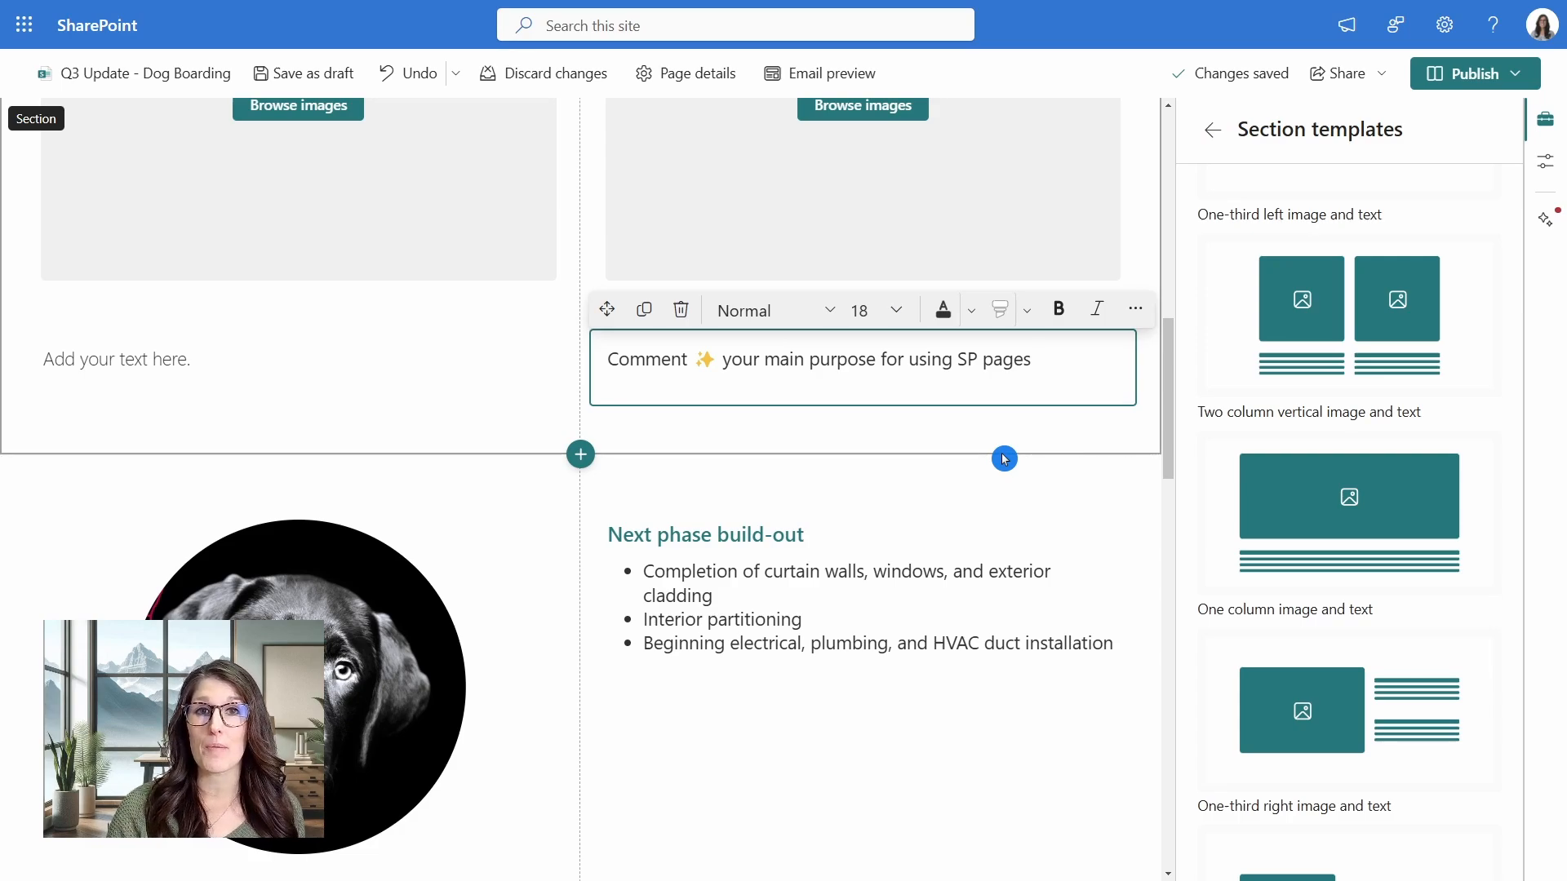
{"action": "left_click", "coordinate": [1039, 359]}
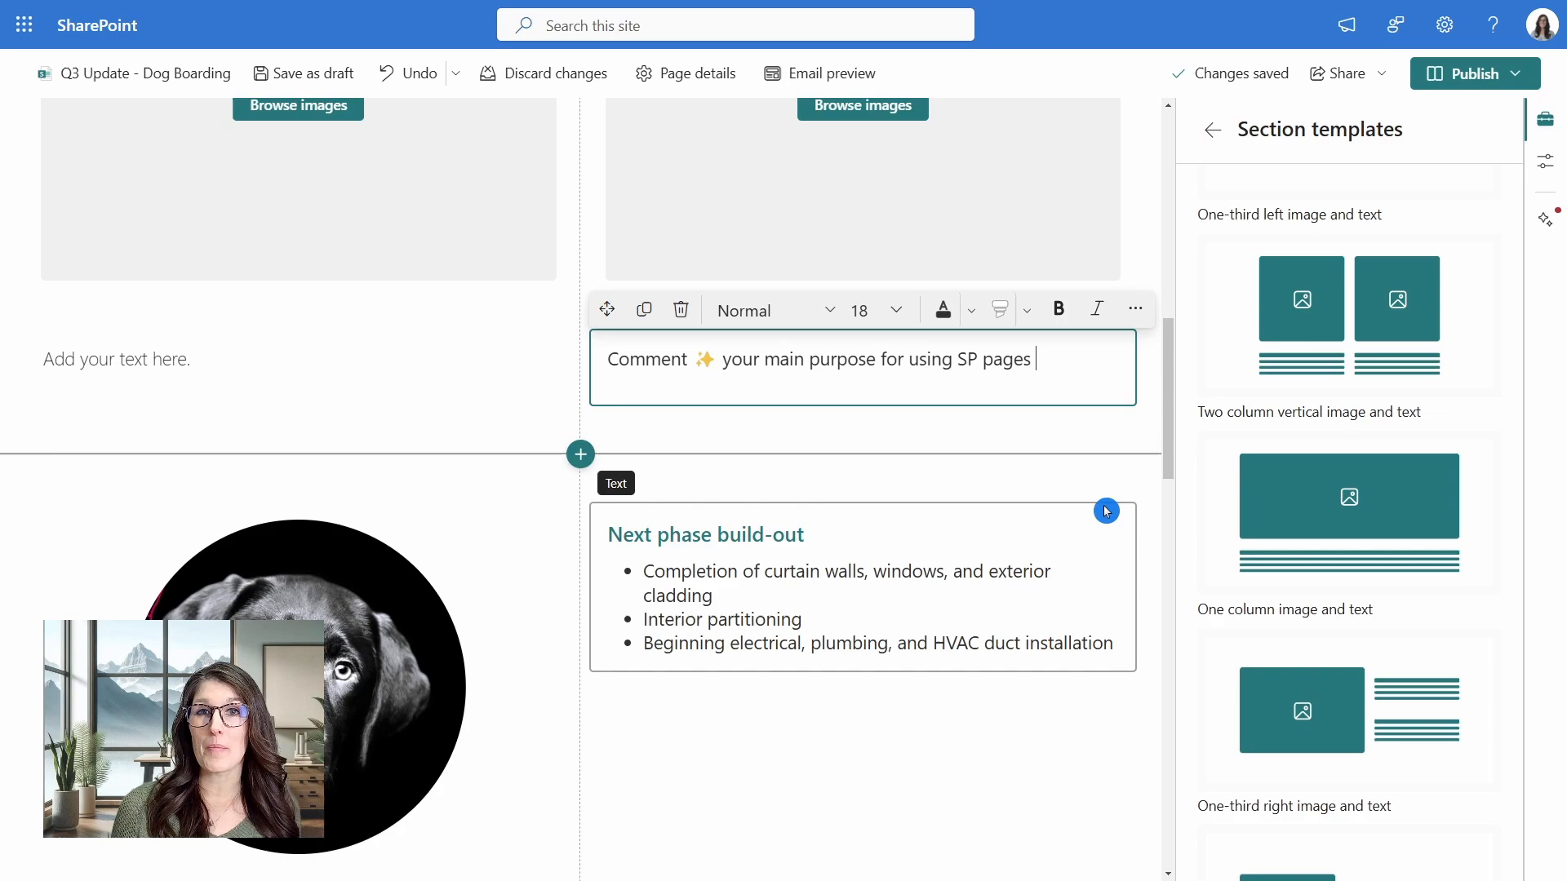
{"action": "scroll", "scroll_direction": "down", "scroll_amount": 3}
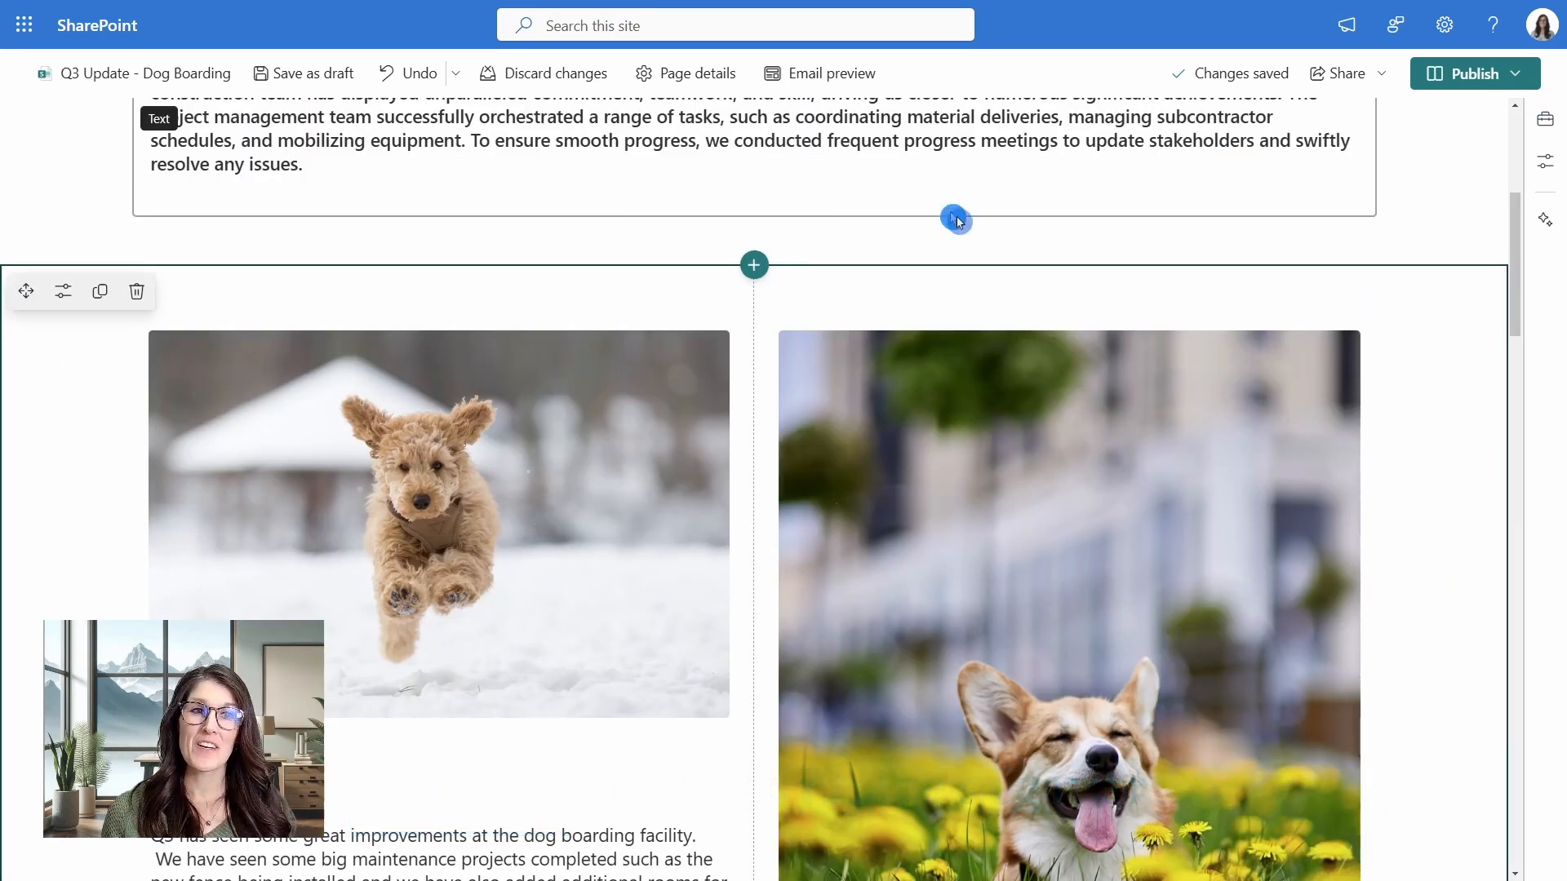
{"action": "mouse_move", "coordinate": [1543, 222]}
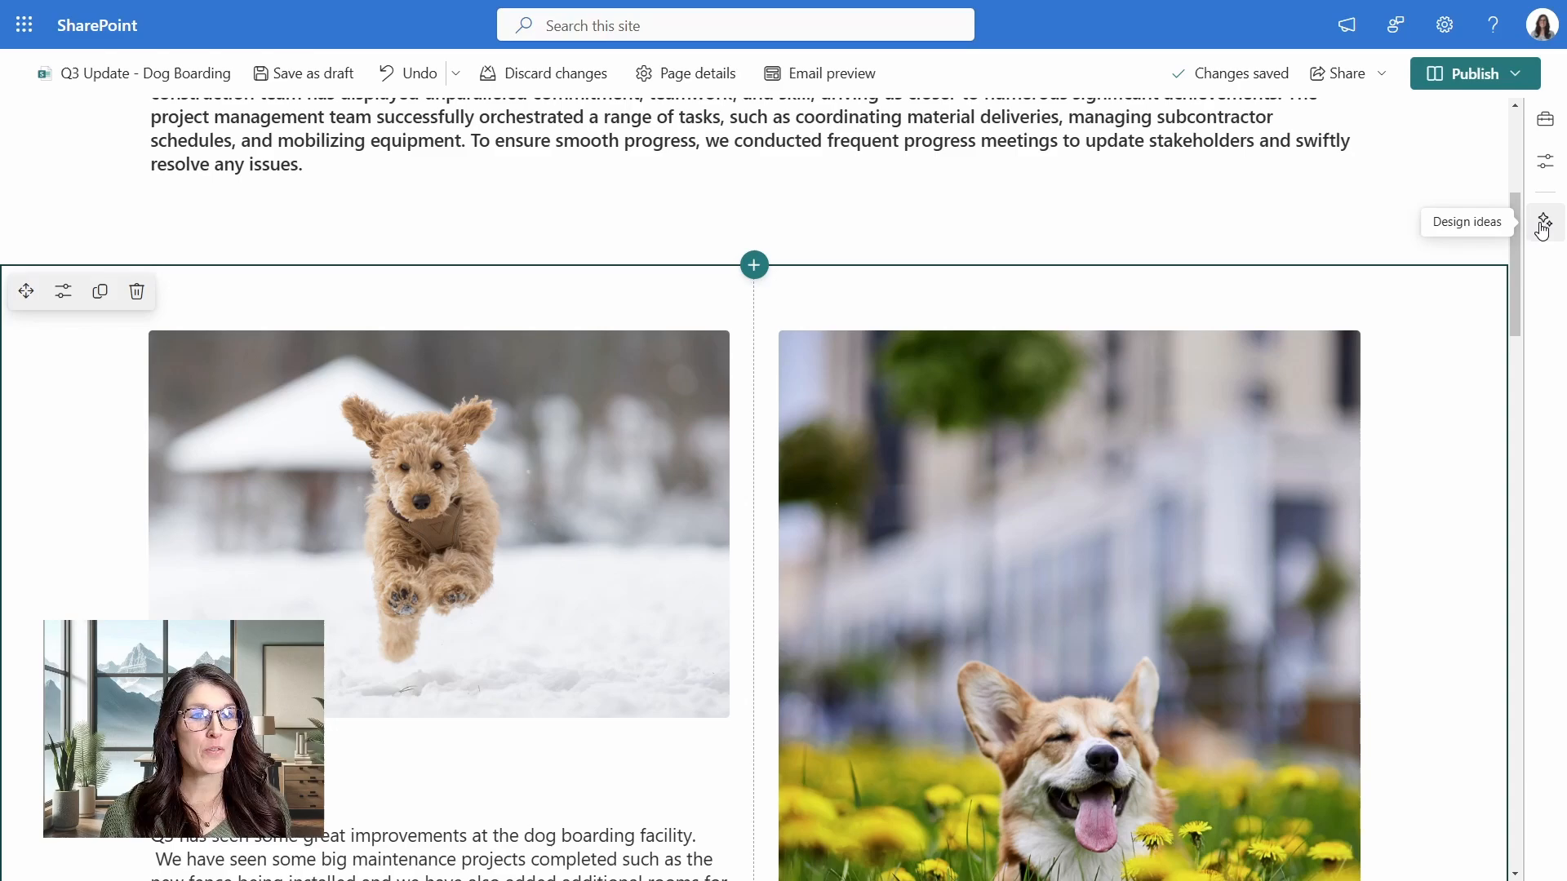
Browse Design ideas and apply the light fence-pattern design to the Q3 Update section.
{"action": "left_click", "coordinate": [1543, 222]}
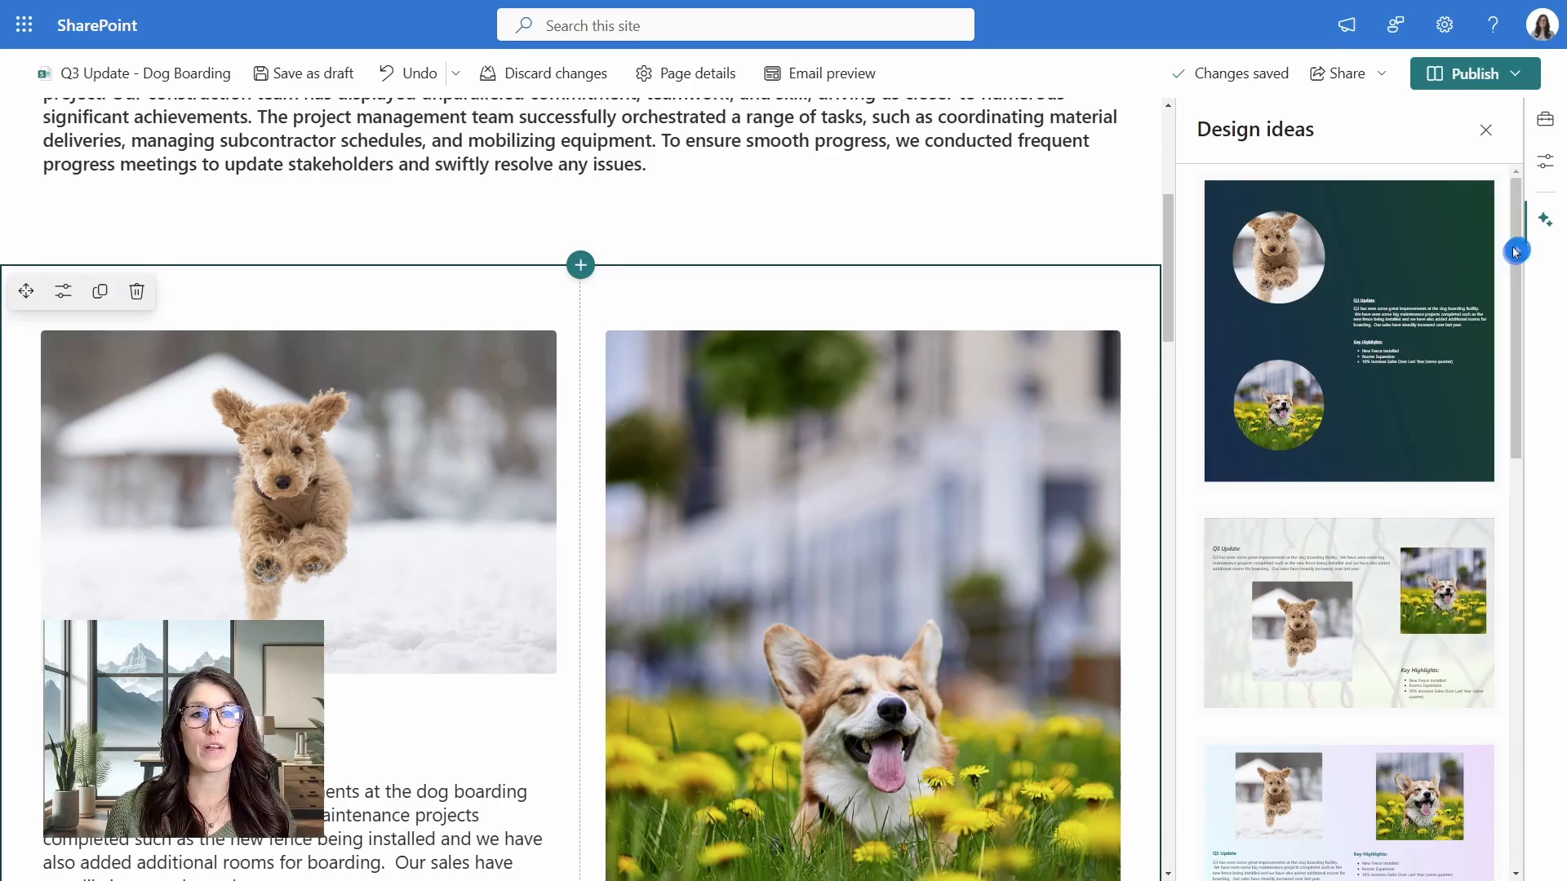
{"action": "mouse_move", "coordinate": [1205, 317]}
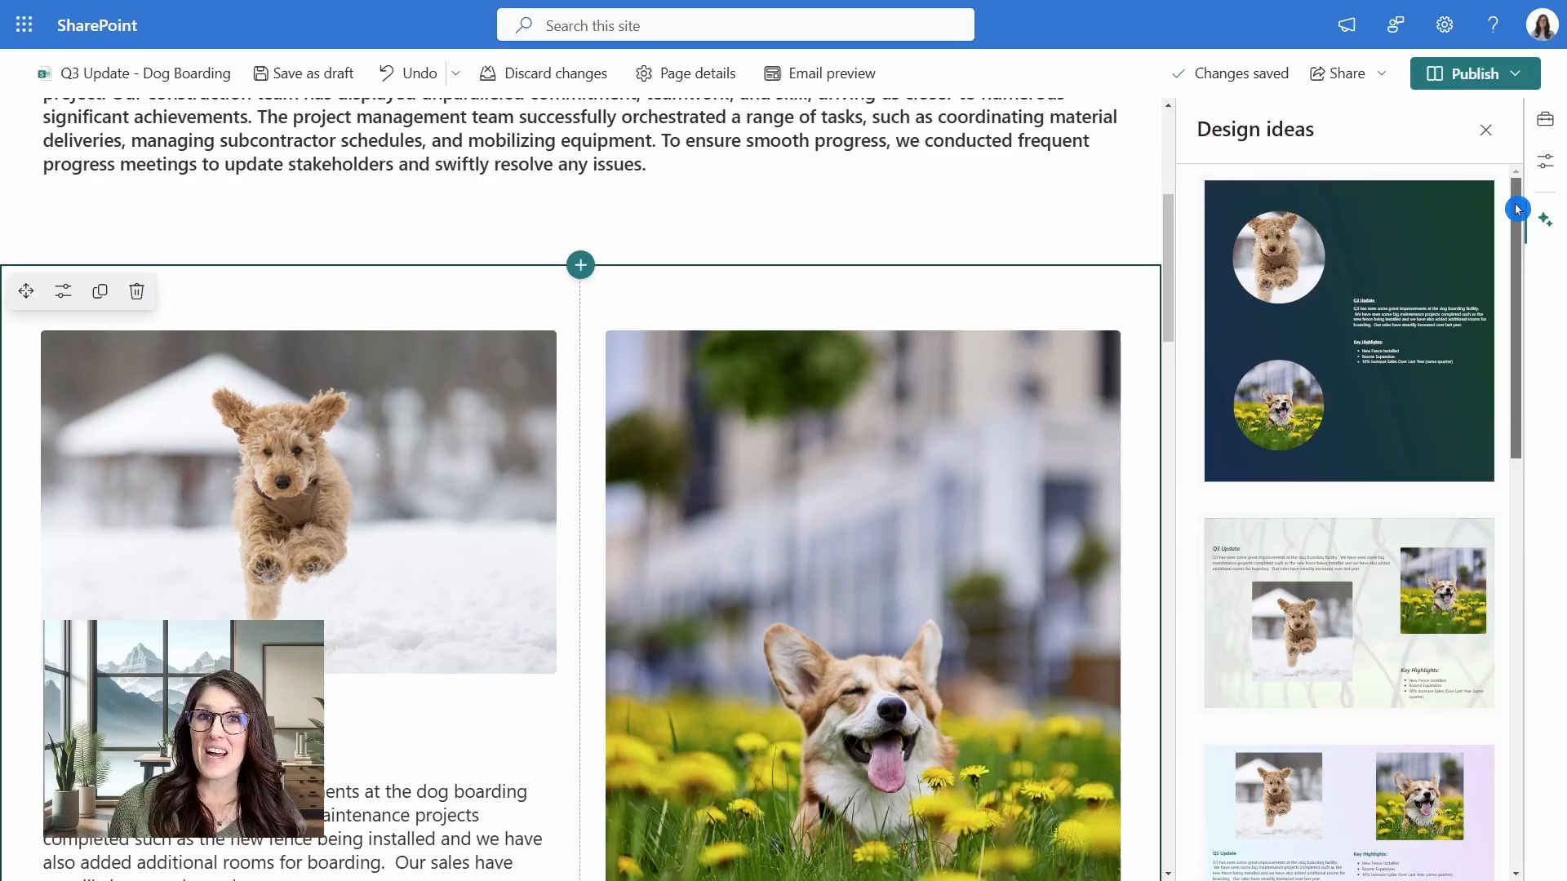
{"action": "scroll", "scroll_direction": "down", "scroll_amount": 3}
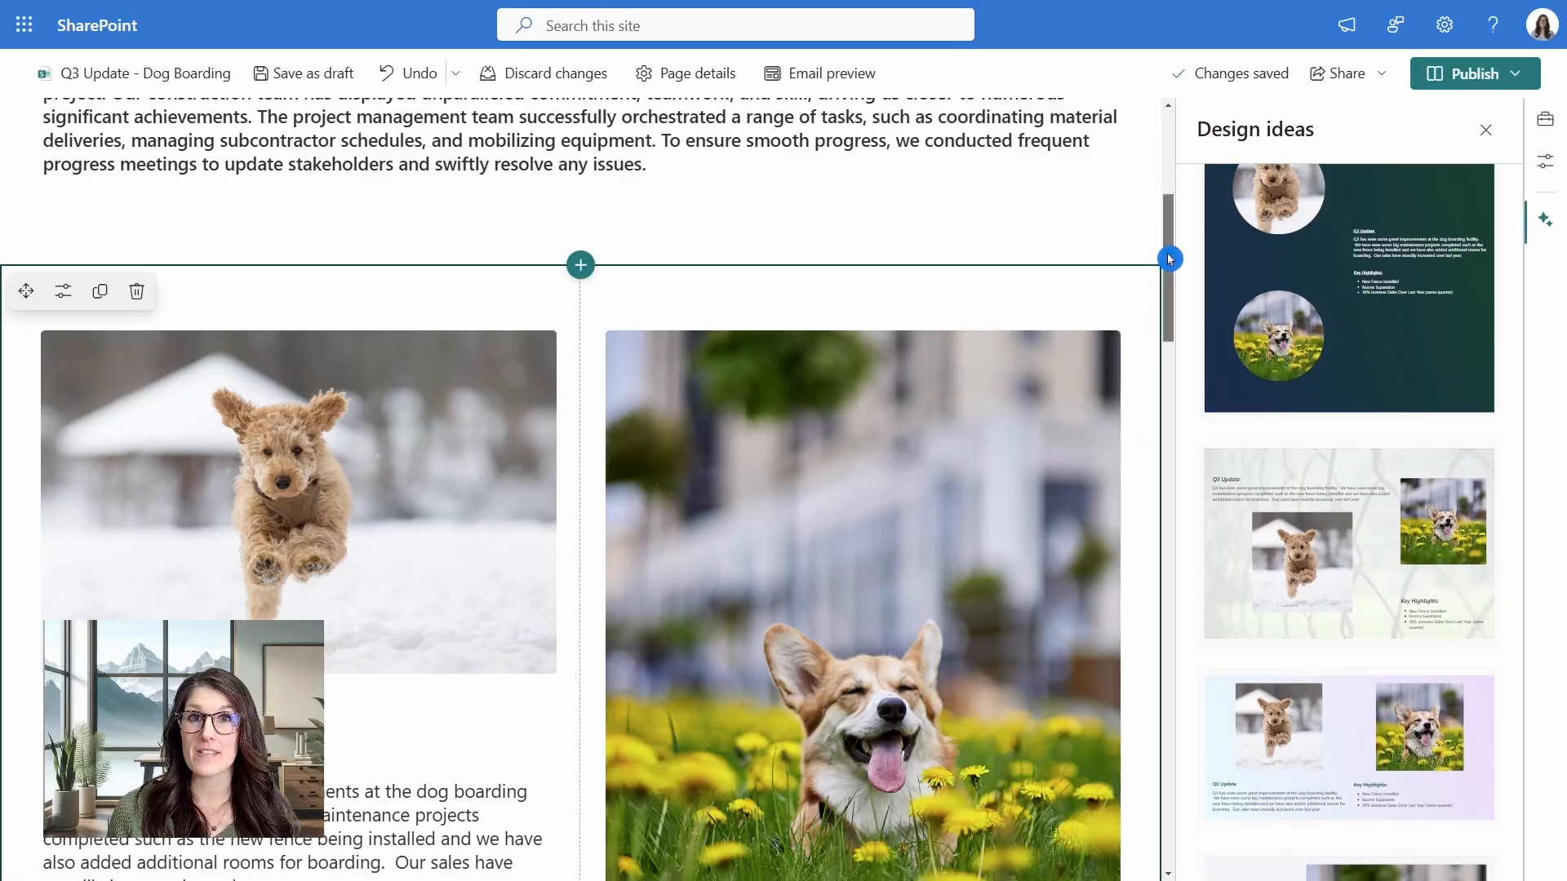
{"action": "scroll", "scroll_direction": "down", "scroll_amount": 3}
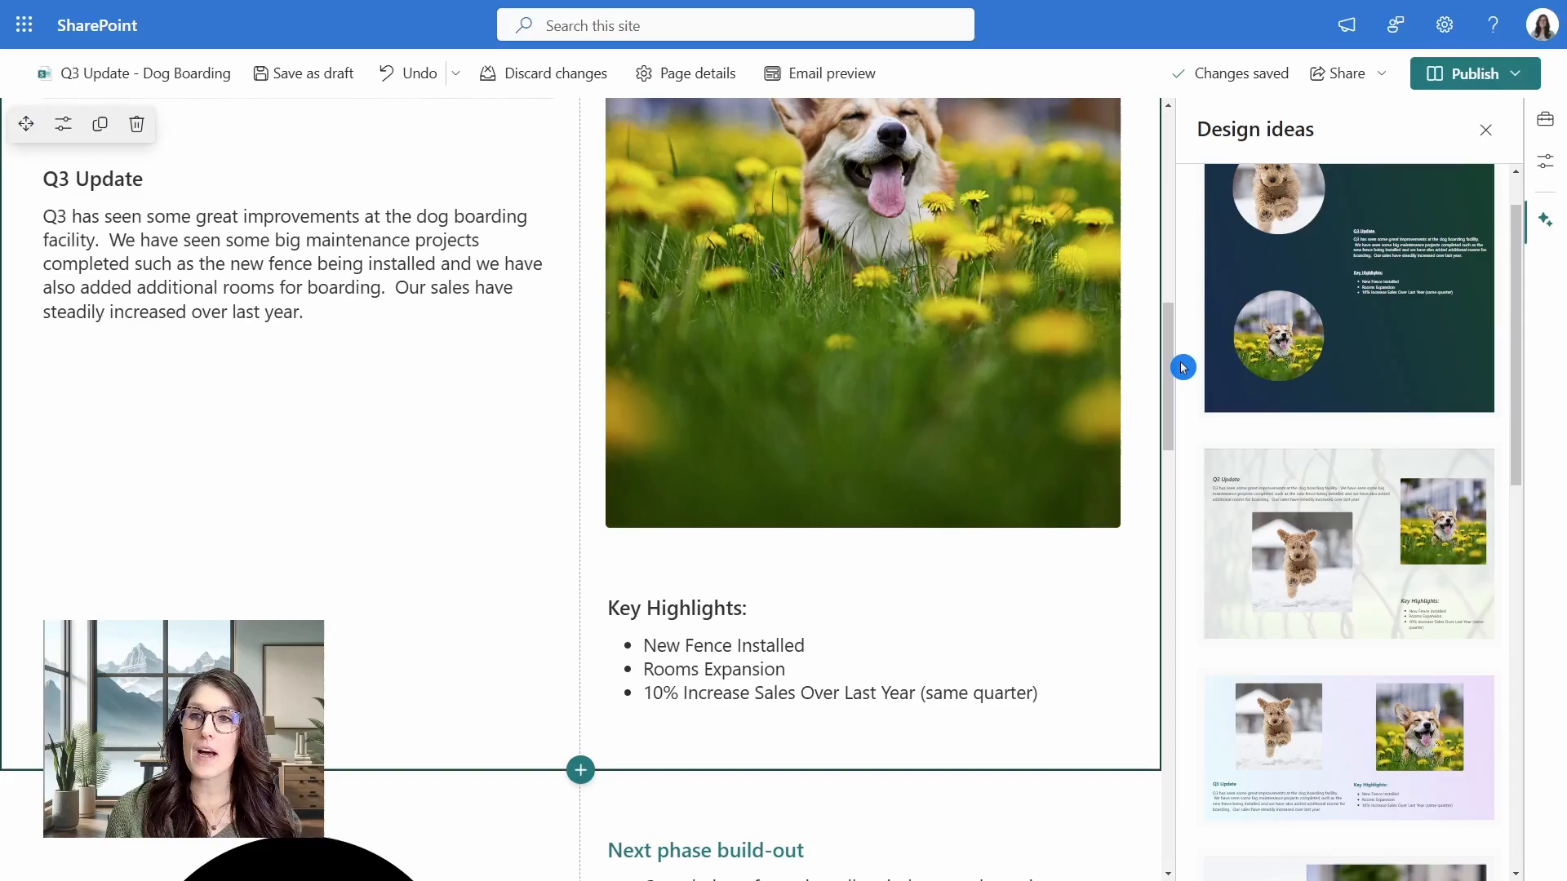
{"action": "mouse_move", "coordinate": [1259, 463]}
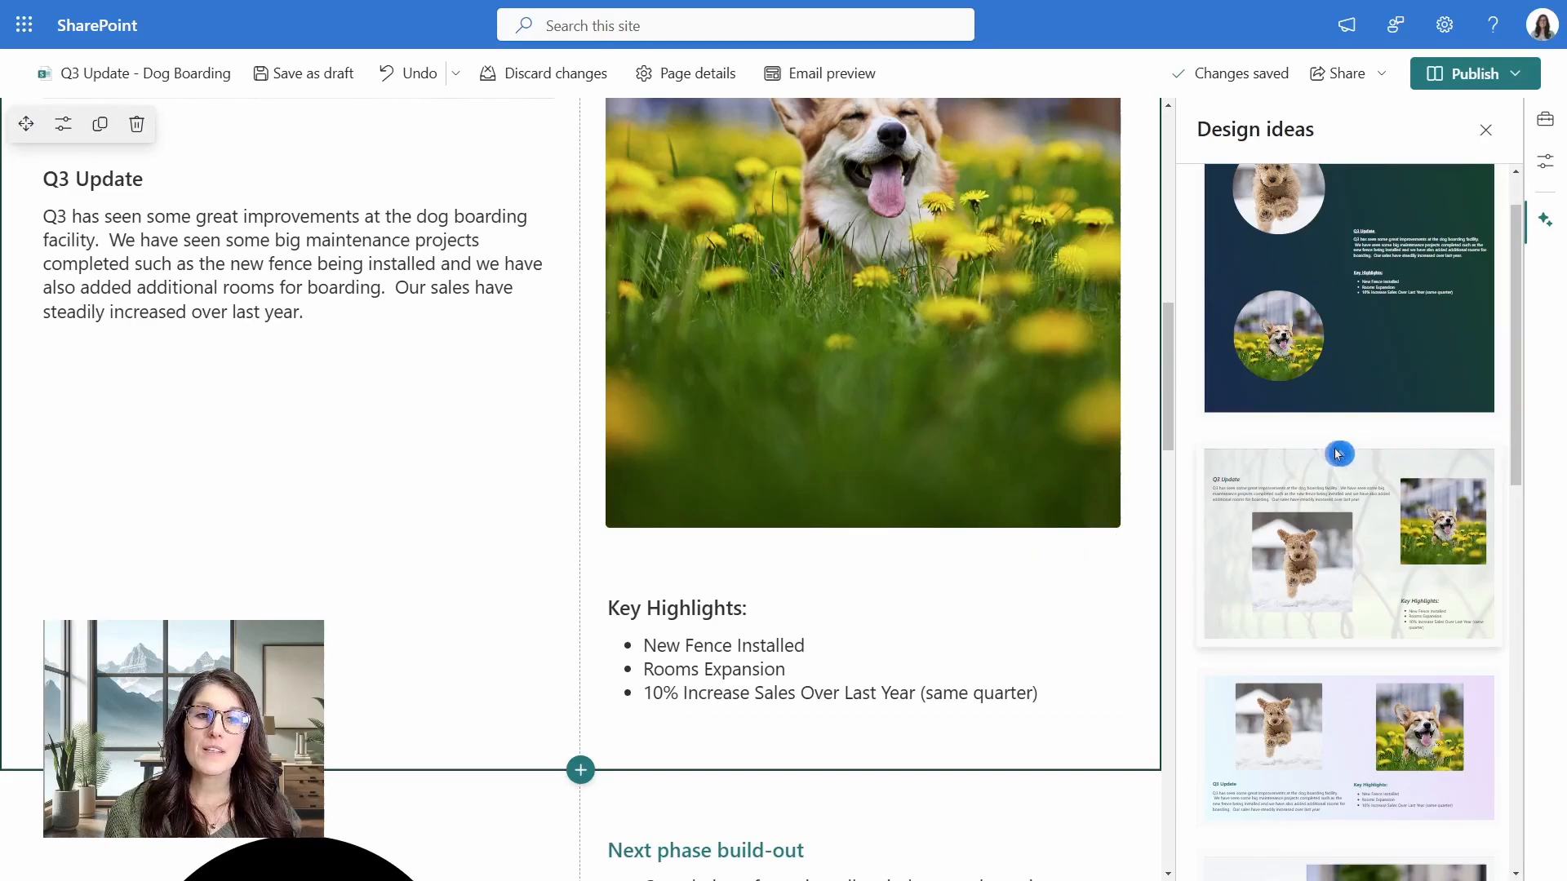
{"action": "mouse_move", "coordinate": [1379, 488]}
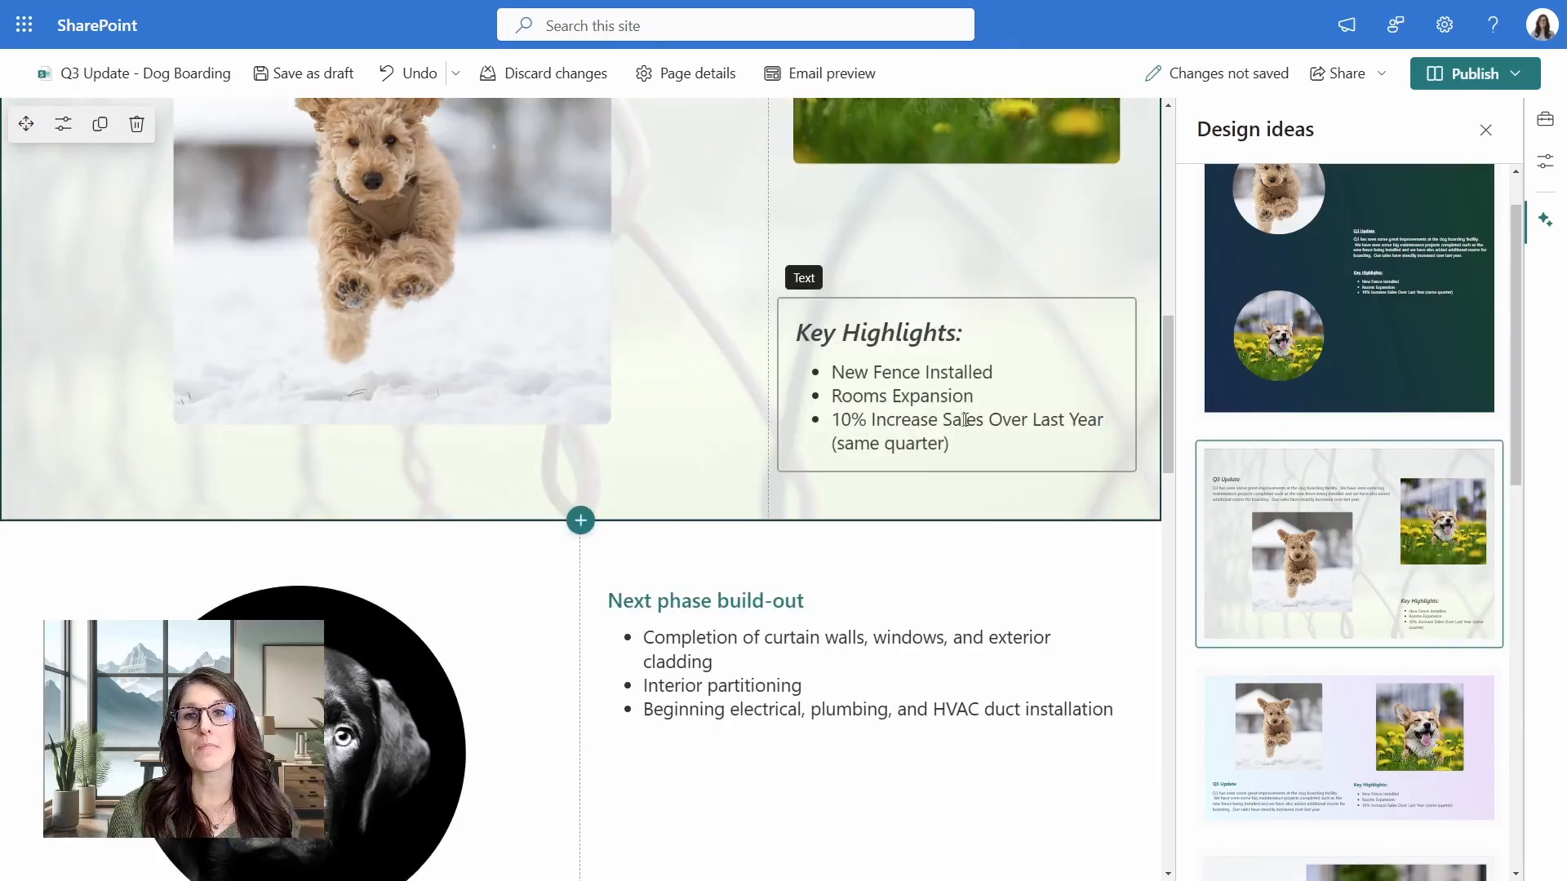
{"action": "scroll", "scroll_direction": "up", "scroll_amount": 3}
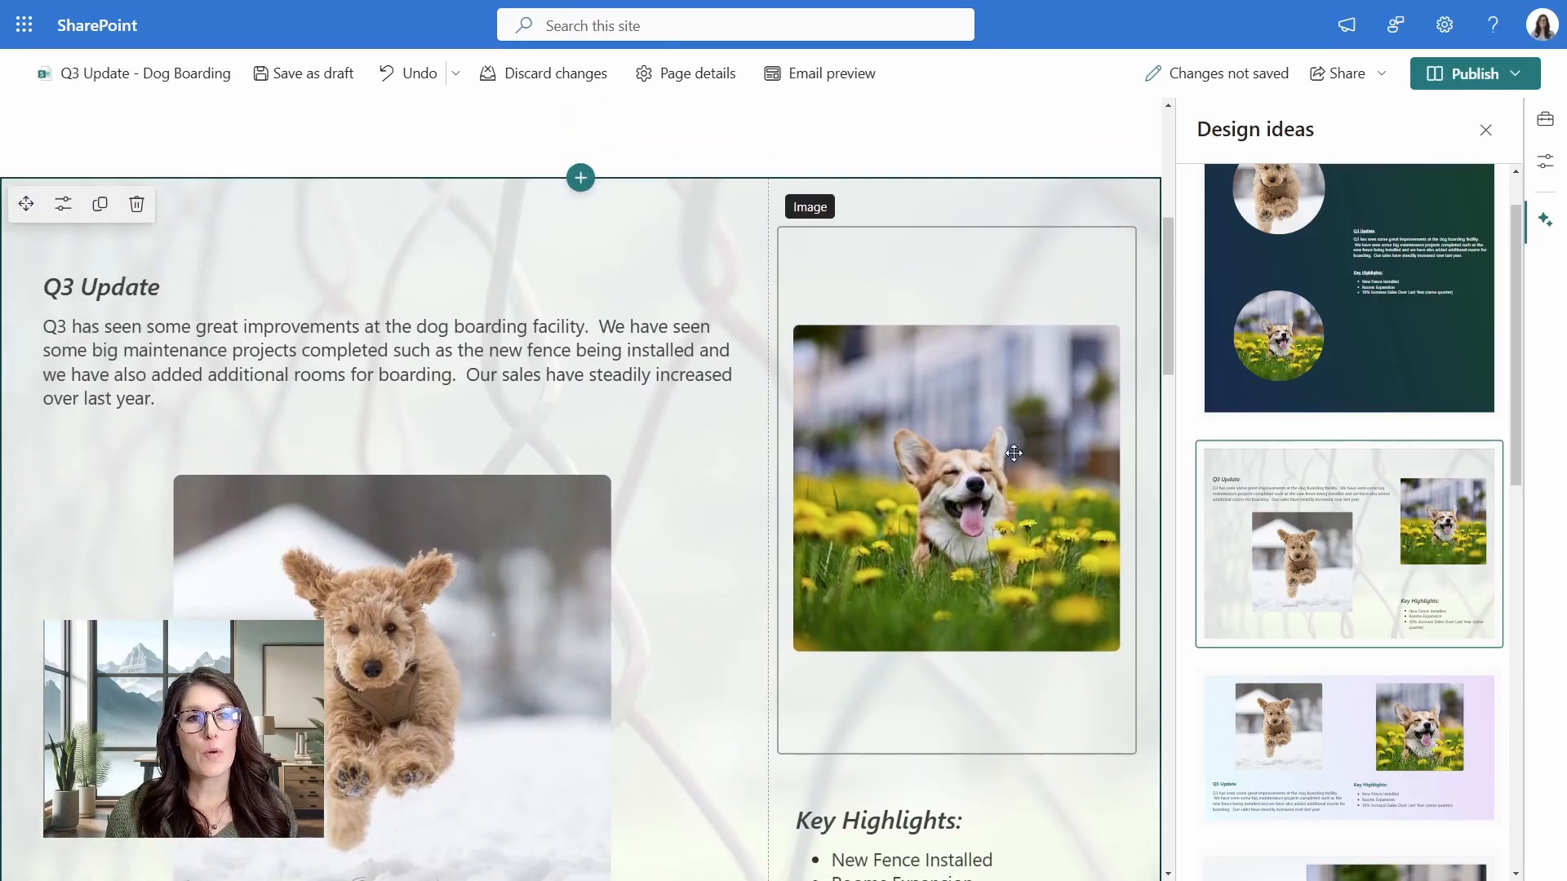
{"action": "scroll", "scroll_direction": "down", "scroll_amount": 3}
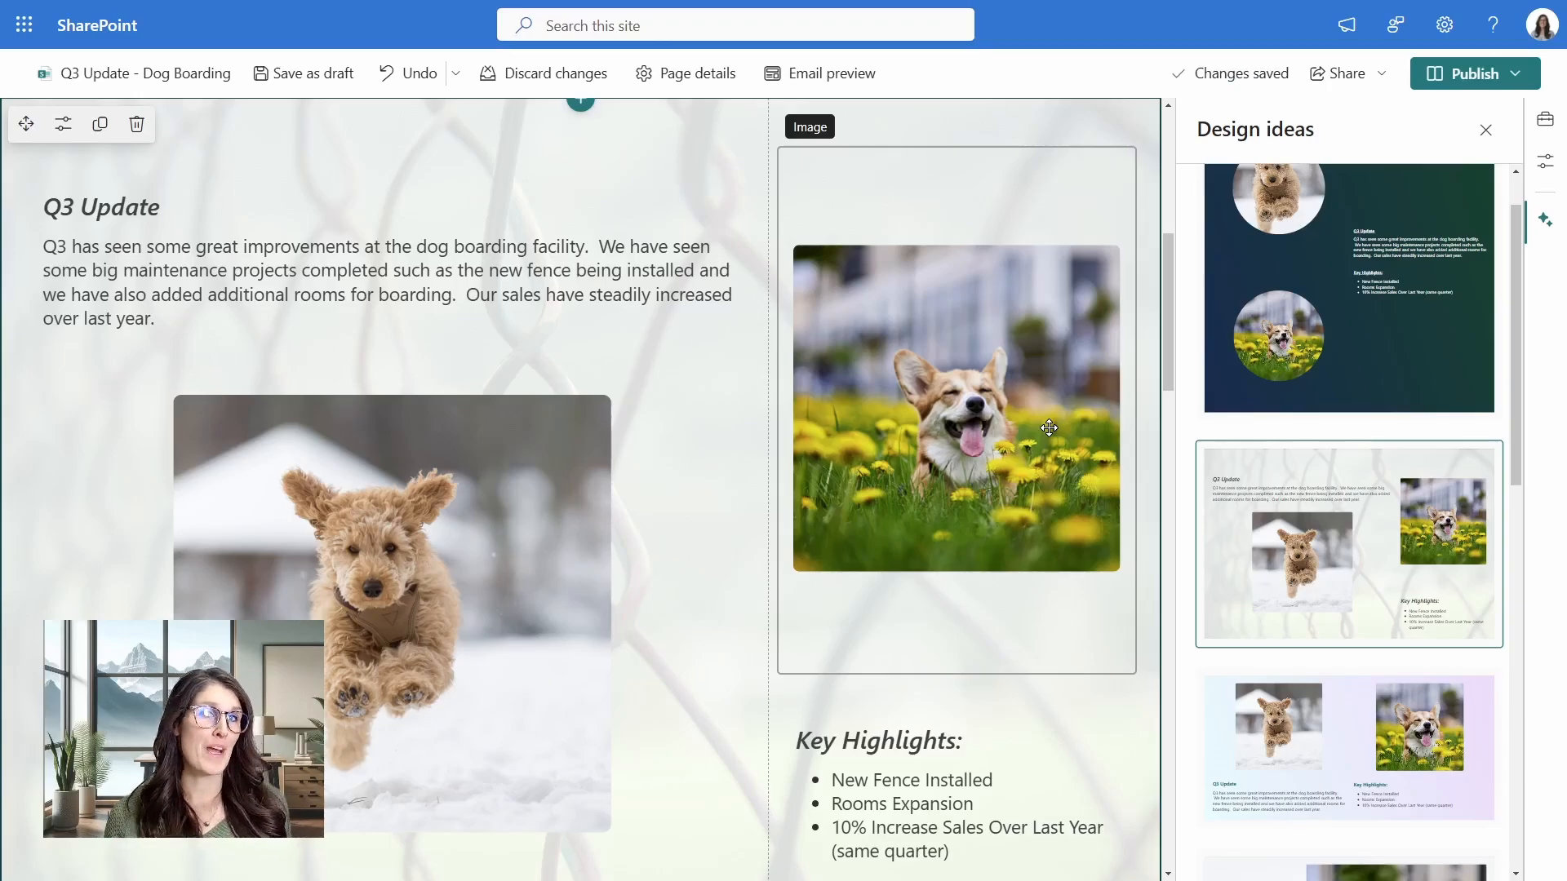
{"action": "scroll", "scroll_direction": "up", "scroll_amount": 3}
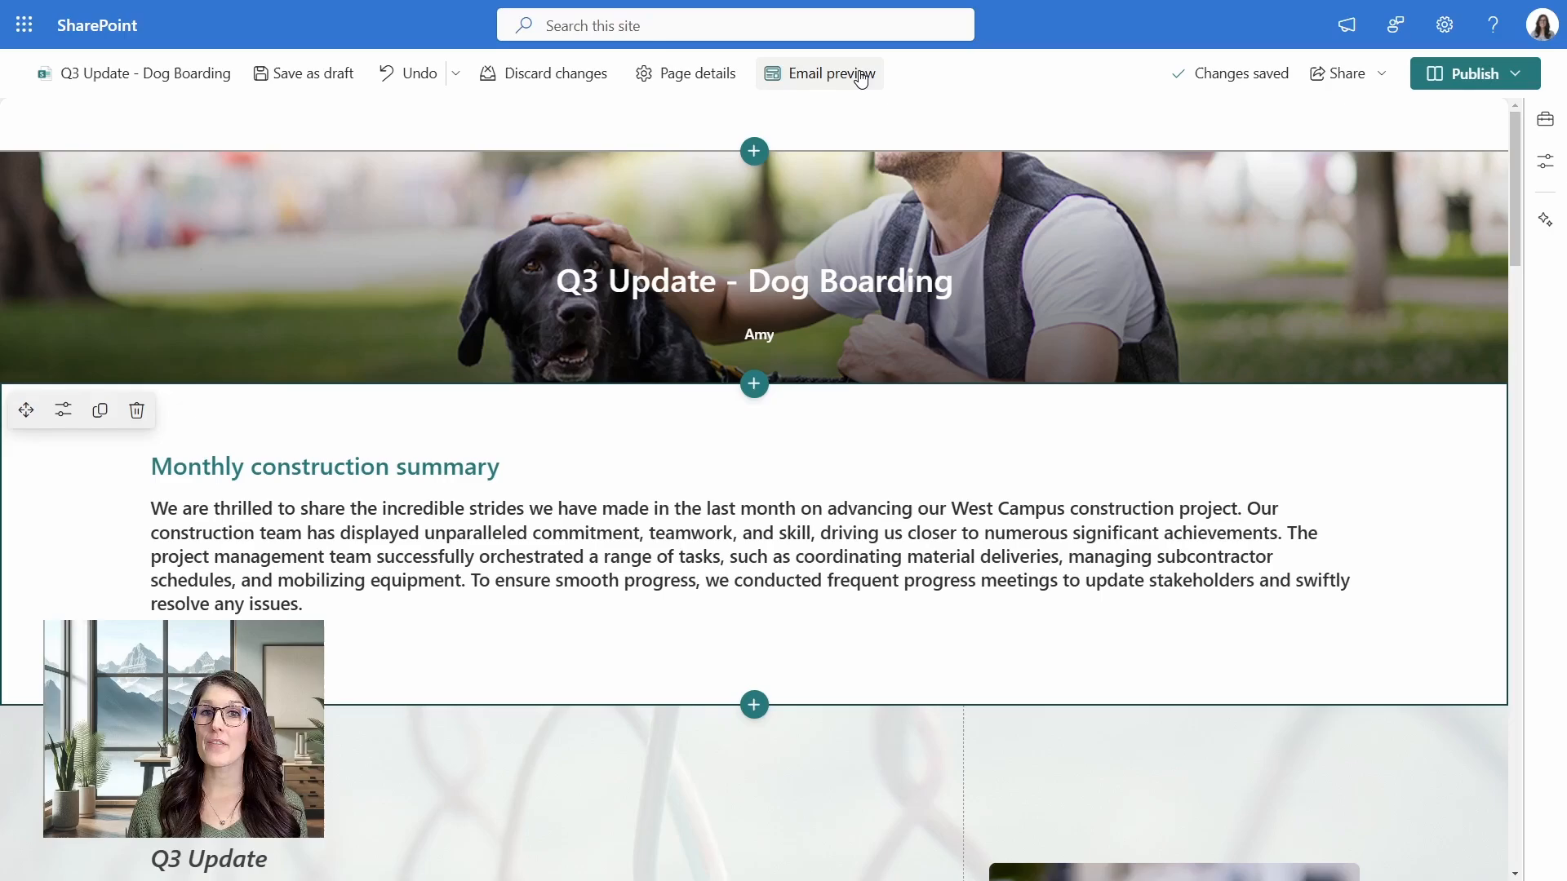
{"action": "left_click", "coordinate": [829, 73]}
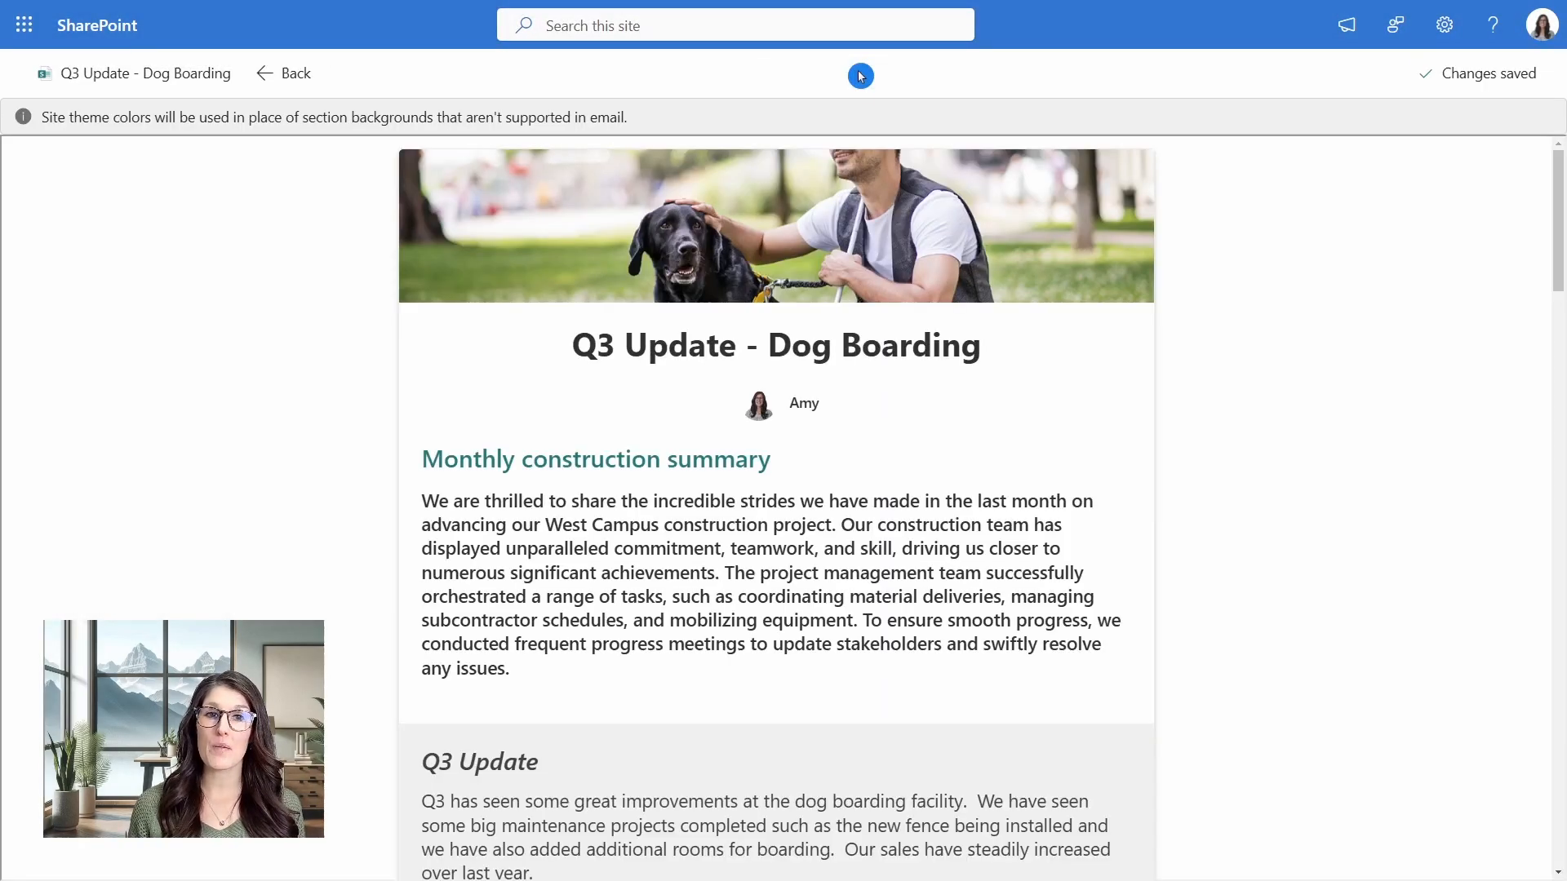
{"action": "mouse_move", "coordinate": [1557, 197]}
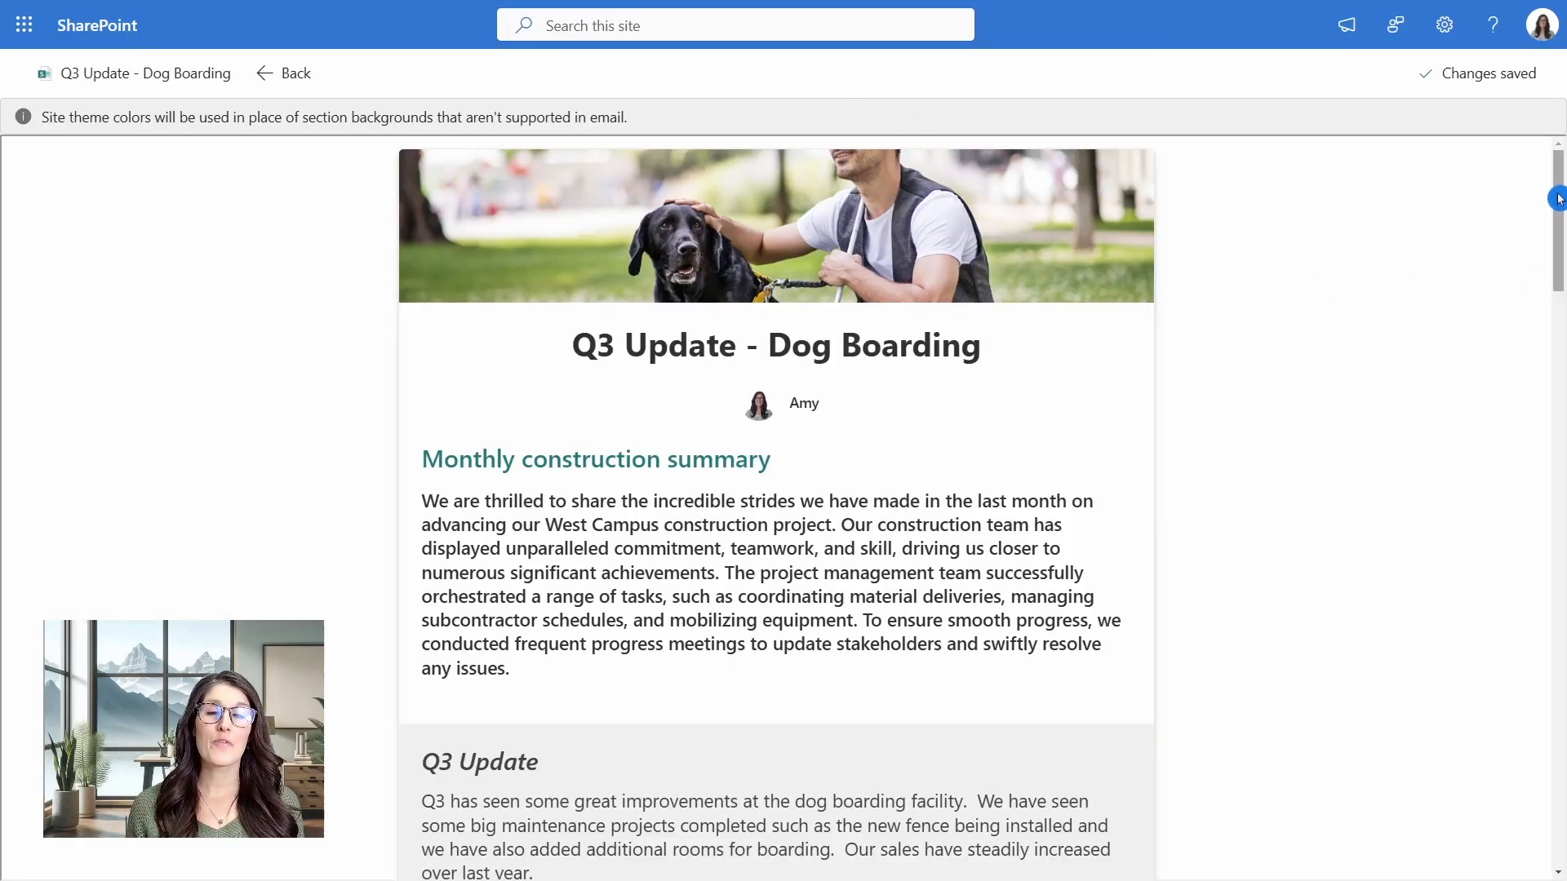
{"action": "scroll", "scroll_direction": "down", "scroll_amount": 3}
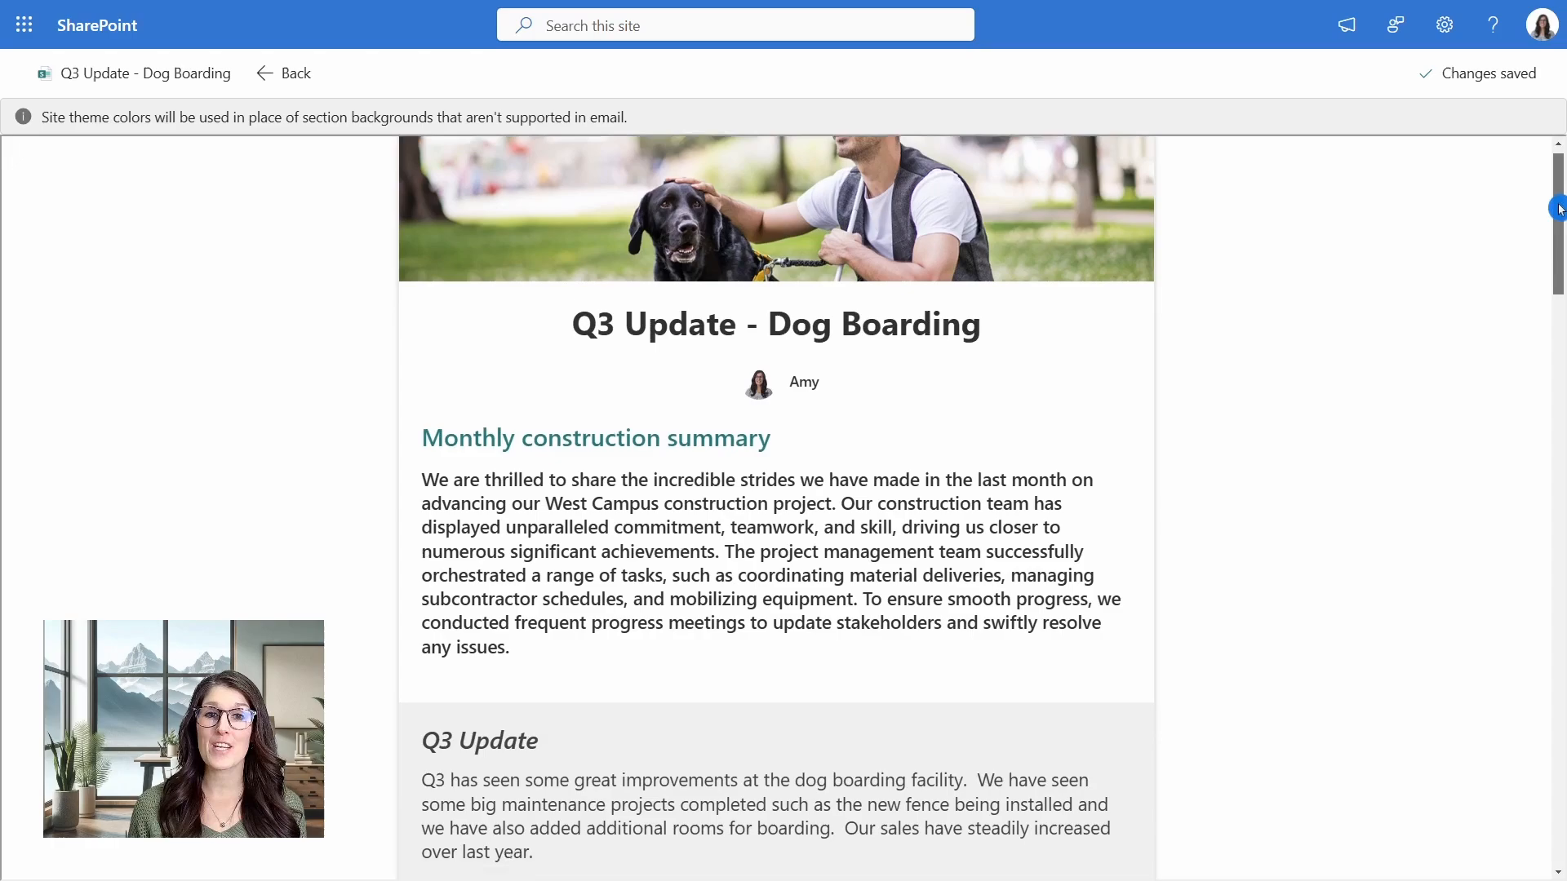
{"action": "scroll", "scroll_direction": "down", "scroll_amount": 3}
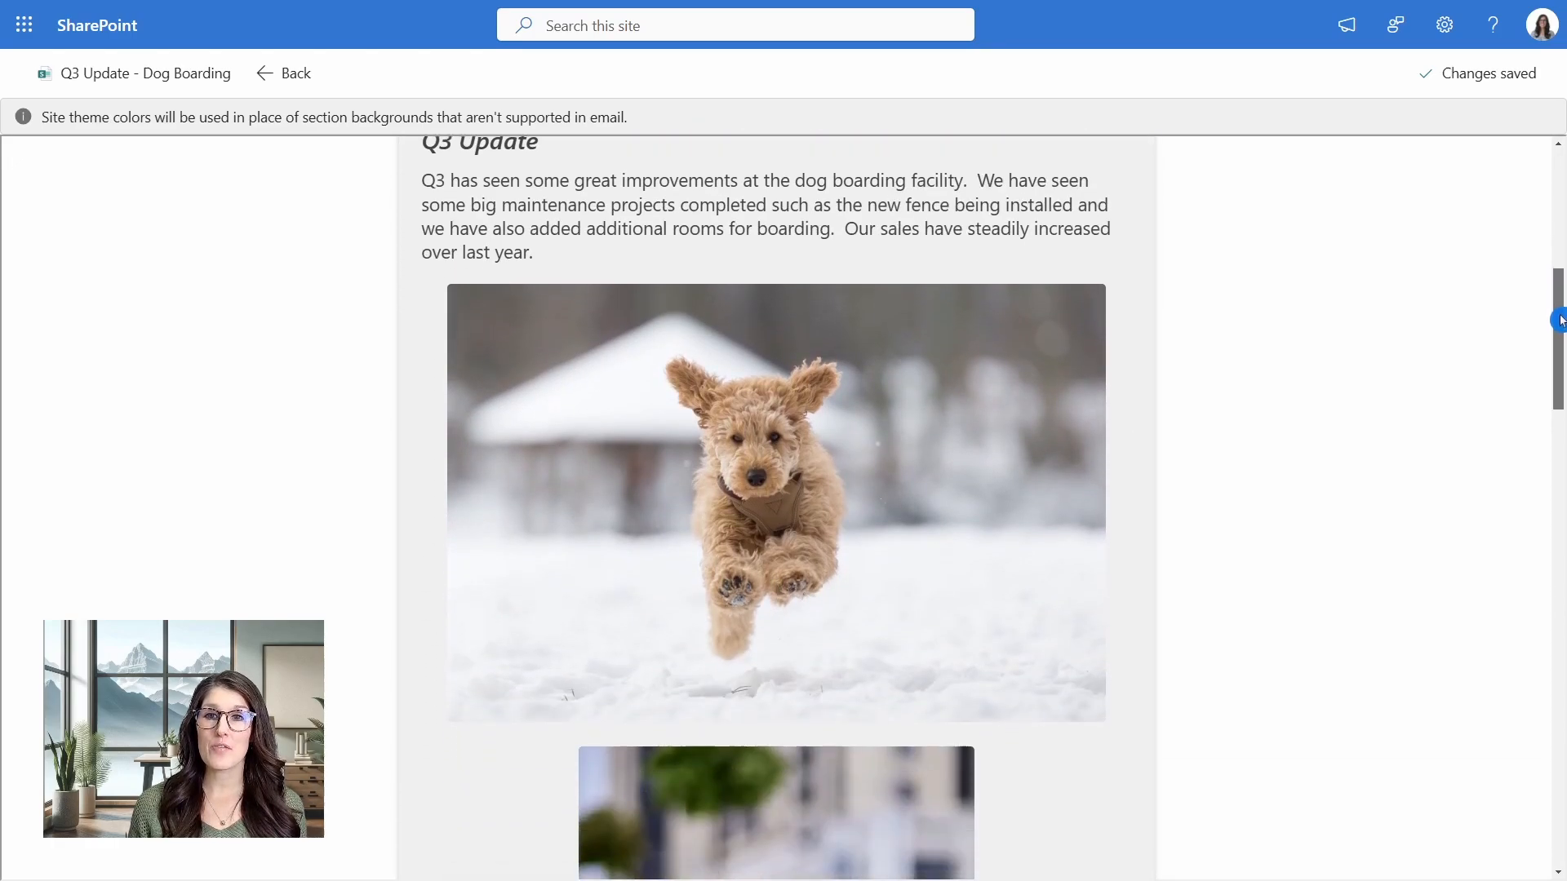
{"action": "scroll", "scroll_direction": "down", "scroll_amount": 3}
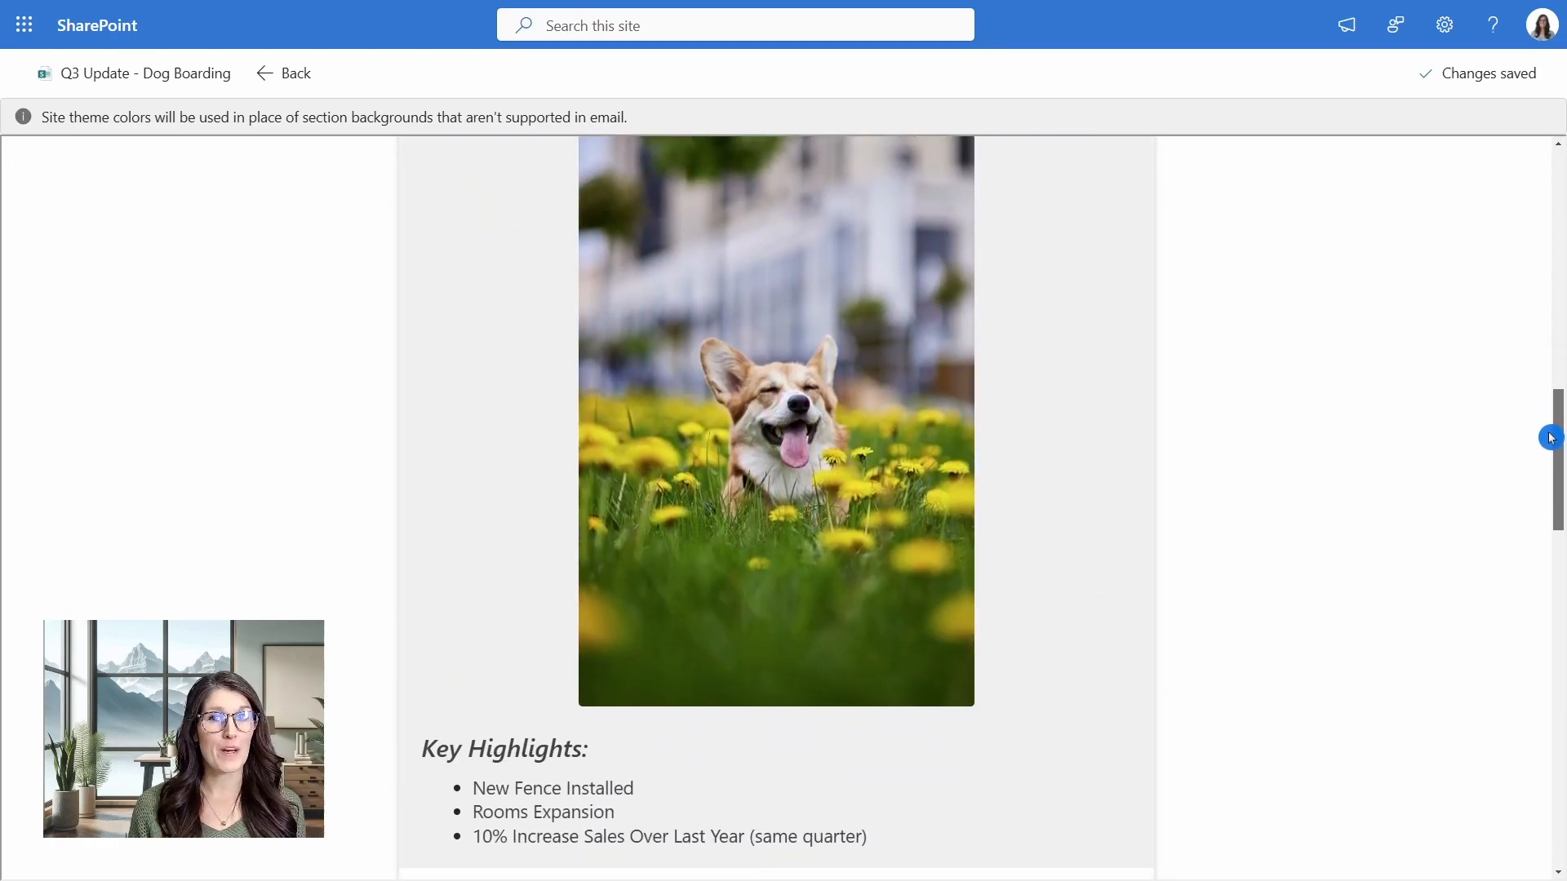
{"action": "scroll", "scroll_direction": "down", "scroll_amount": 3}
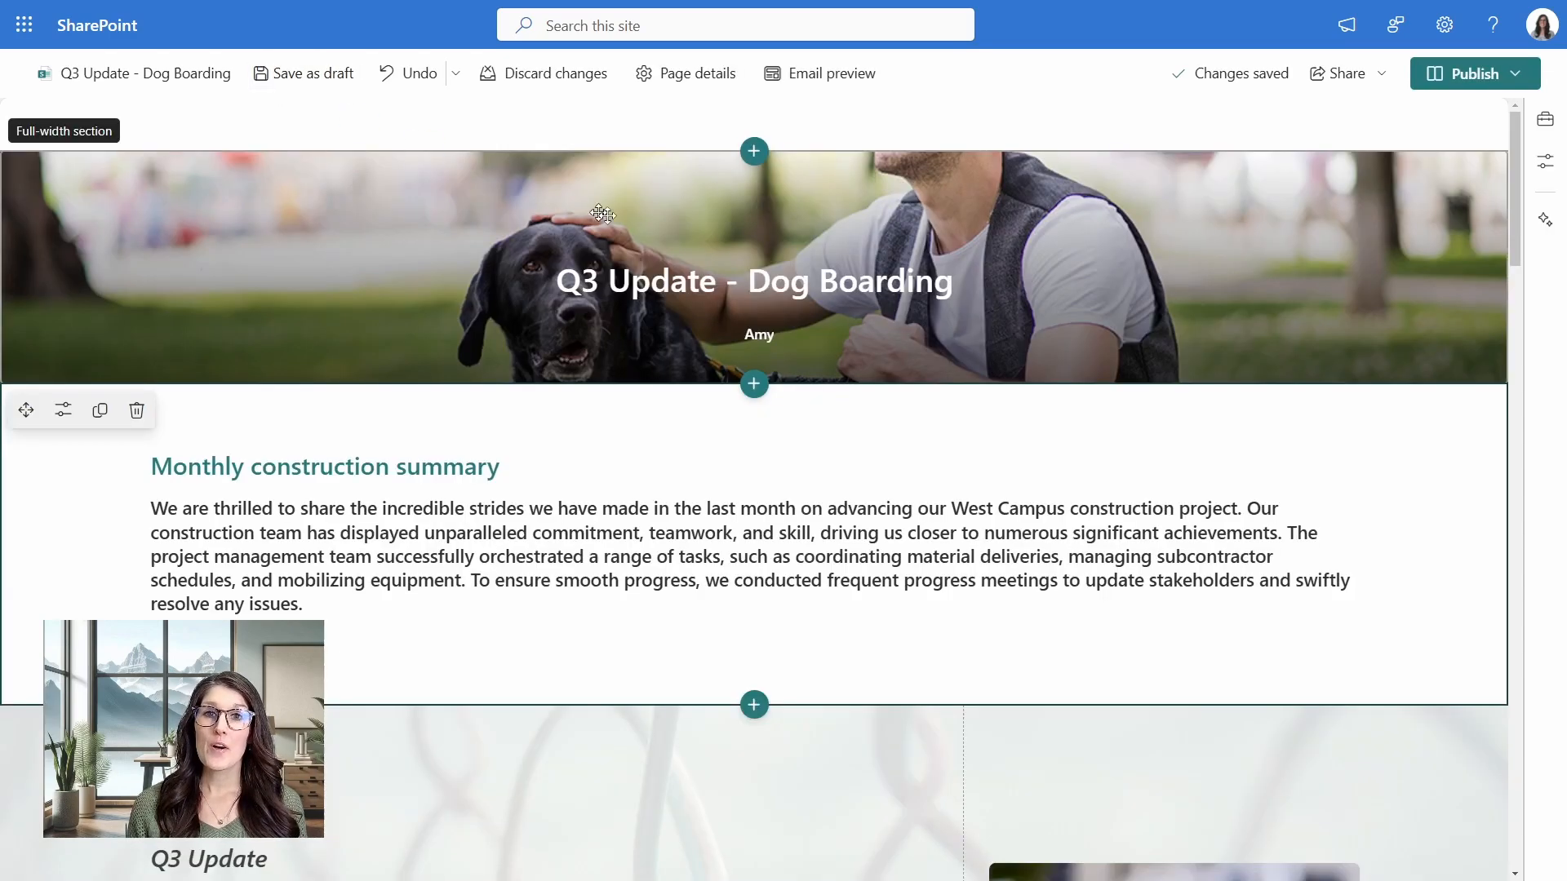
{"action": "mouse_move", "coordinate": [1362, 116]}
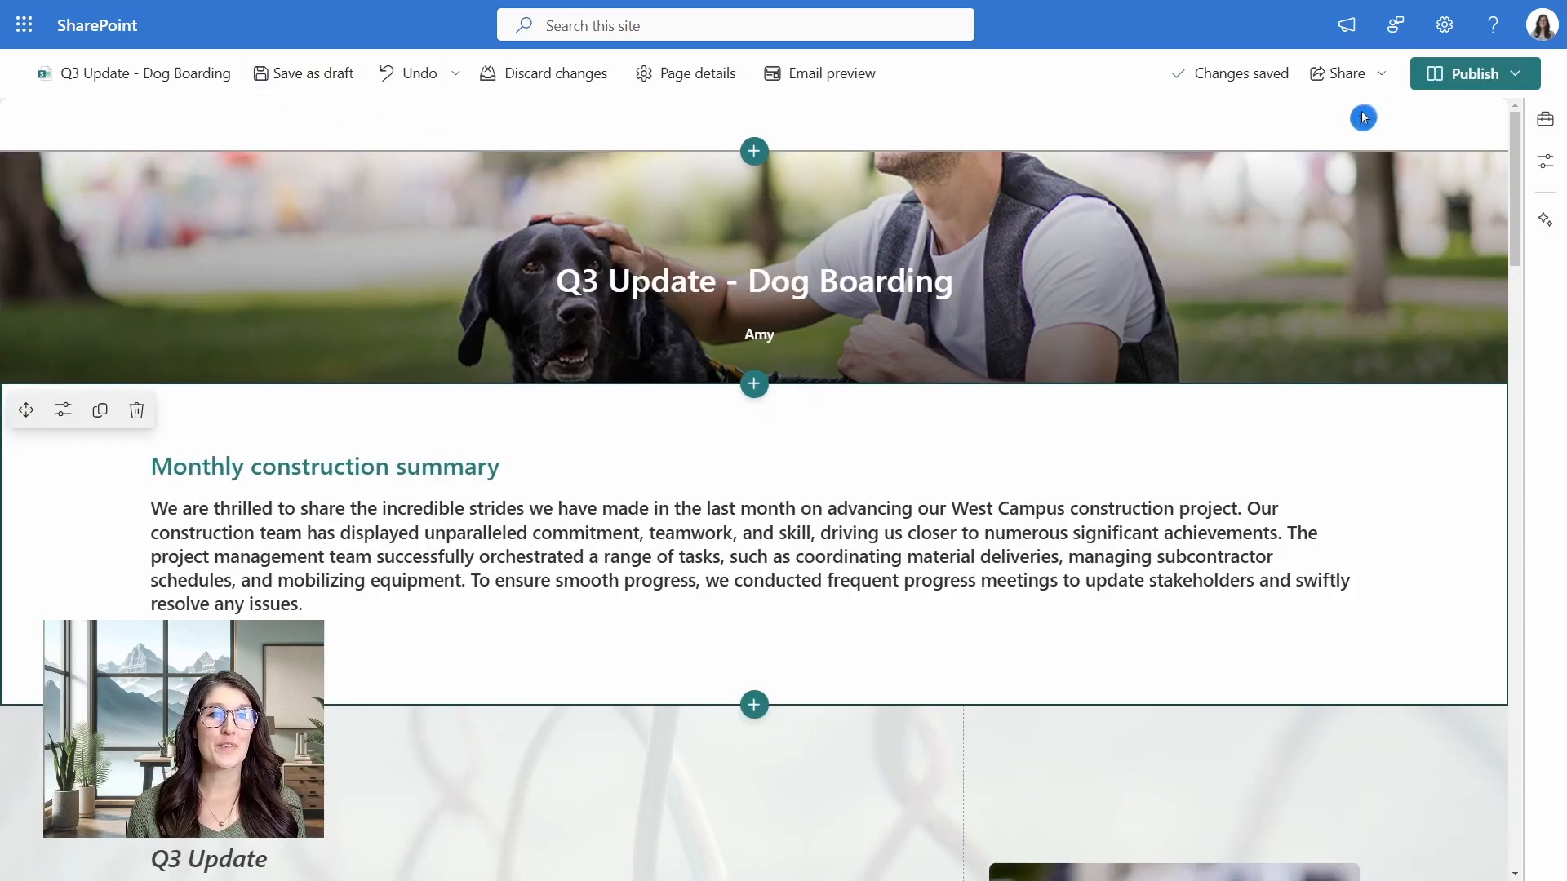
{"action": "left_click", "coordinate": [1343, 72]}
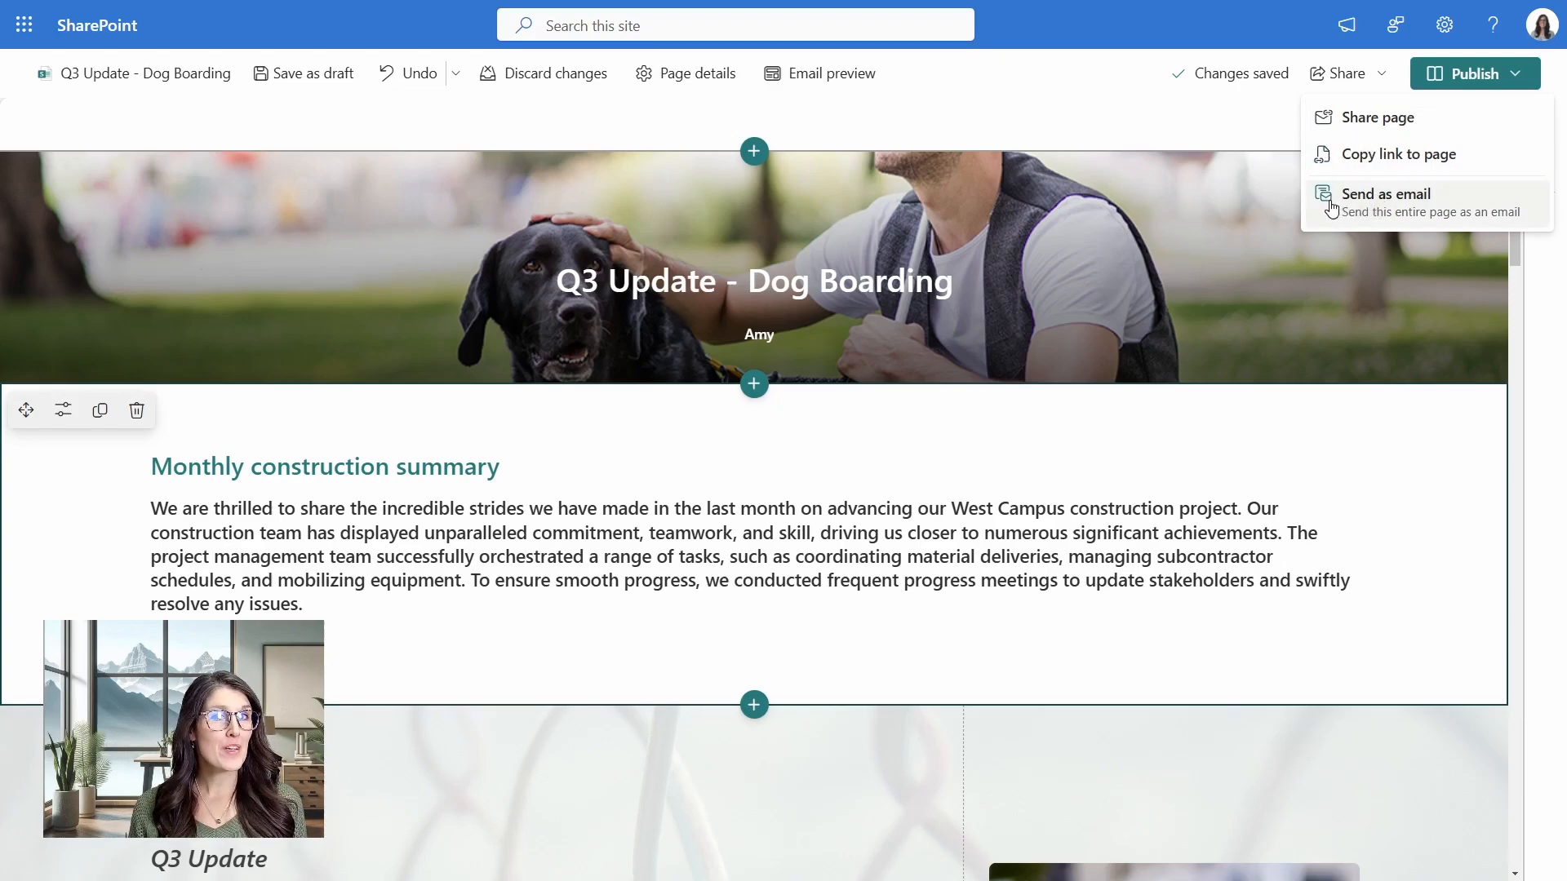
{"action": "mouse_move", "coordinate": [987, 117]}
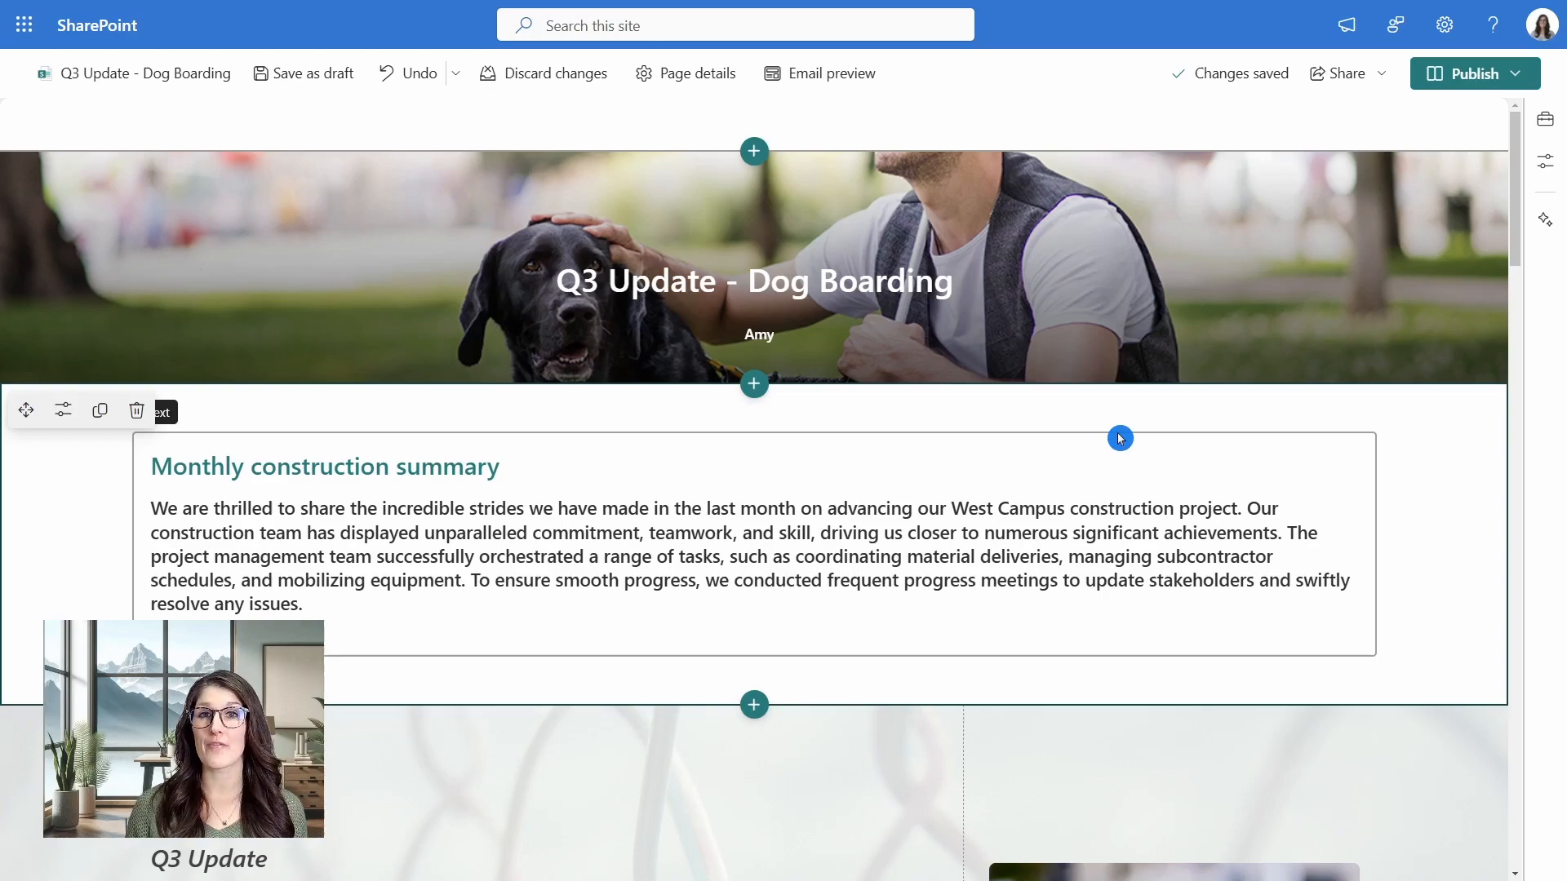
{"action": "mouse_move", "coordinate": [1188, 448]}
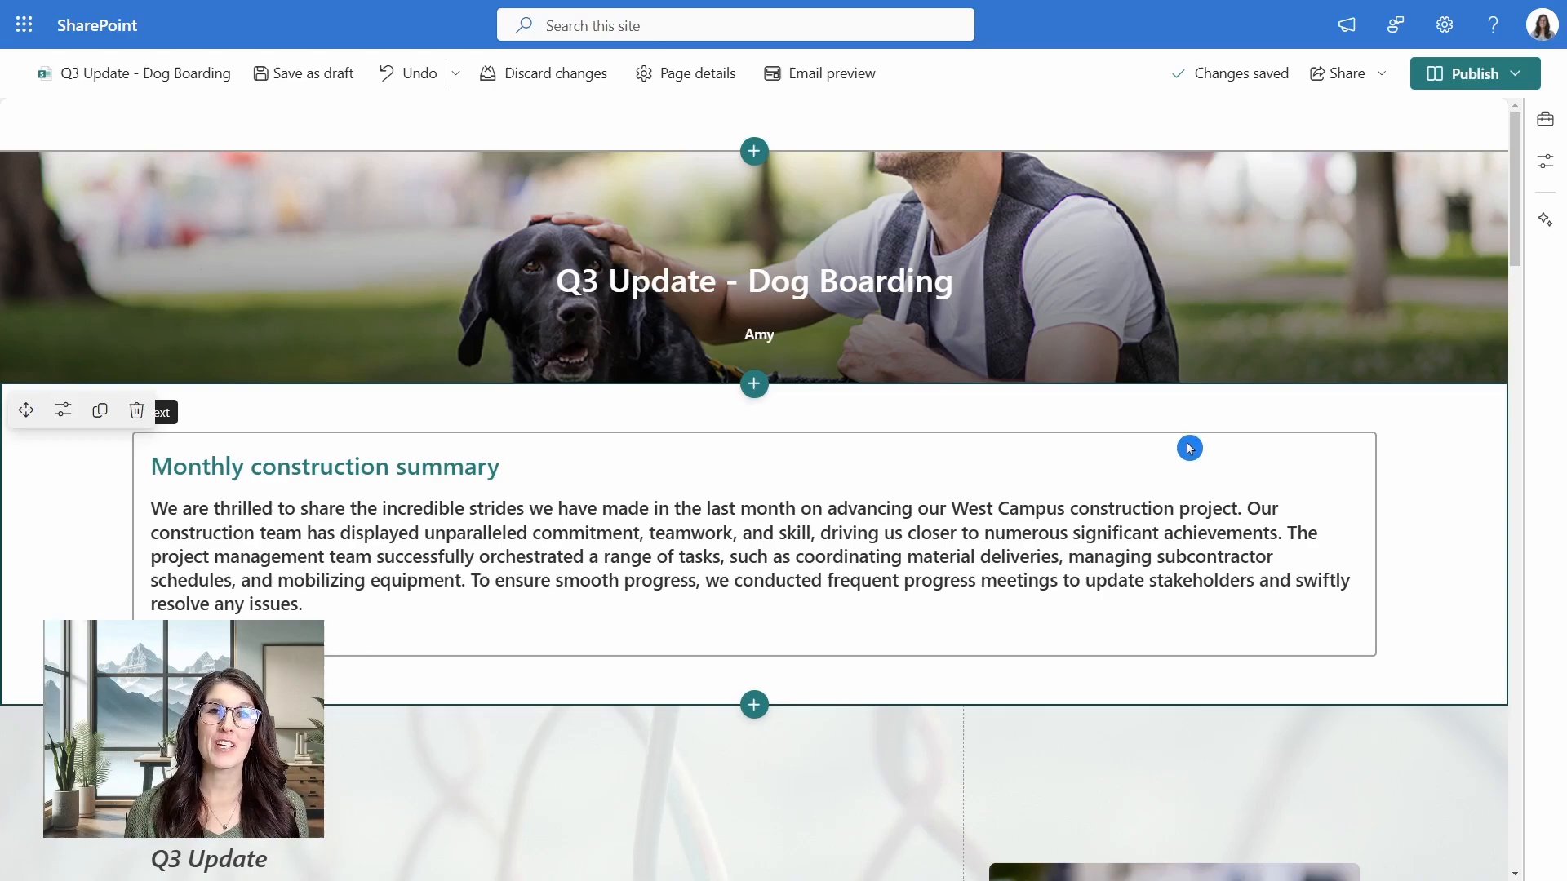
{"action": "mouse_move", "coordinate": [1398, 303]}
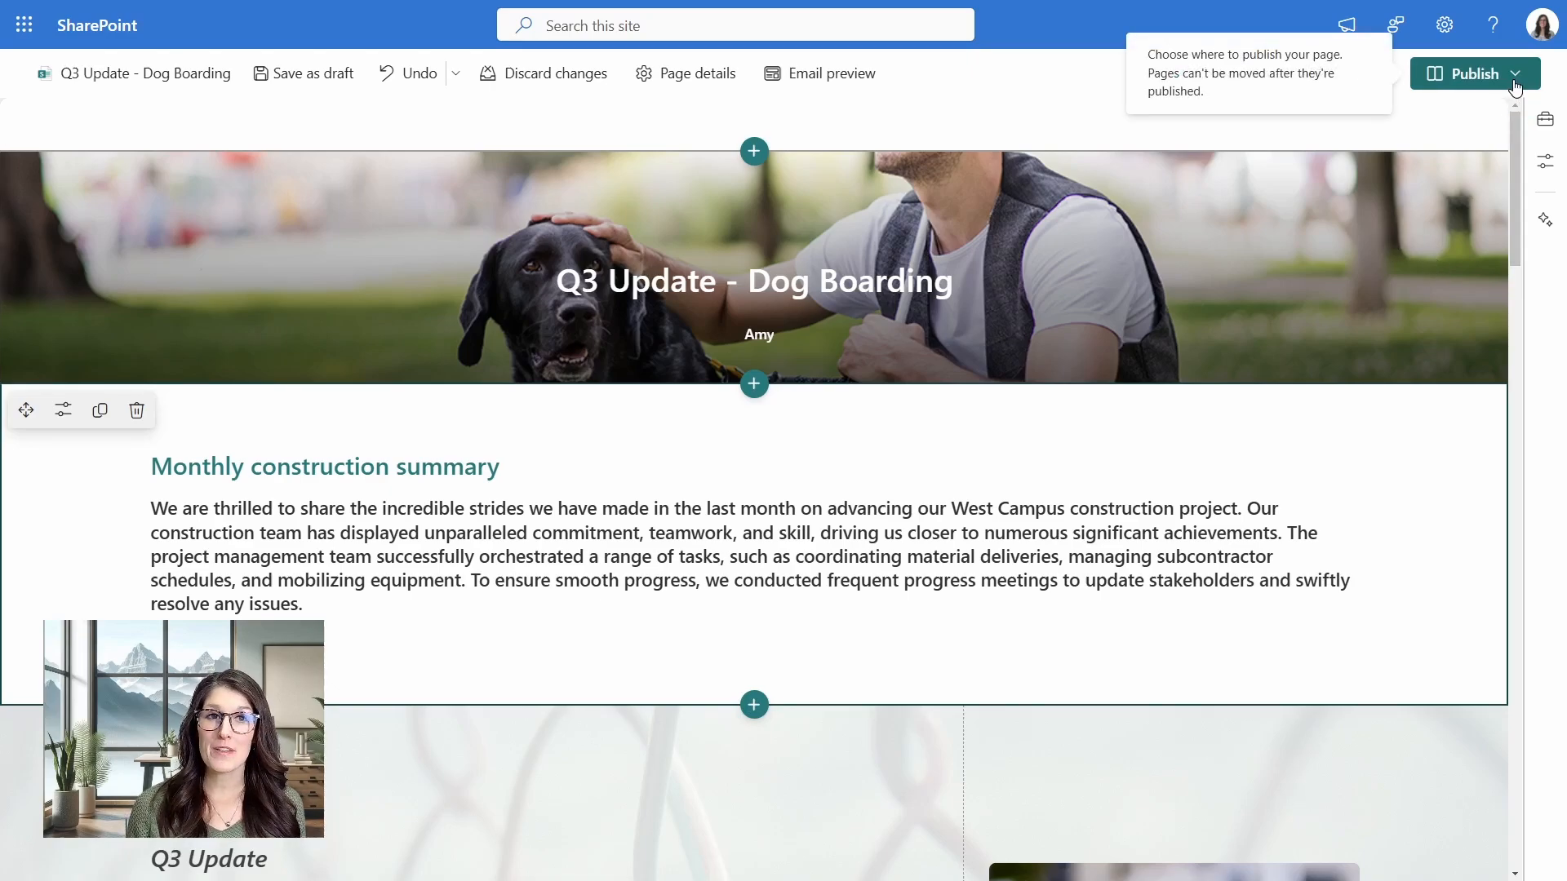
Choose 'Publish to site' from the Publish dropdown.
{"action": "left_click", "coordinate": [1516, 73]}
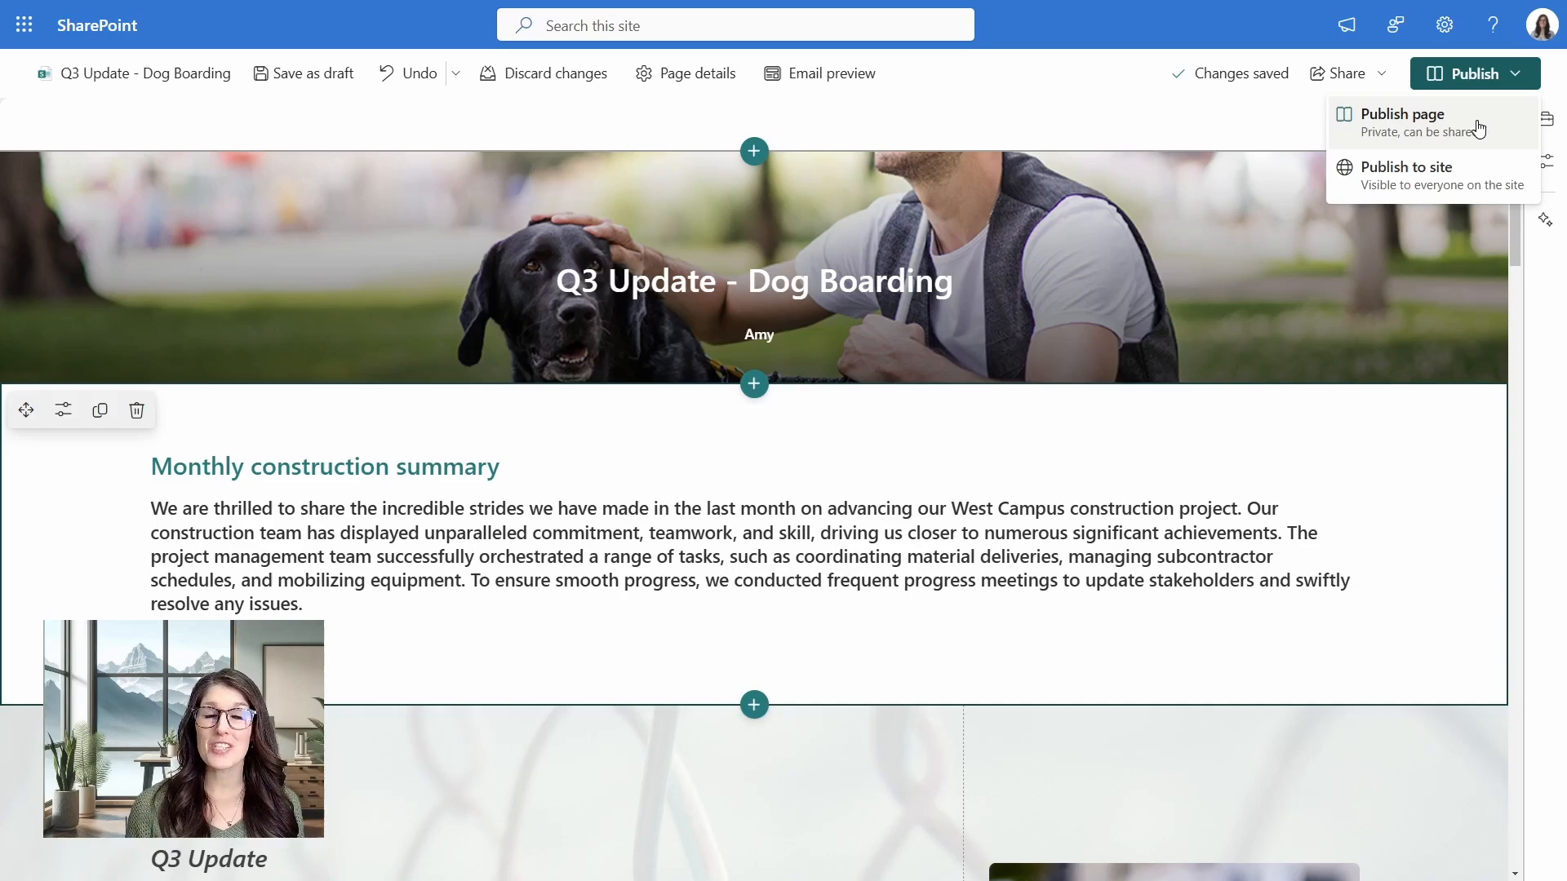
{"action": "mouse_move", "coordinate": [1478, 173]}
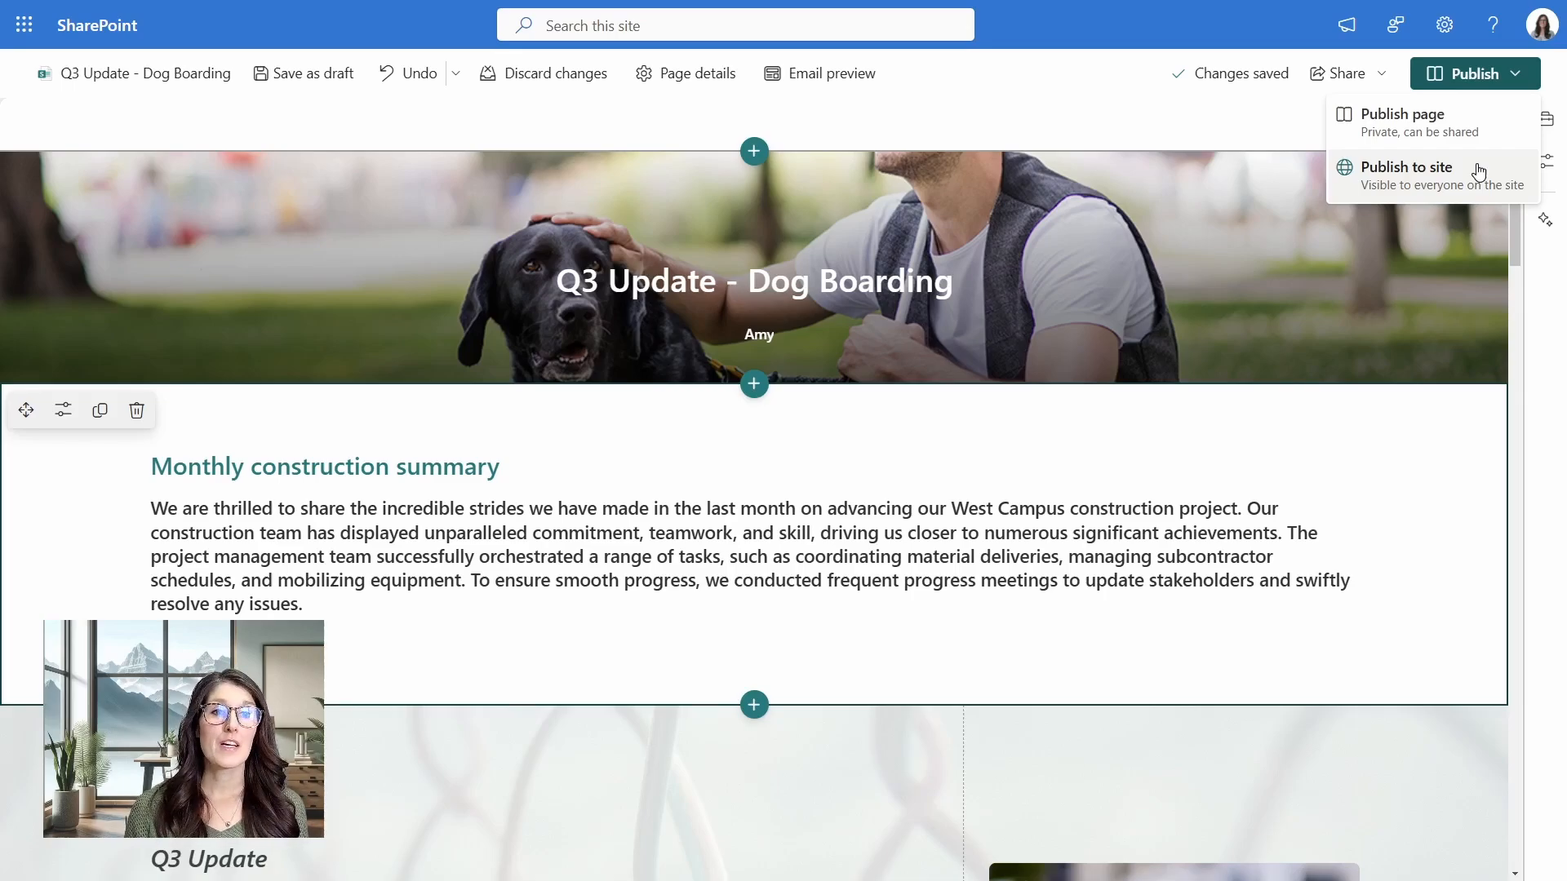
{"action": "left_click", "coordinate": [1409, 166]}
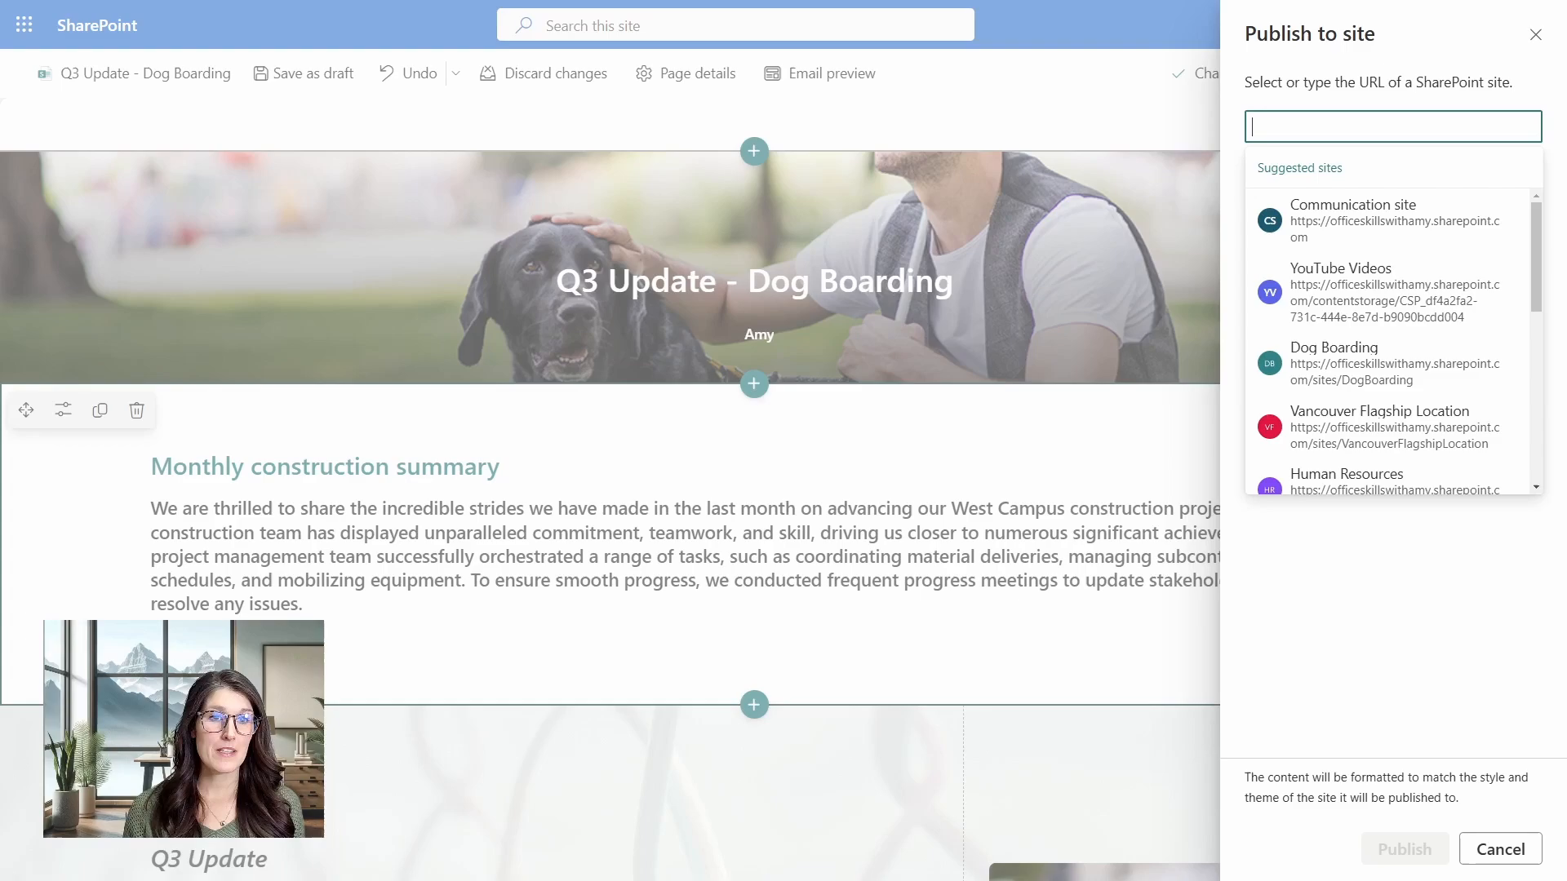
Search 'dog', select the Dog Boarding site, and publish the page there.
{"action": "type", "text": "dog"}
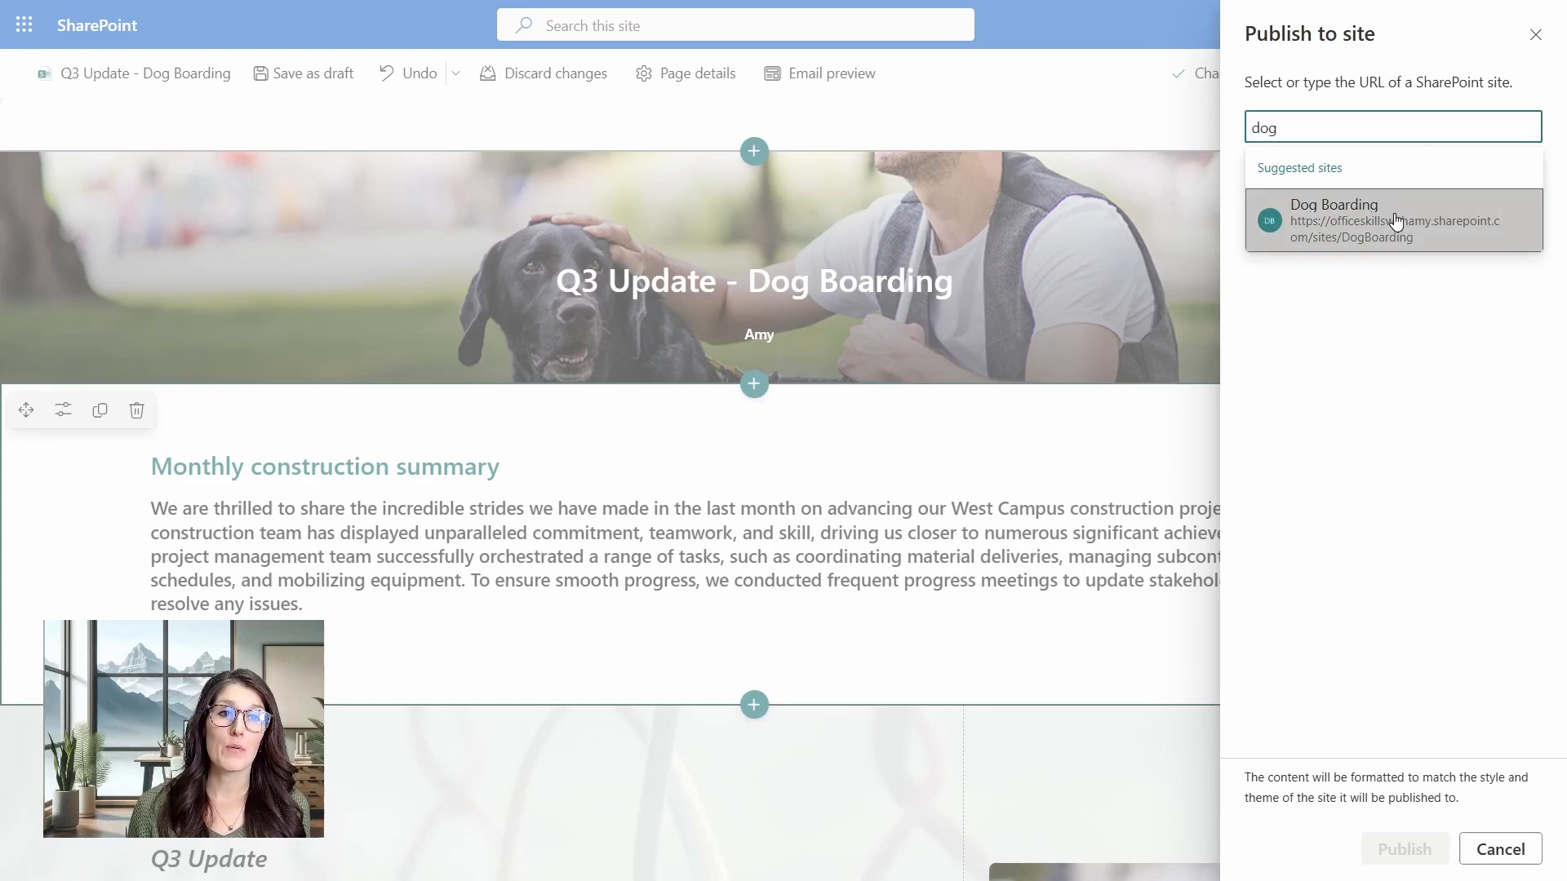
{"action": "left_click", "coordinate": [1392, 219]}
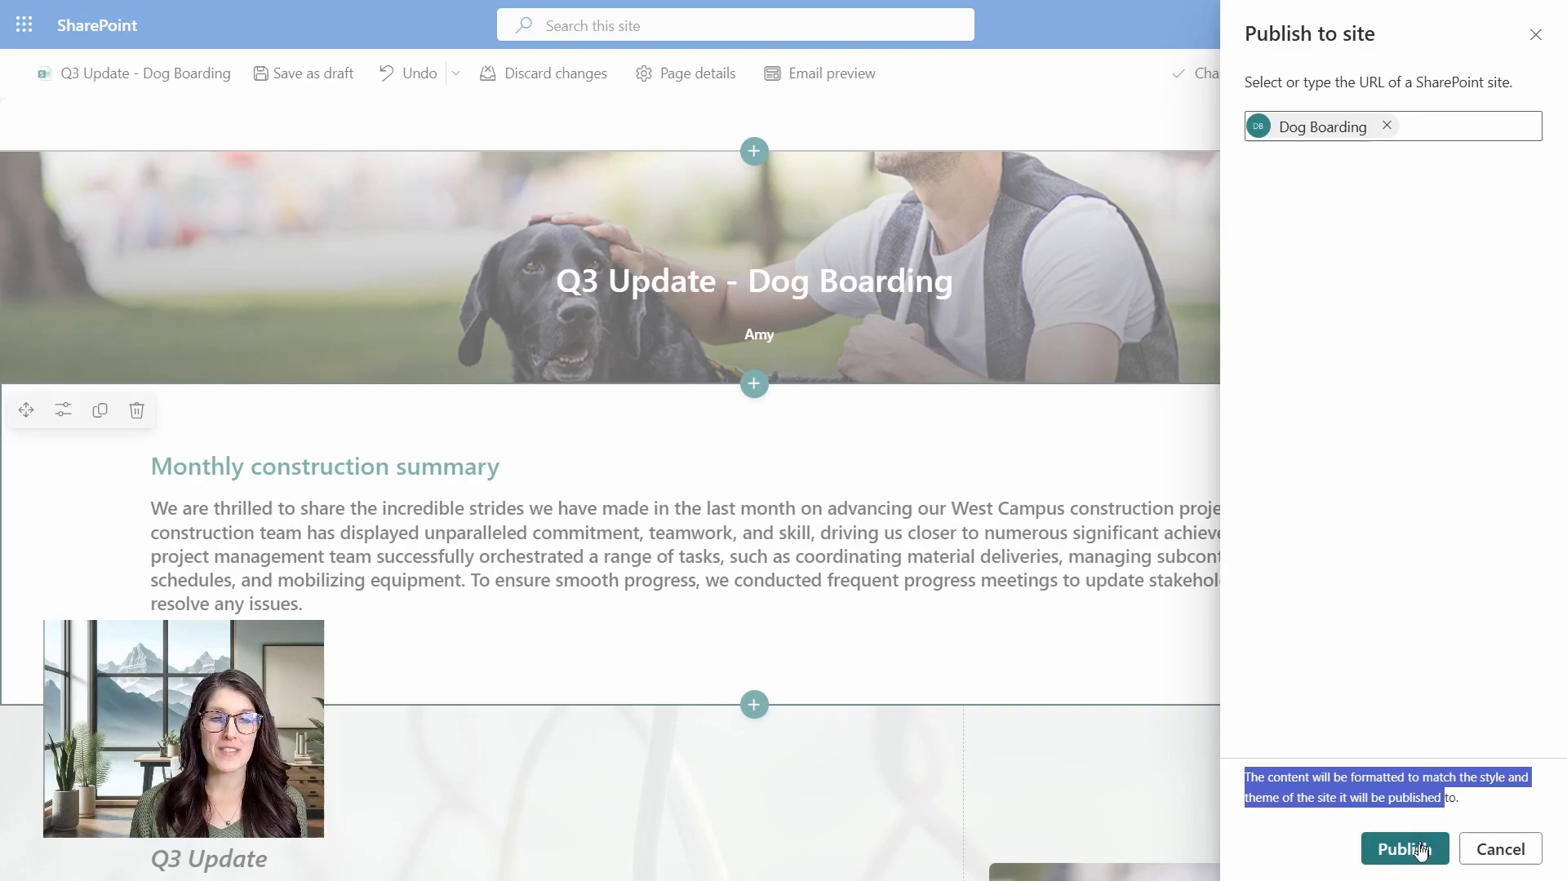
{"action": "left_click", "coordinate": [1403, 849]}
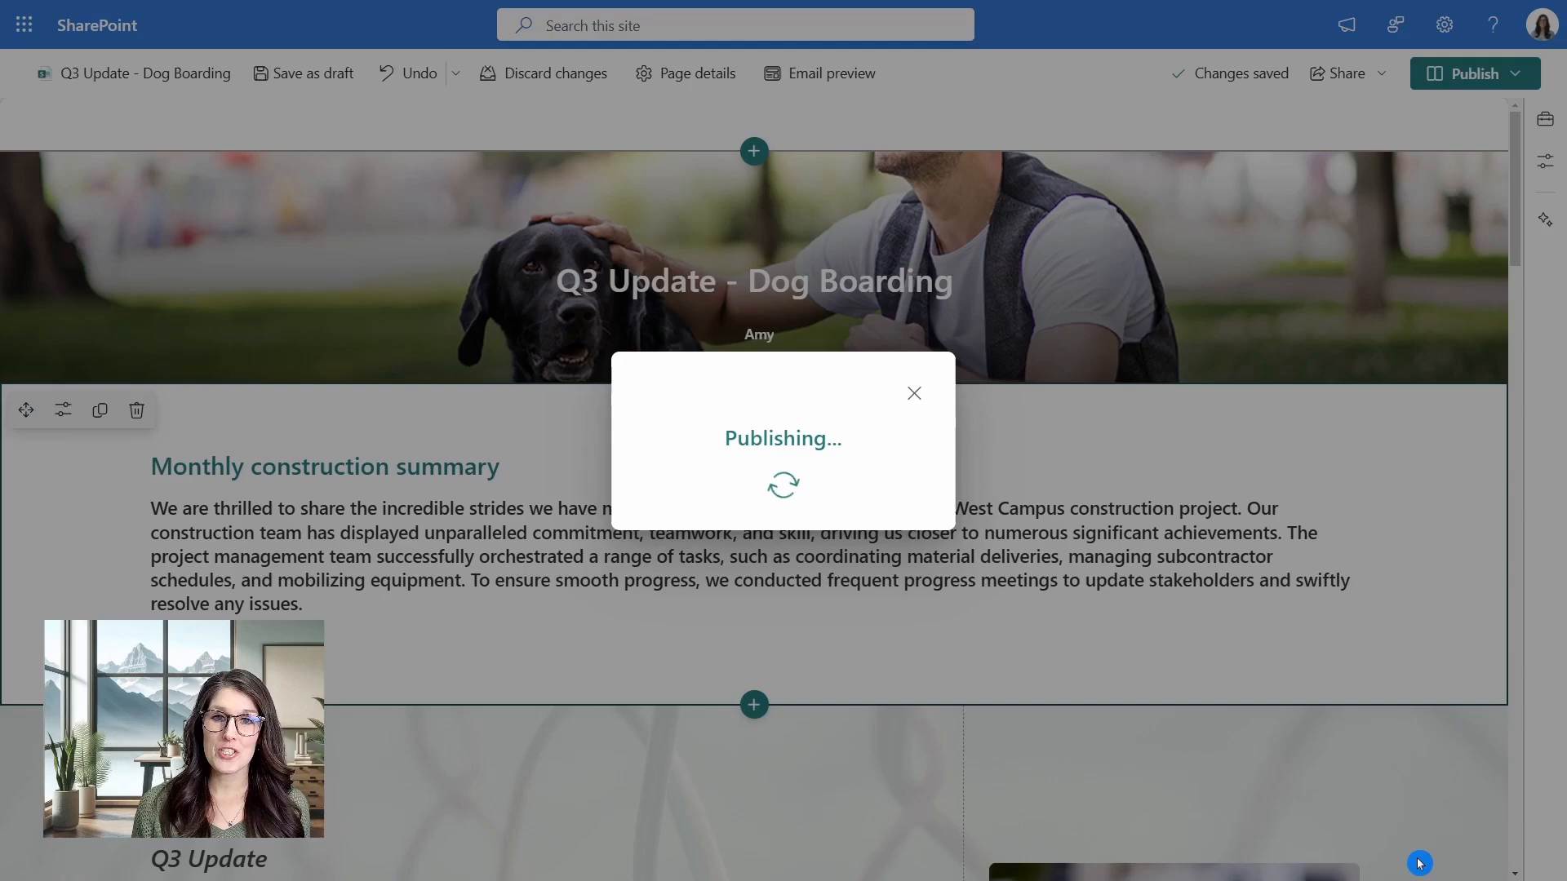
{"action": "left_click", "coordinate": [1474, 73]}
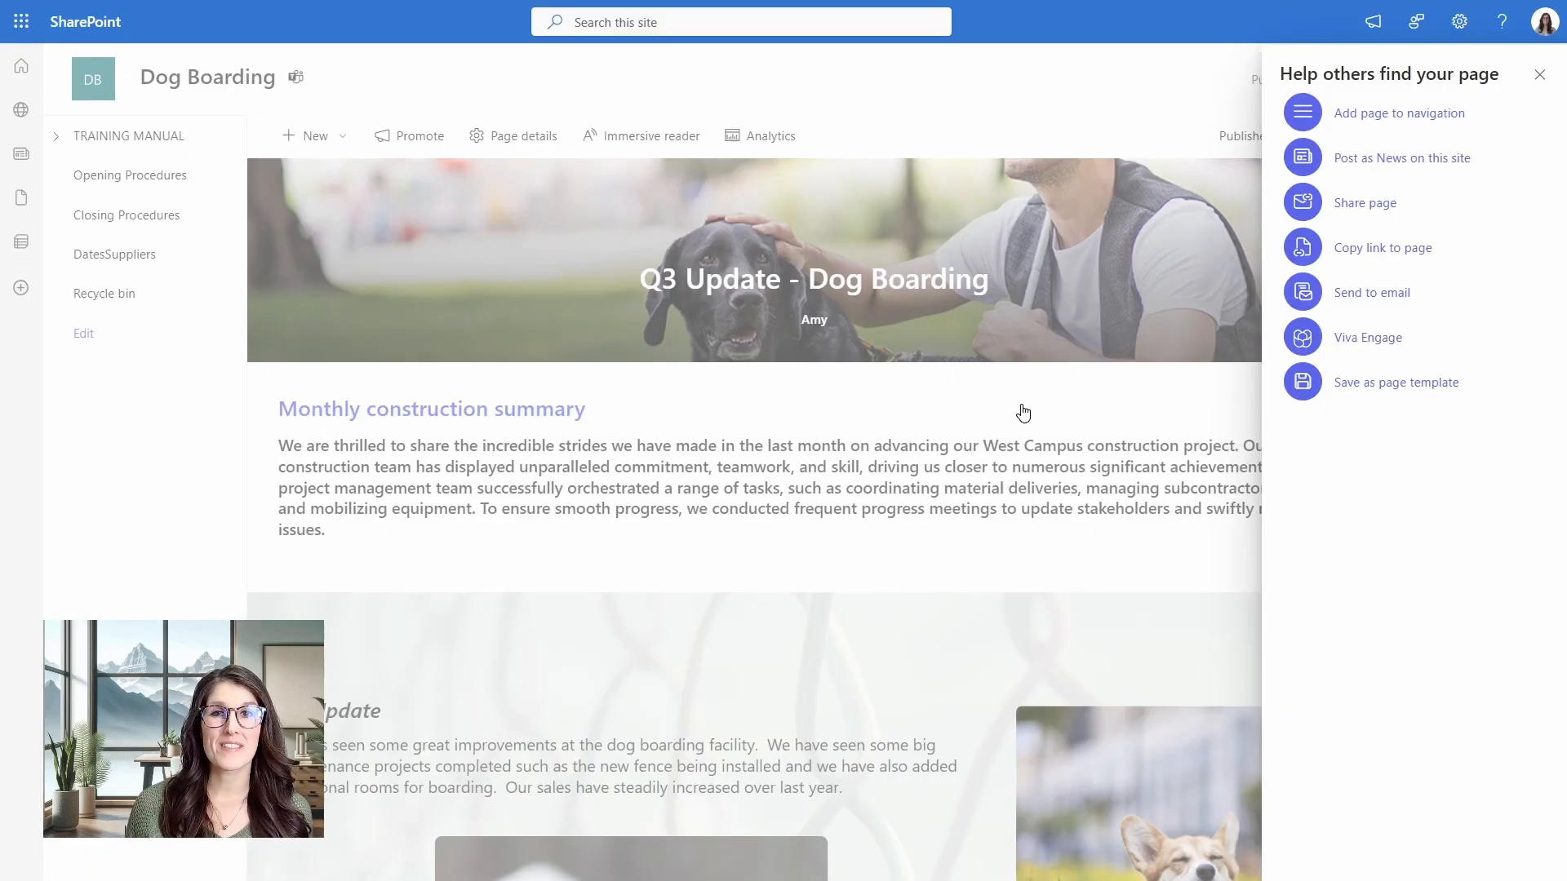
{"action": "mouse_move", "coordinate": [308, 414]}
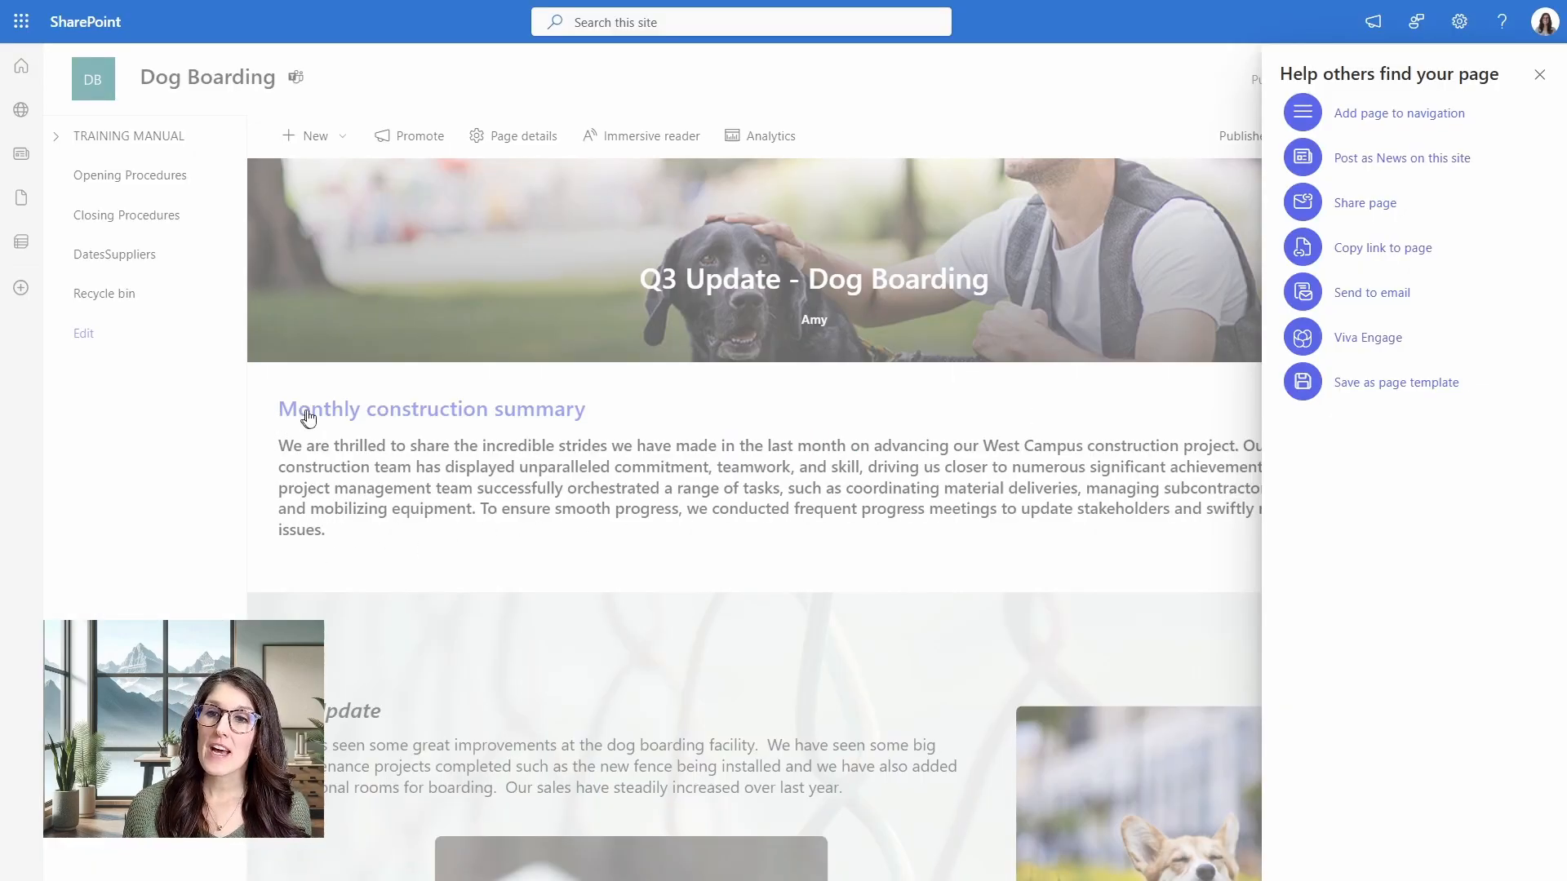
{"action": "mouse_move", "coordinate": [597, 413]}
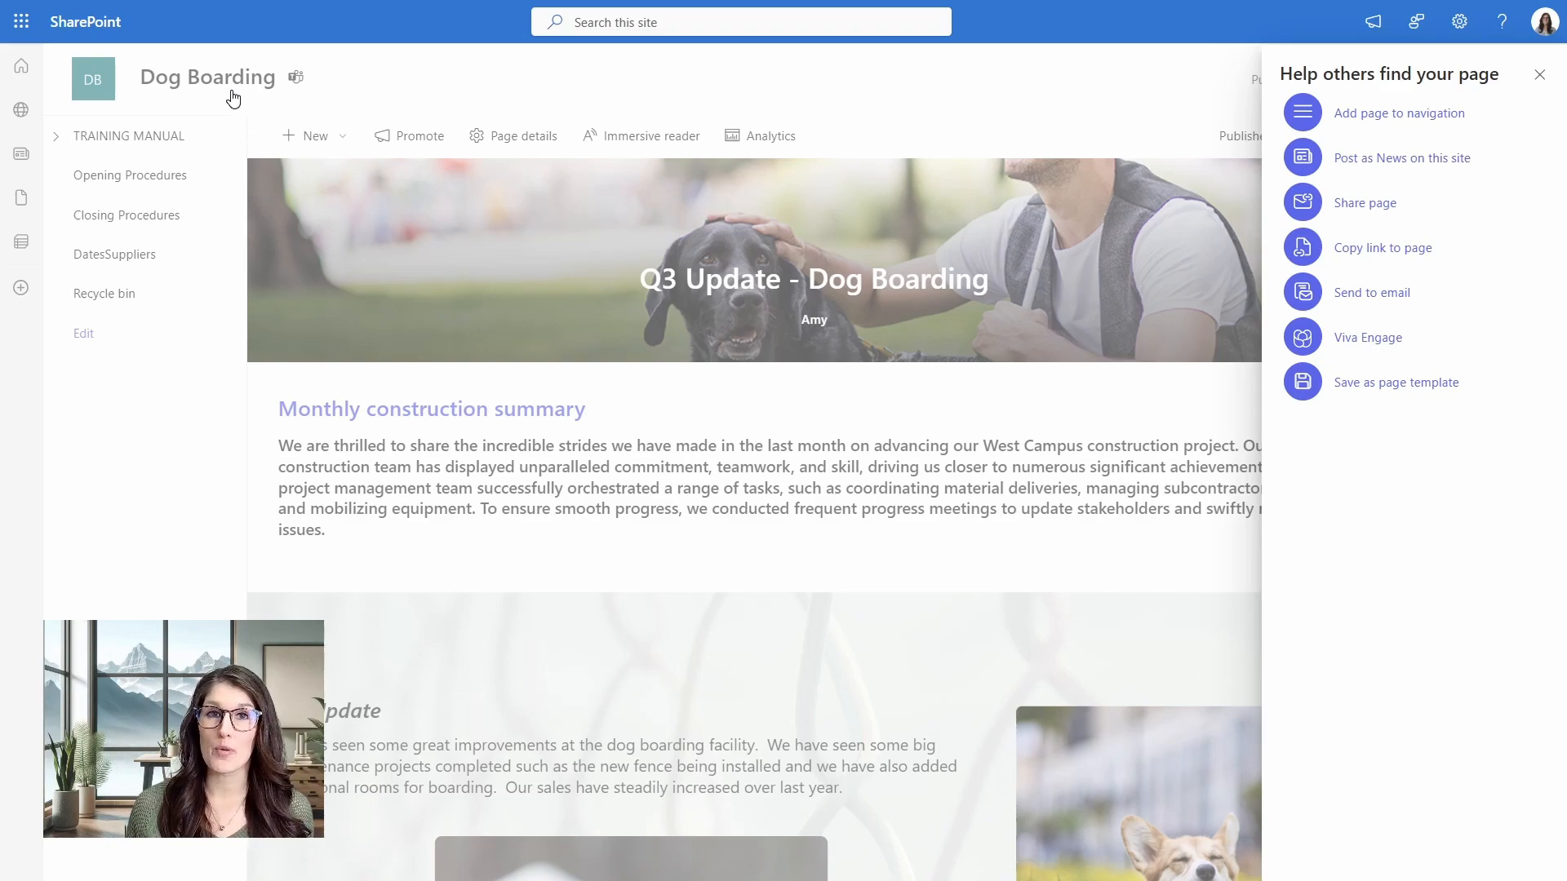
{"action": "mouse_move", "coordinate": [1383, 176]}
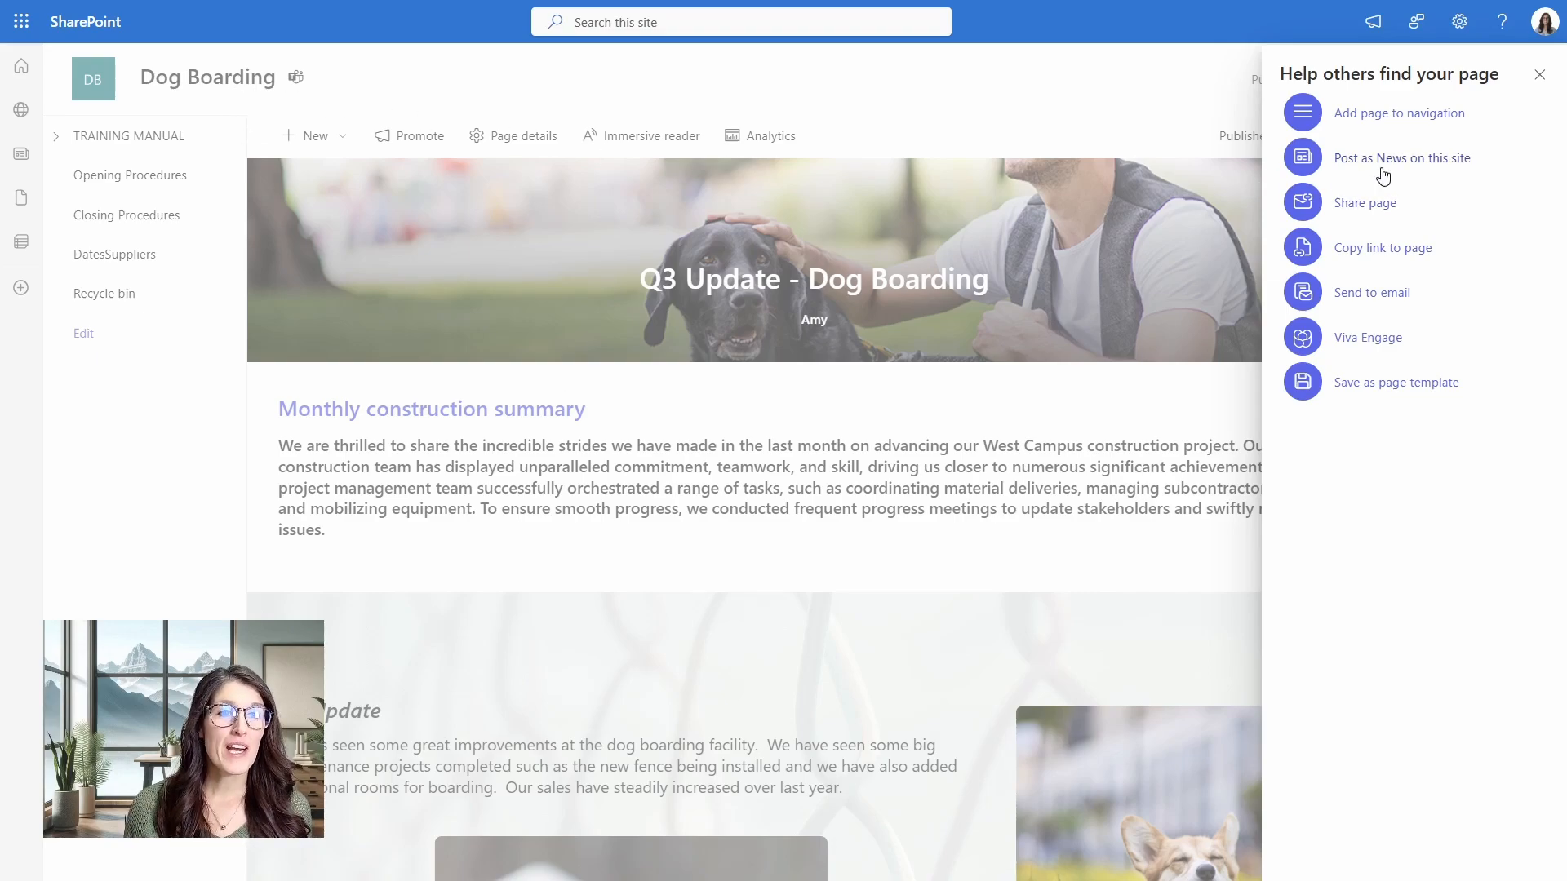
{"action": "mouse_move", "coordinate": [1456, 170]}
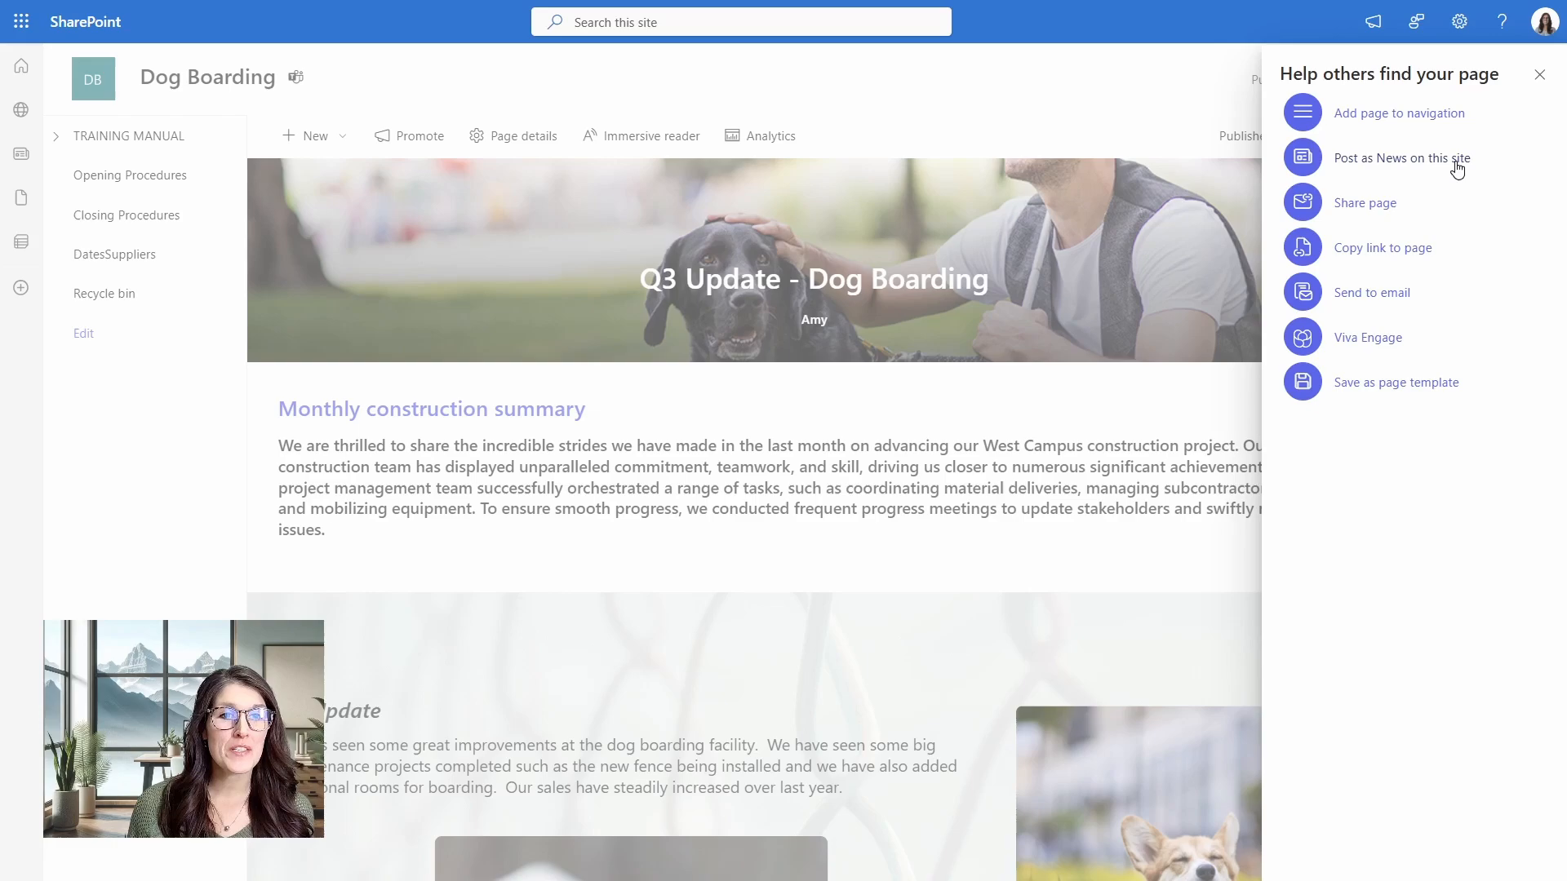
{"action": "mouse_move", "coordinate": [1369, 298]}
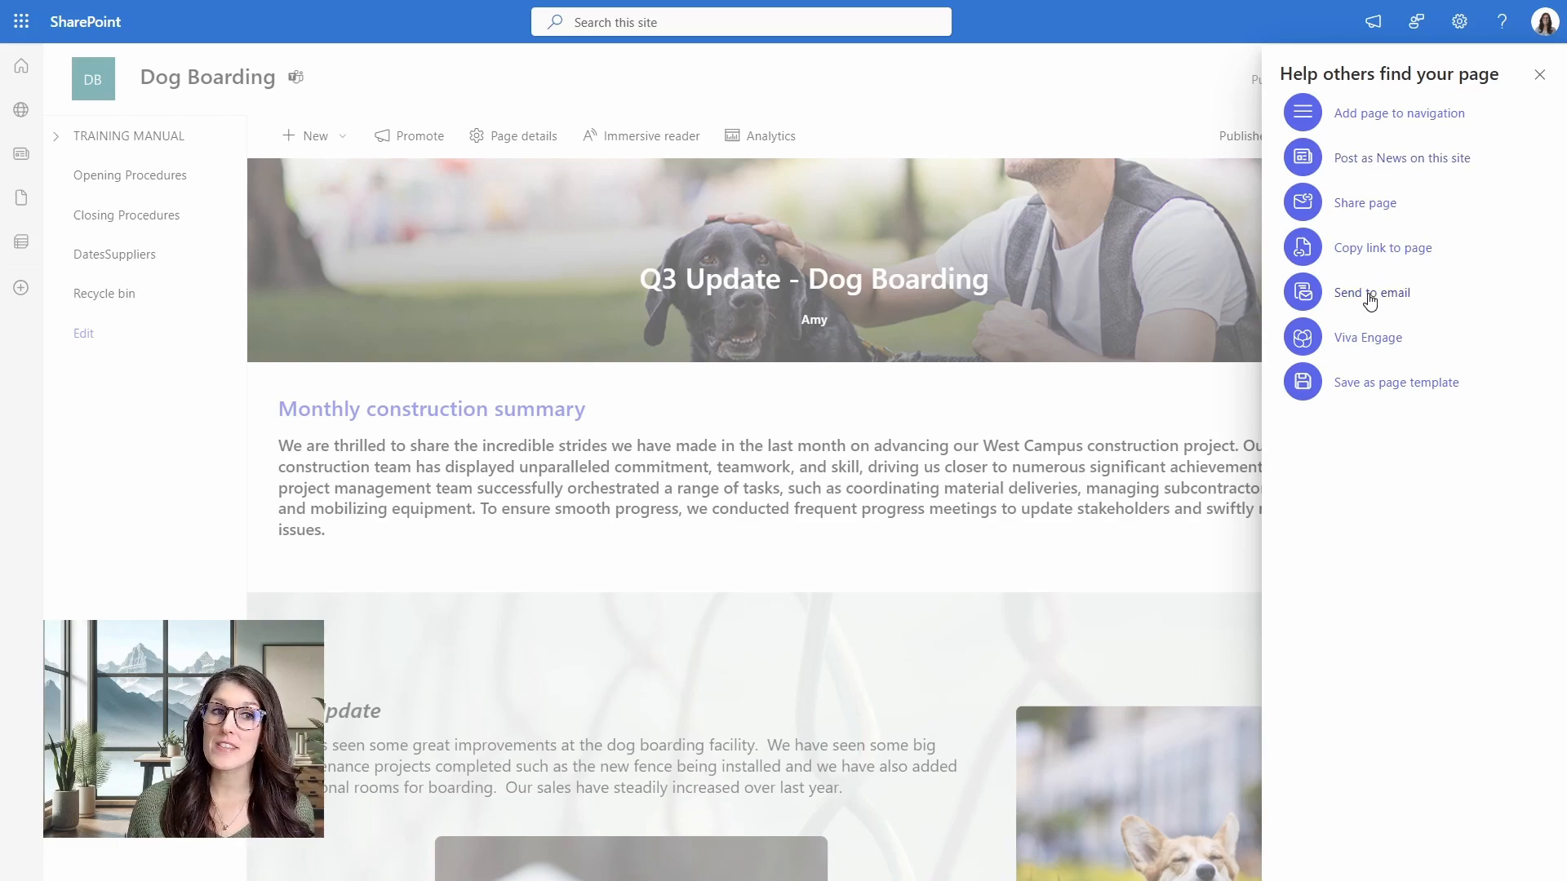
Choose Send to email in the 'Help others find your page' panel.
{"action": "left_click", "coordinate": [1371, 292]}
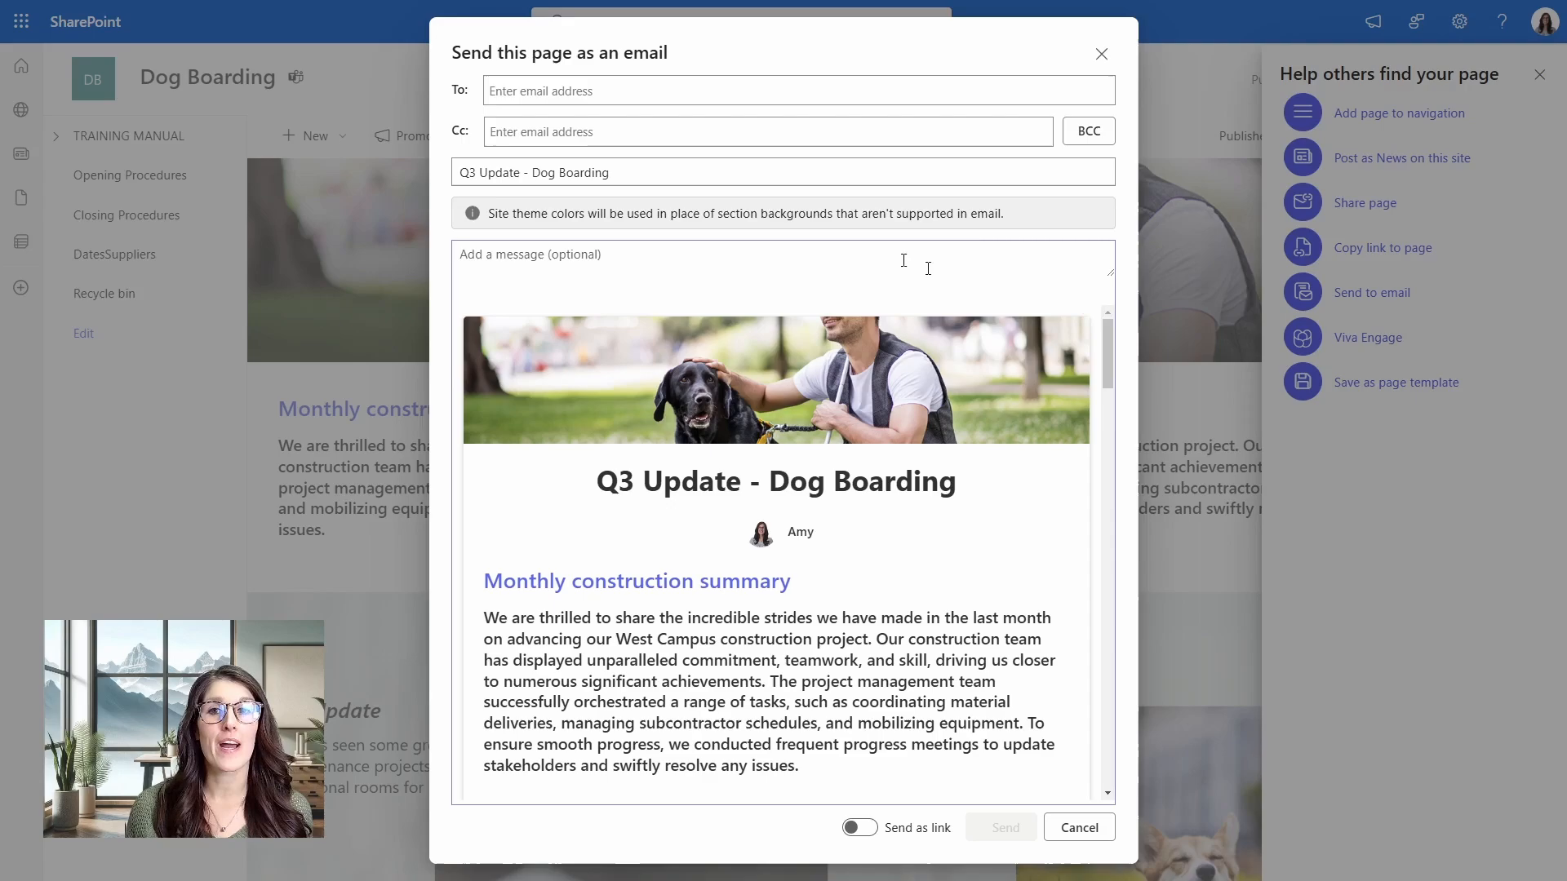
Address the page email to Dog Boarding Members.
{"action": "left_click", "coordinate": [796, 90]}
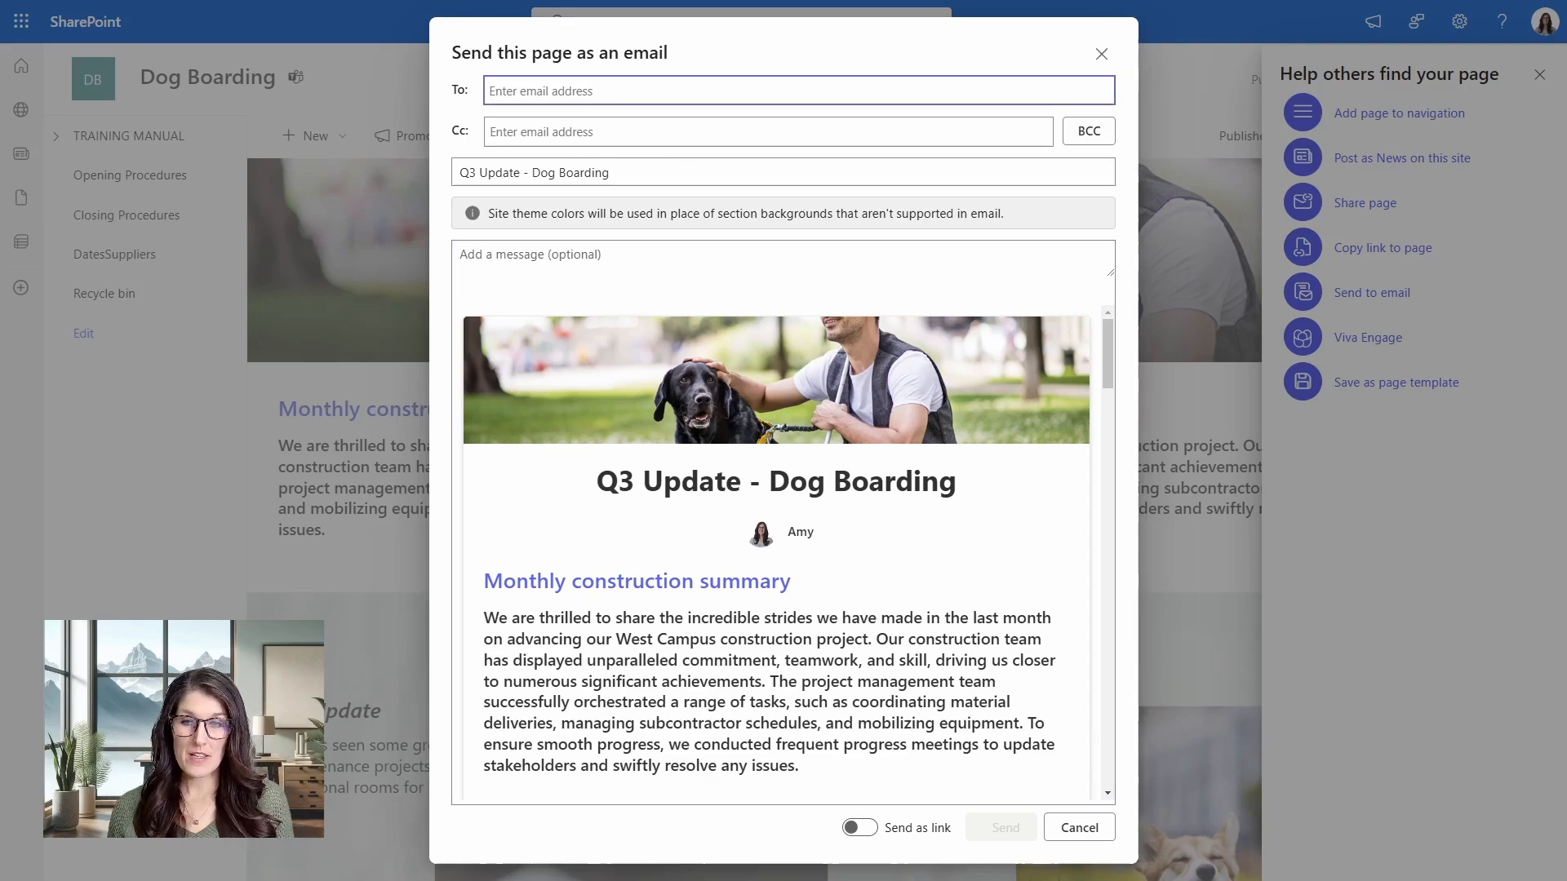
{"action": "type", "text": "Dog Boarding Members"}
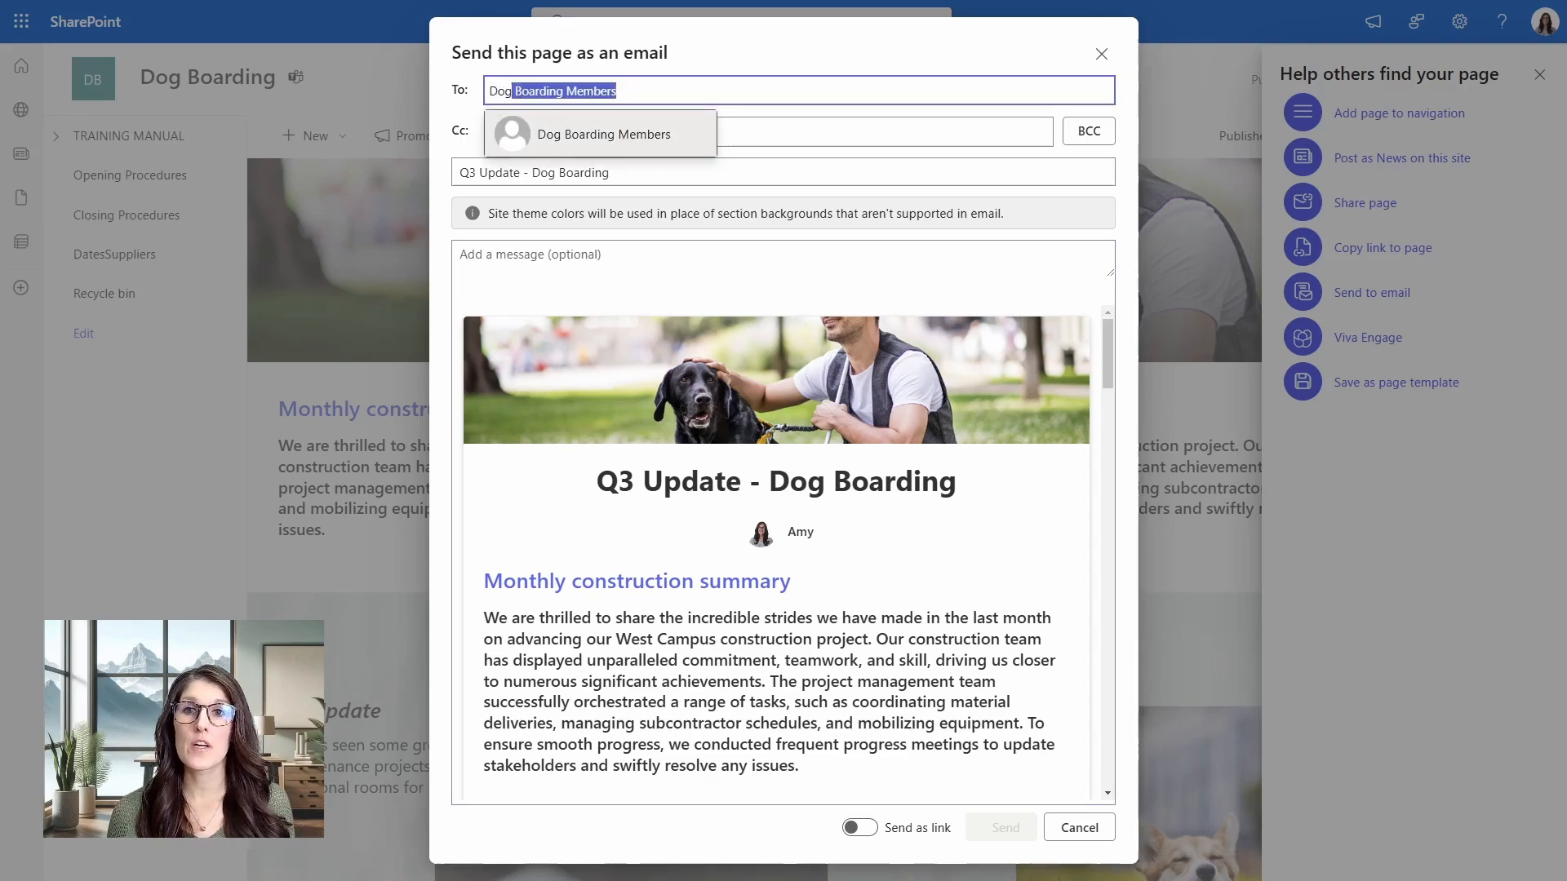
{"action": "left_click", "coordinate": [601, 134]}
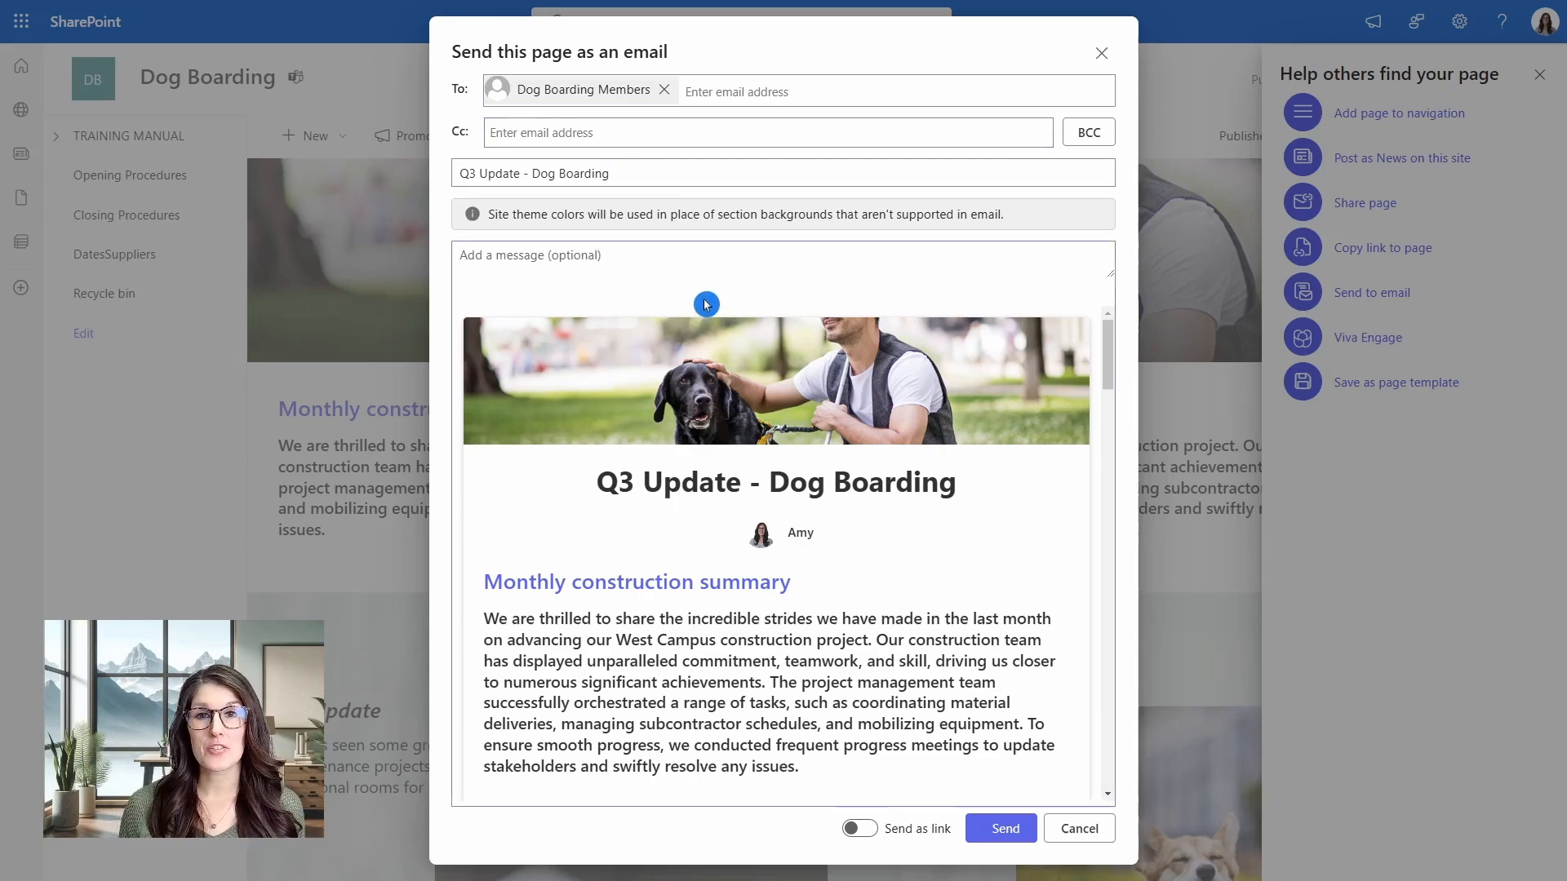
{"action": "mouse_move", "coordinate": [916, 386]}
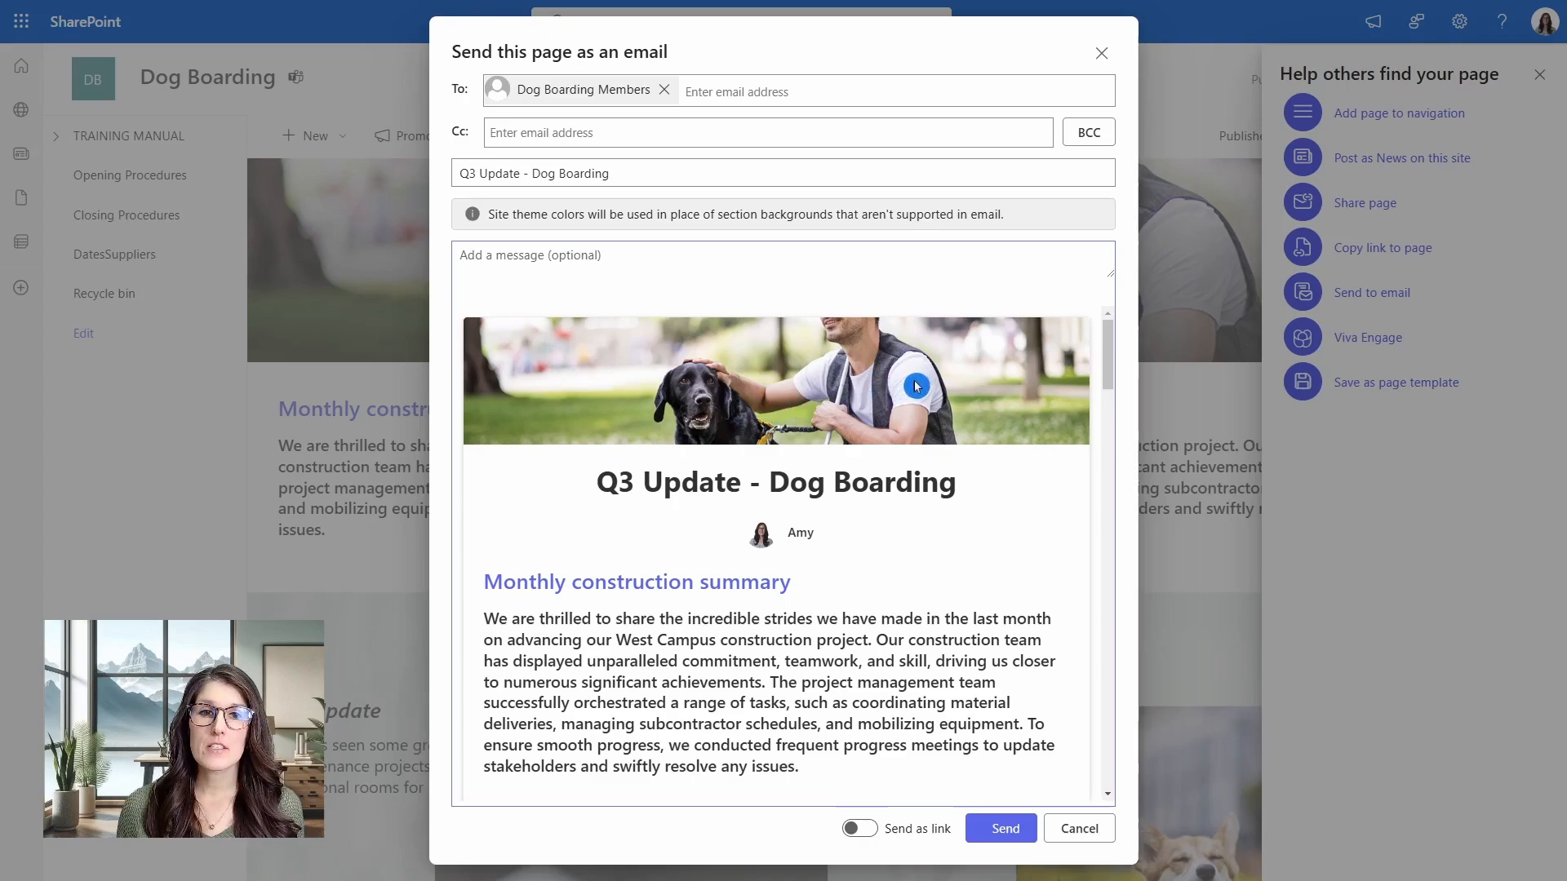
{"action": "mouse_move", "coordinate": [749, 645]}
{"action": "type", "text": "Thumbs Up 👍 Subscribe 💖"}
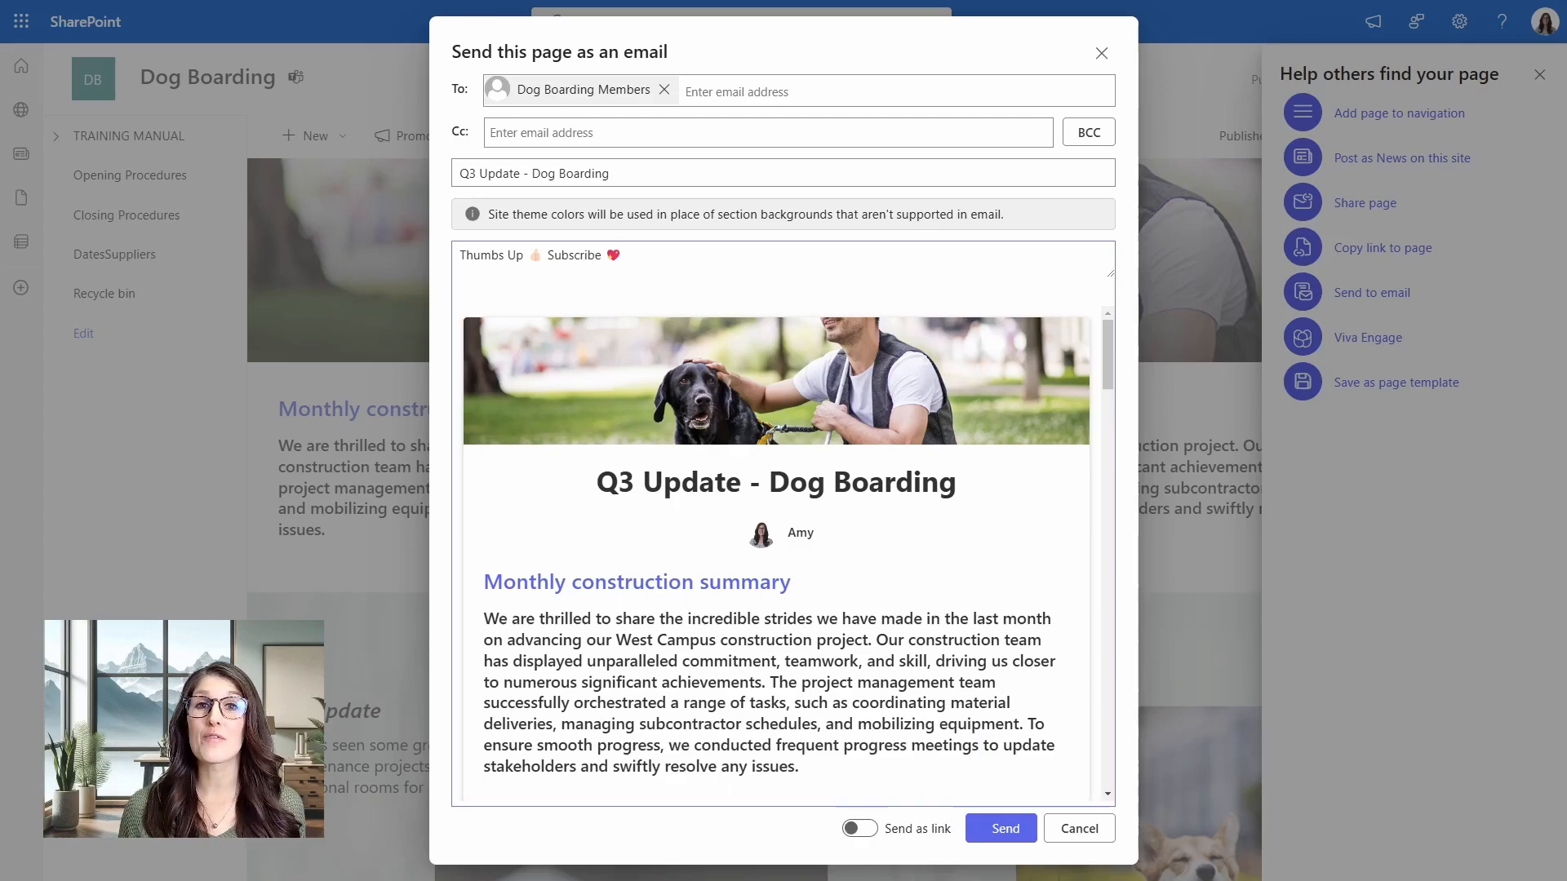
{"action": "mouse_move", "coordinate": [1107, 346]}
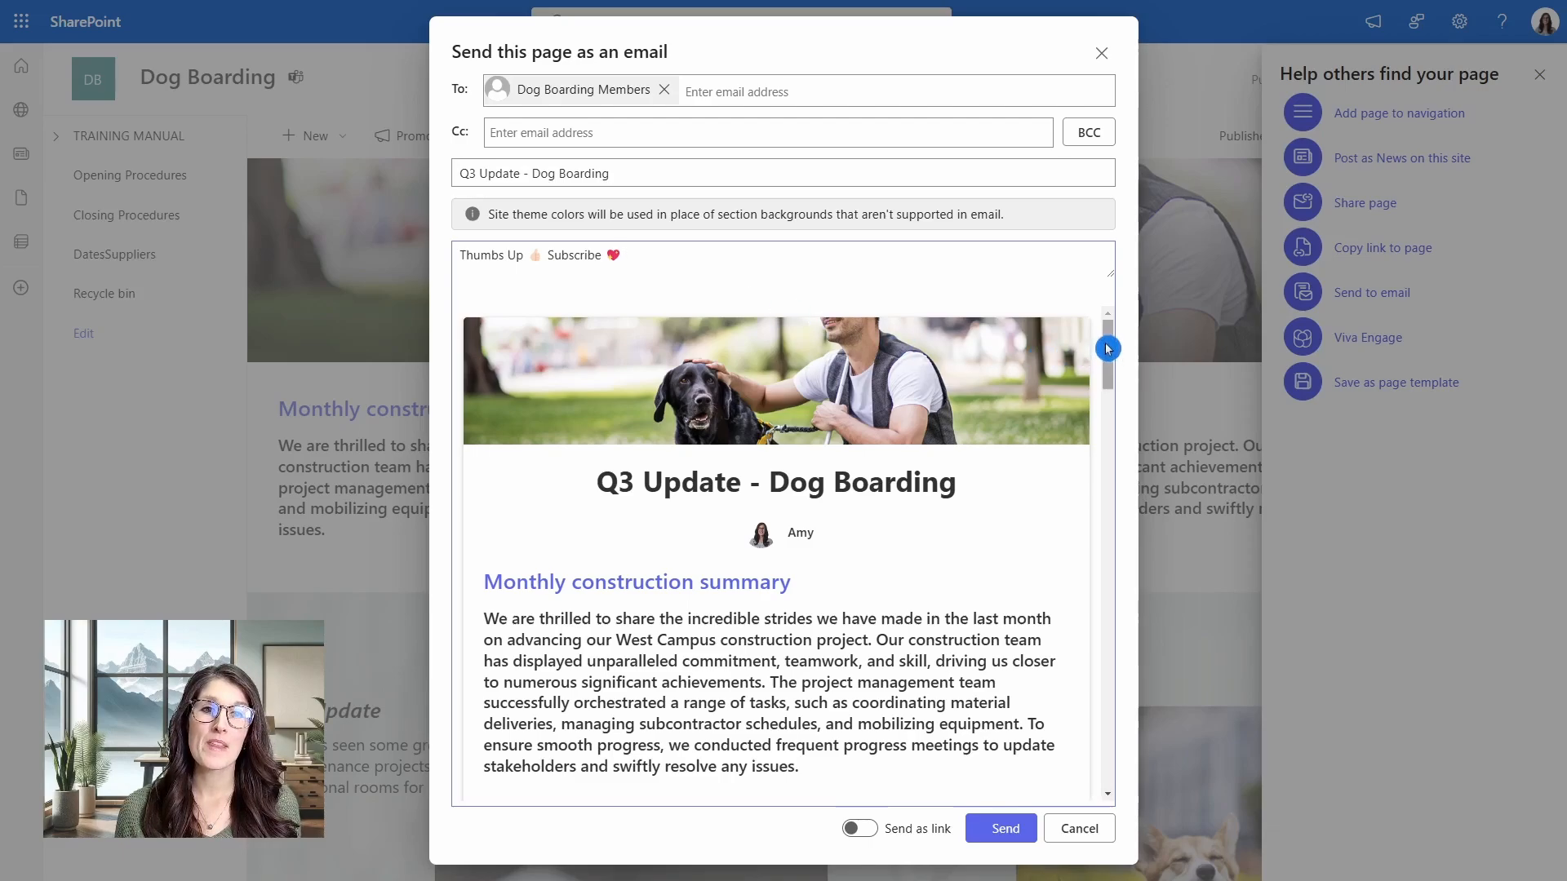
Scroll through the email preview to review the full page content.
{"action": "scroll", "scroll_direction": "down", "scroll_amount": 3}
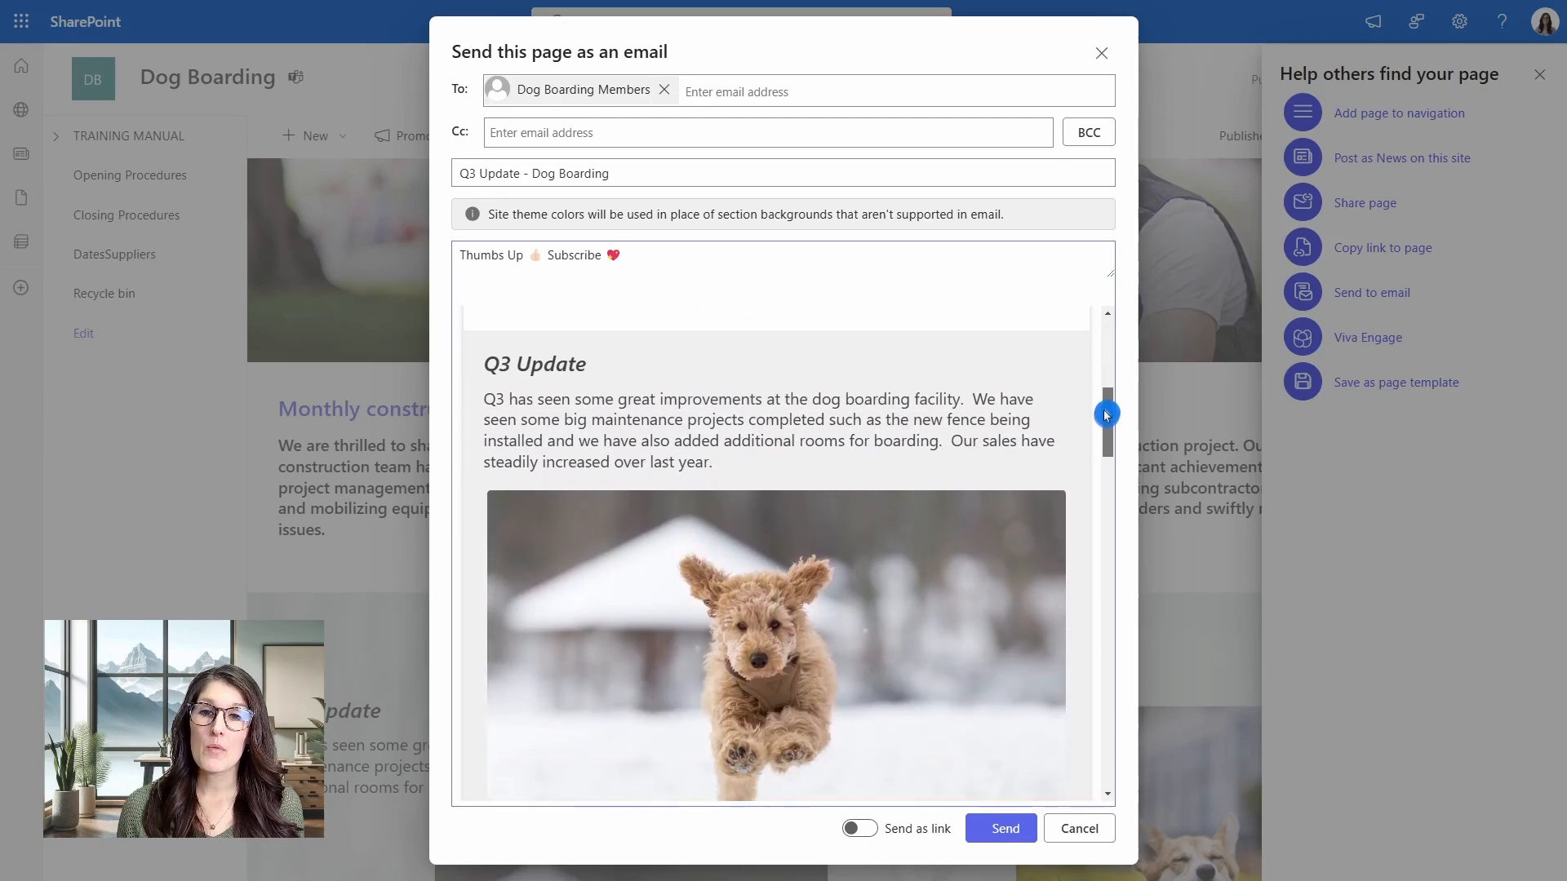
{"action": "scroll", "scroll_direction": "down", "scroll_amount": 3}
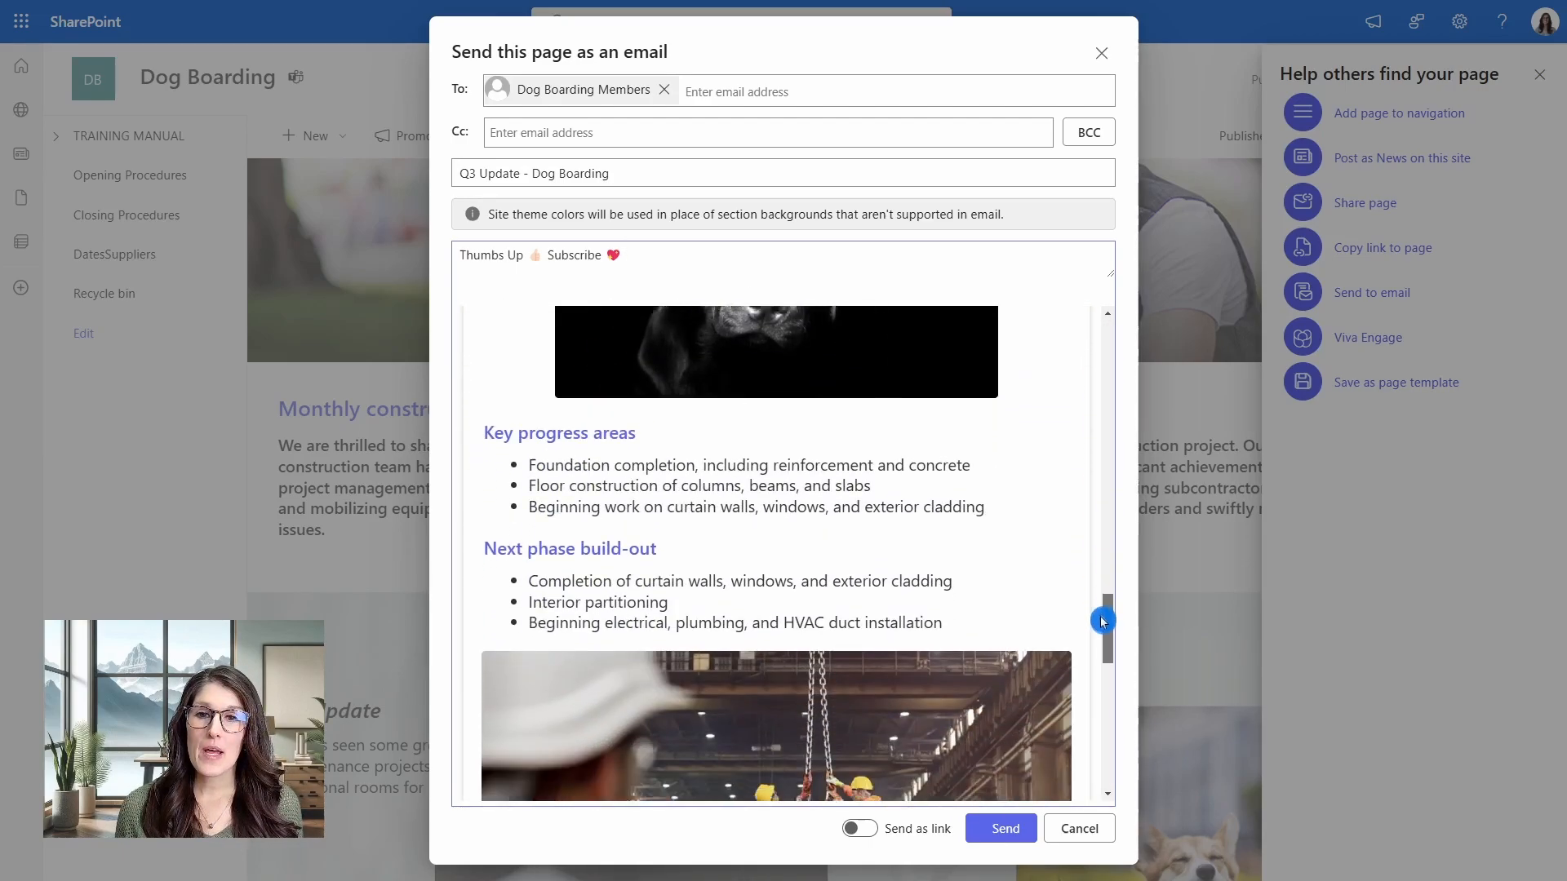
{"action": "scroll", "scroll_direction": "down", "scroll_amount": 3}
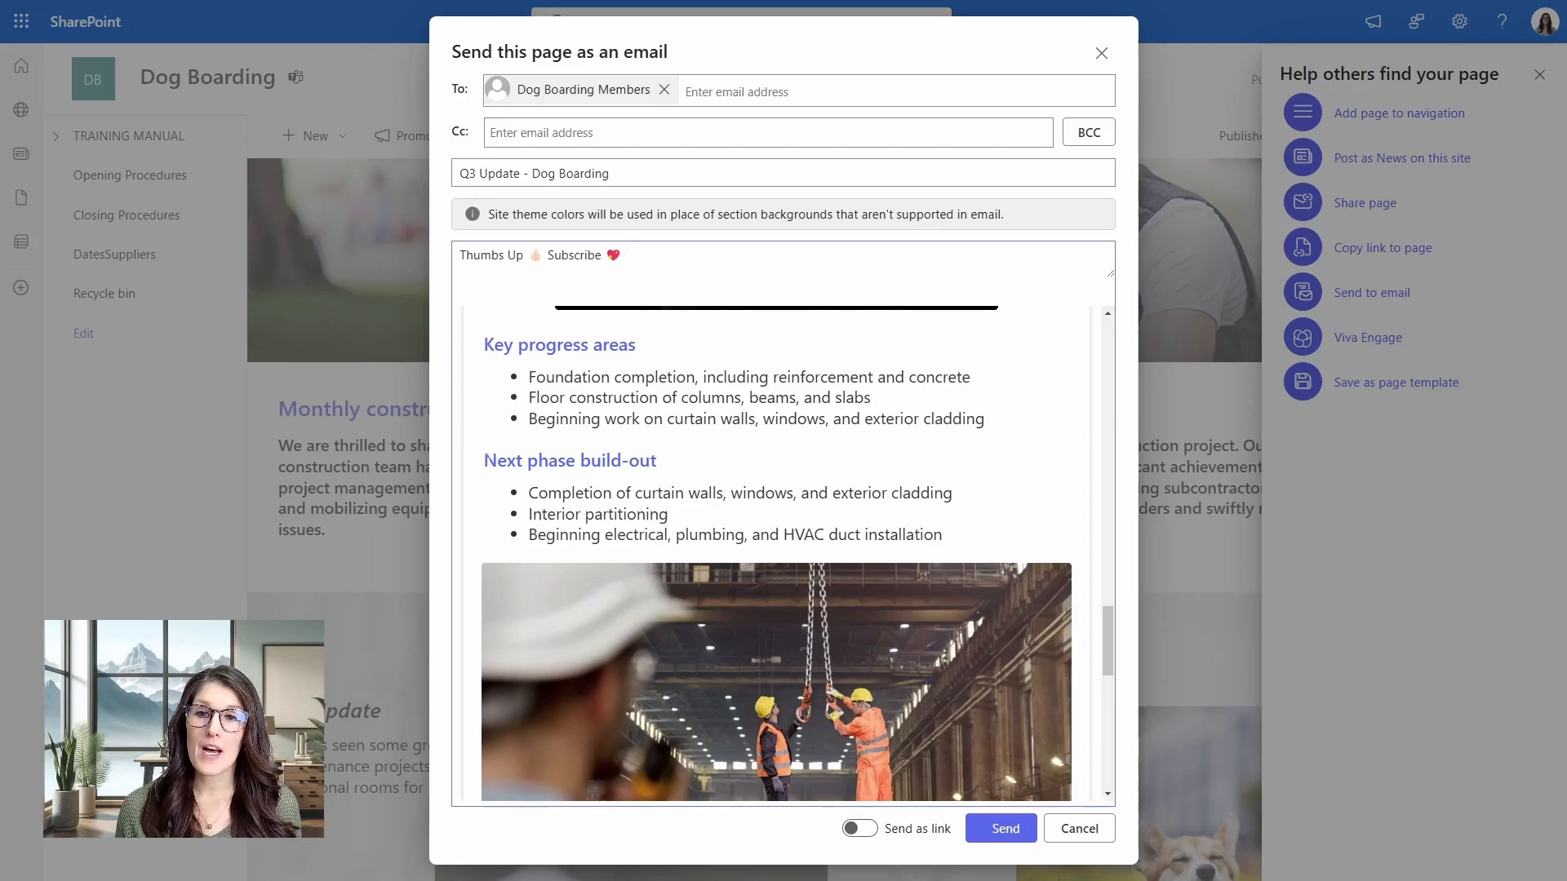
{"action": "double_click", "coordinate": [569, 460]}
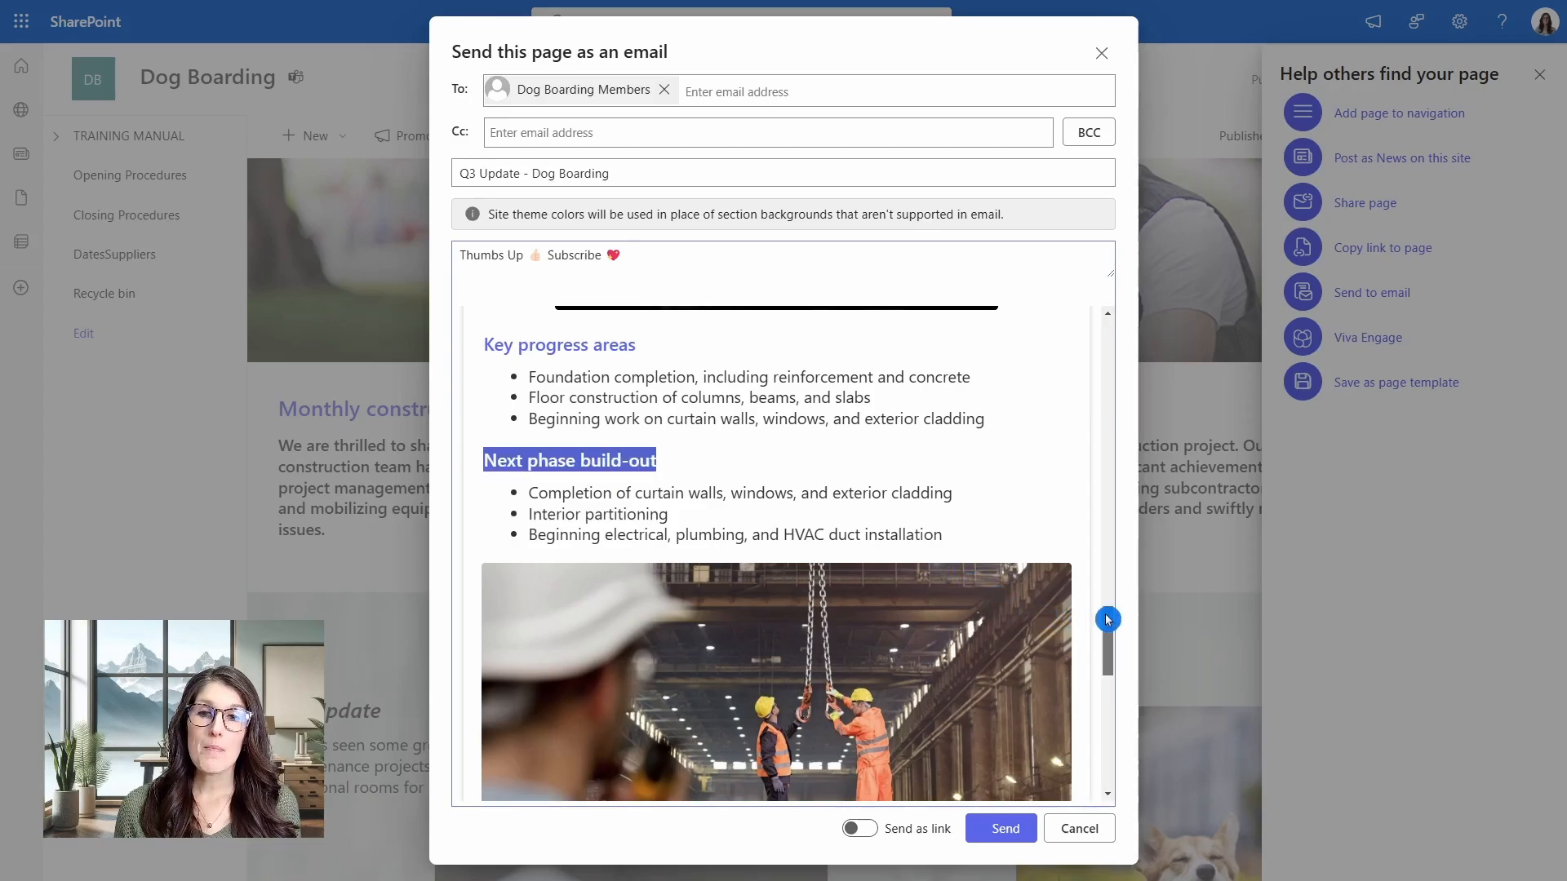
{"action": "scroll", "scroll_direction": "down", "scroll_amount": 3}
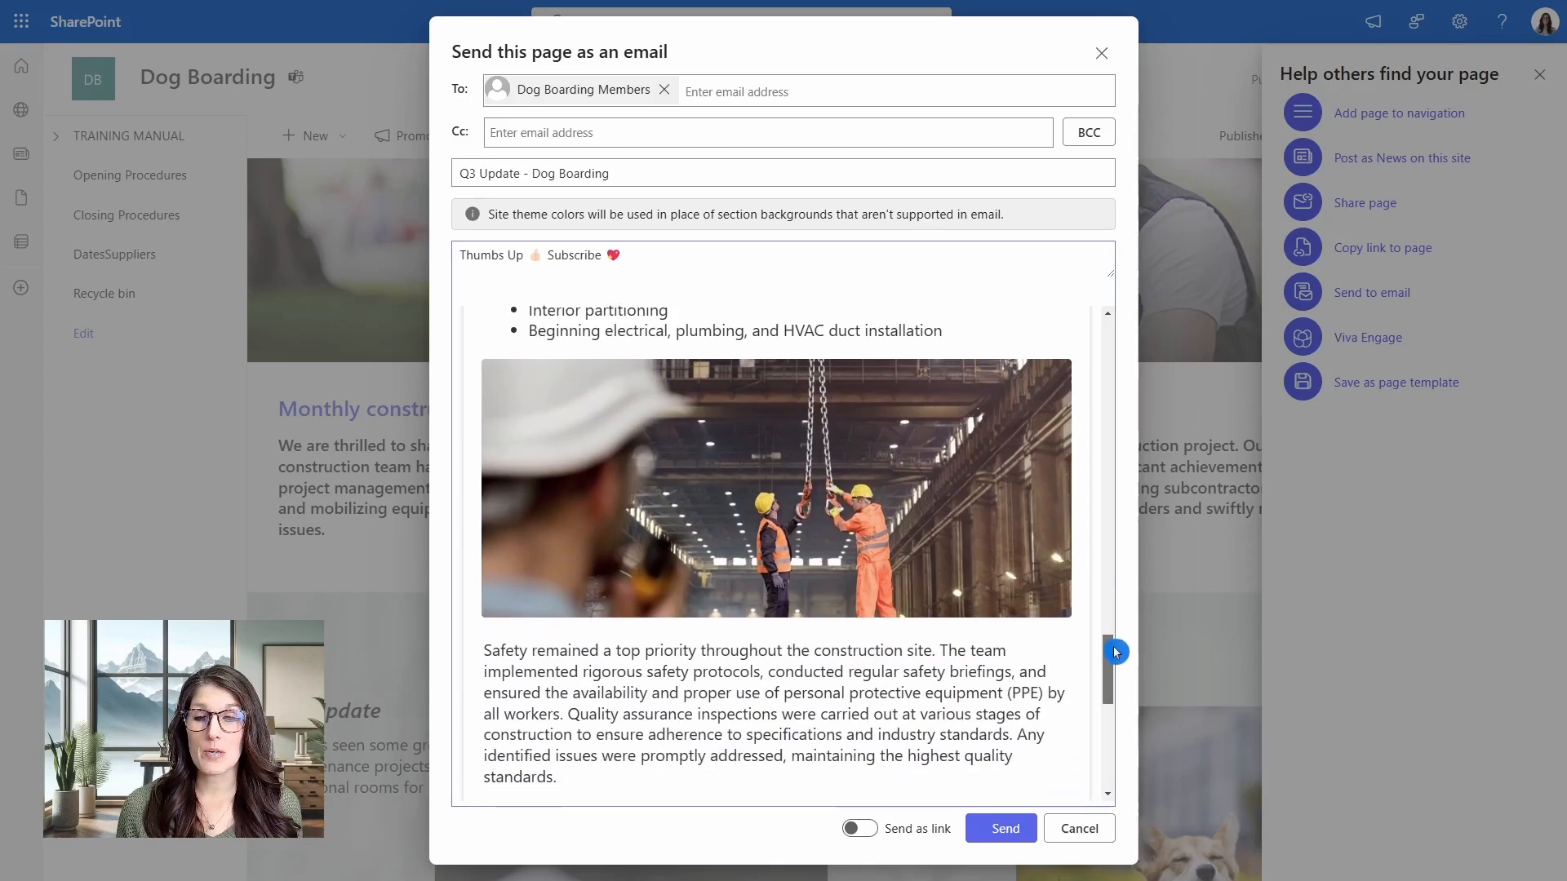
{"action": "scroll", "scroll_direction": "down", "scroll_amount": 3}
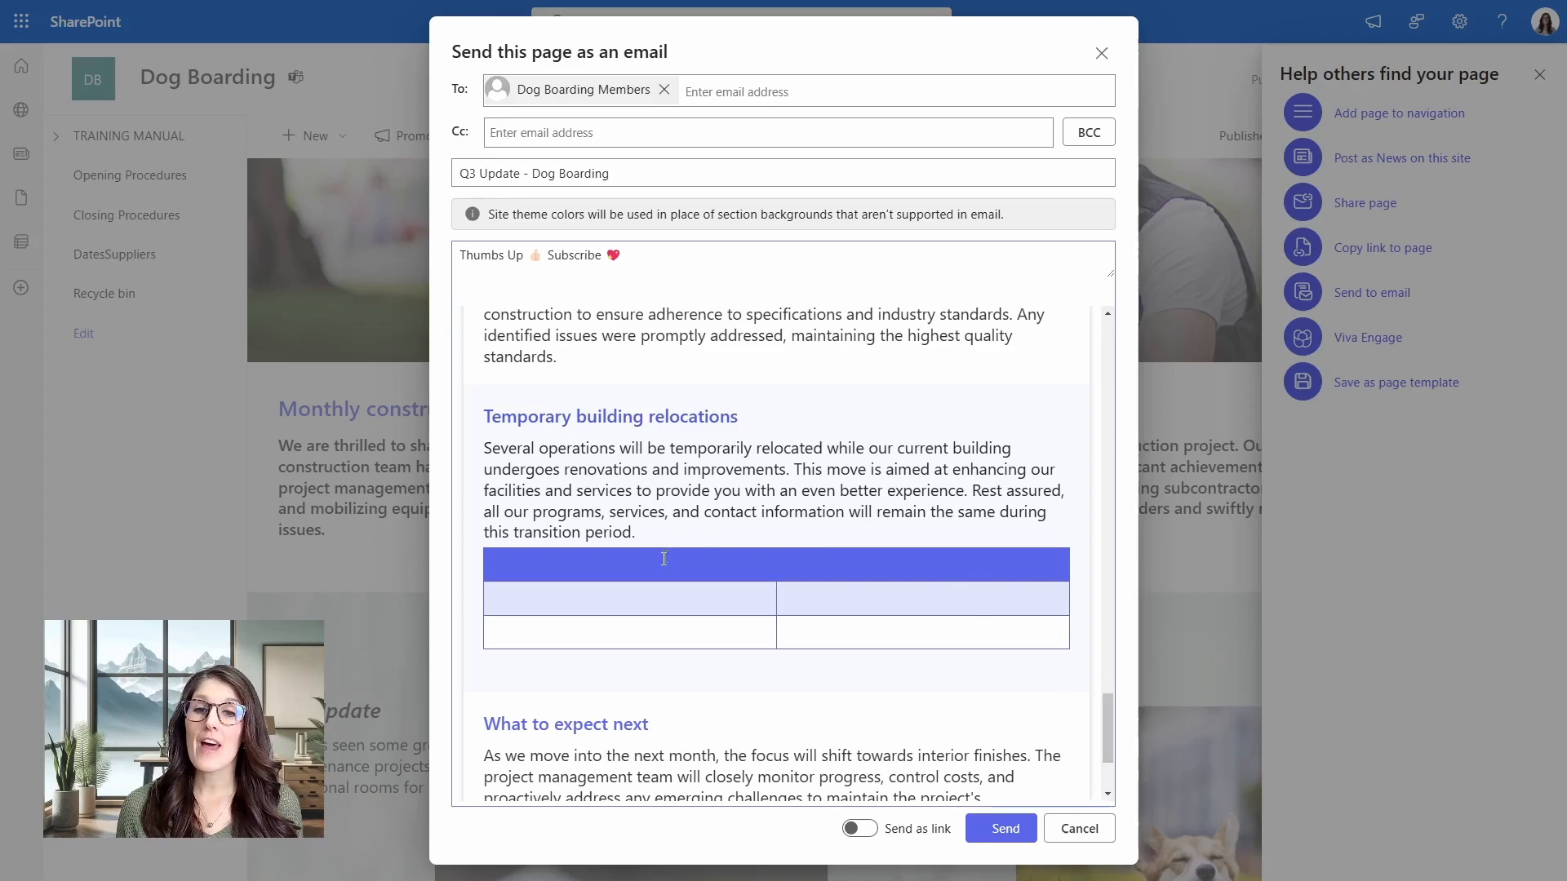
{"action": "mouse_move", "coordinate": [847, 556]}
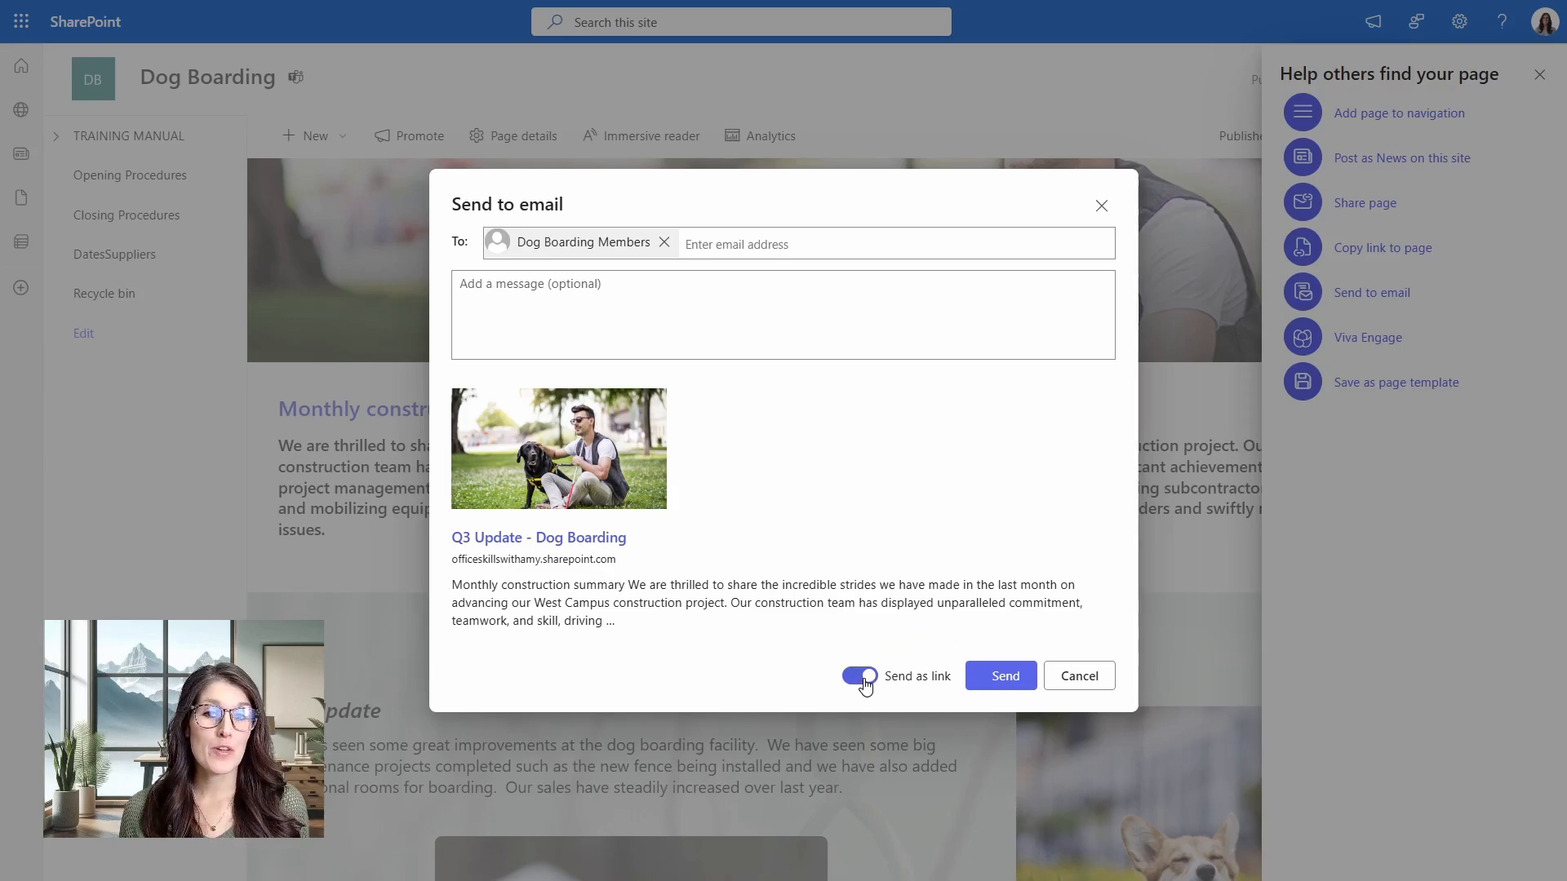
Email the full Q3 Update page content, not a link, to Dog Boarding Members.
{"action": "left_click", "coordinate": [859, 676]}
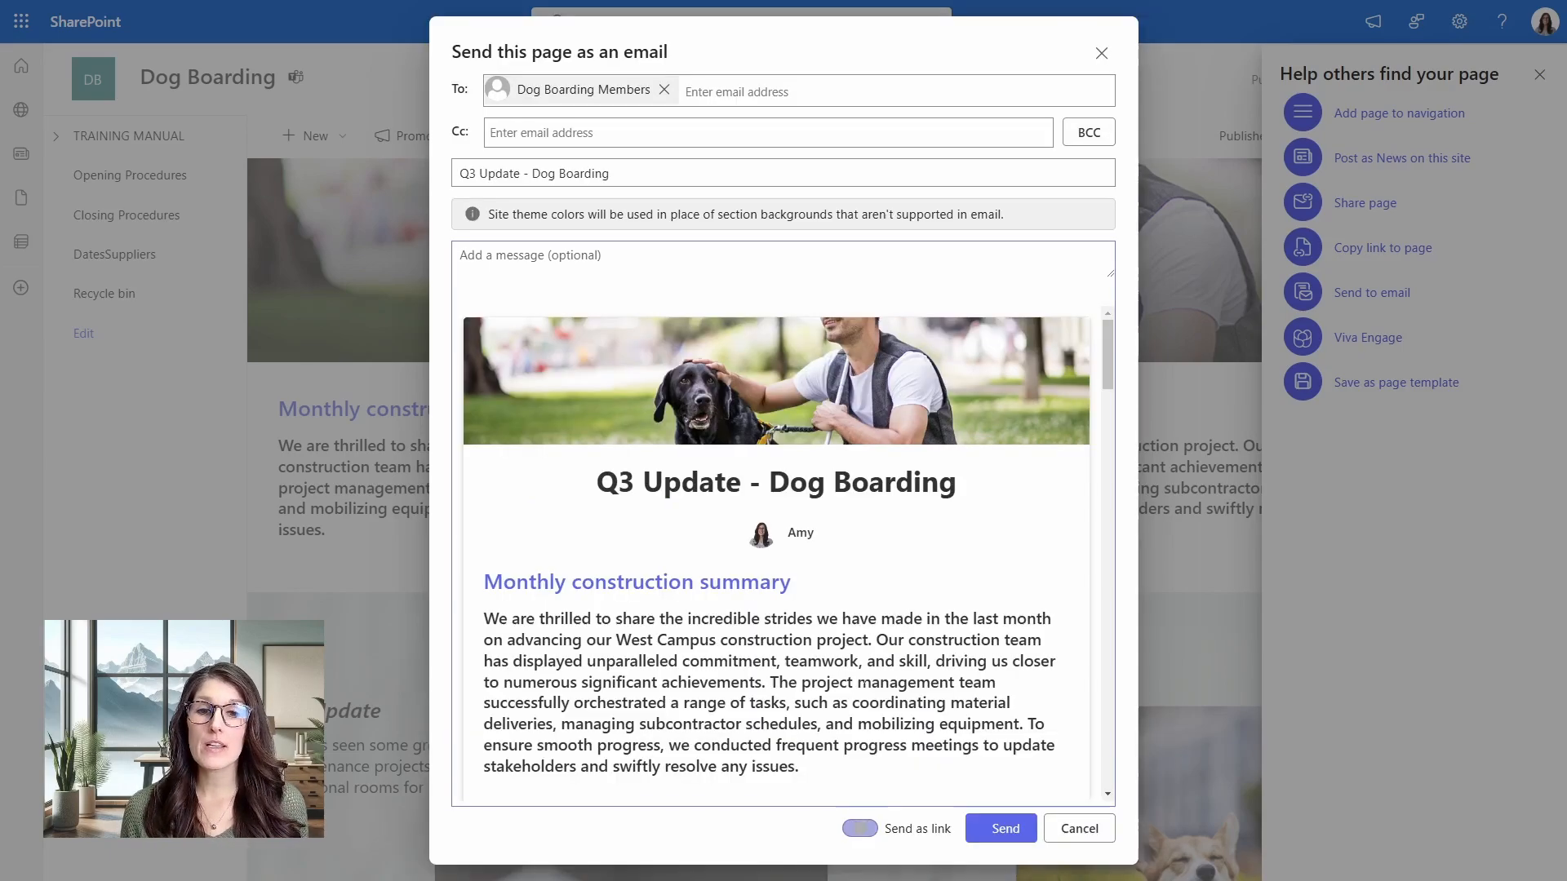
{"action": "left_click", "coordinate": [858, 828]}
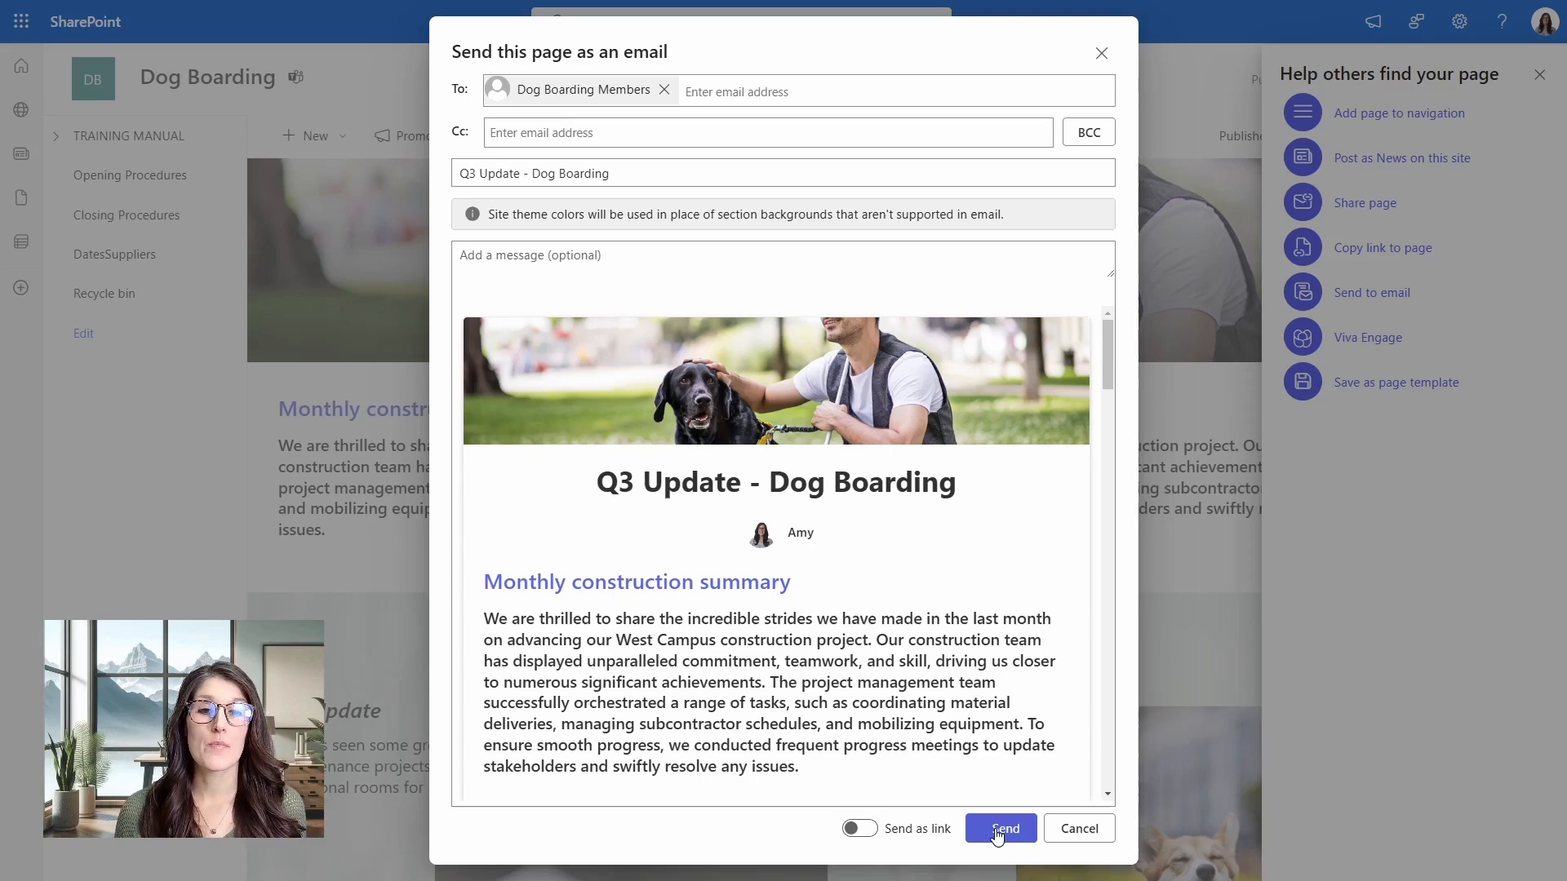
{"action": "left_click", "coordinate": [999, 828]}
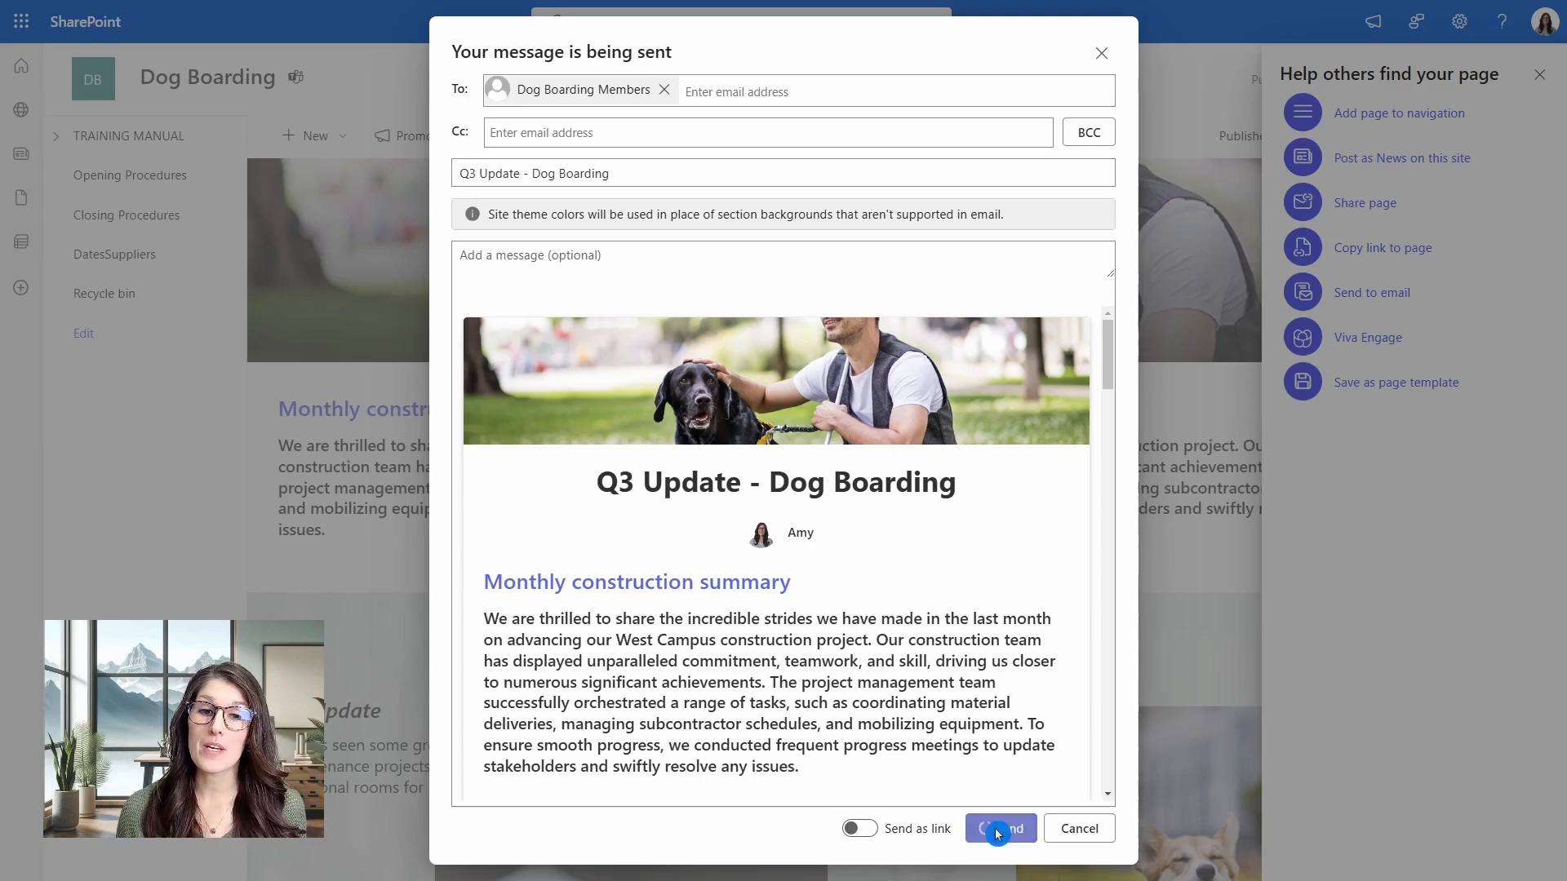
{"action": "left_click", "coordinate": [998, 828]}
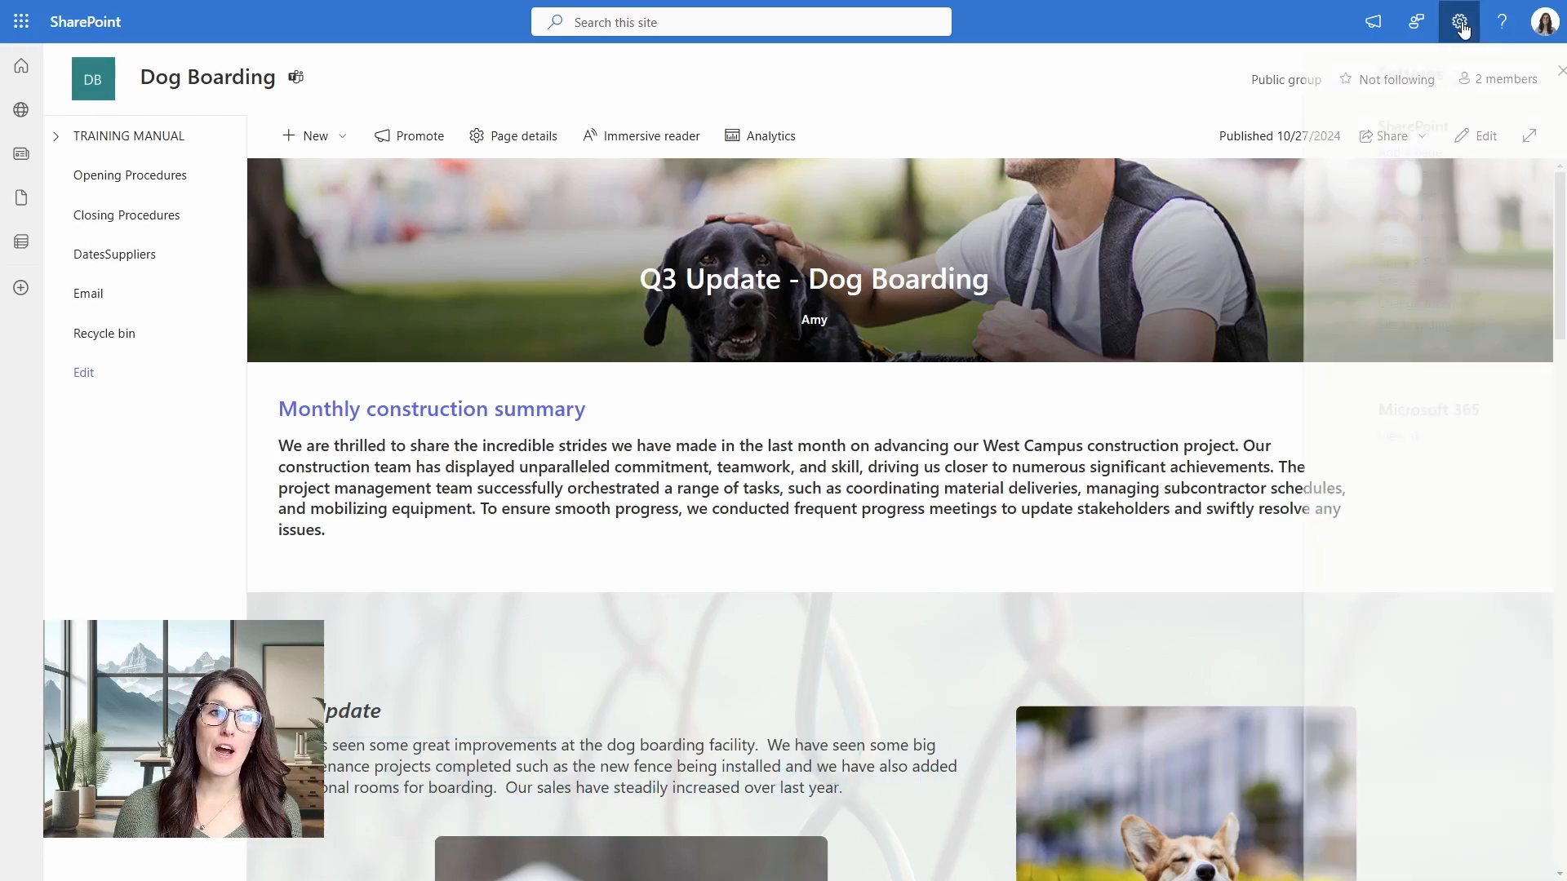
Open the Site branding (new) page from the Settings gear menu.
{"action": "left_click", "coordinate": [1458, 21]}
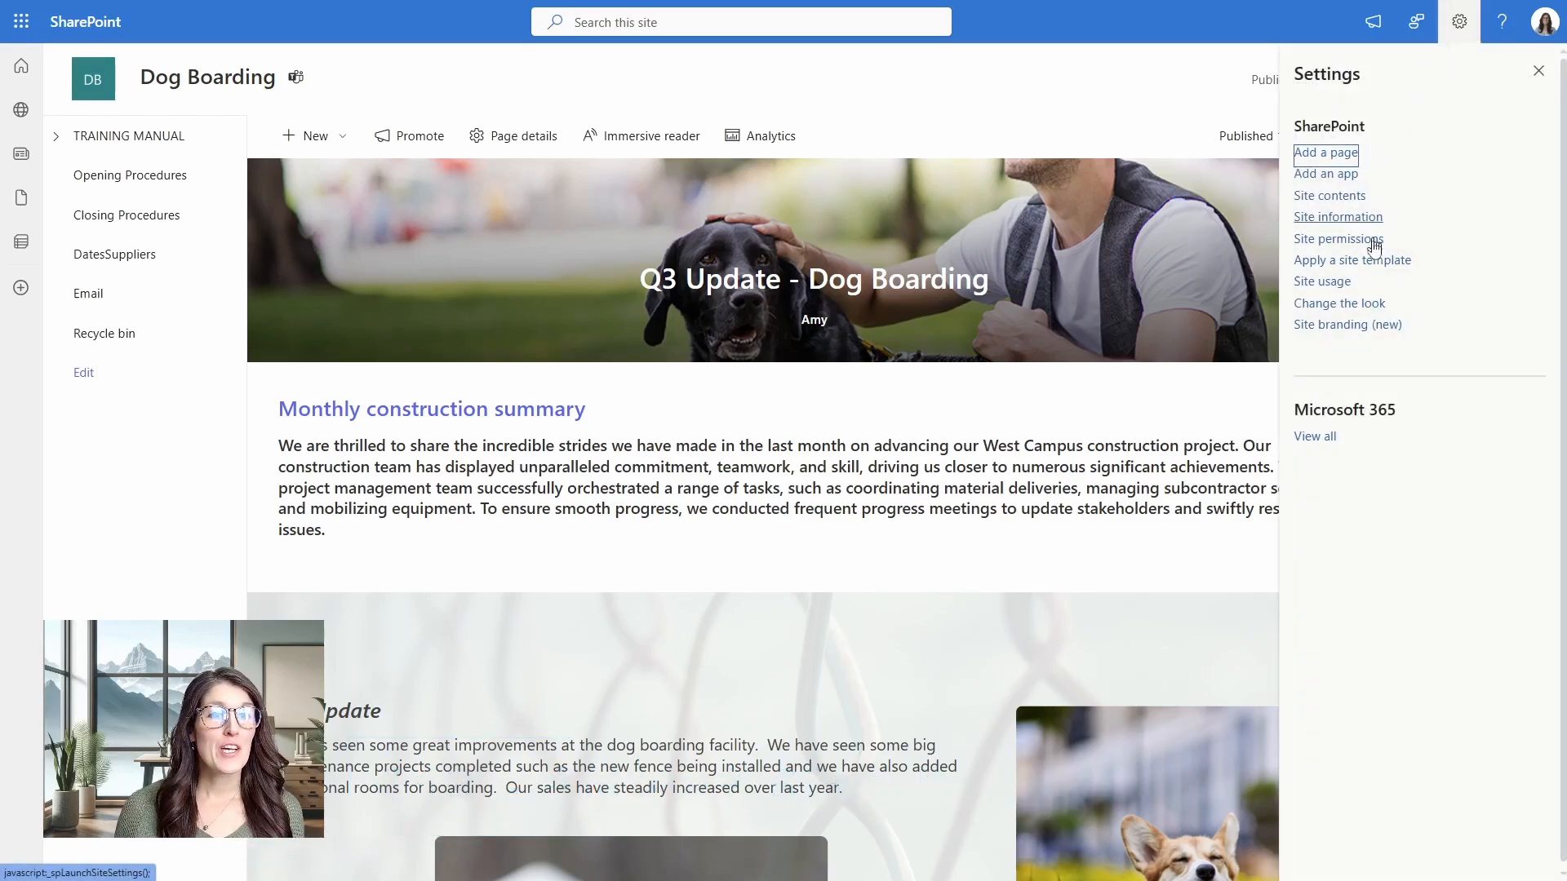
{"action": "mouse_move", "coordinate": [1347, 324]}
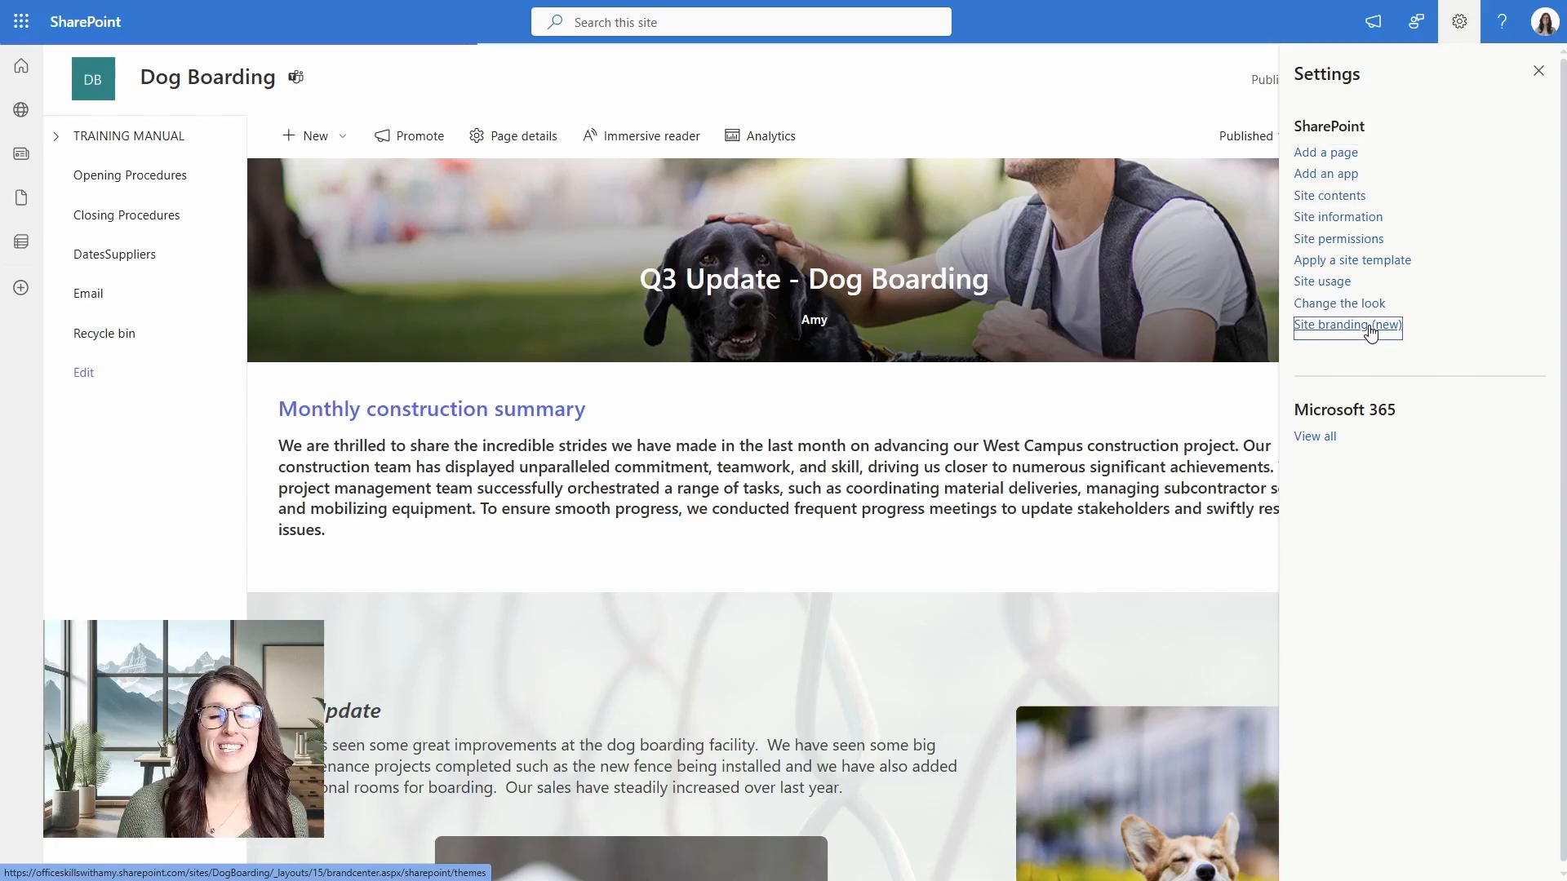
{"action": "left_click", "coordinate": [1344, 325]}
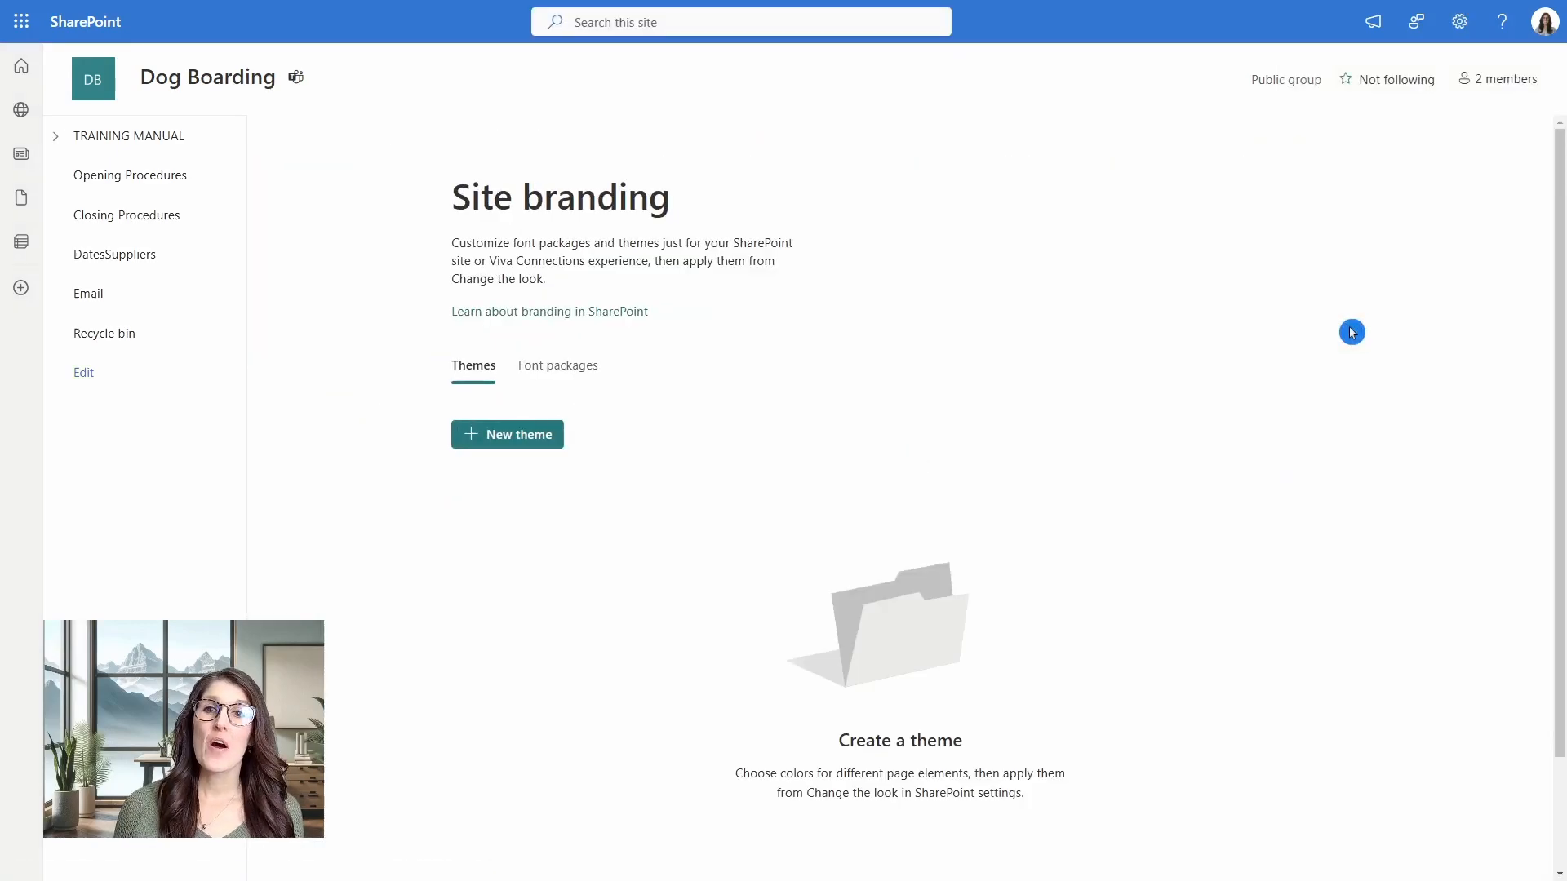
{"action": "mouse_move", "coordinate": [894, 448]}
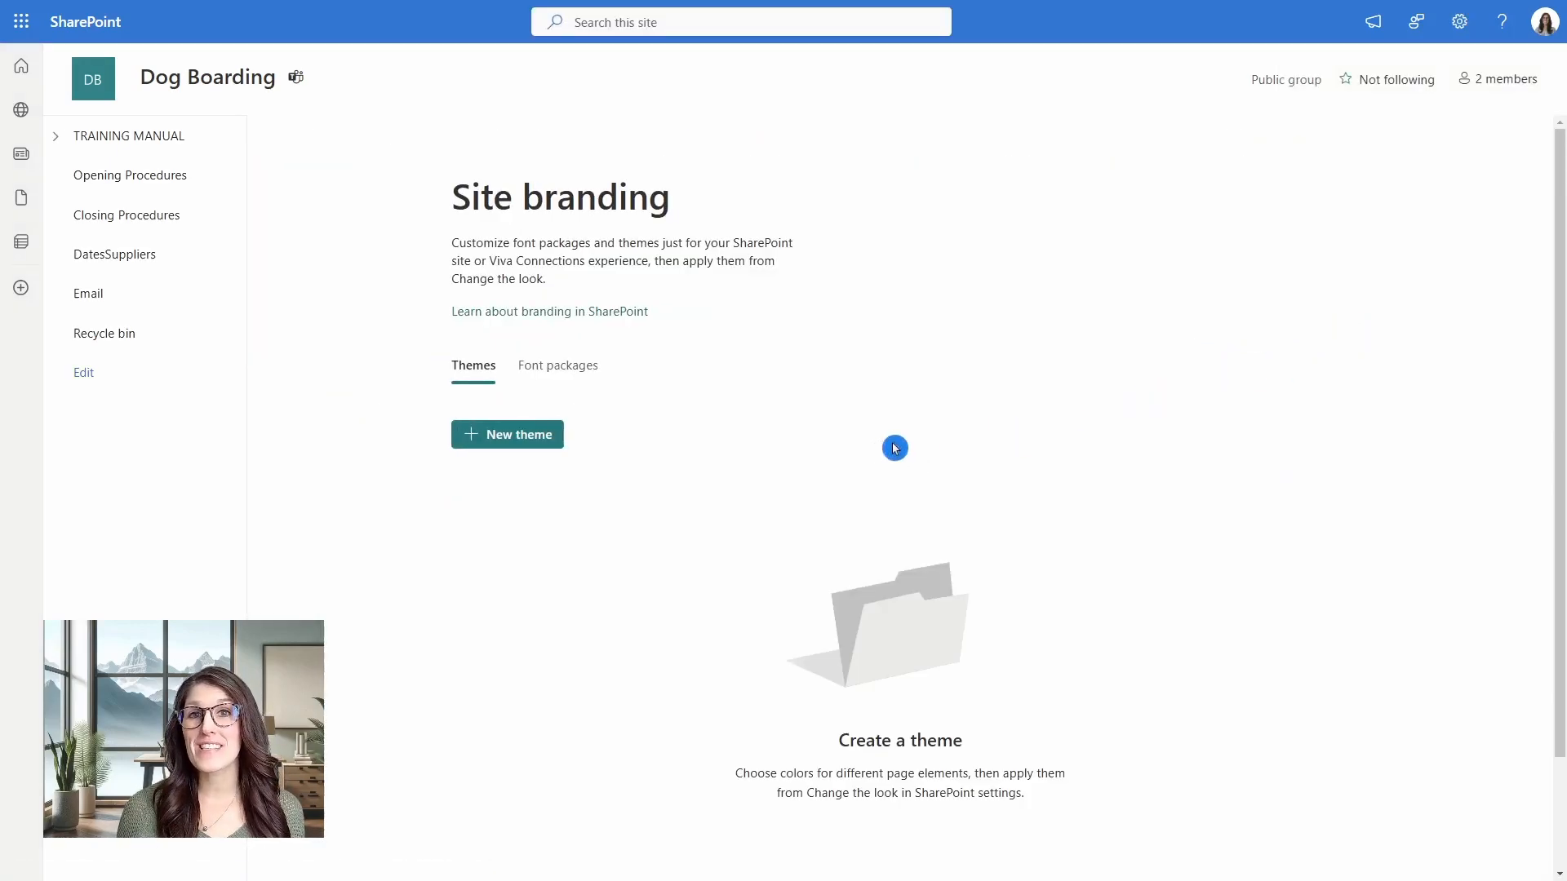
{"action": "mouse_move", "coordinate": [729, 476]}
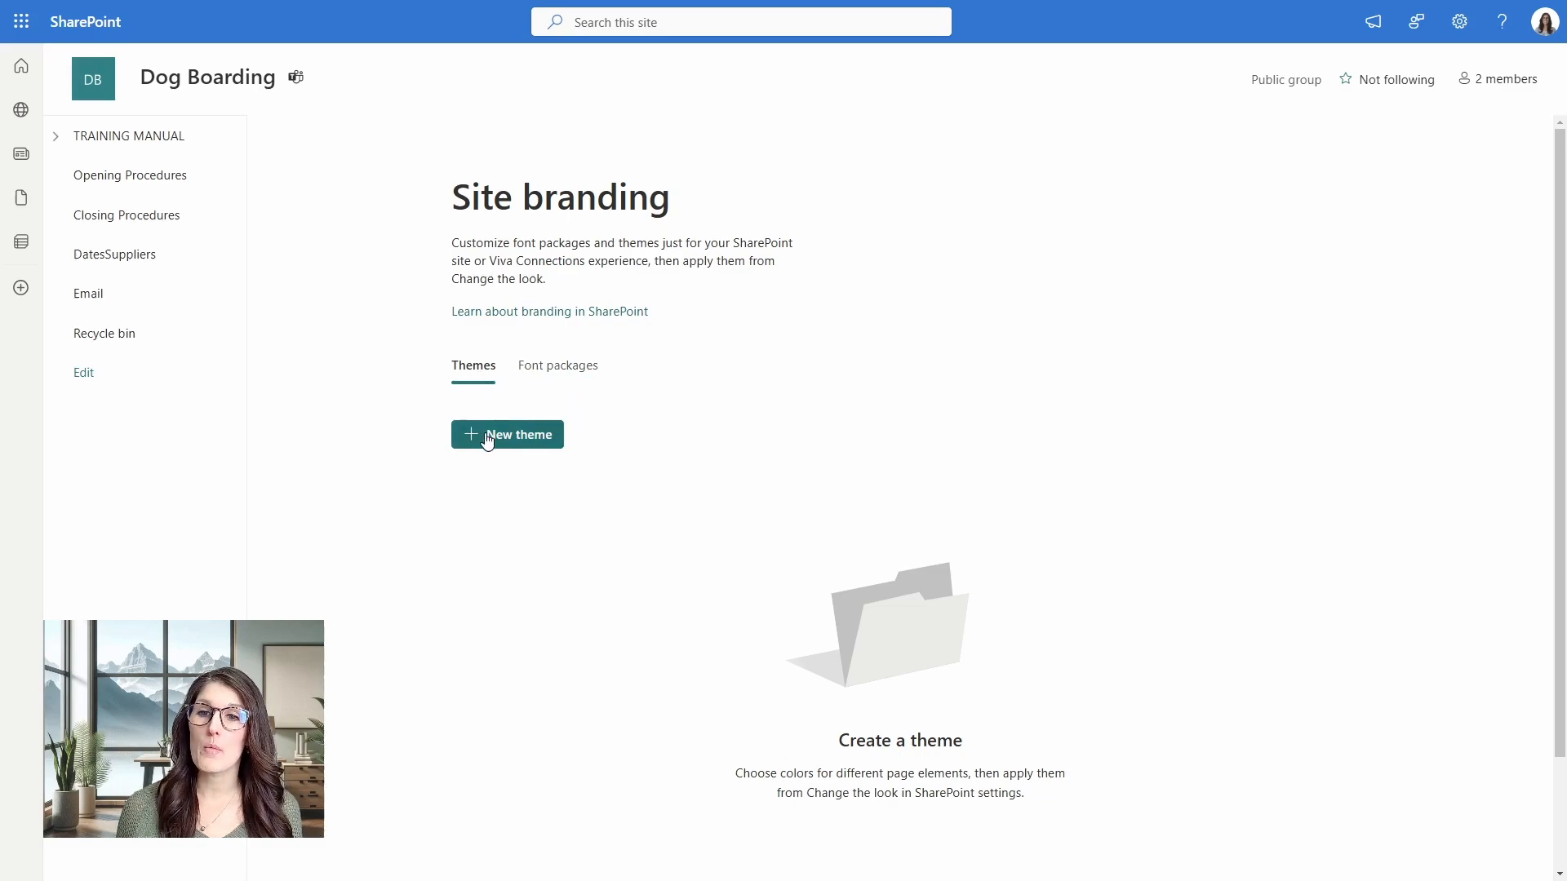
Set theme colours Primary #03787C, Text #323130, Background #FFFFFF, Accent #29D6D6, confirming no accessibility issues.
{"action": "left_click", "coordinate": [506, 433]}
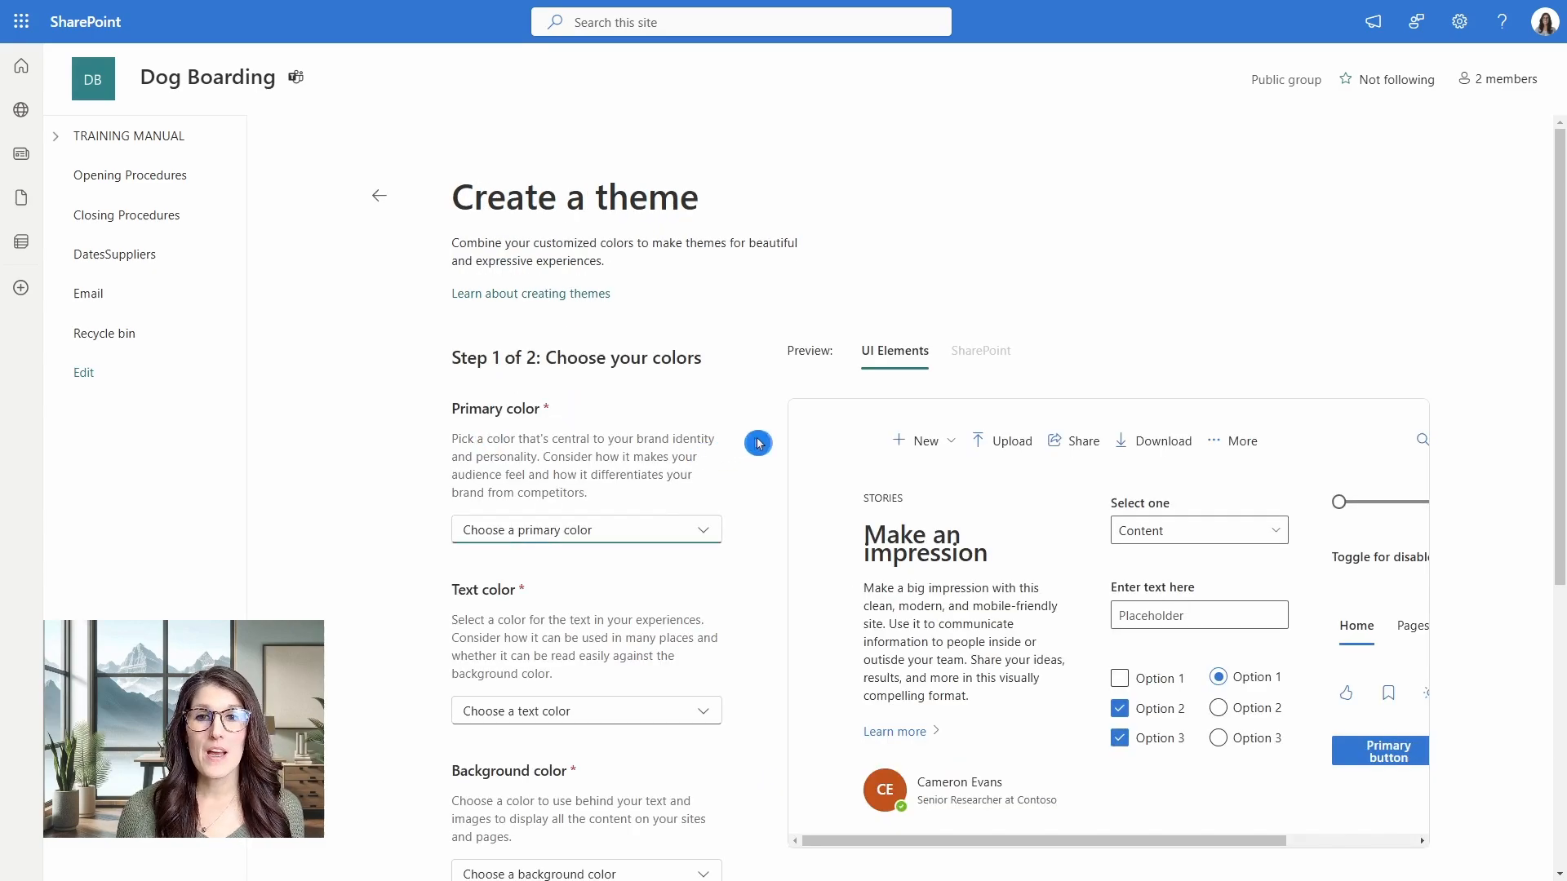
{"action": "scroll", "scroll_direction": "down", "scroll_amount": 3}
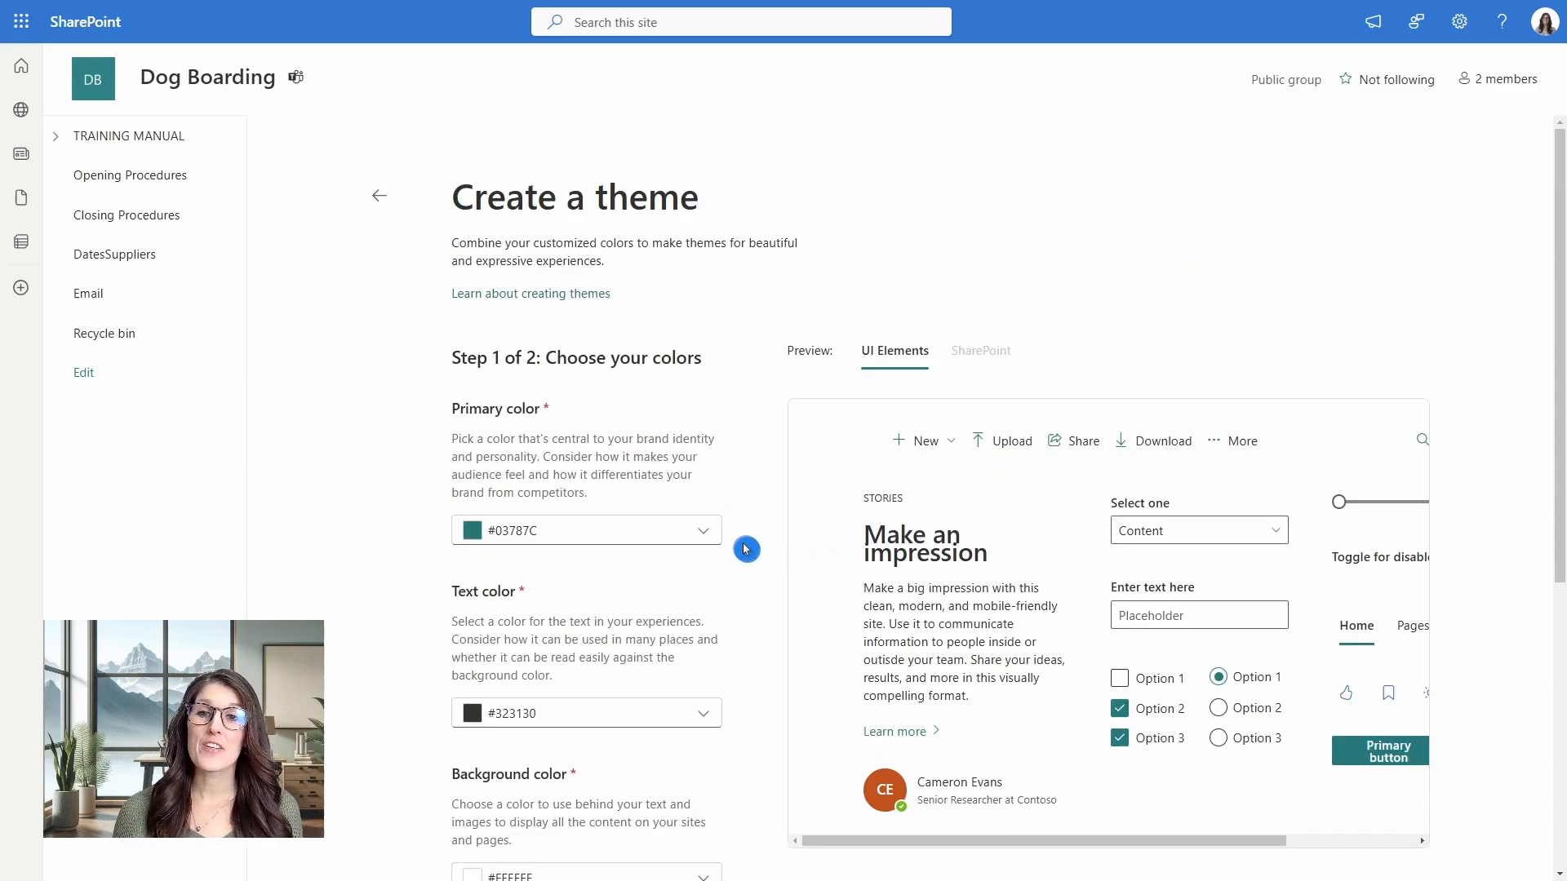
{"action": "scroll", "scroll_direction": "down", "scroll_amount": 3}
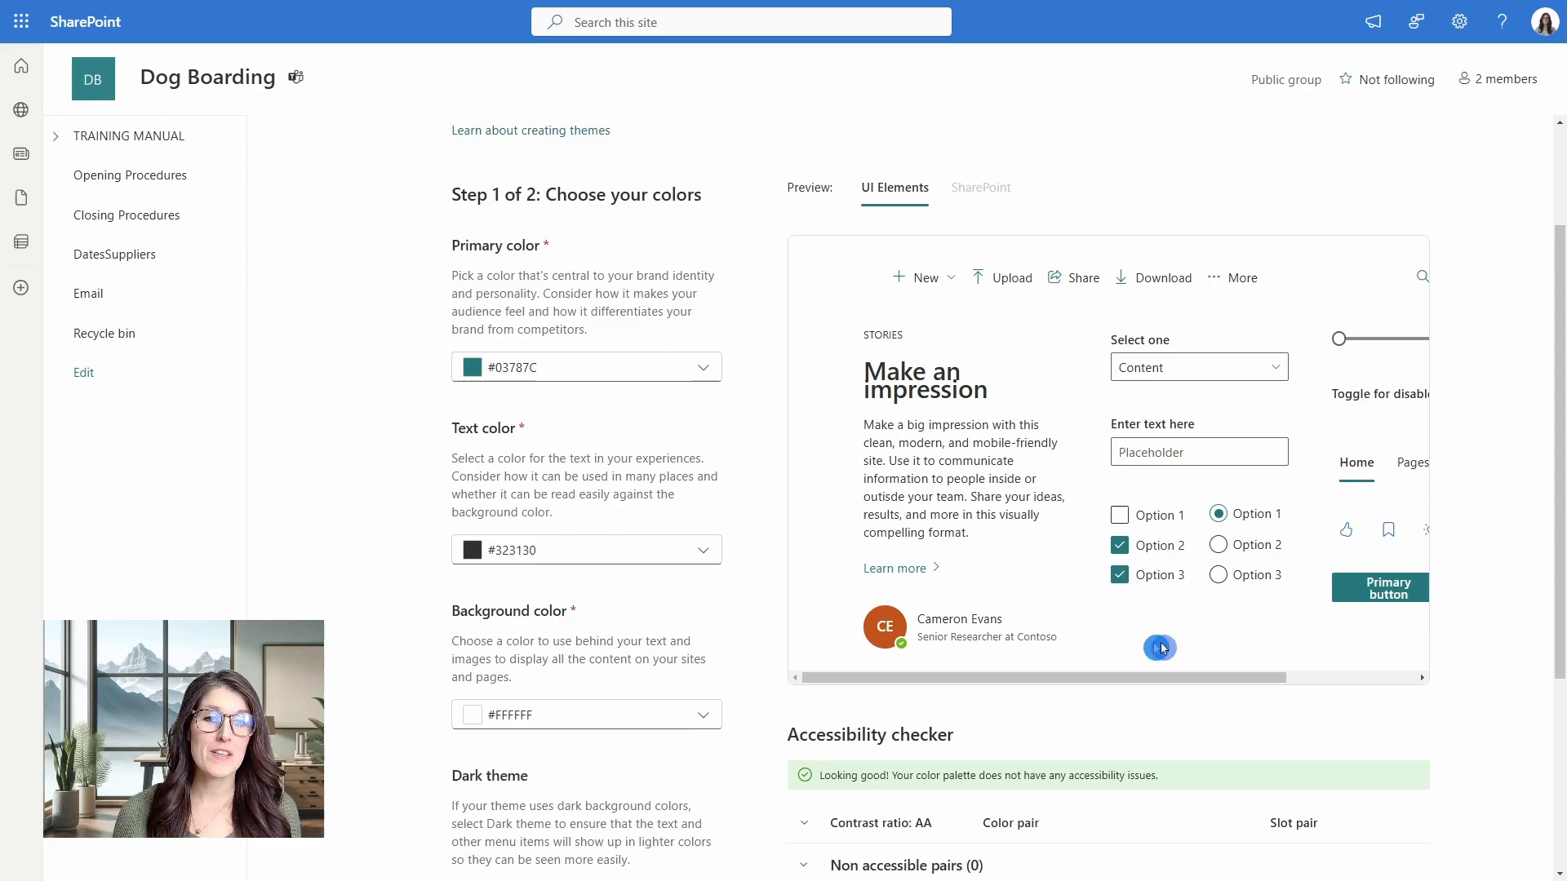
{"action": "mouse_move", "coordinate": [799, 516]}
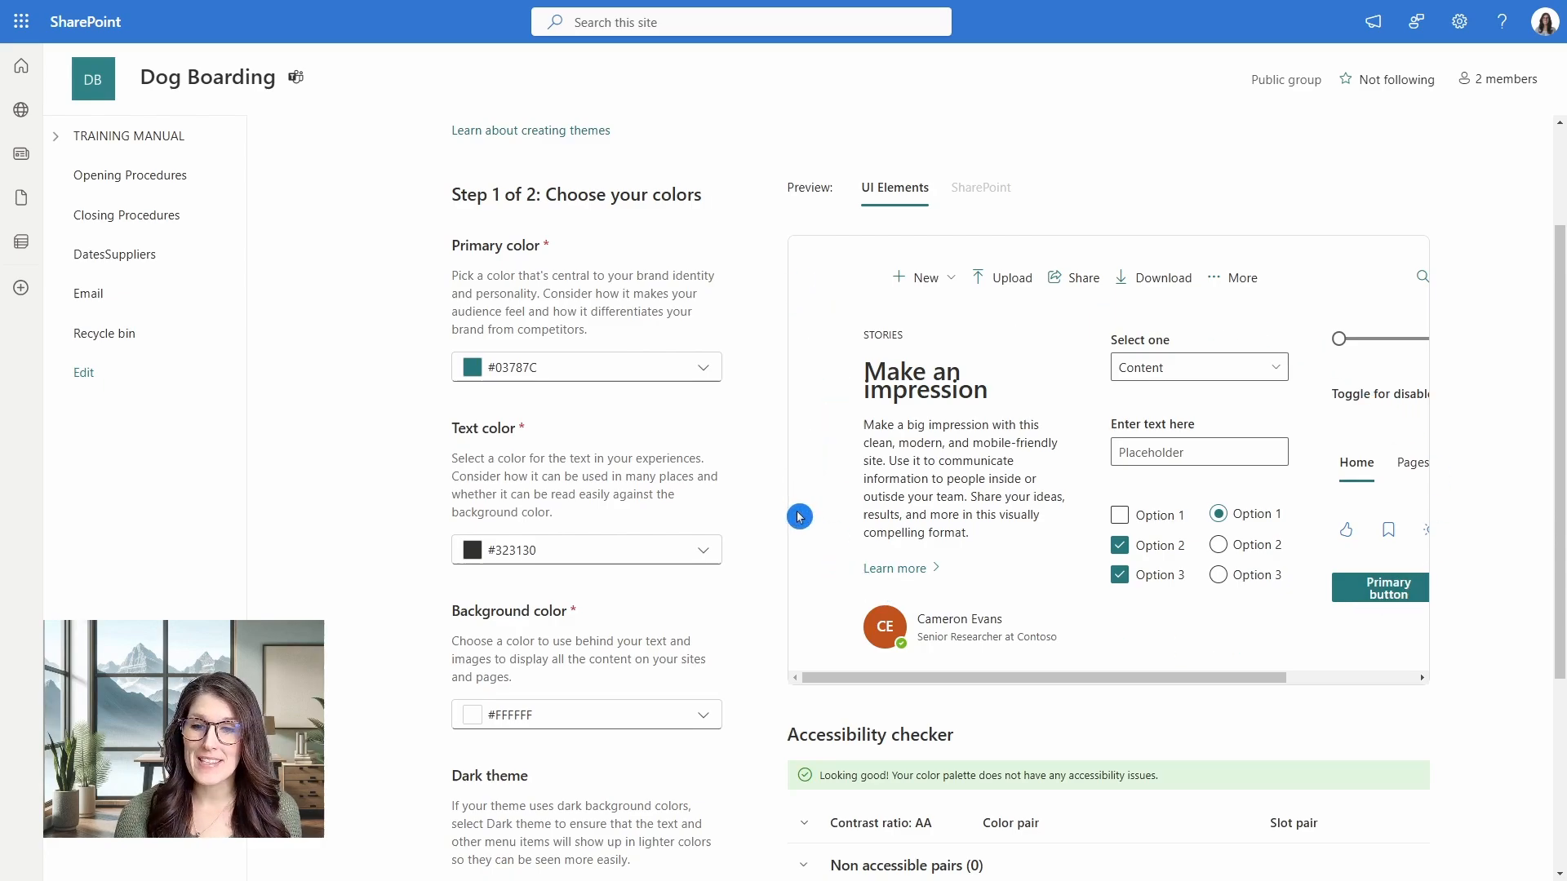
{"action": "scroll", "scroll_direction": "down", "scroll_amount": 3}
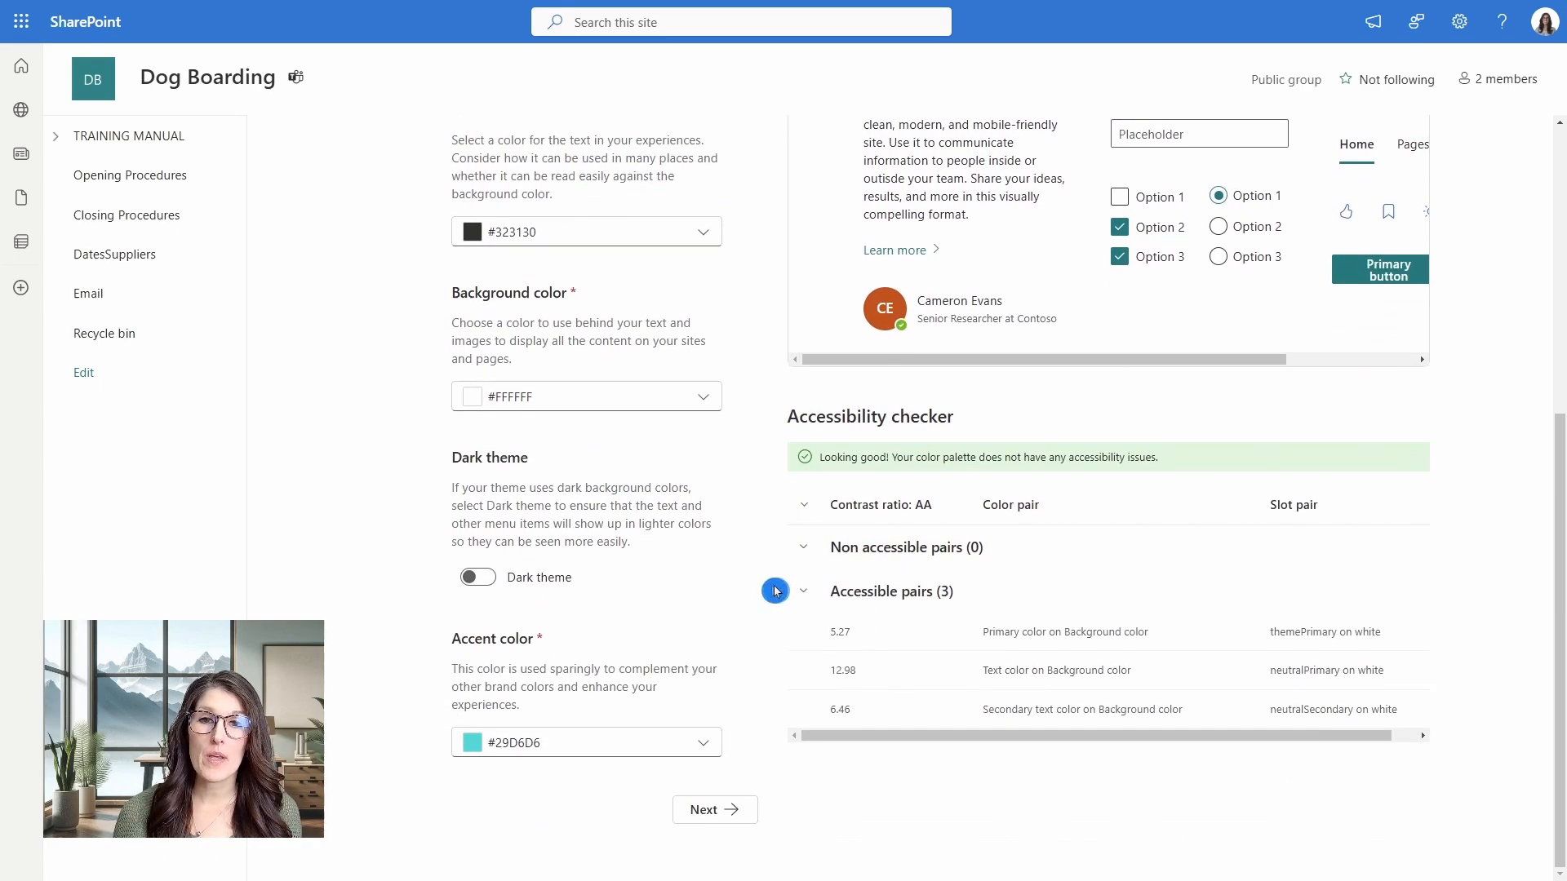
{"action": "mouse_move", "coordinate": [1186, 464]}
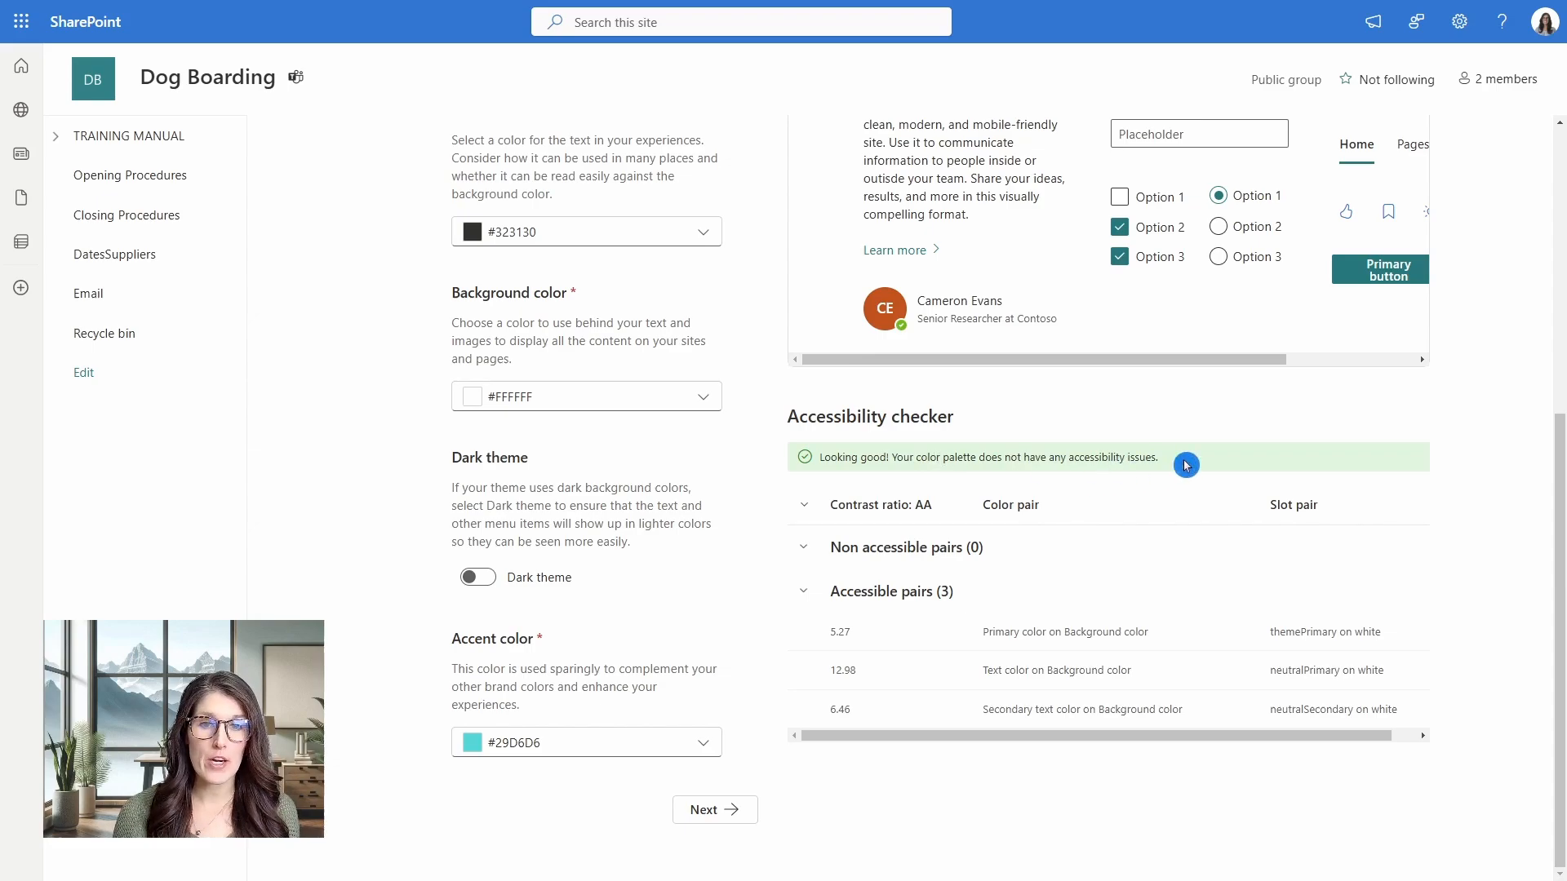
{"action": "mouse_move", "coordinate": [686, 618]}
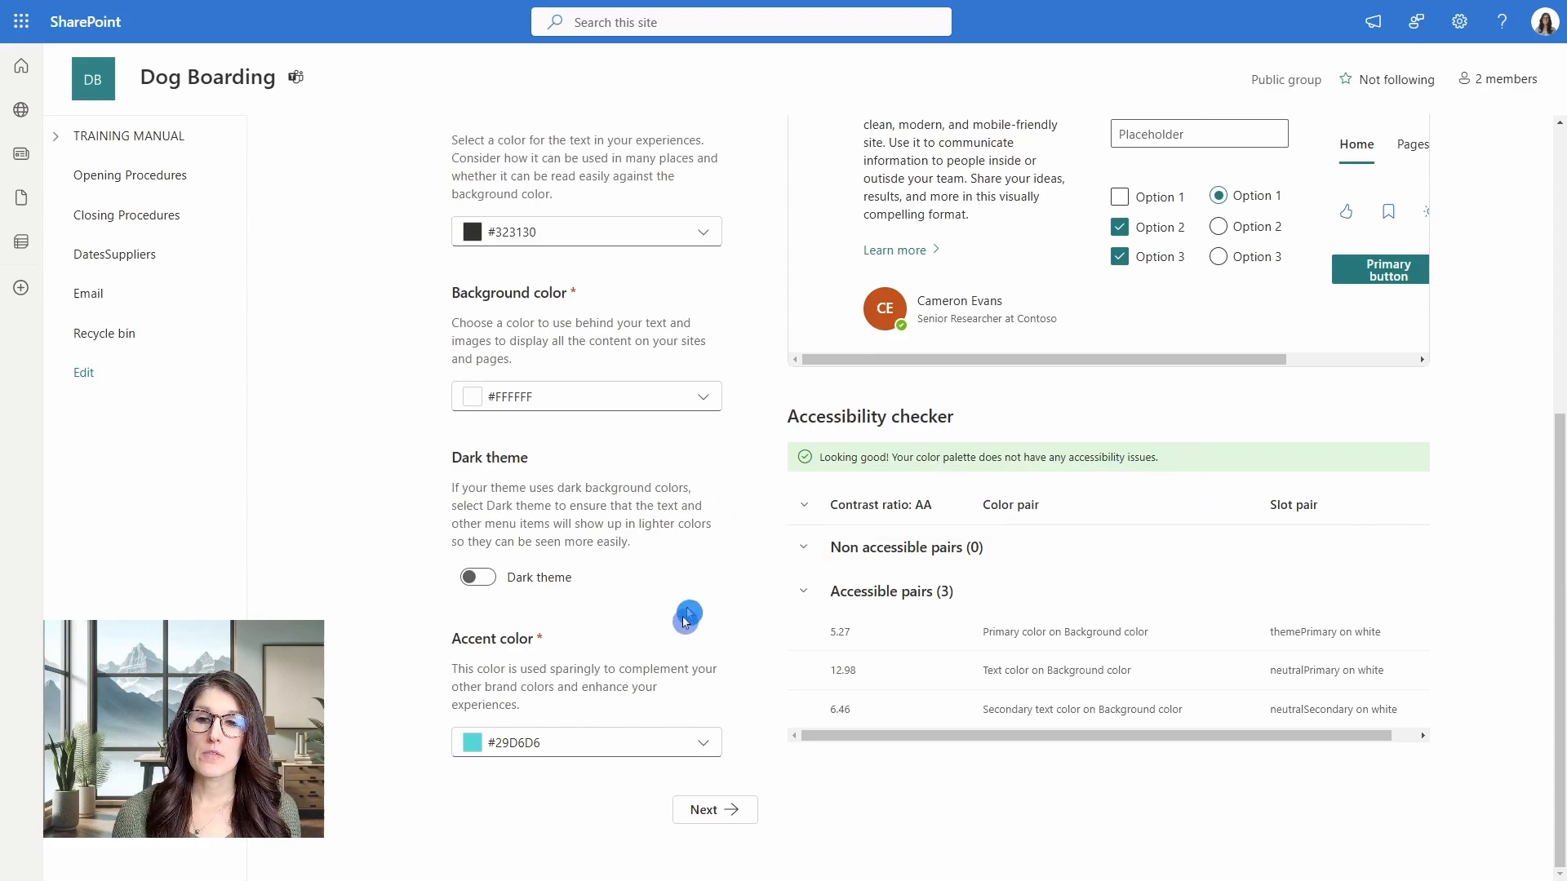
{"action": "mouse_move", "coordinate": [658, 415]}
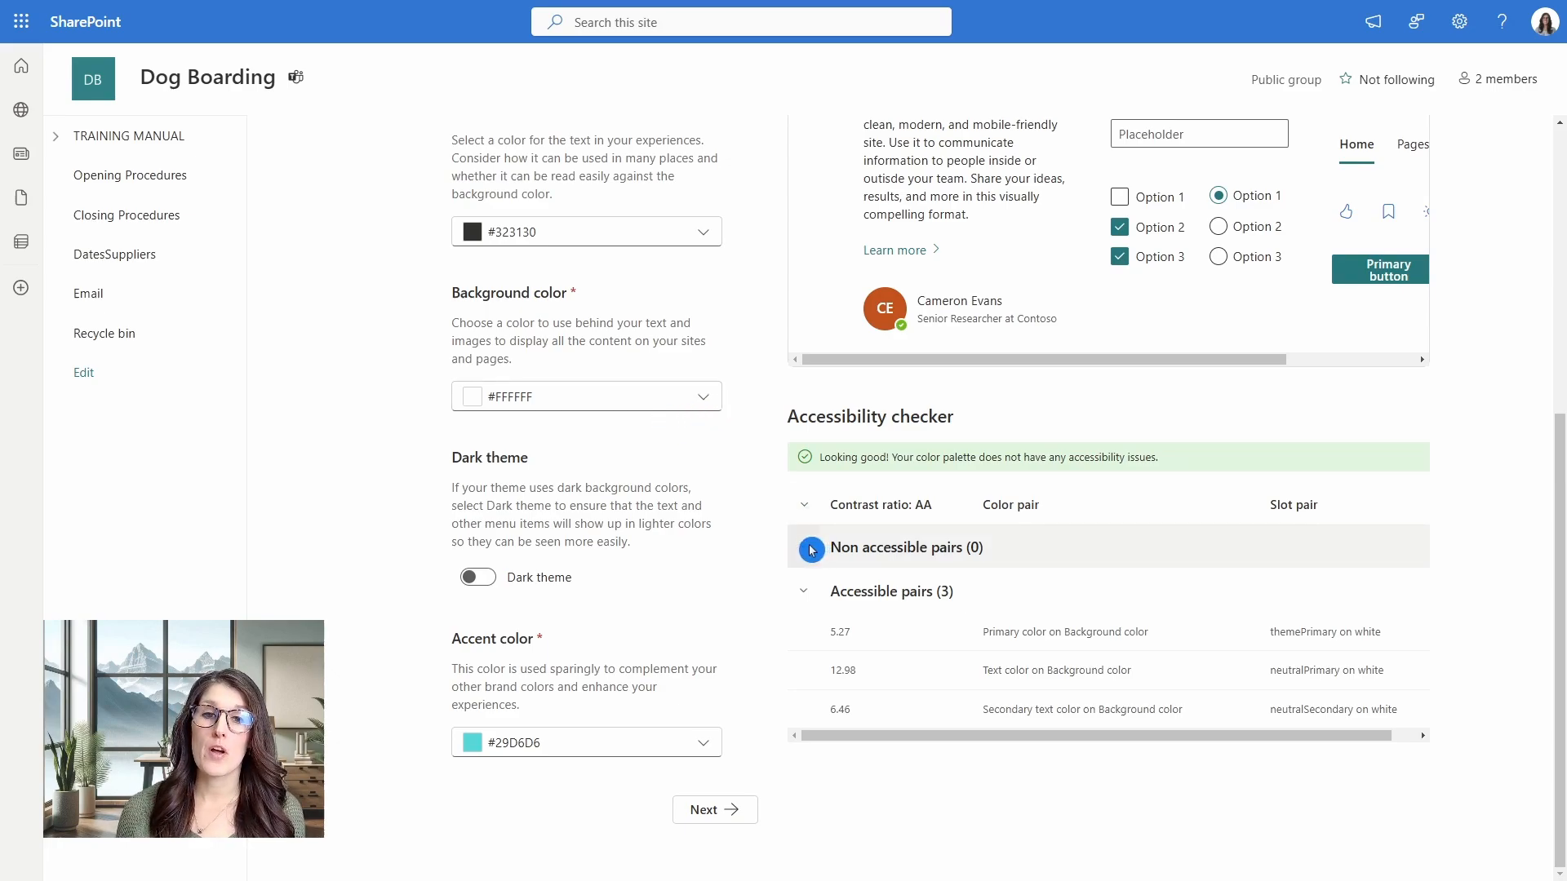
{"action": "left_click", "coordinate": [809, 547]}
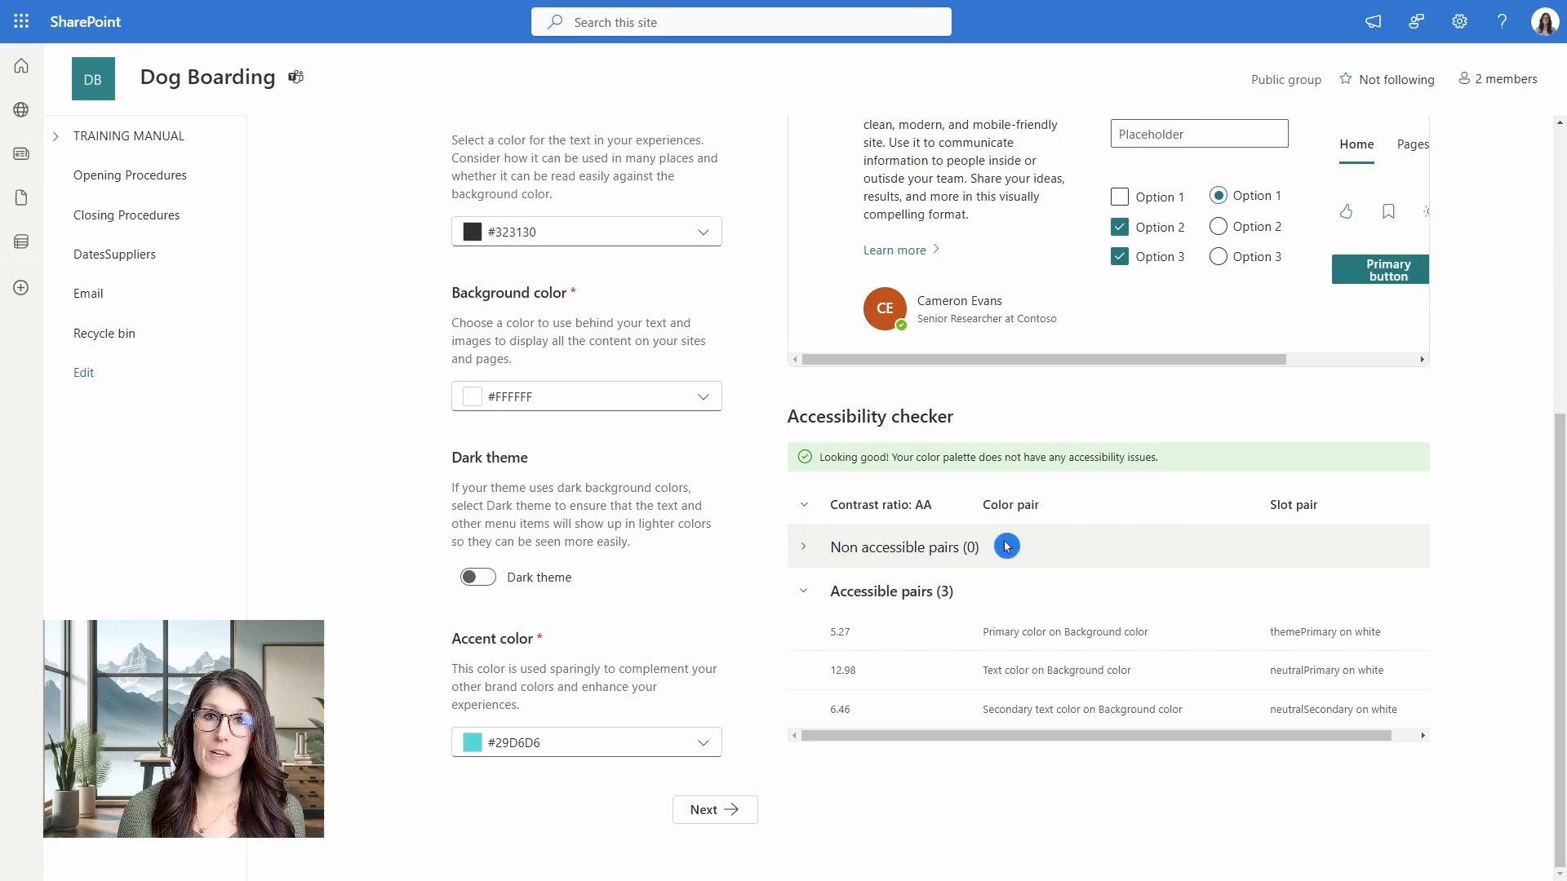
{"action": "mouse_move", "coordinate": [716, 283]}
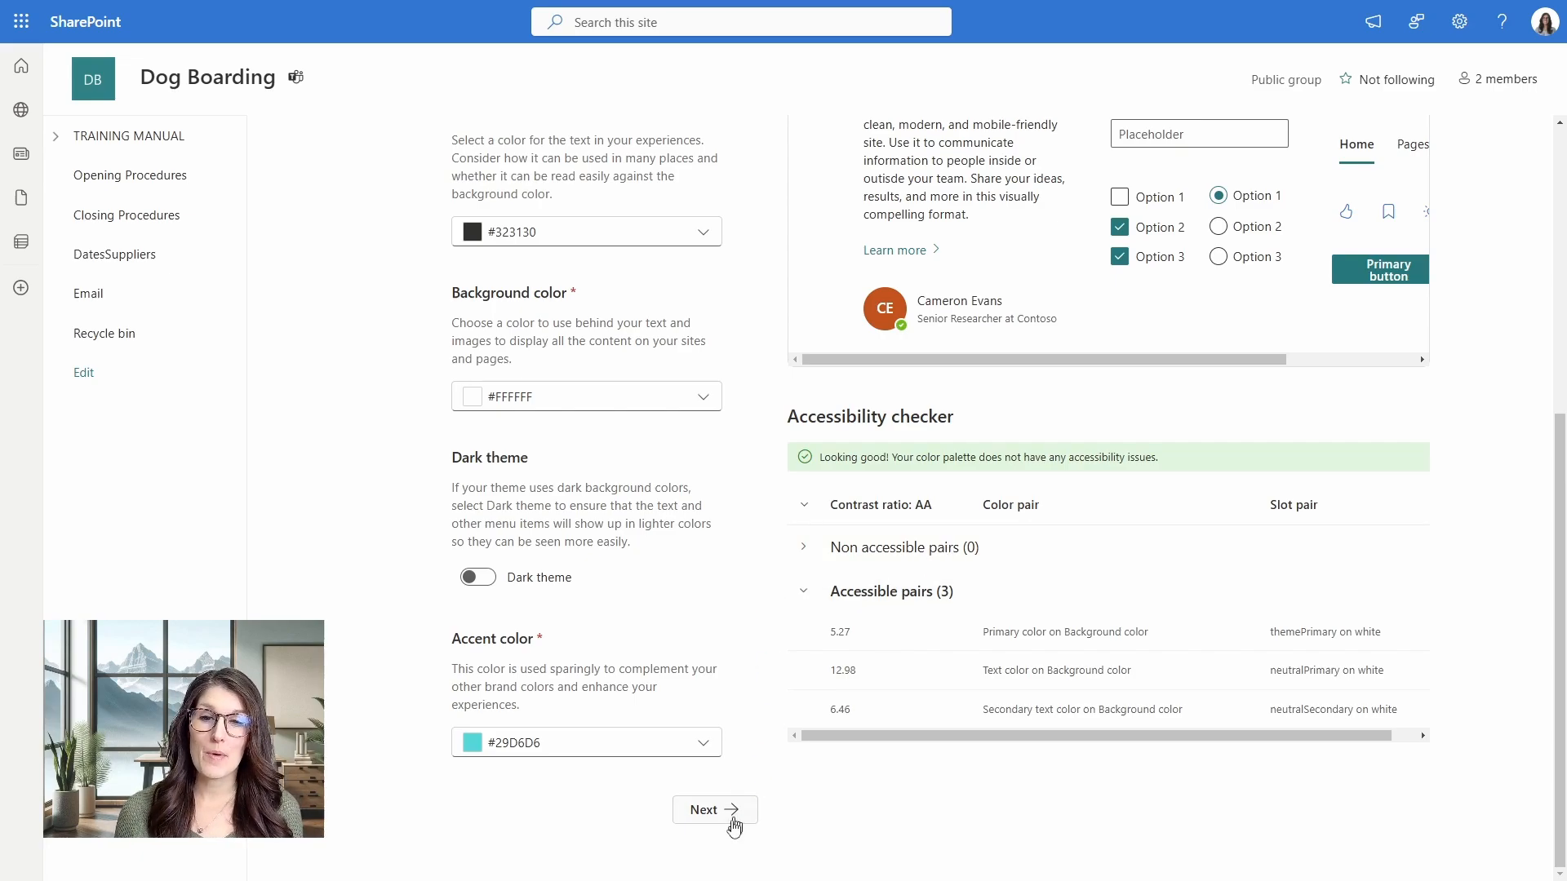
Name the new theme 'Dog Boarding' and save it.
{"action": "left_click", "coordinate": [704, 809]}
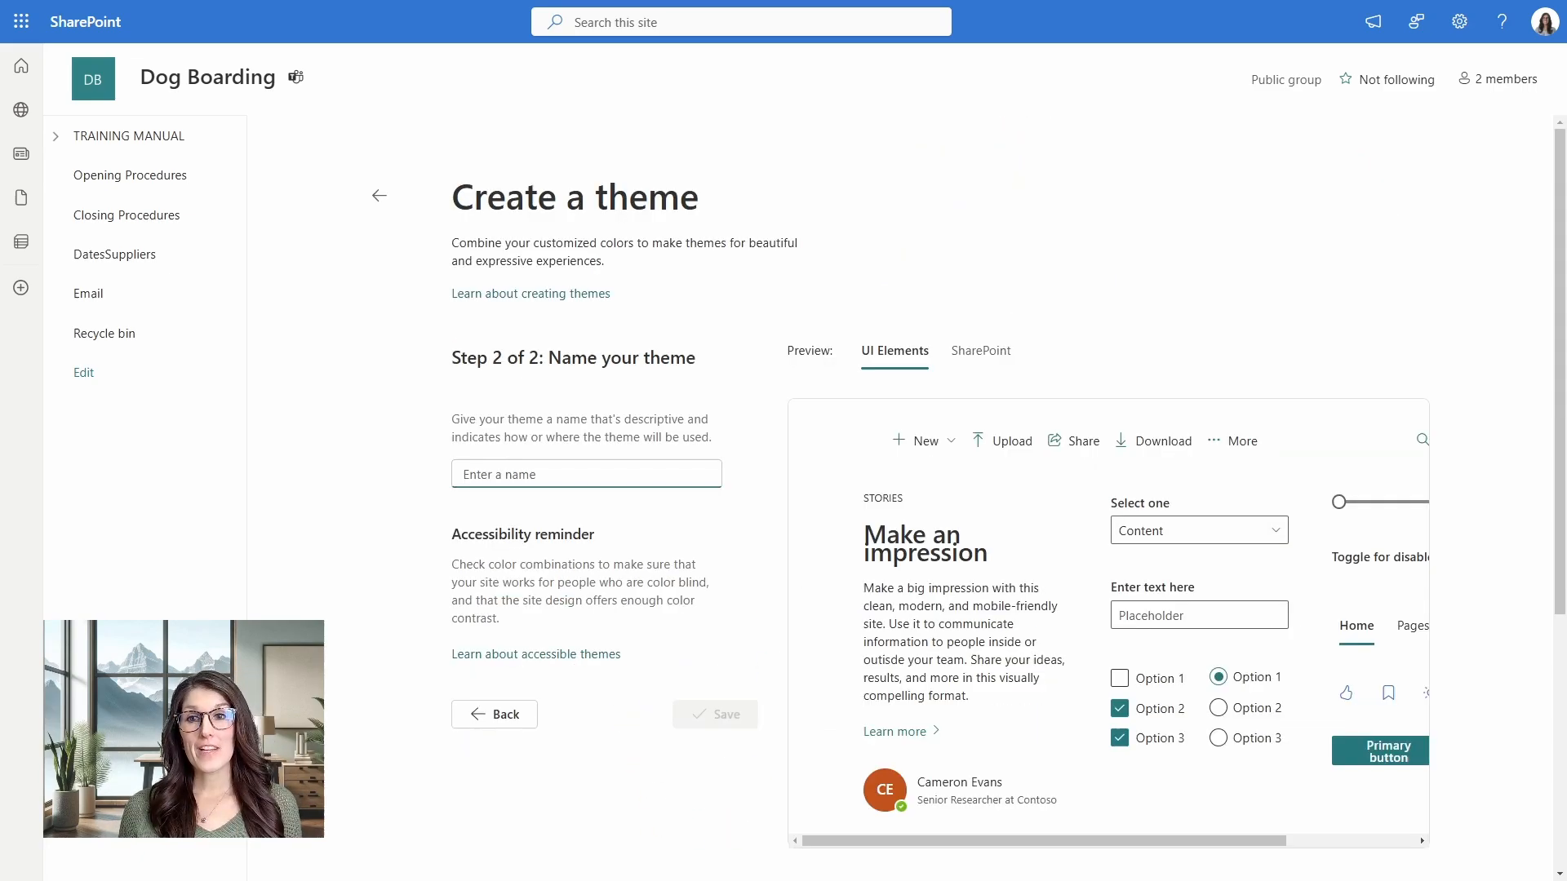
{"action": "type", "text": "Dog Boarding"}
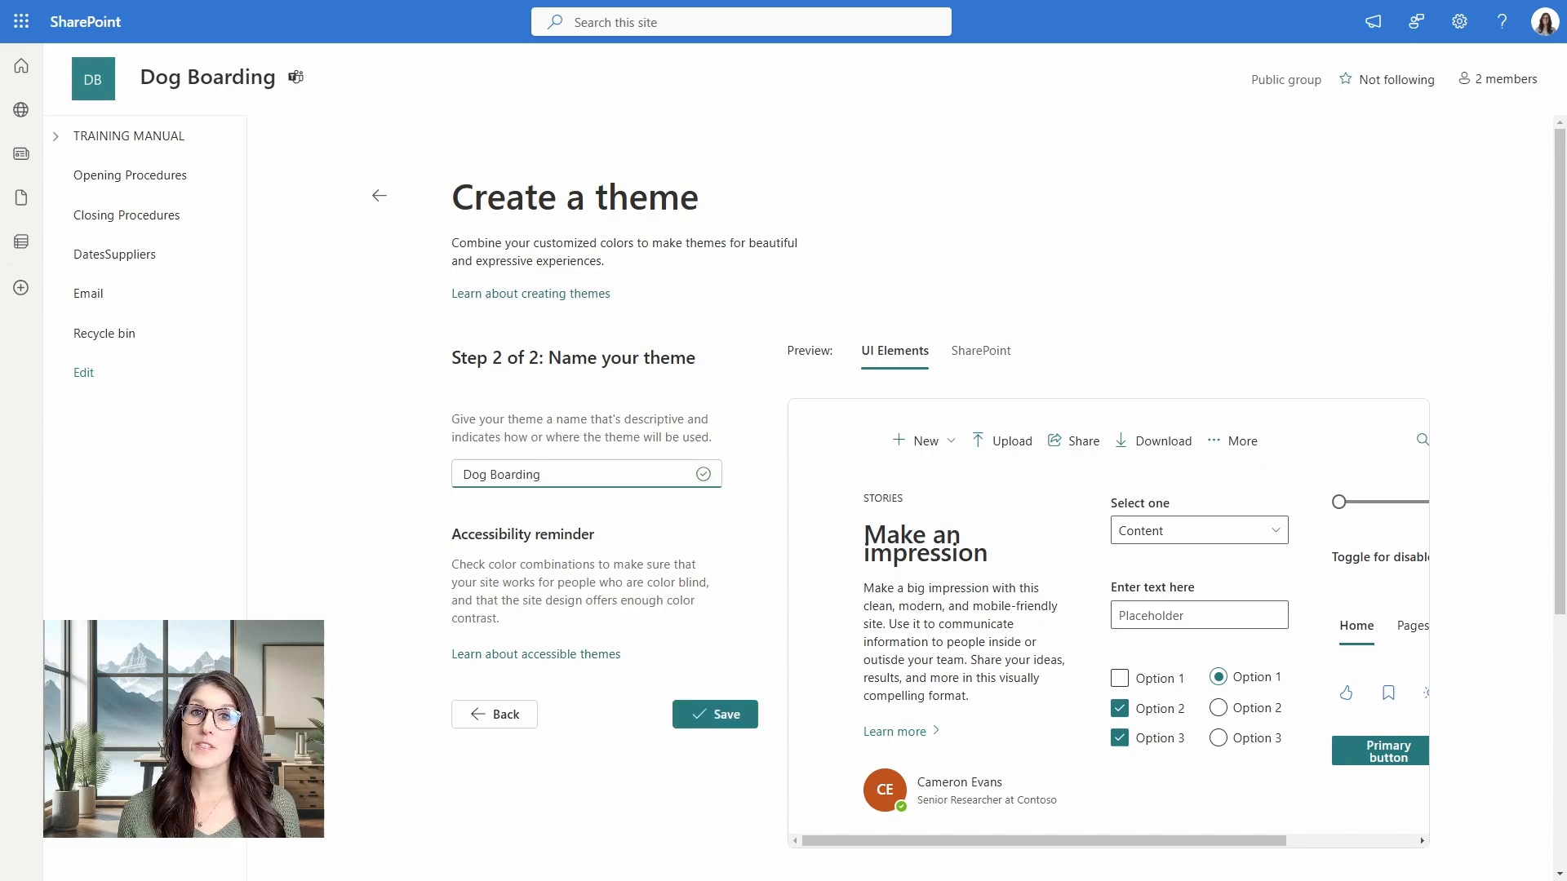
{"action": "left_click", "coordinate": [713, 713]}
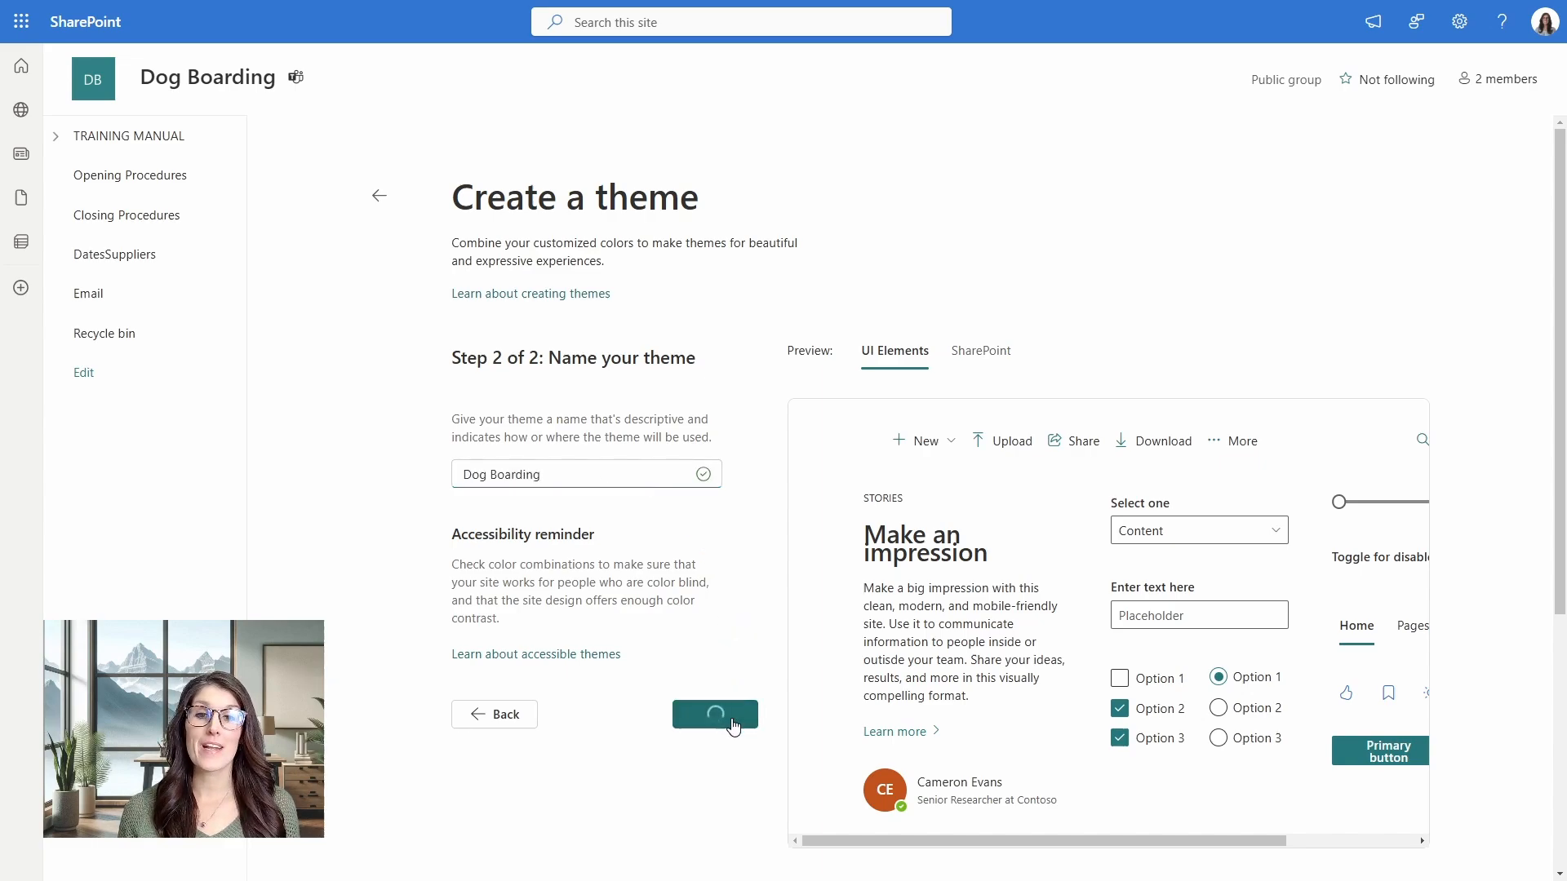
{"action": "left_click", "coordinate": [713, 713]}
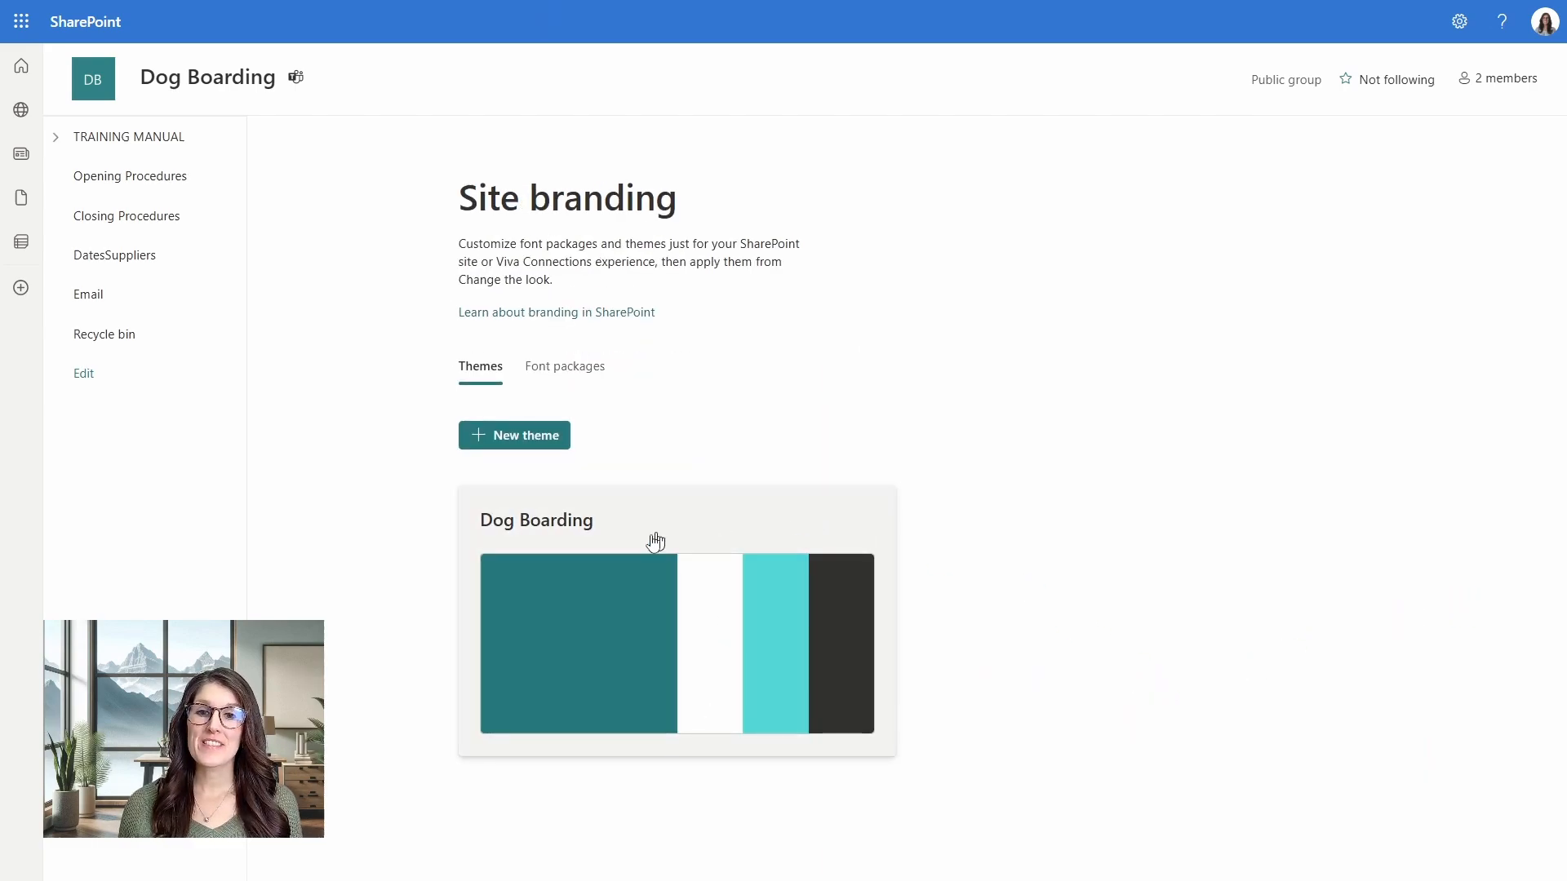
{"action": "mouse_move", "coordinate": [698, 516]}
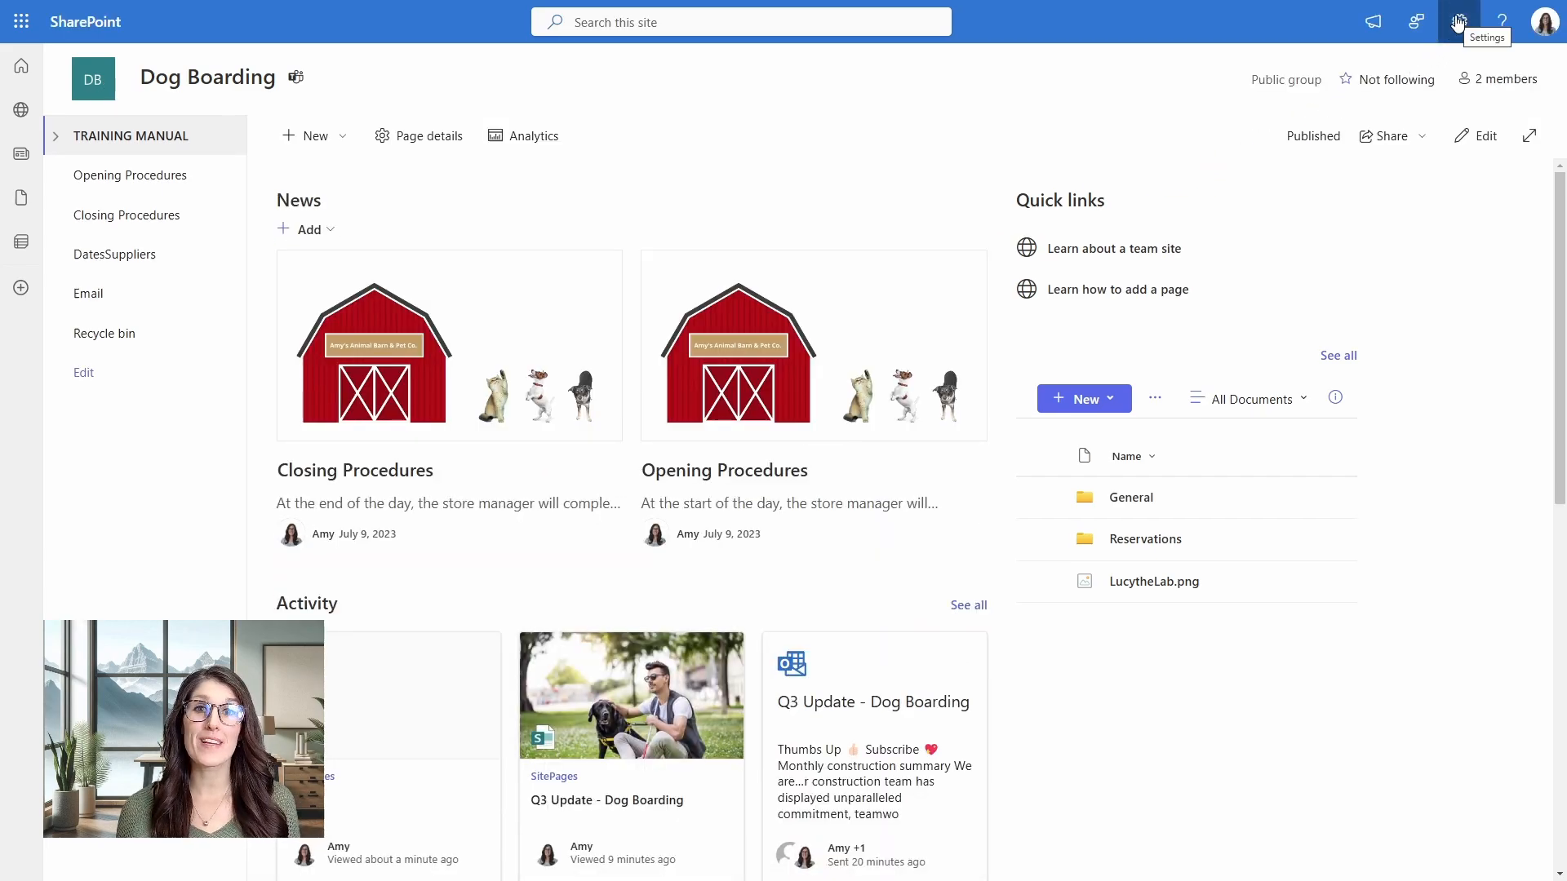
Apply the Dog Boarding theme through Change the look, then go to the SharePoint start page.
{"action": "left_click", "coordinate": [1458, 22]}
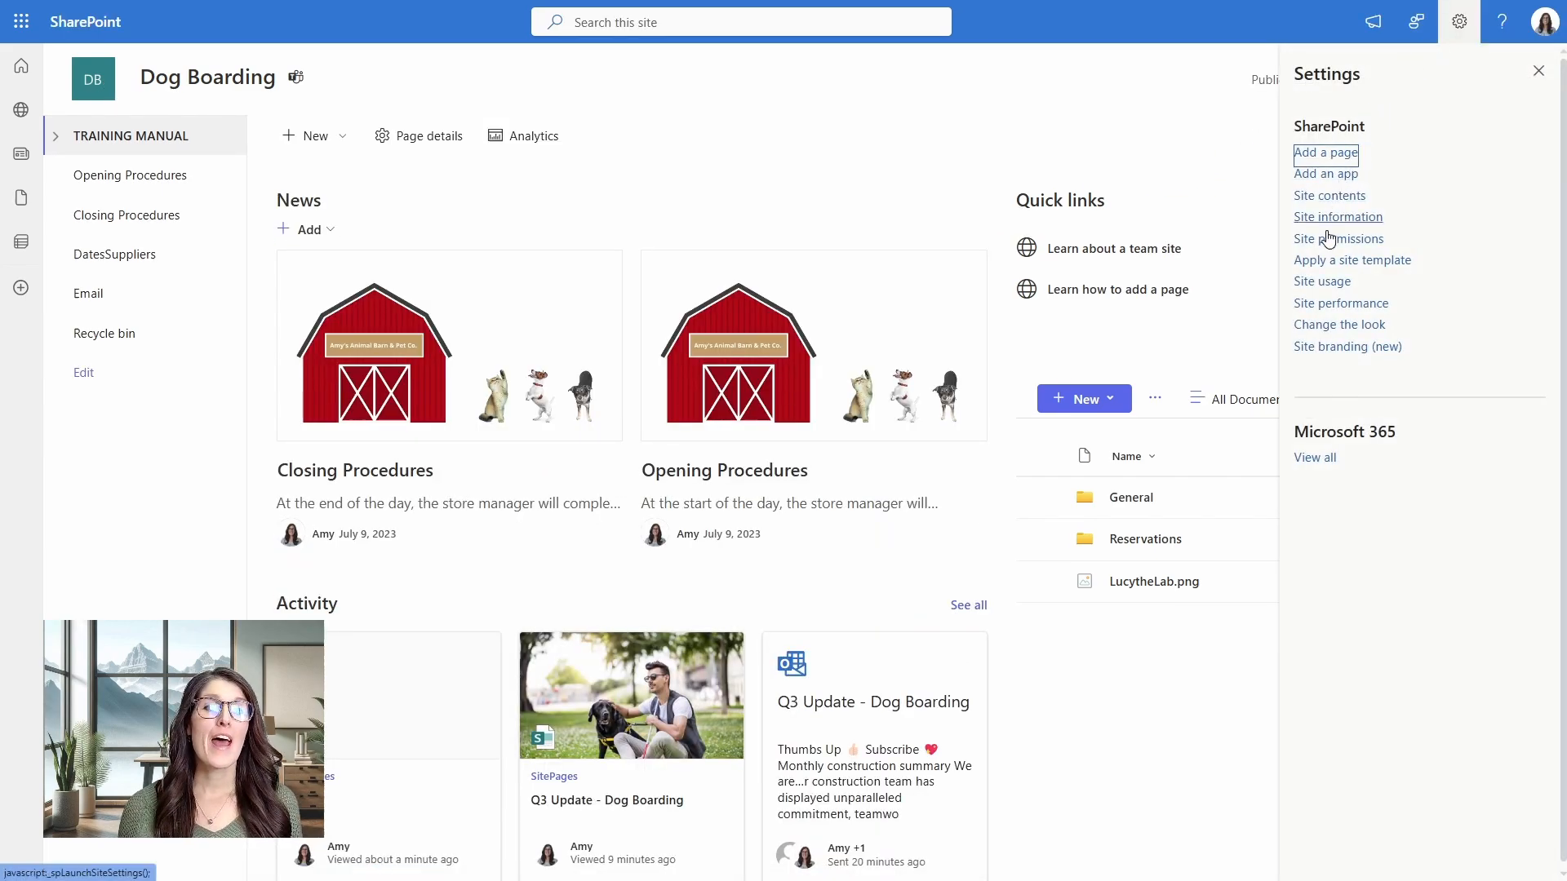
{"action": "left_click", "coordinate": [1338, 324]}
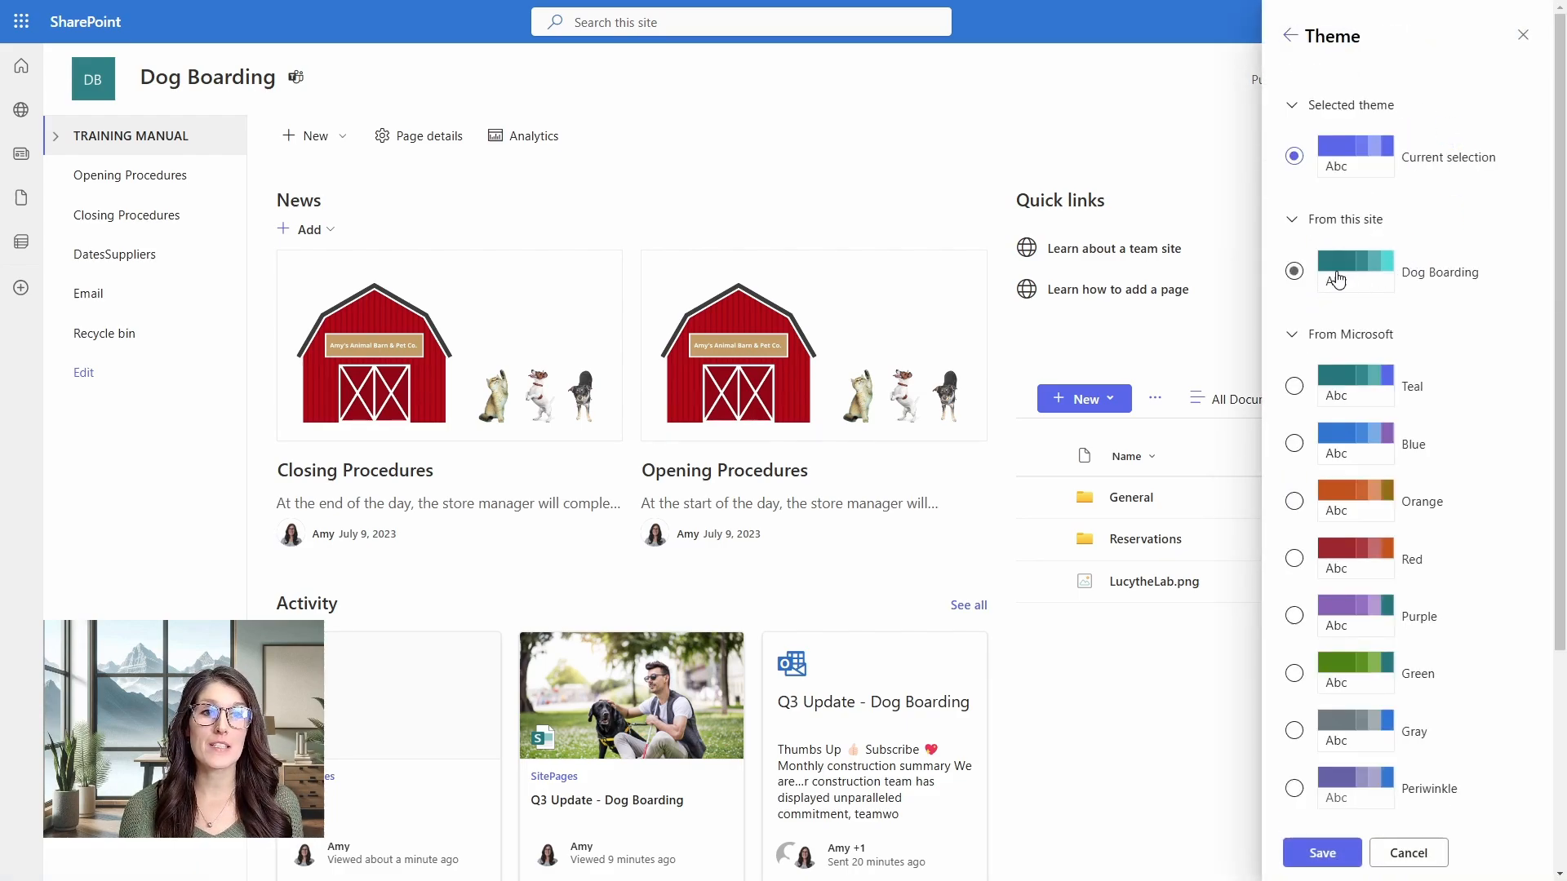
{"action": "mouse_move", "coordinate": [1307, 278]}
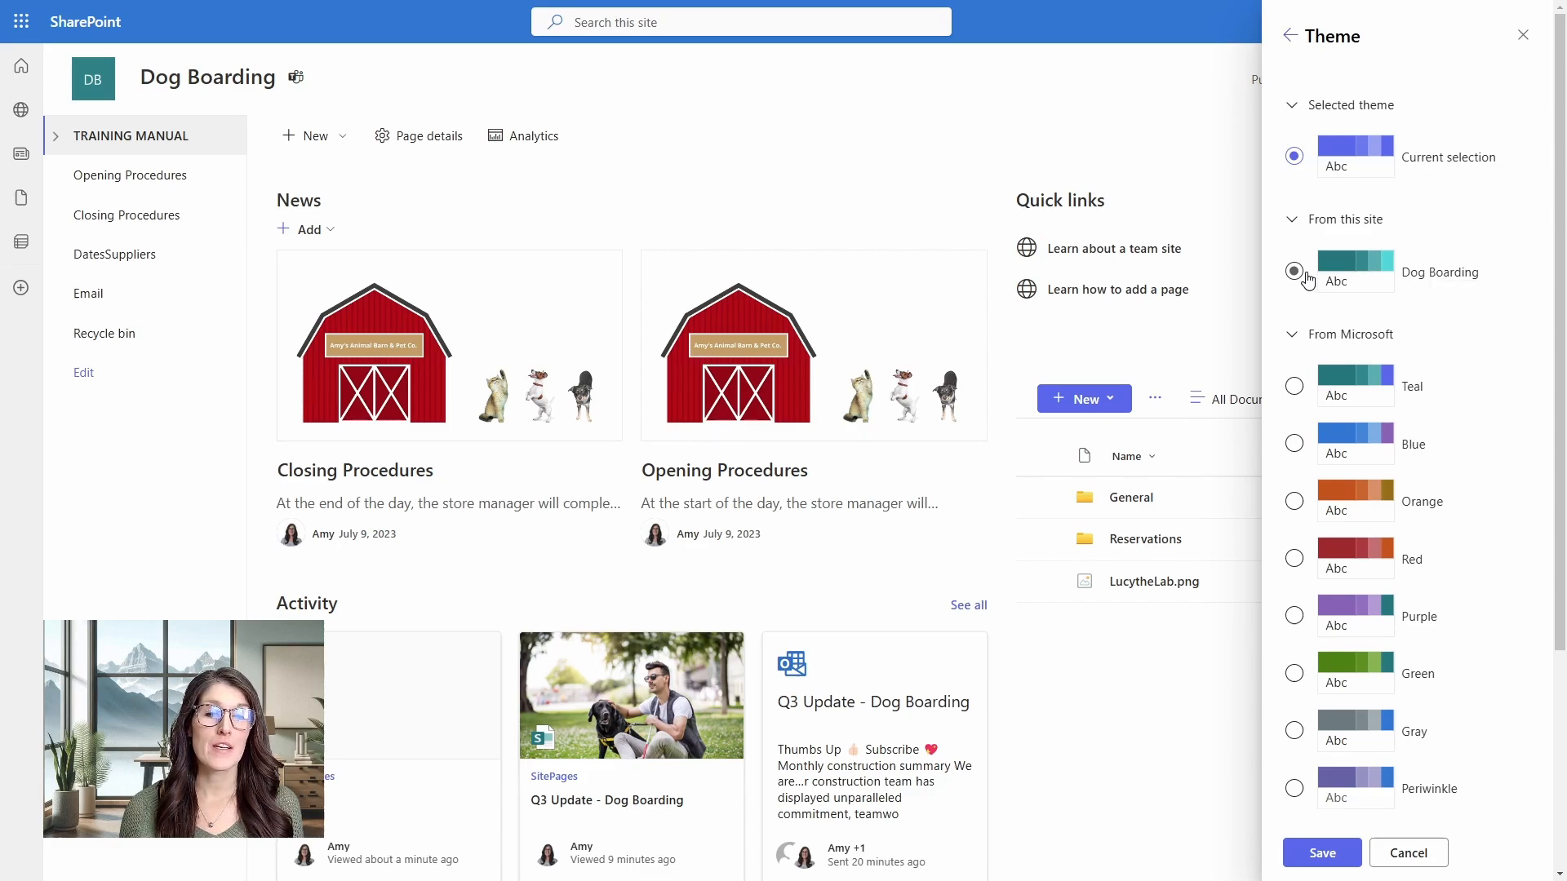
{"action": "left_click", "coordinate": [1293, 272]}
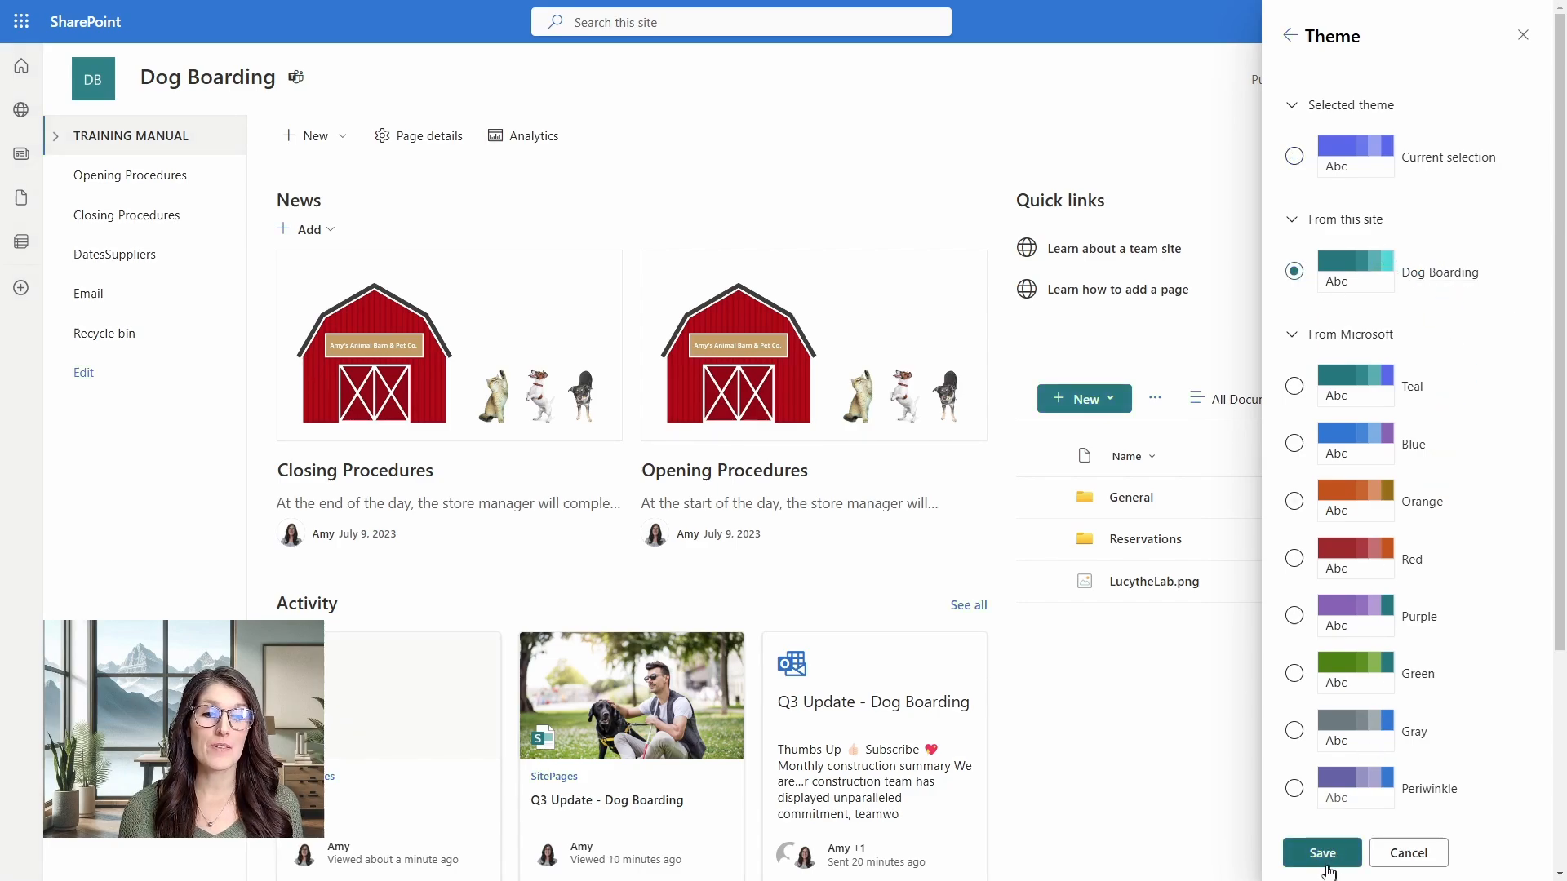
{"action": "left_click", "coordinate": [1321, 852]}
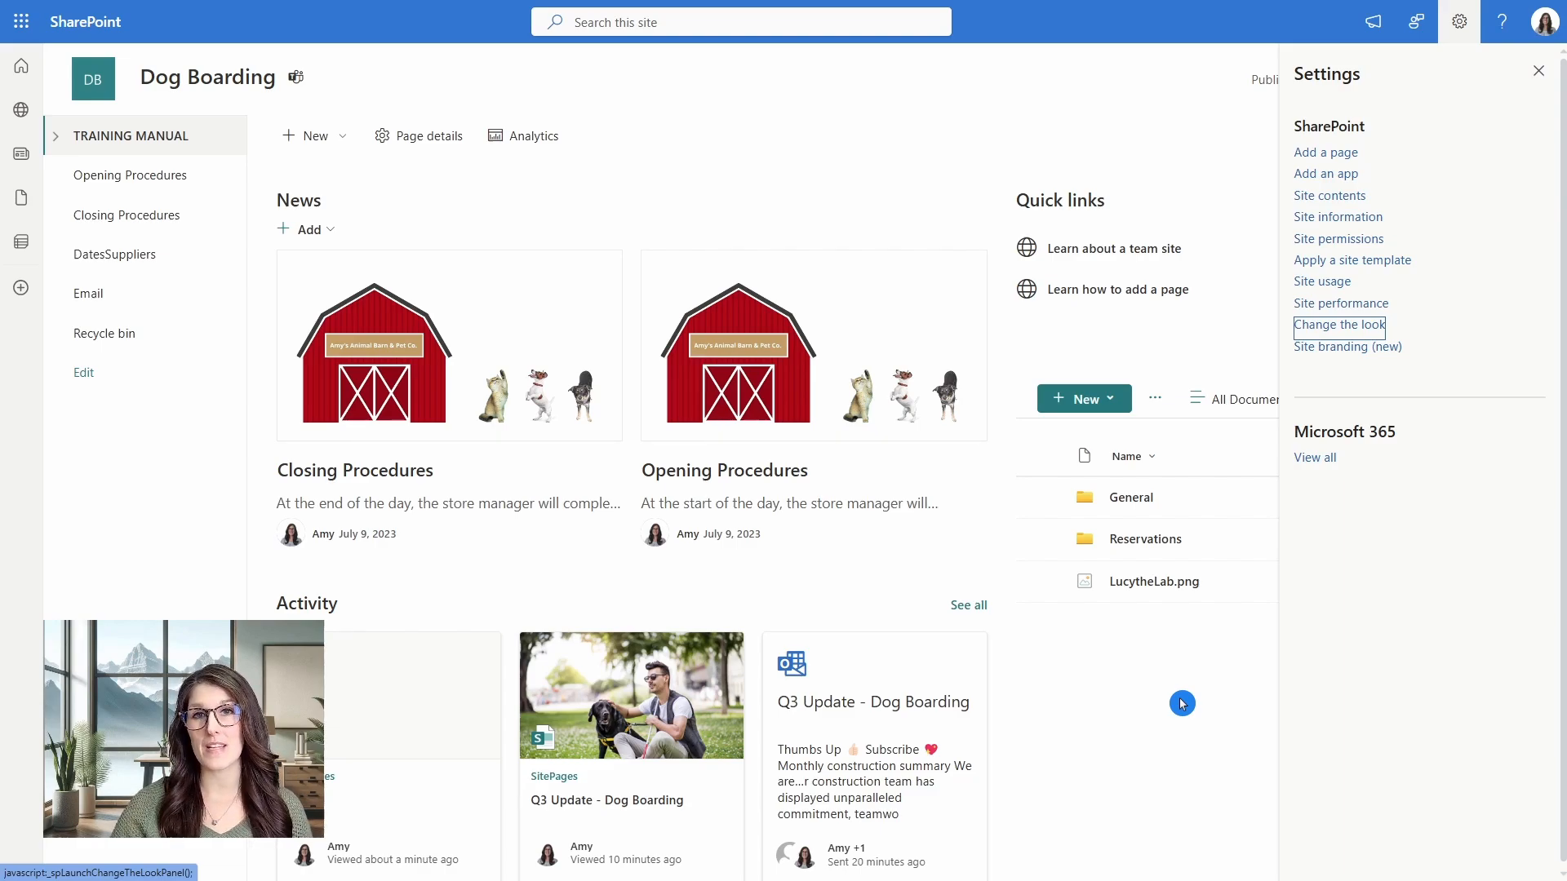
{"action": "left_click", "coordinate": [1325, 152]}
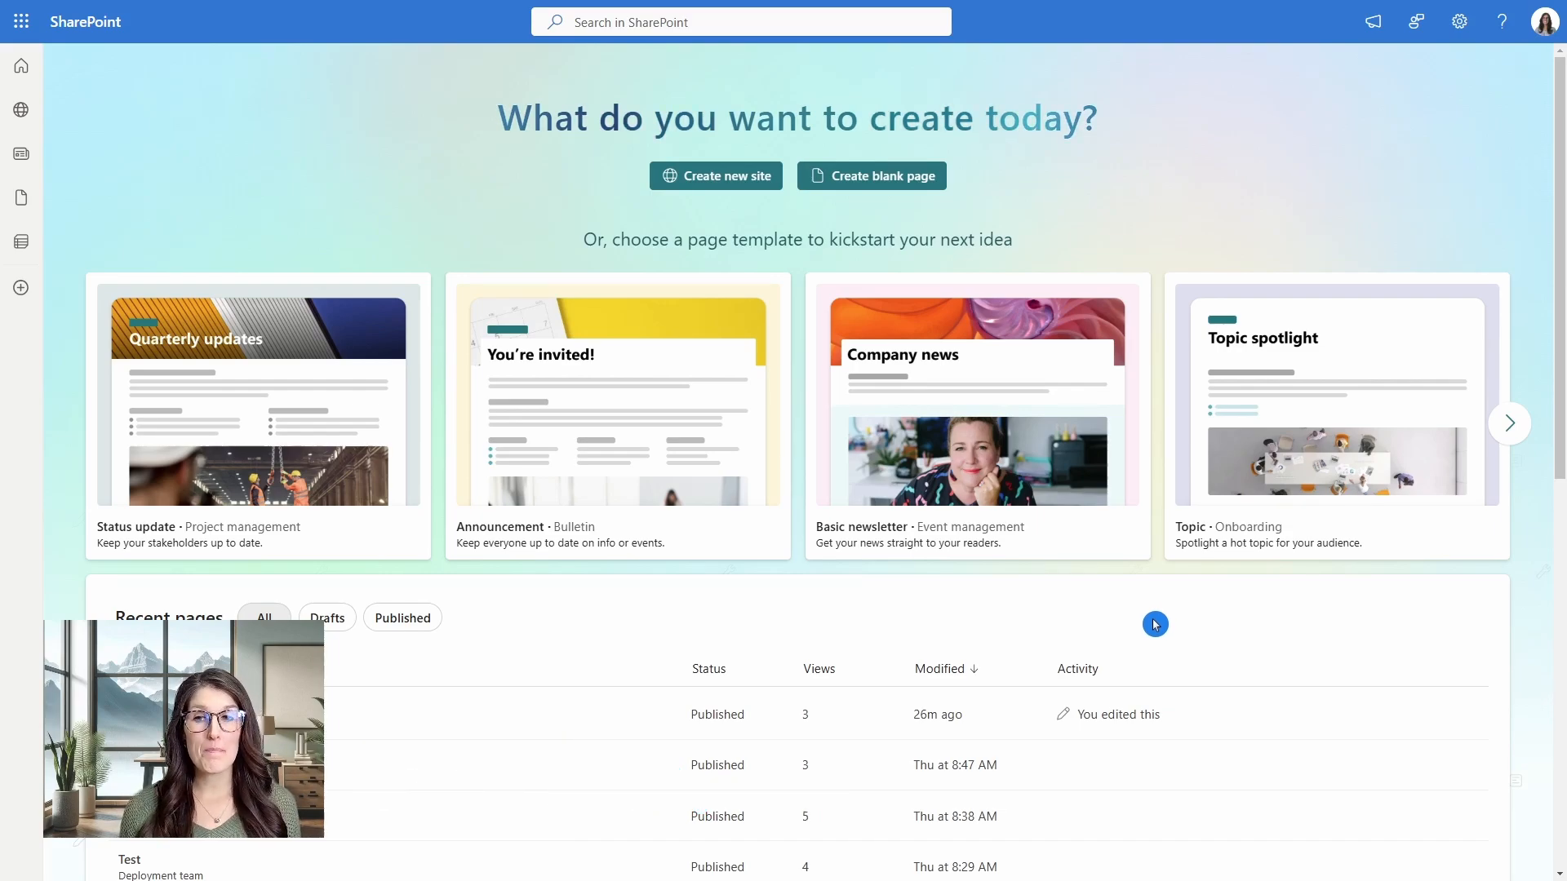
Open Q3 Update - Dog Boarding from Recent pages and show its analytics (1 viewer, 3 views).
{"action": "scroll", "scroll_direction": "down", "scroll_amount": 3}
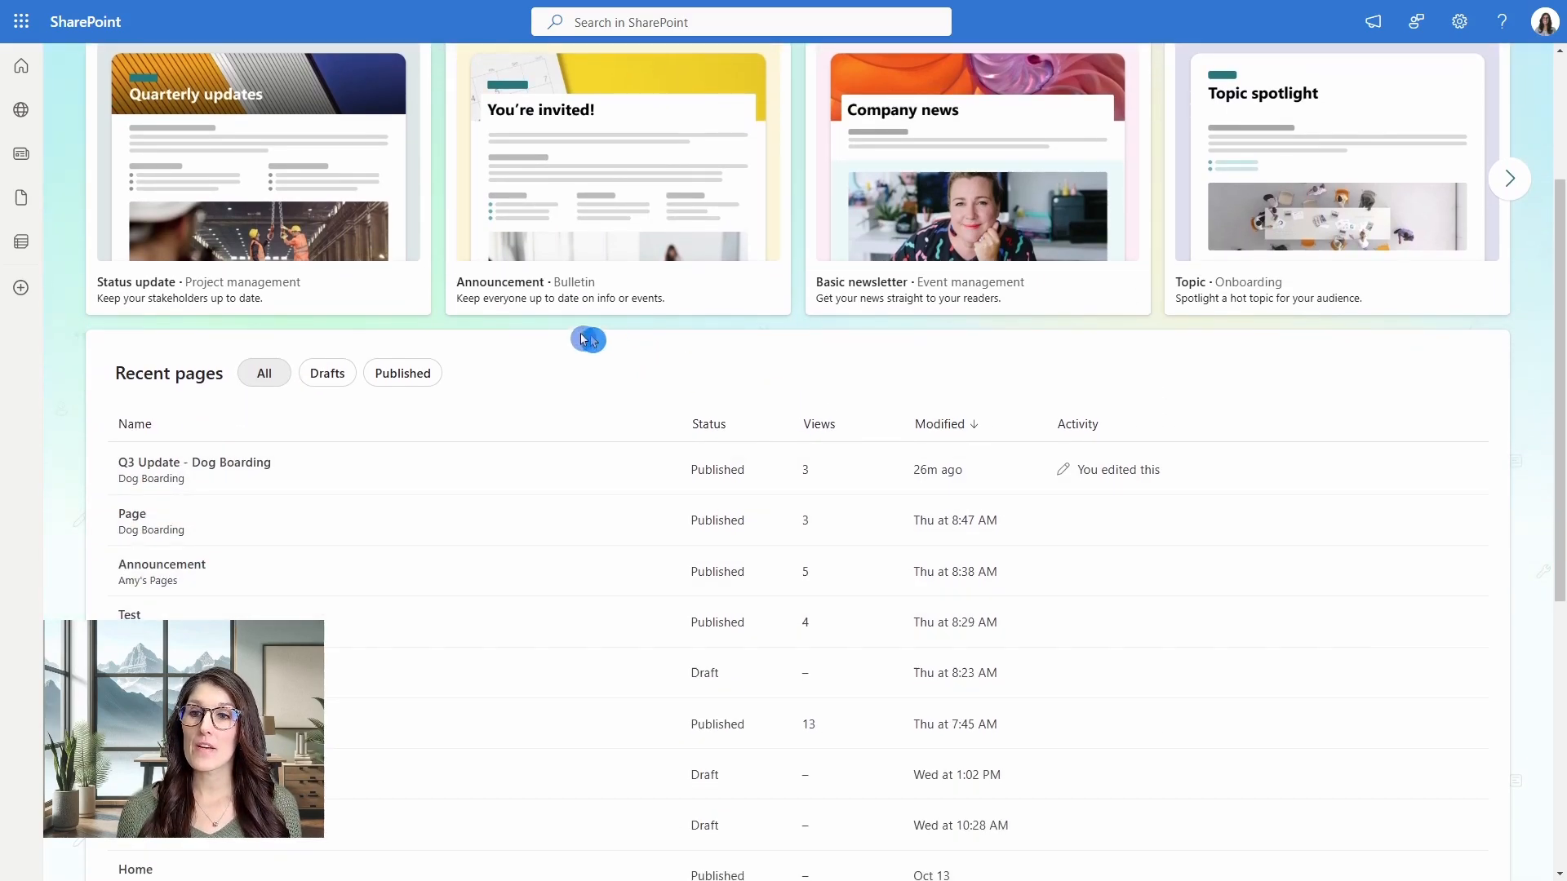
{"action": "mouse_move", "coordinate": [200, 473]}
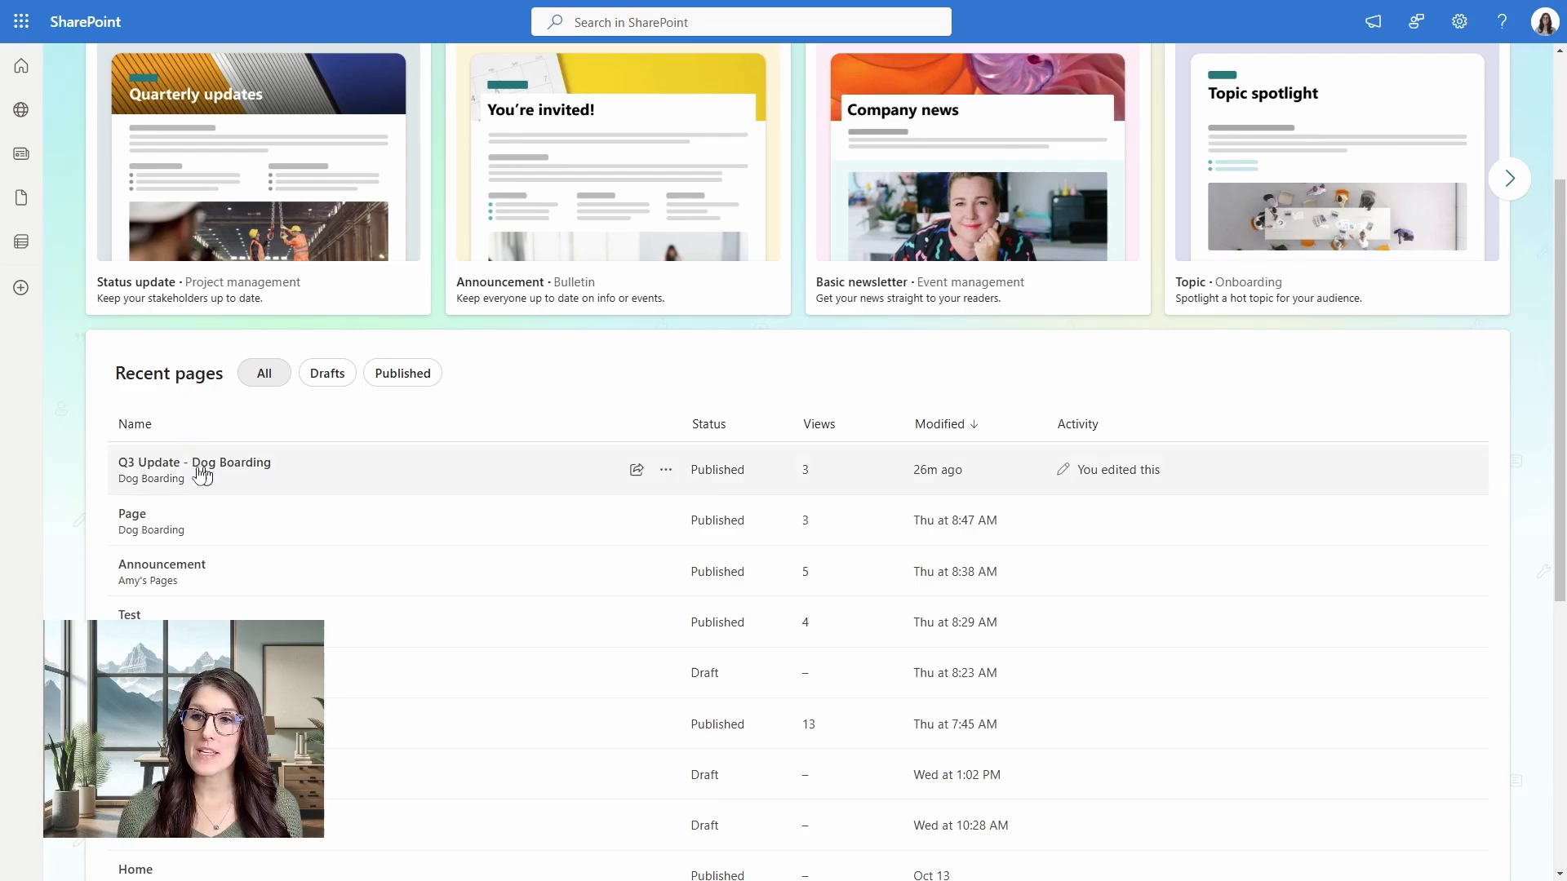
{"action": "mouse_move", "coordinate": [789, 480]}
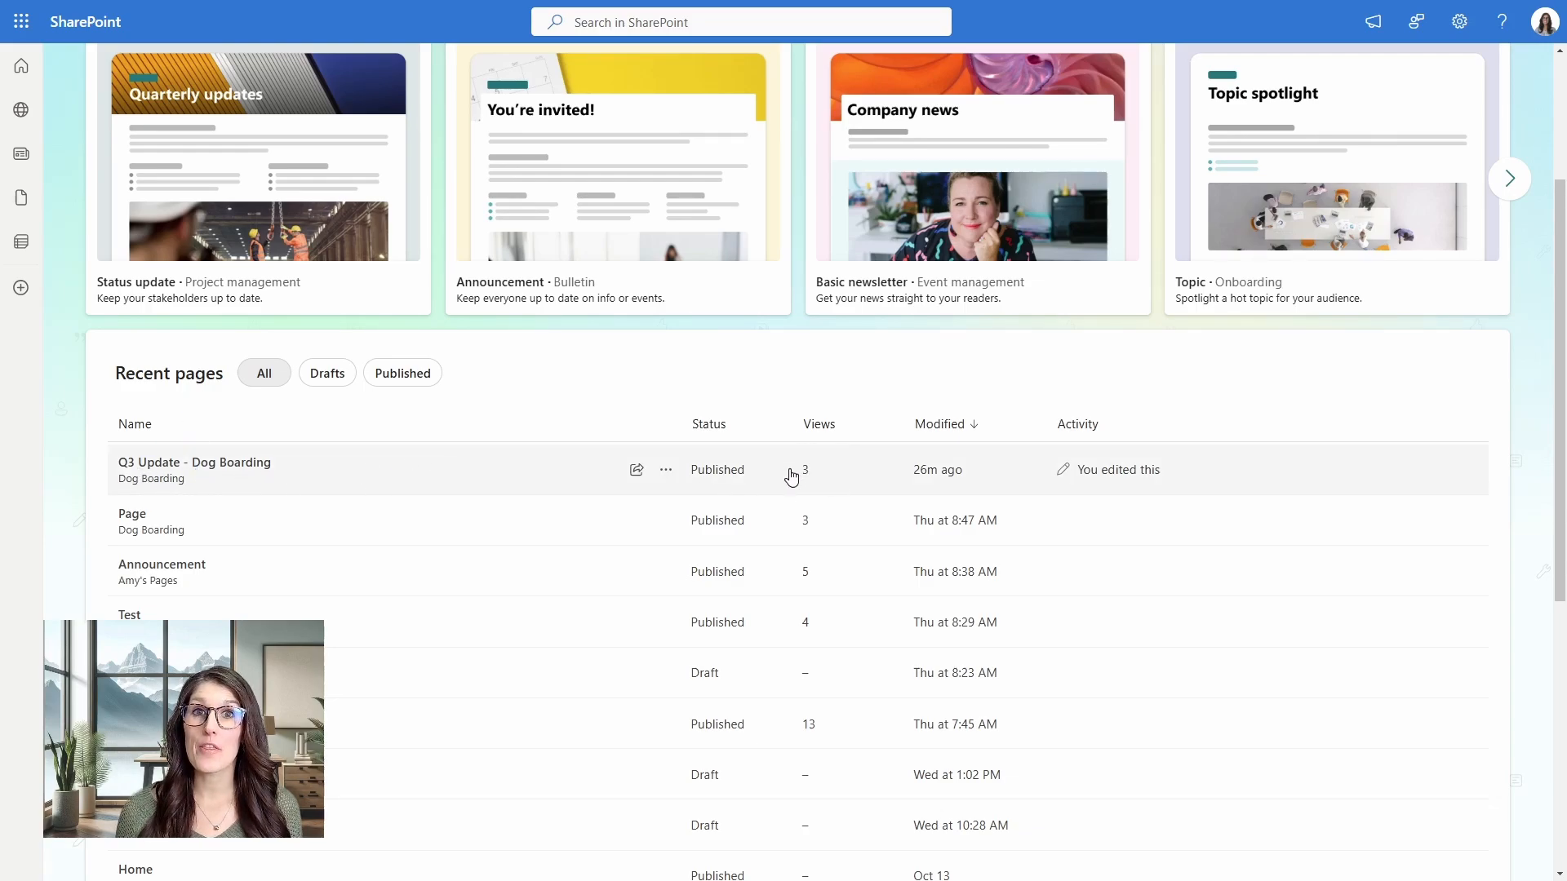
{"action": "mouse_move", "coordinate": [243, 477]}
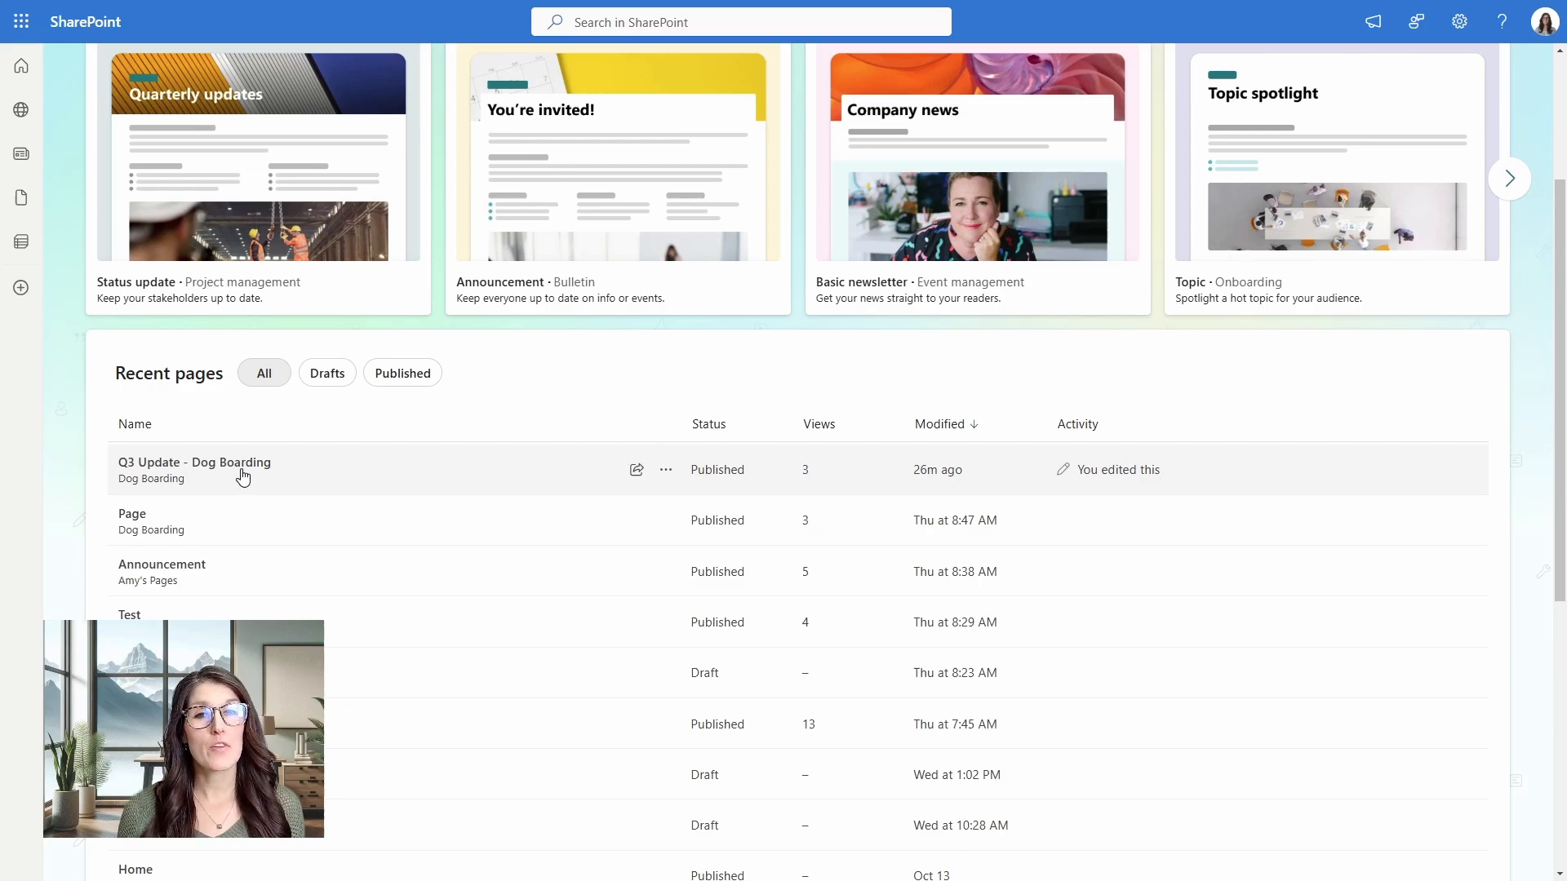
{"action": "mouse_move", "coordinate": [240, 477]}
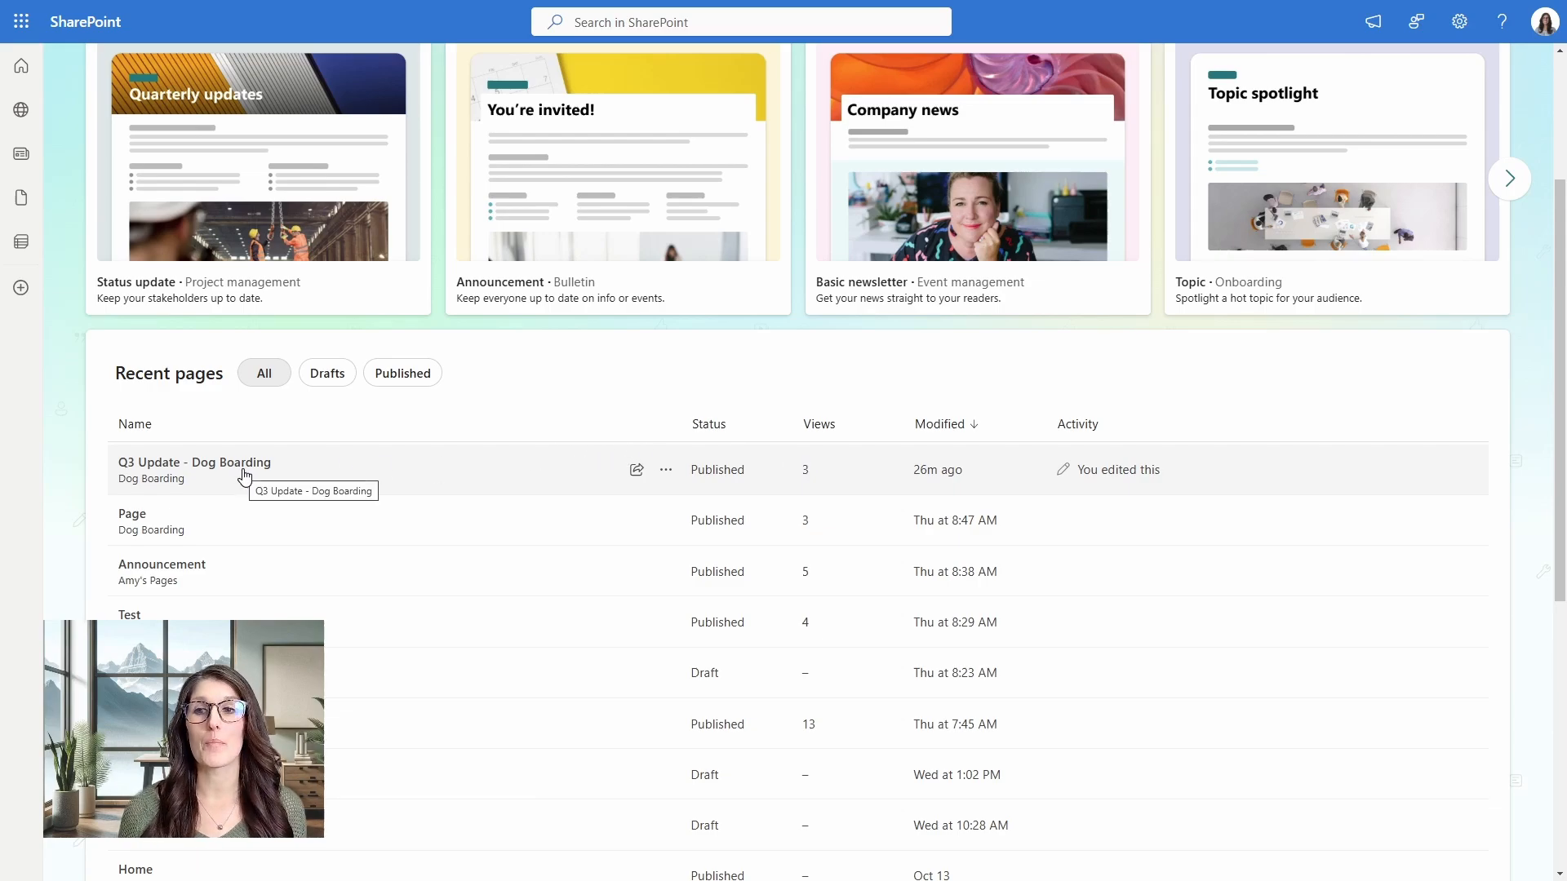
{"action": "left_click", "coordinate": [195, 462]}
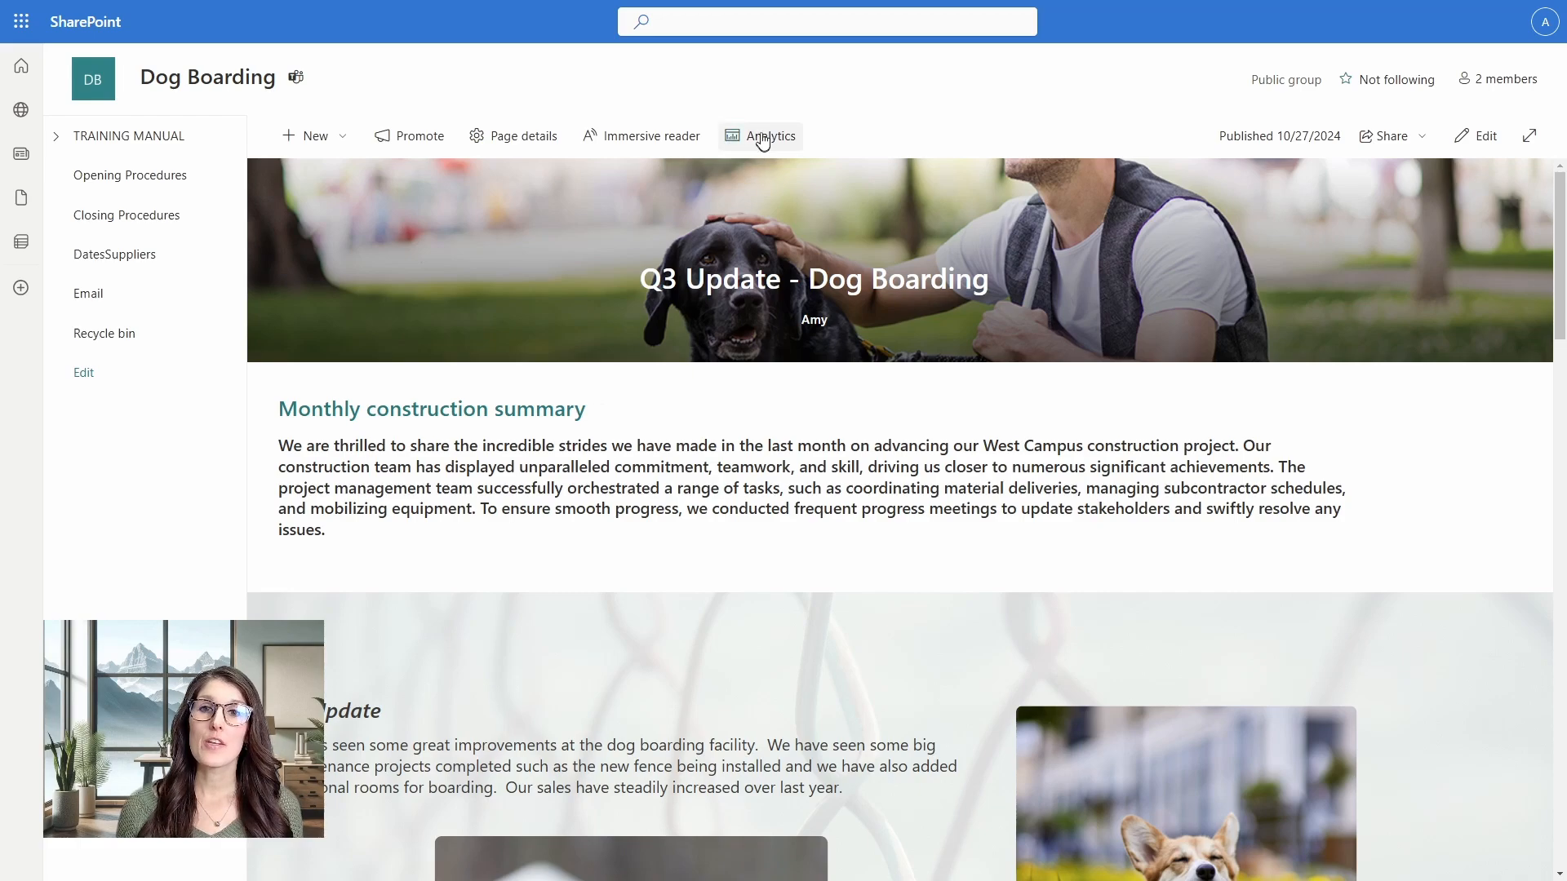
{"action": "left_click", "coordinate": [770, 137]}
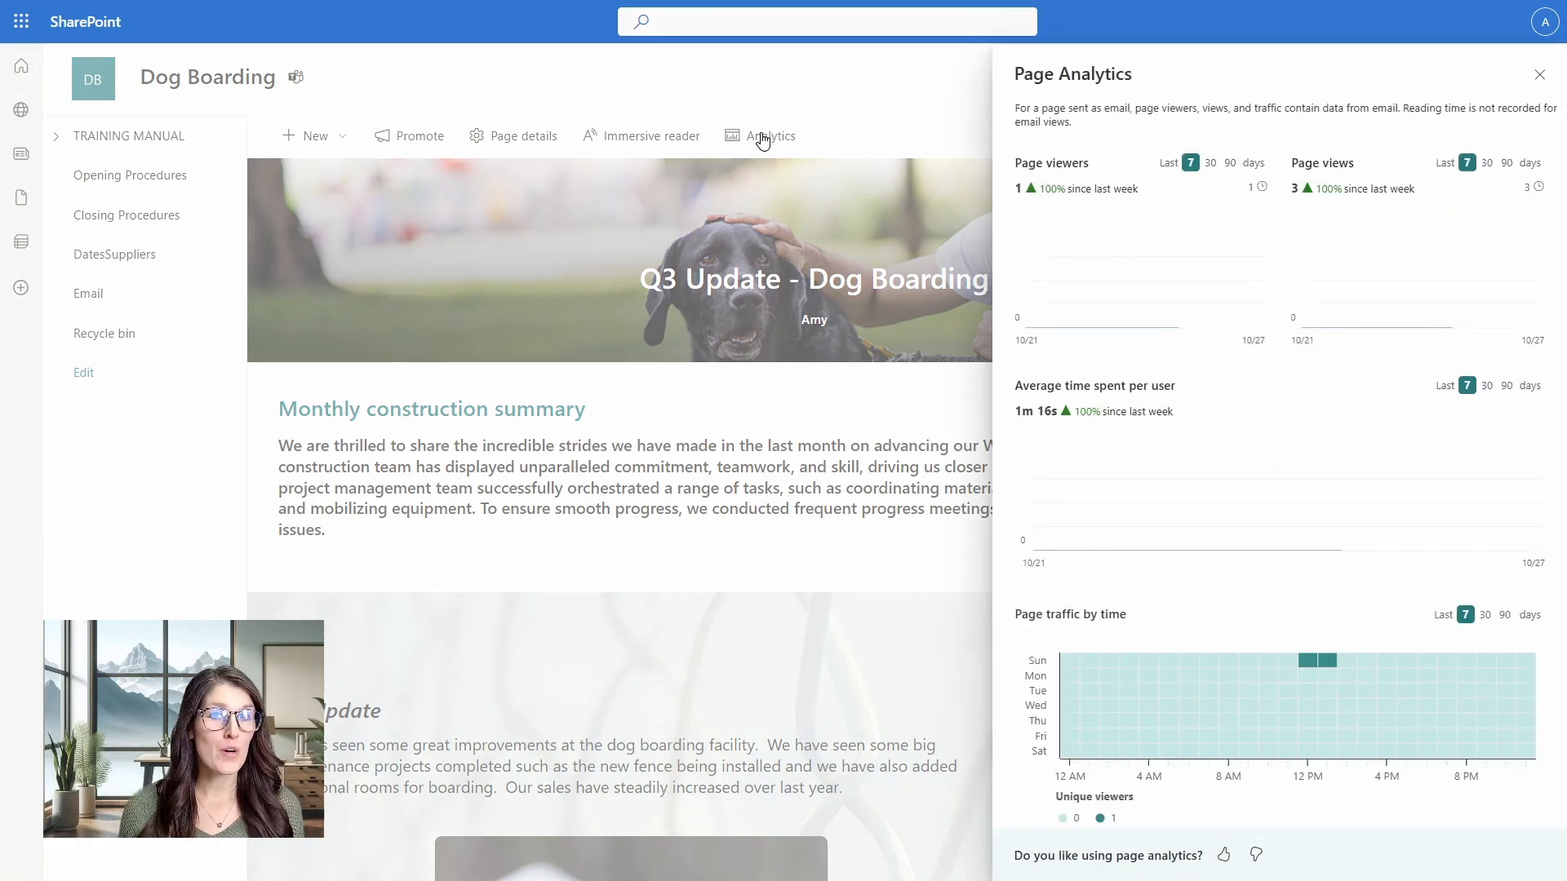